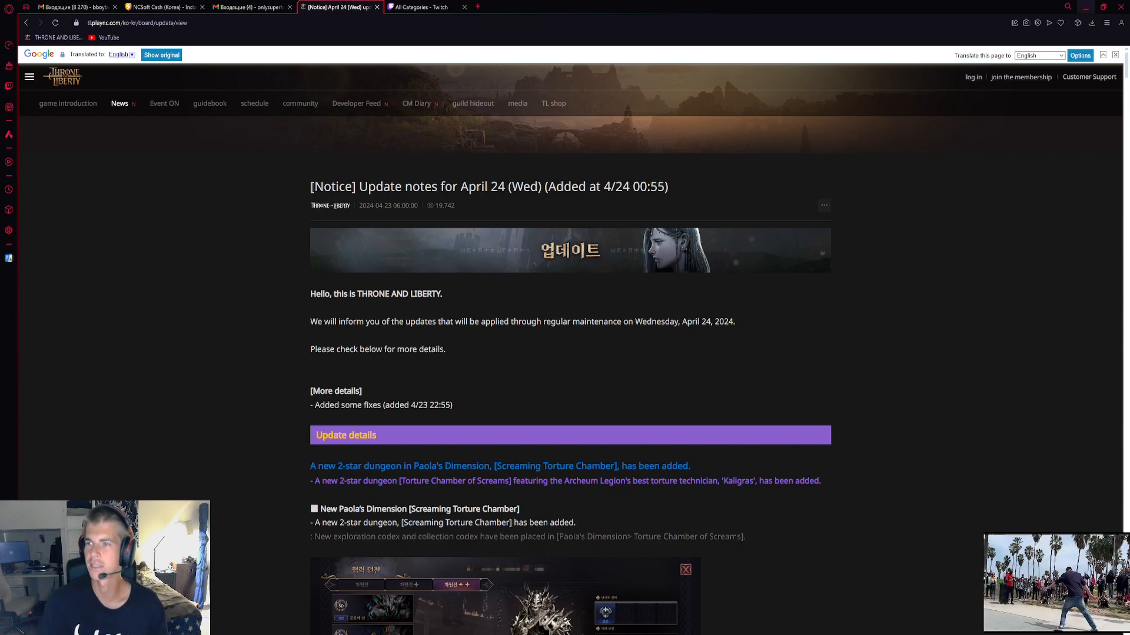
mouse_move(786, 271)
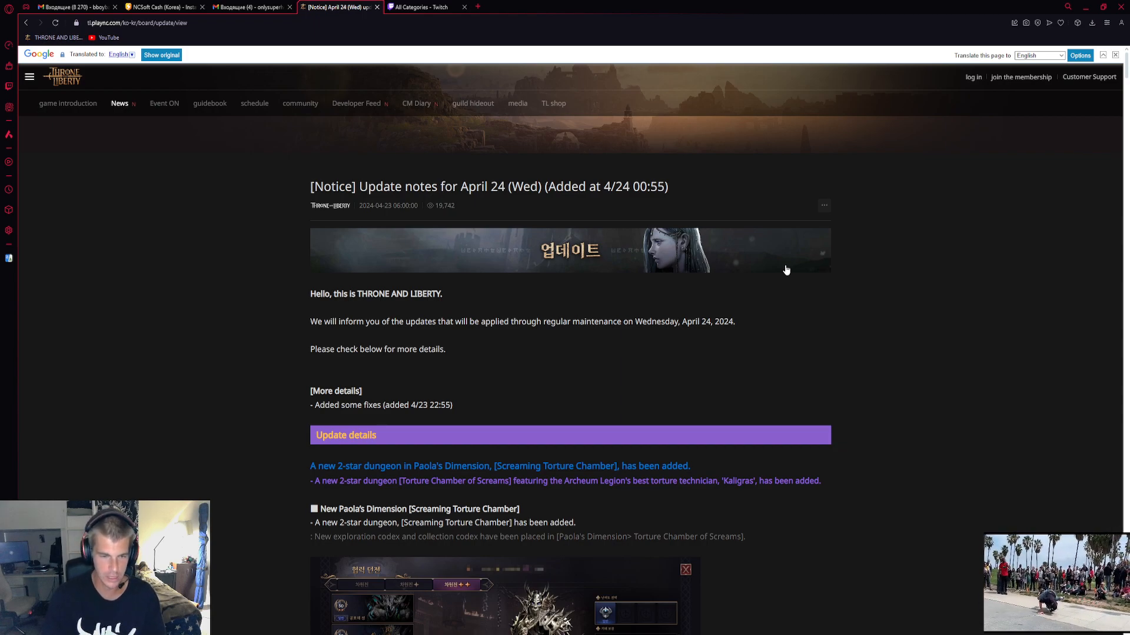
Scroll to the Screaming Torture Chamber screenshot and the Guild Conquest Battle reorganization notes
scroll("down", 3)
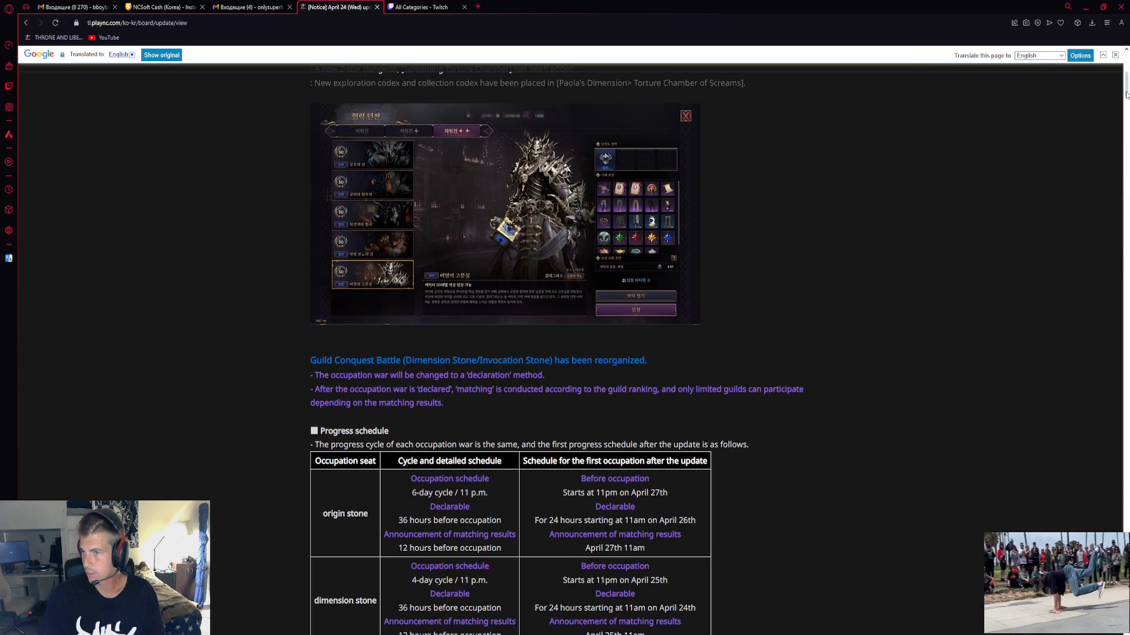
scroll("down", 3)
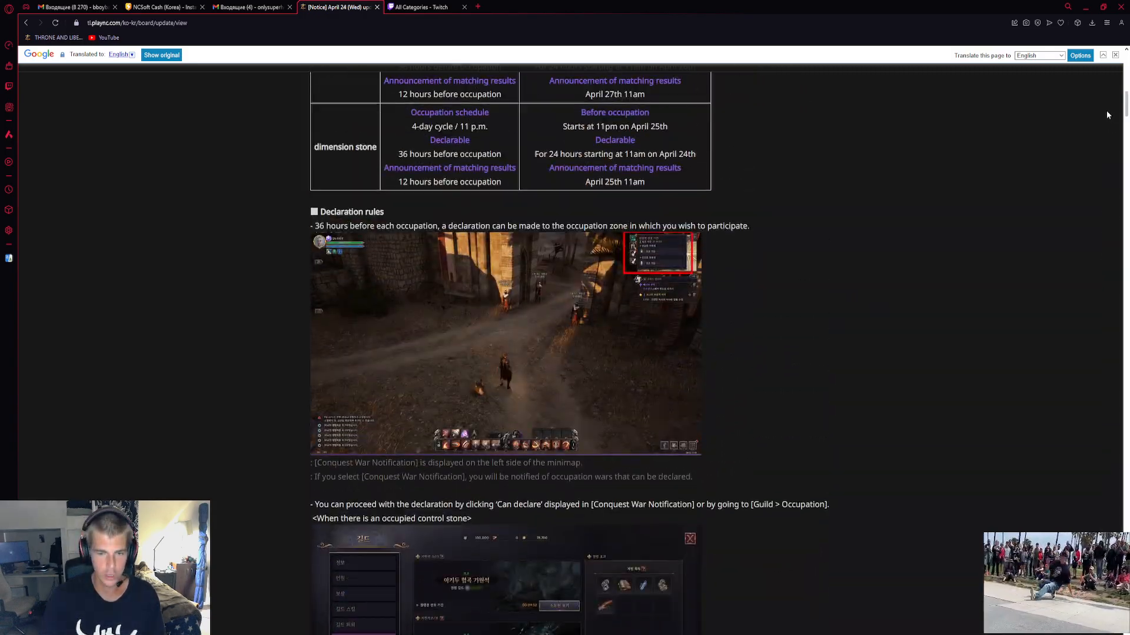
scroll("up", 3)
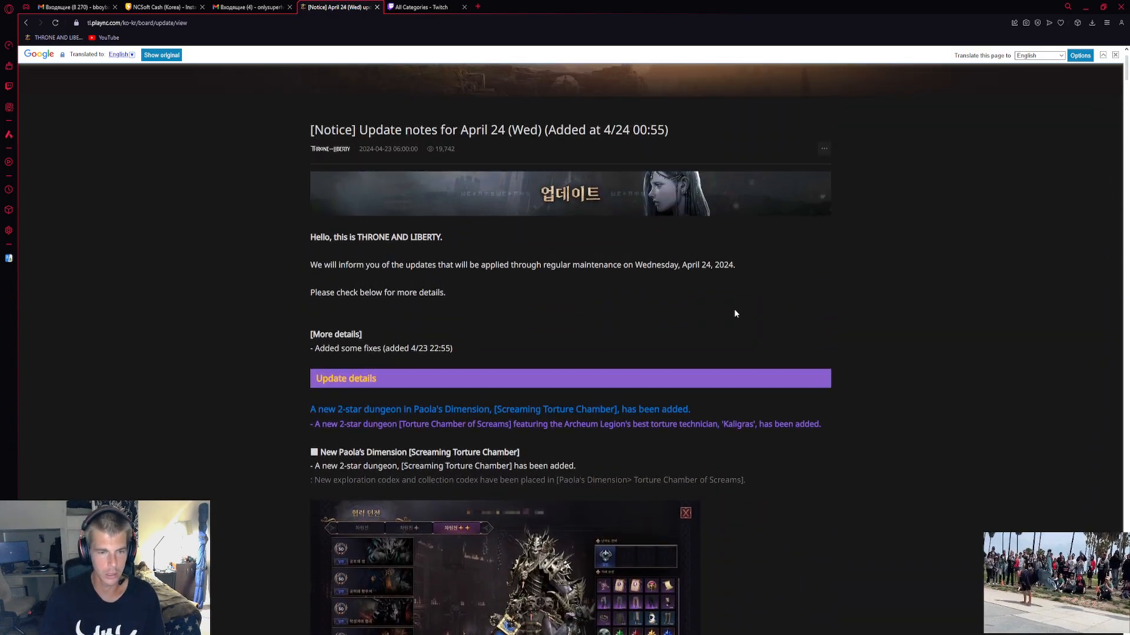
scroll("up", 3)
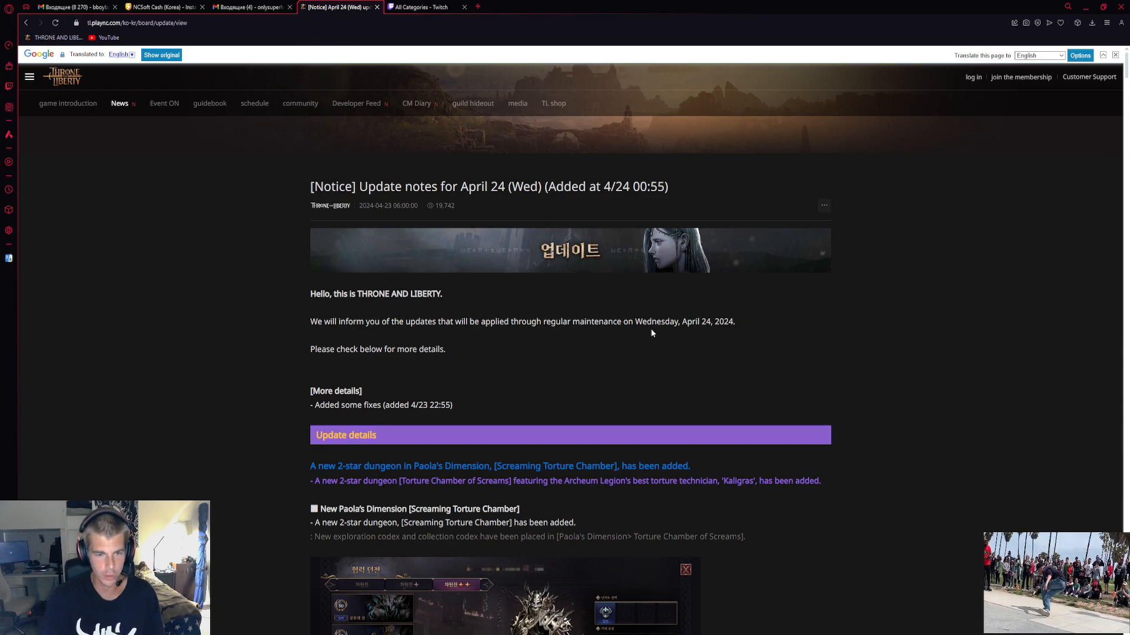
scroll("down", 3)
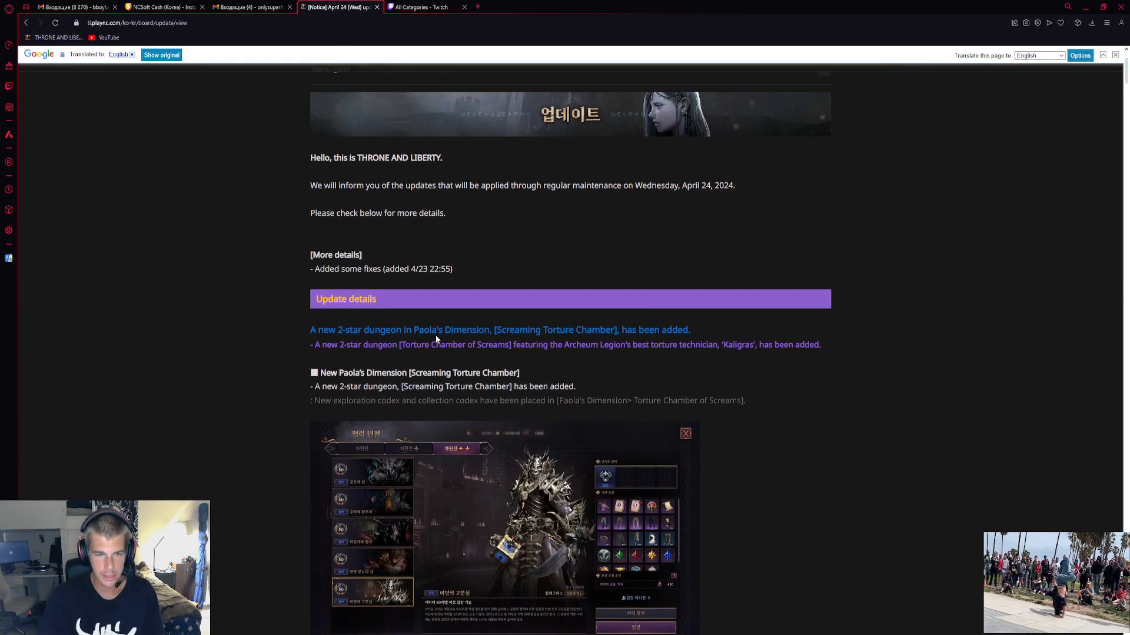
mouse_move(299, 333)
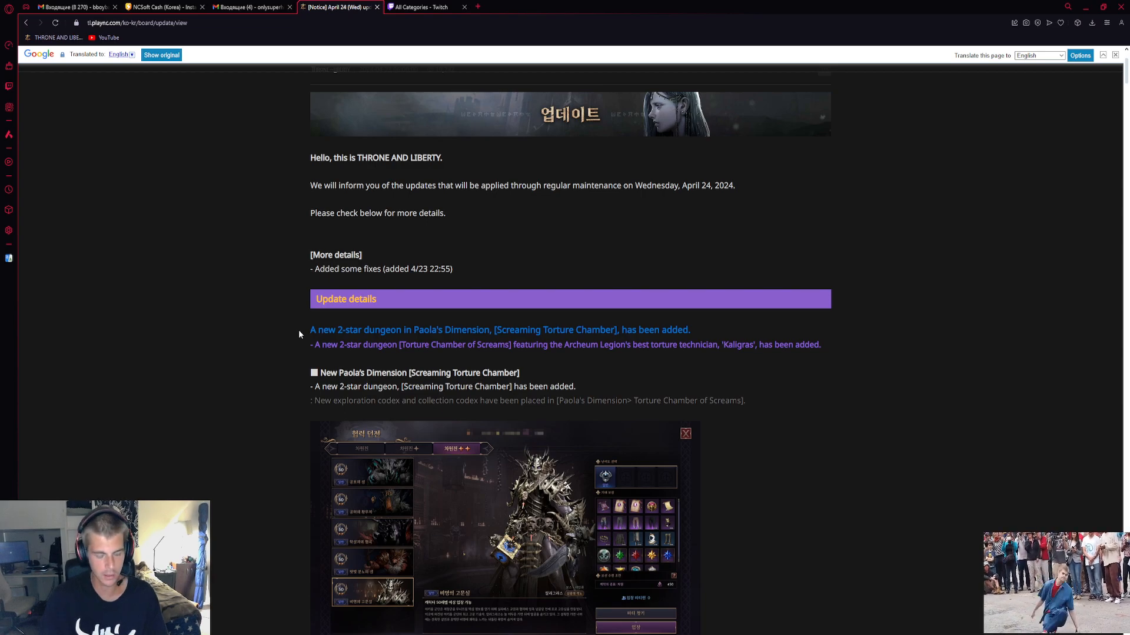
scroll("down", 3)
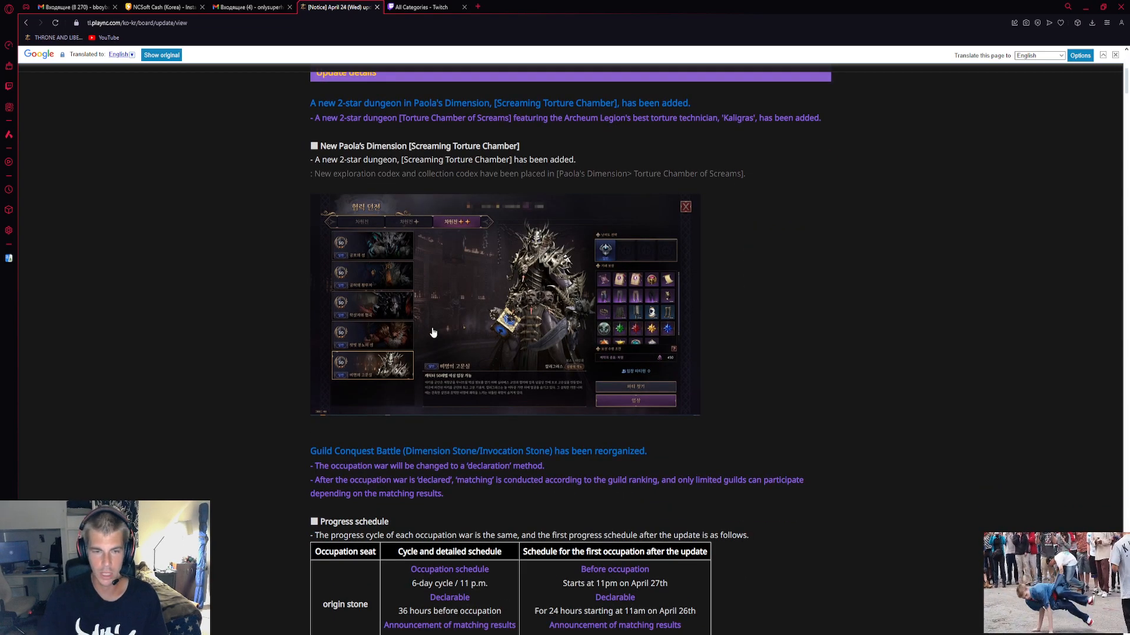
mouse_move(566, 349)
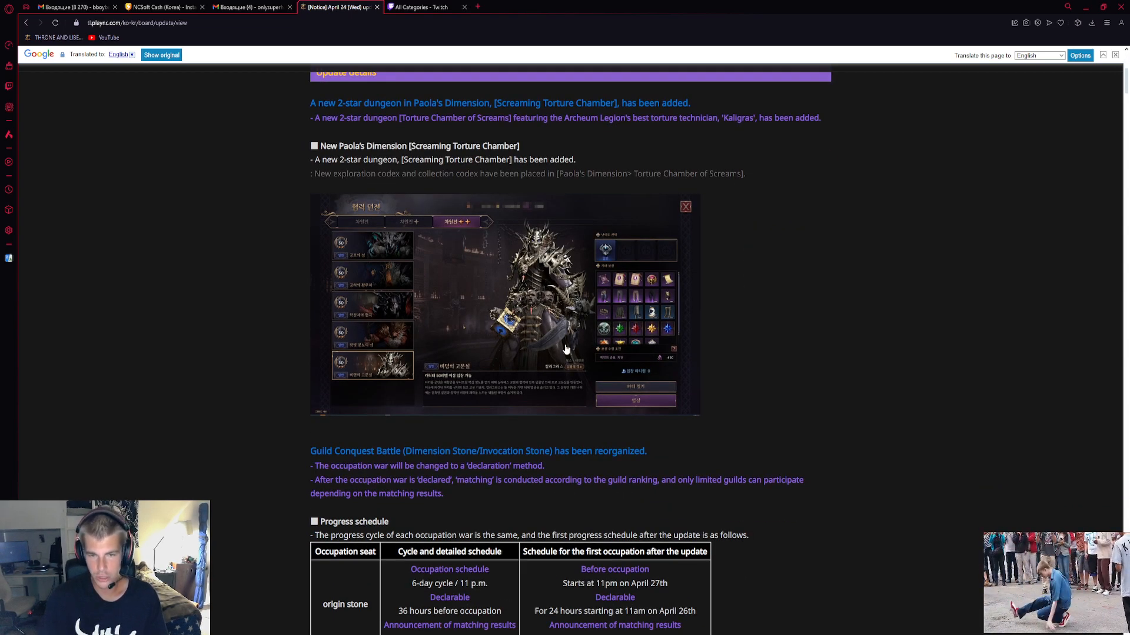
mouse_move(584, 335)
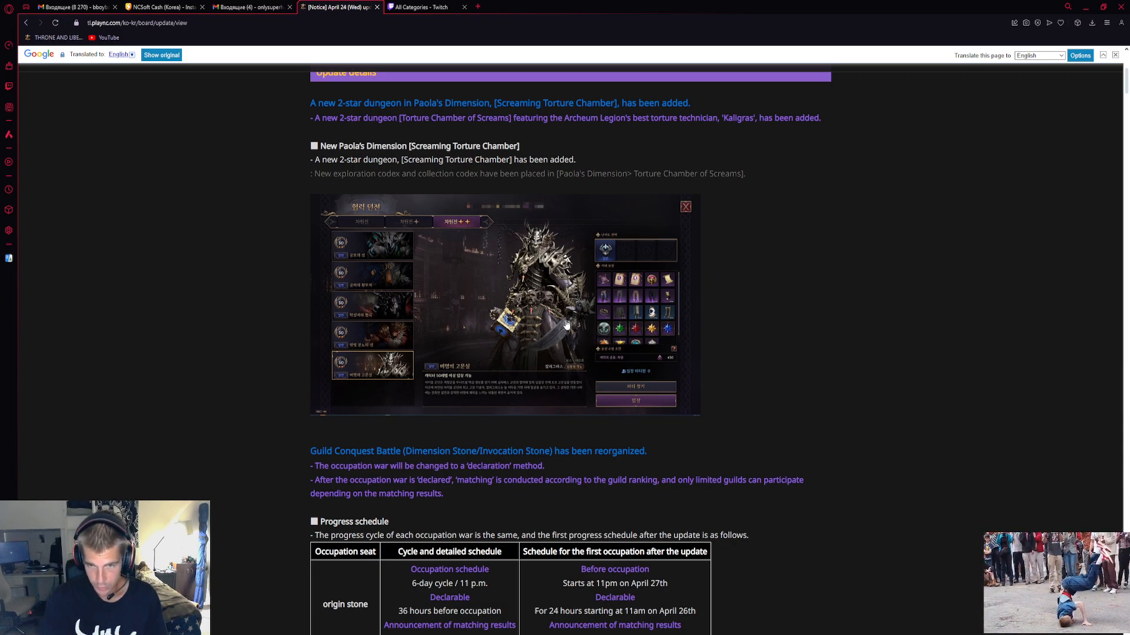
mouse_move(686, 293)
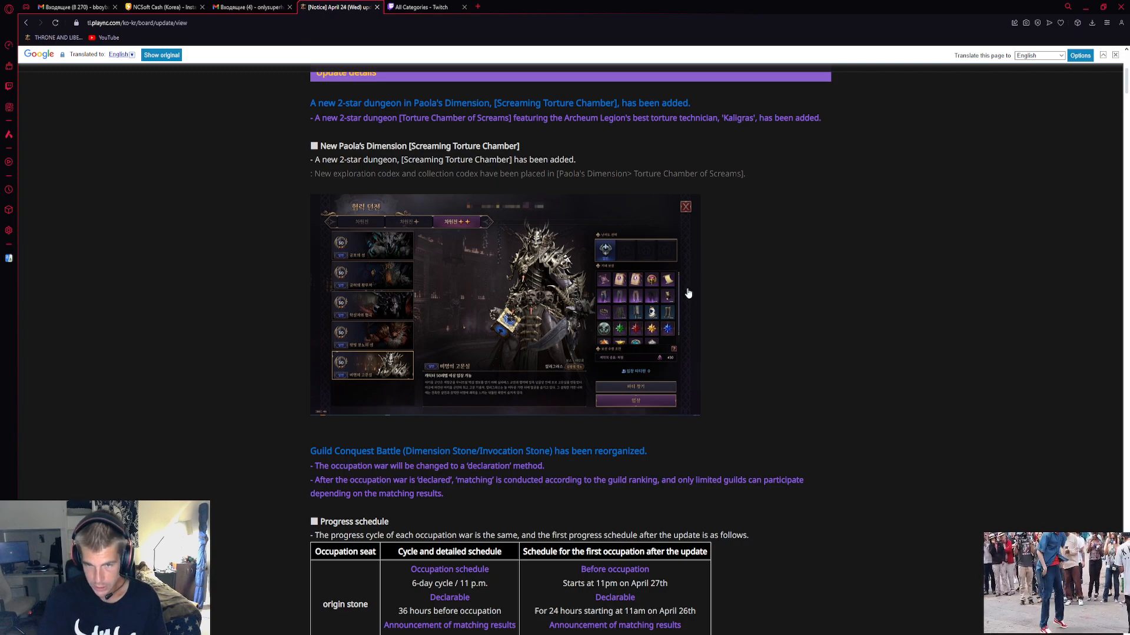
mouse_move(534, 348)
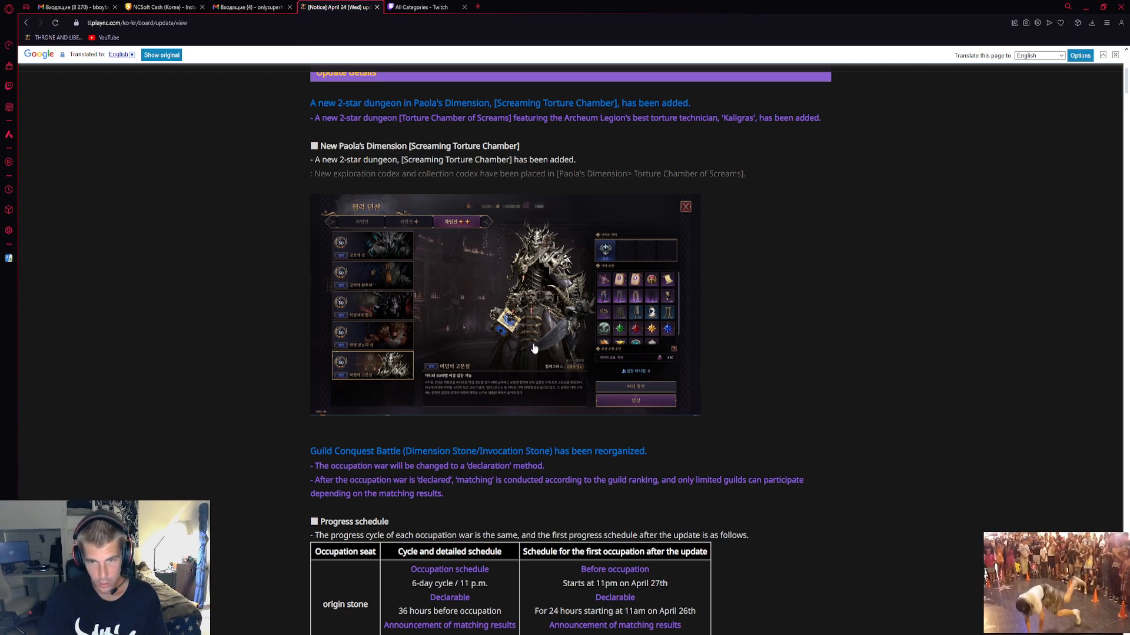
mouse_move(589, 346)
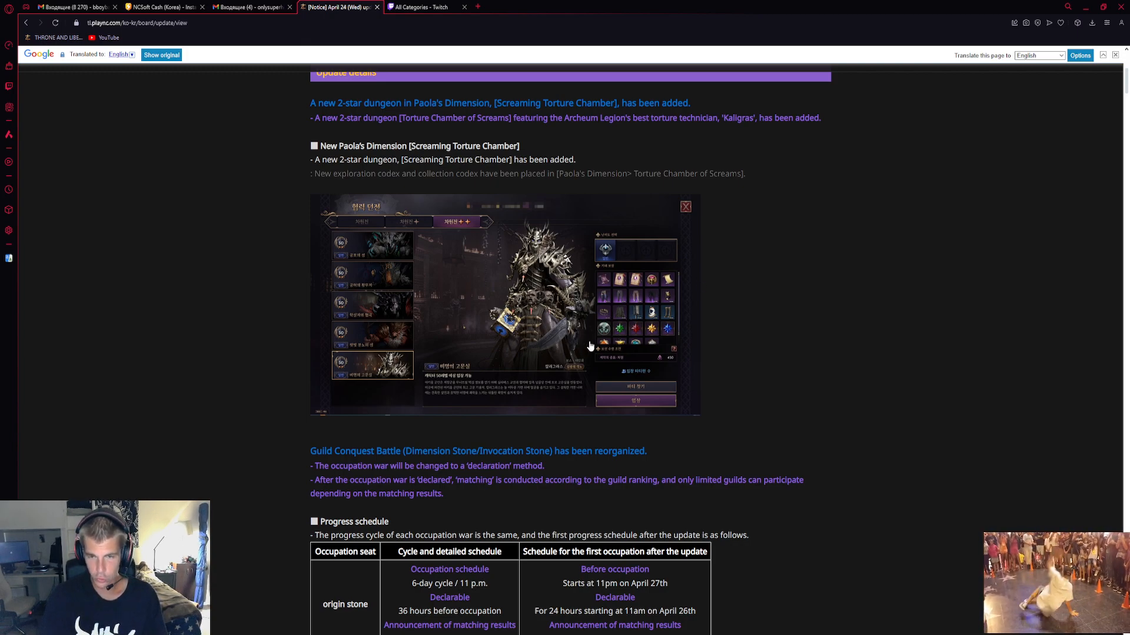
mouse_move(638, 315)
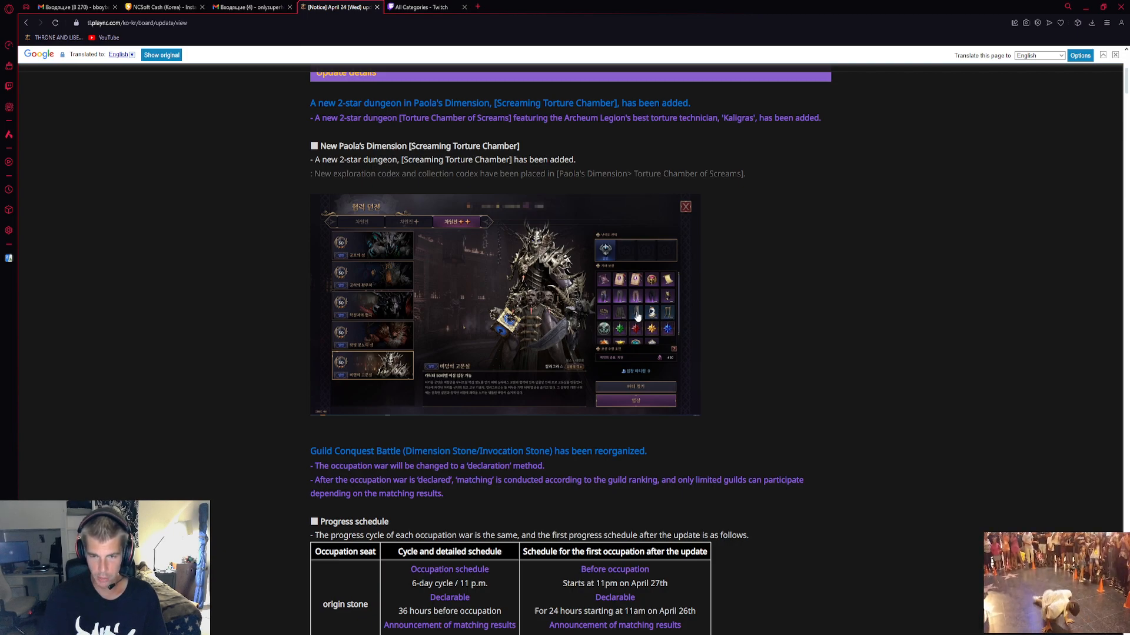
mouse_move(618, 339)
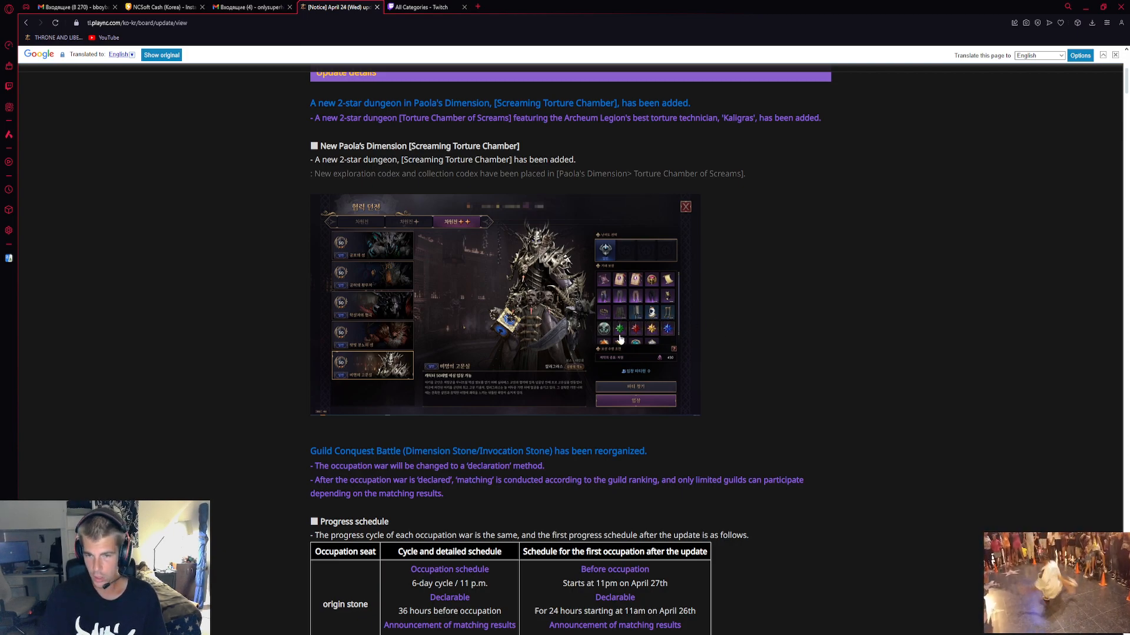
mouse_move(870, 311)
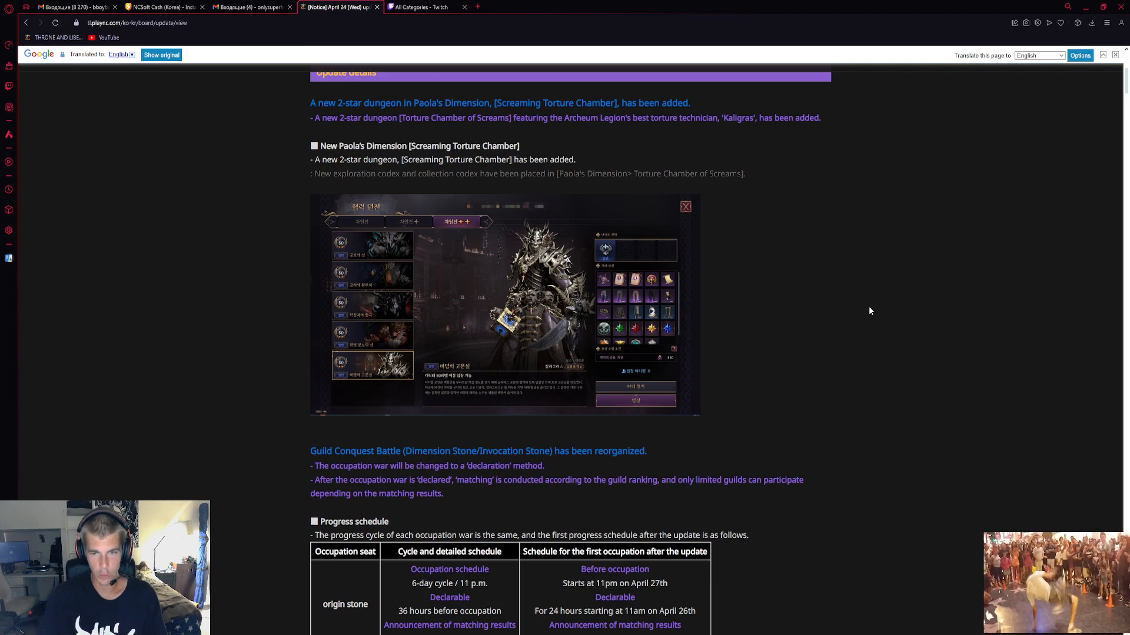
mouse_move(587, 311)
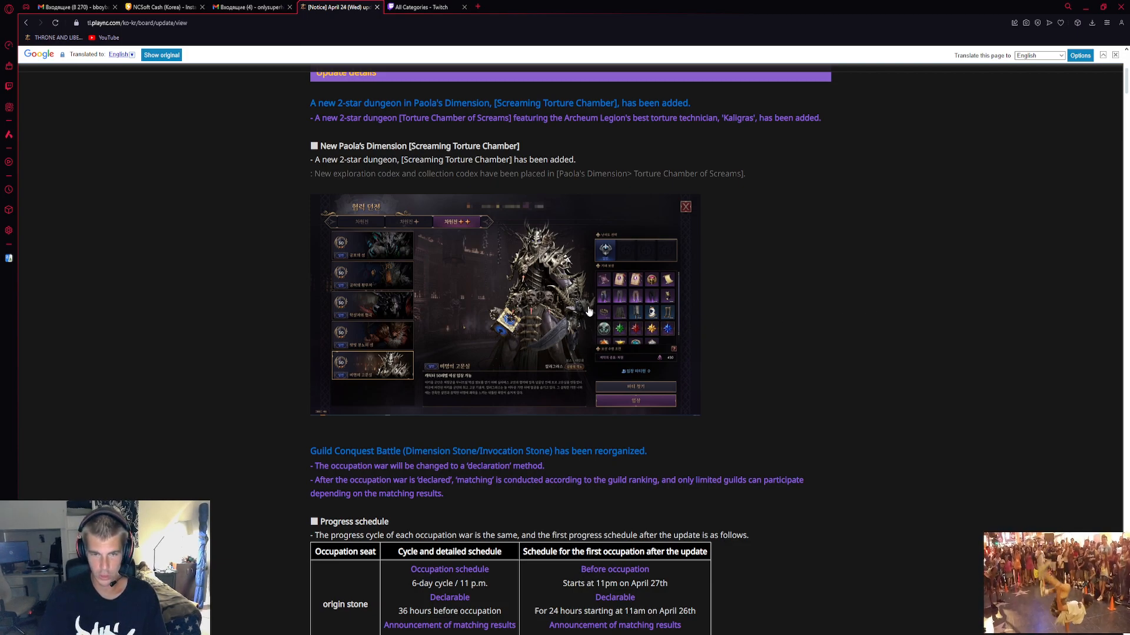
mouse_move(622, 315)
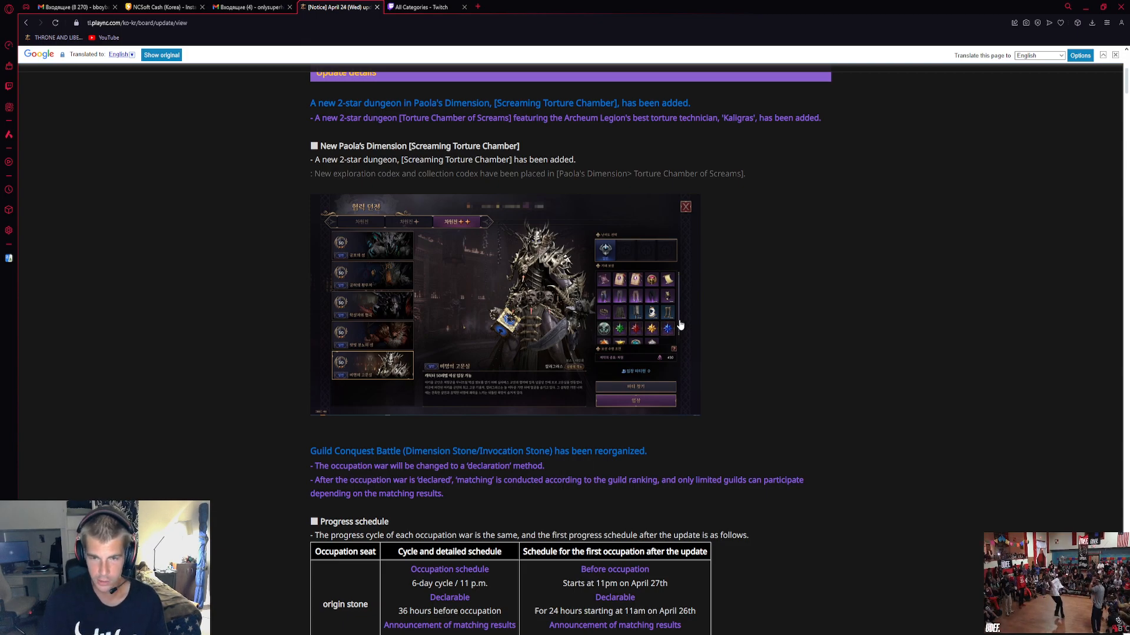
mouse_move(677, 345)
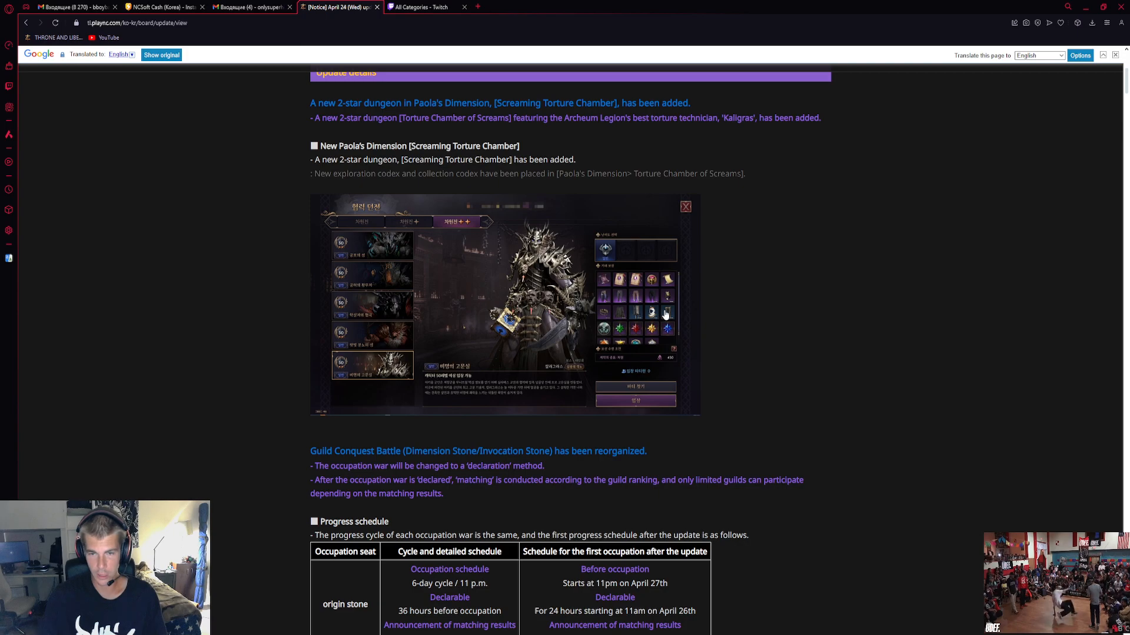
mouse_move(705, 315)
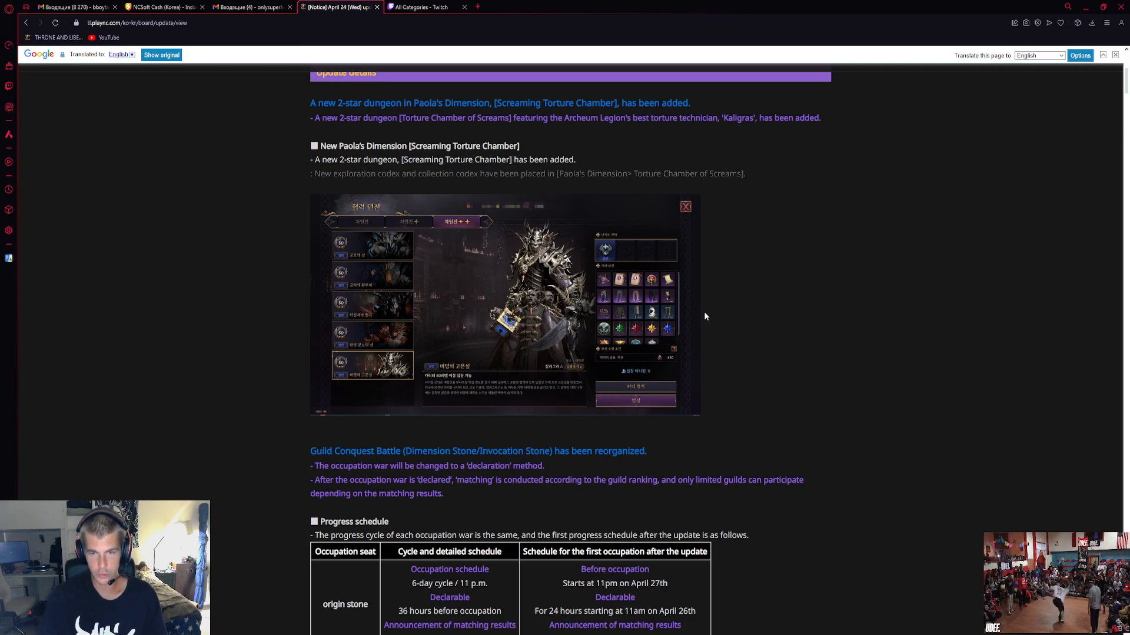
Scroll to the guild conquest declaration steps and the Matching rules section
scroll("down", 3)
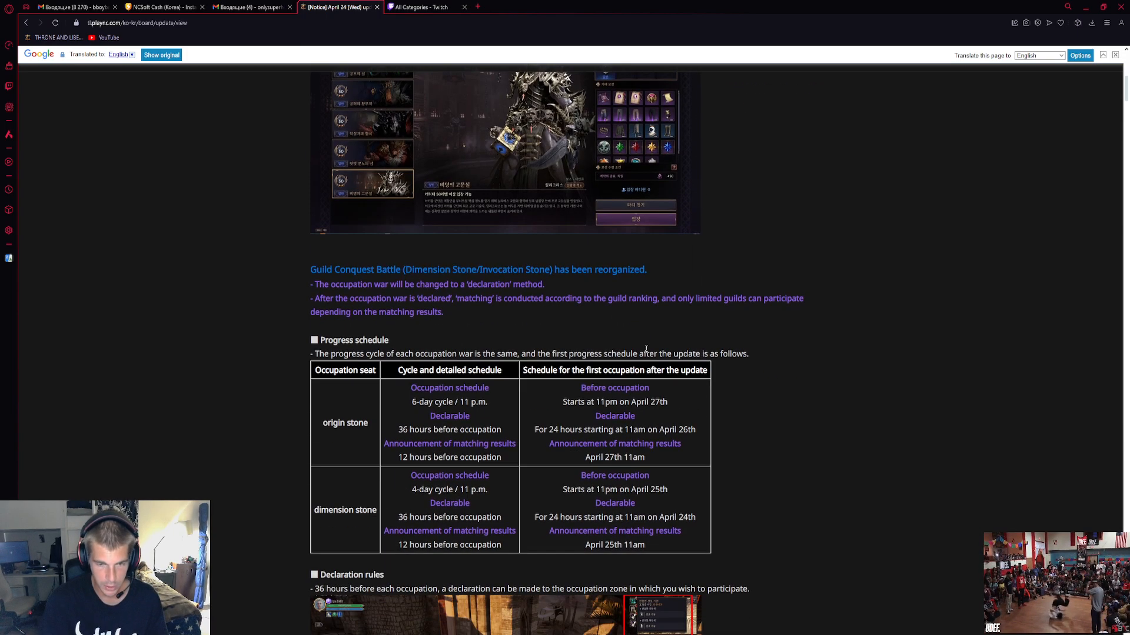
scroll("up", 3)
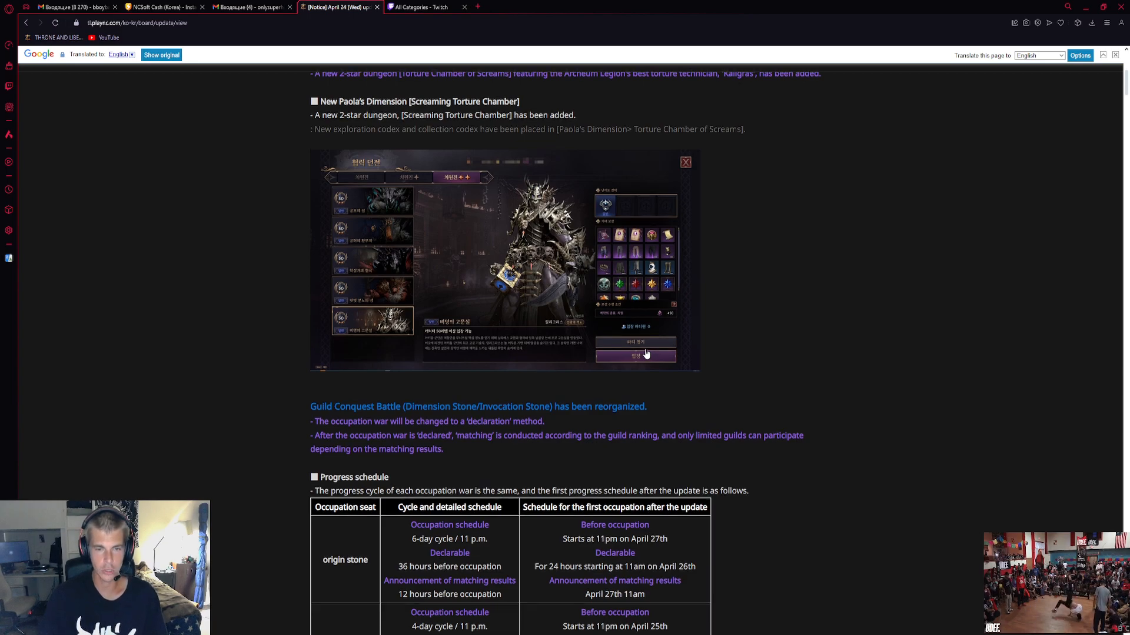
scroll("down", 3)
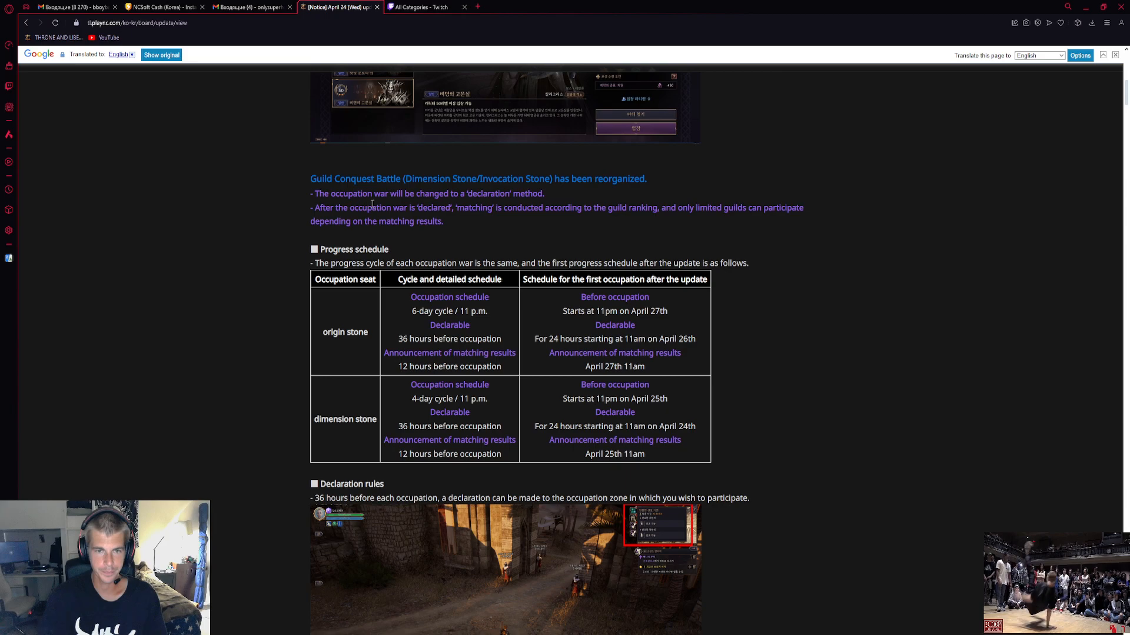
mouse_move(468, 181)
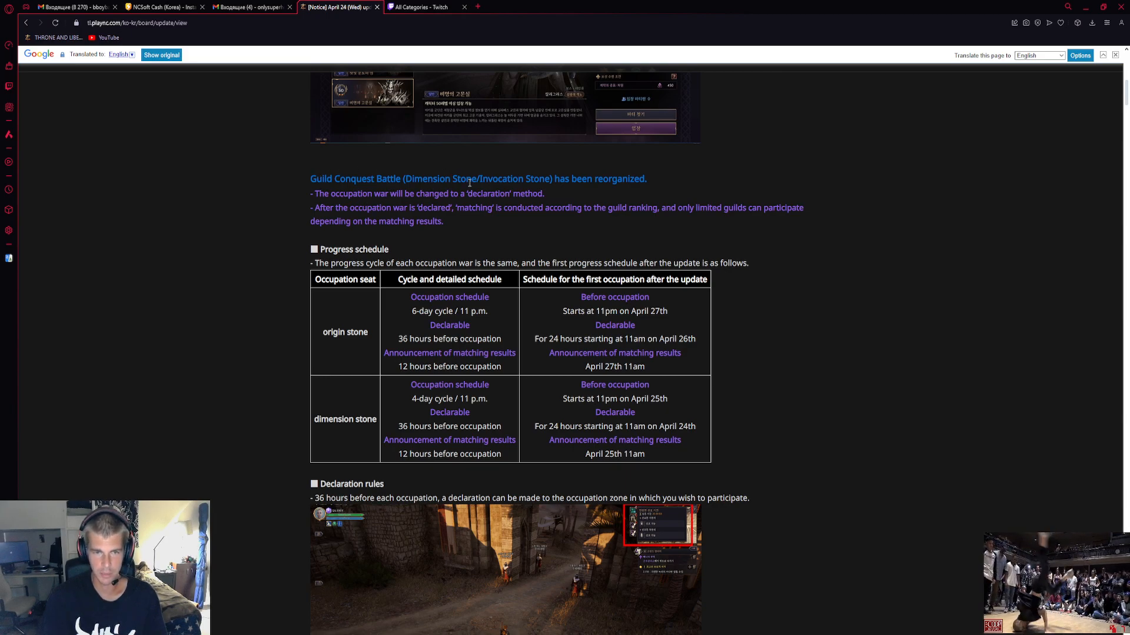
mouse_move(547, 220)
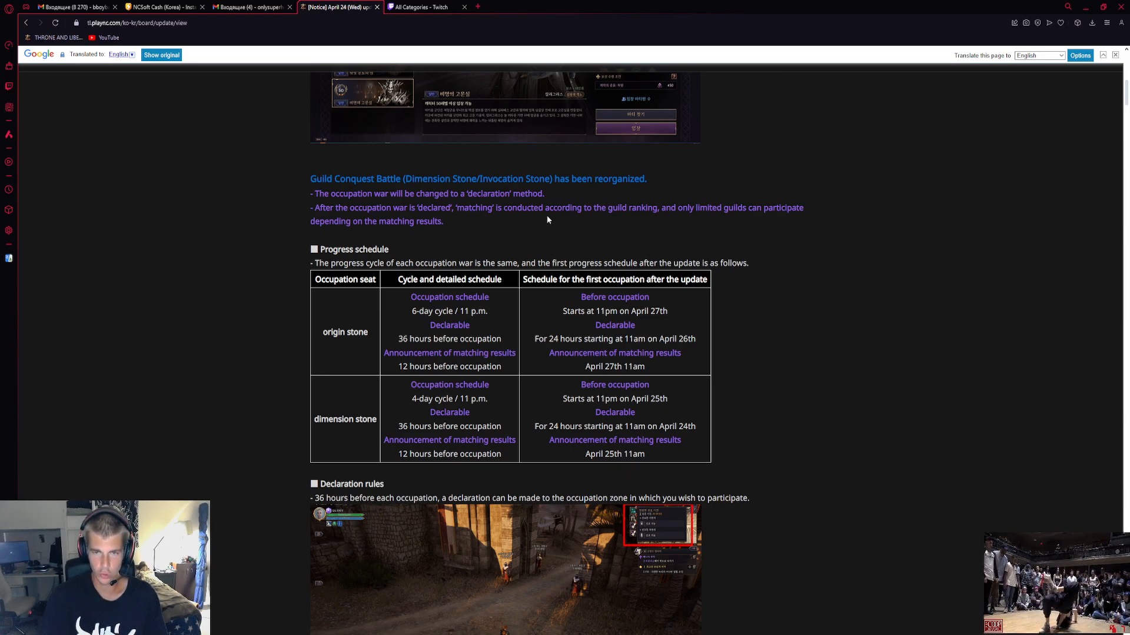
scroll("down", 3)
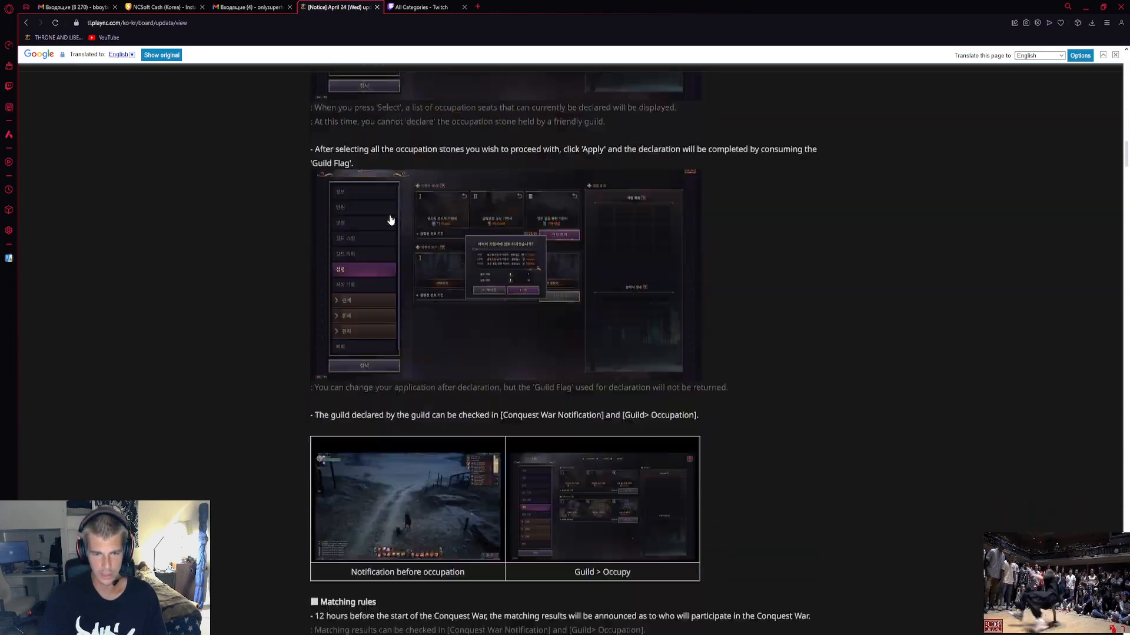
scroll("down", 3)
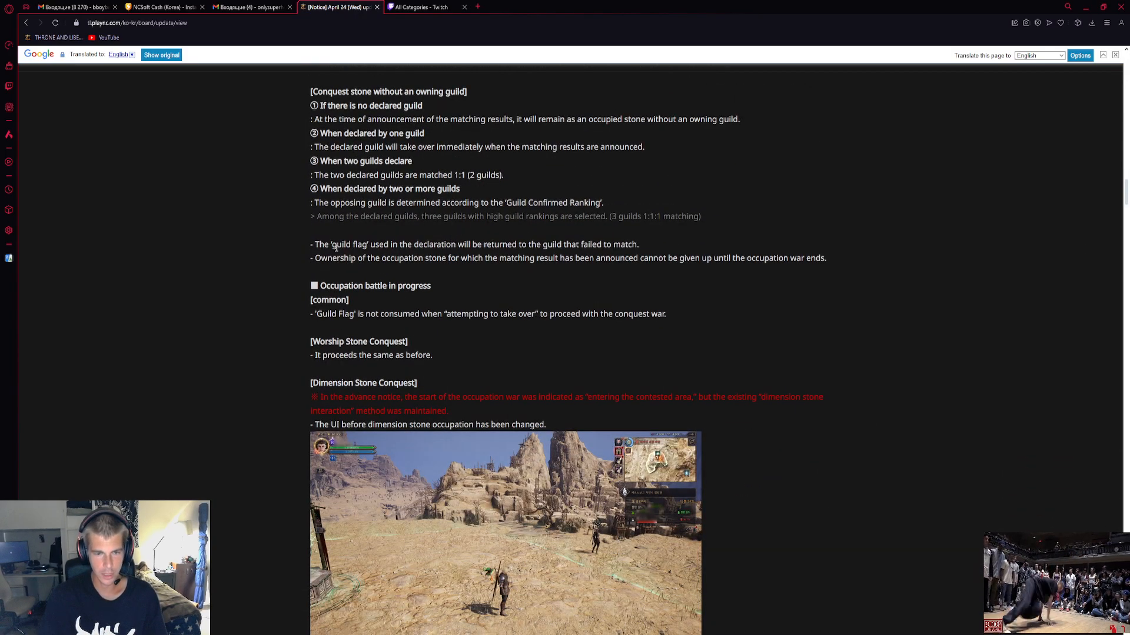
Scroll on to the occupation stone with/without owning guild rules, spectating mode and Rare Purification Elixir
scroll("down", 3)
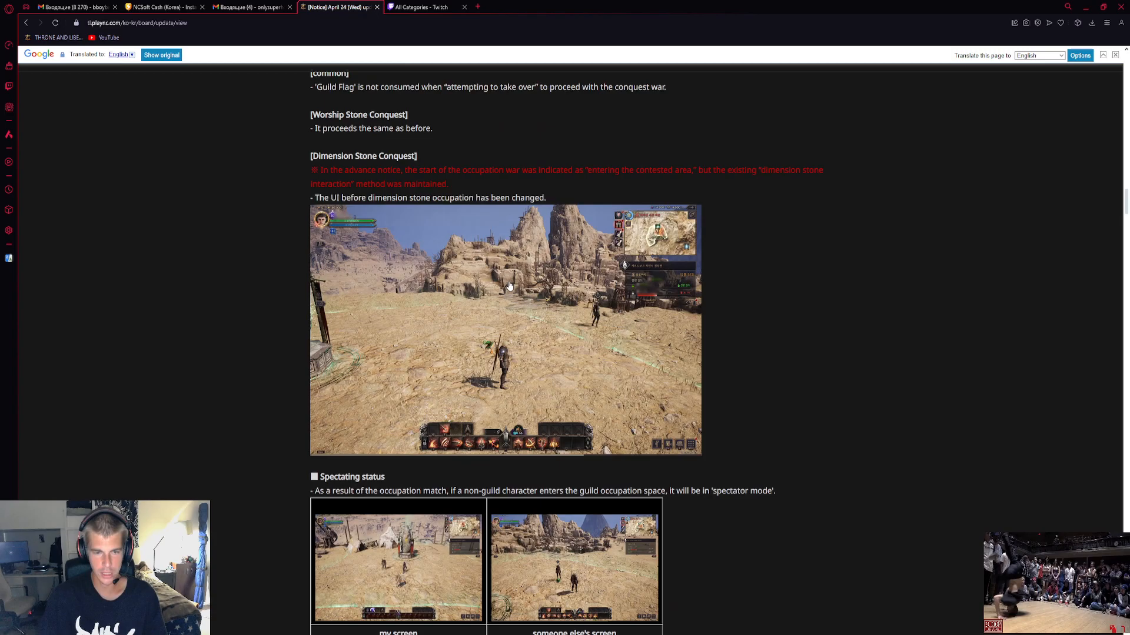
scroll("down", 3)
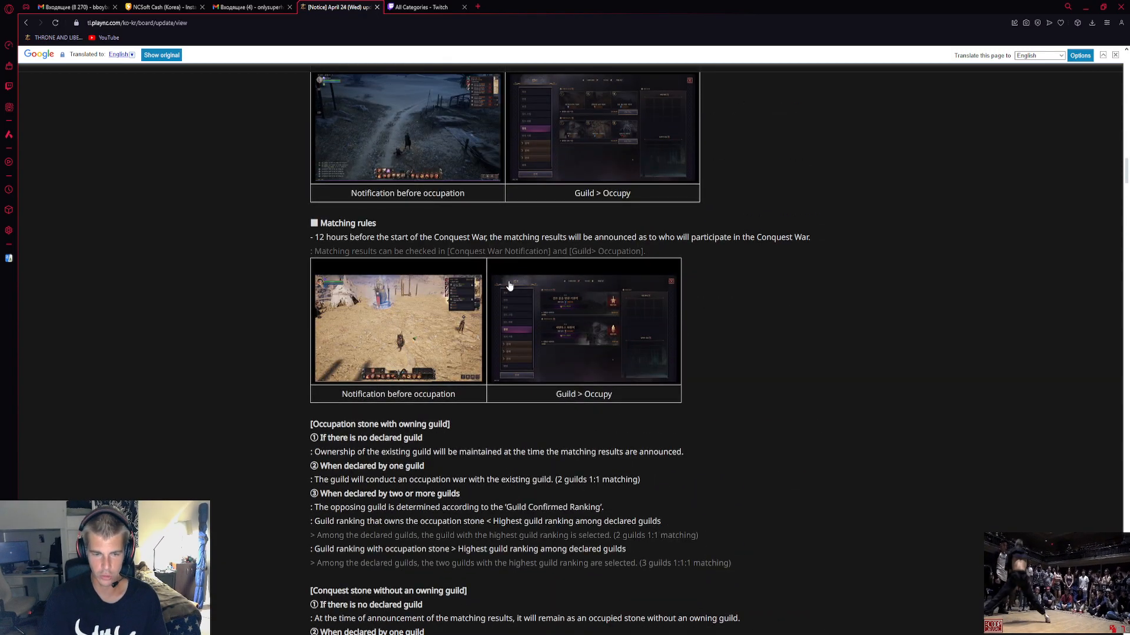
scroll("down", 3)
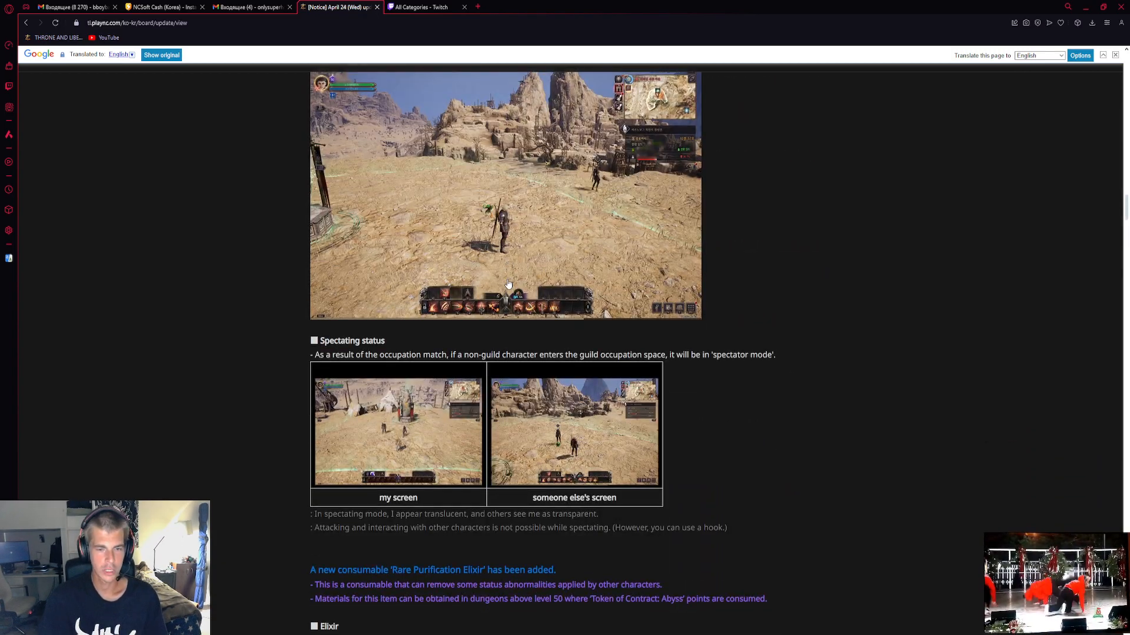
scroll("up", 3)
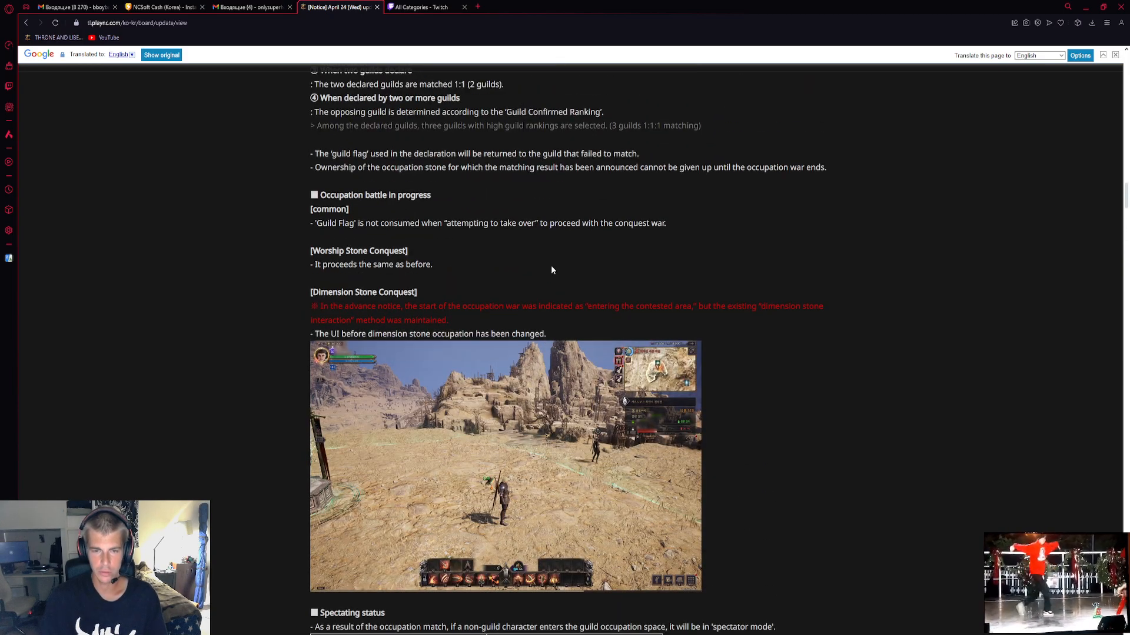
scroll("up", 3)
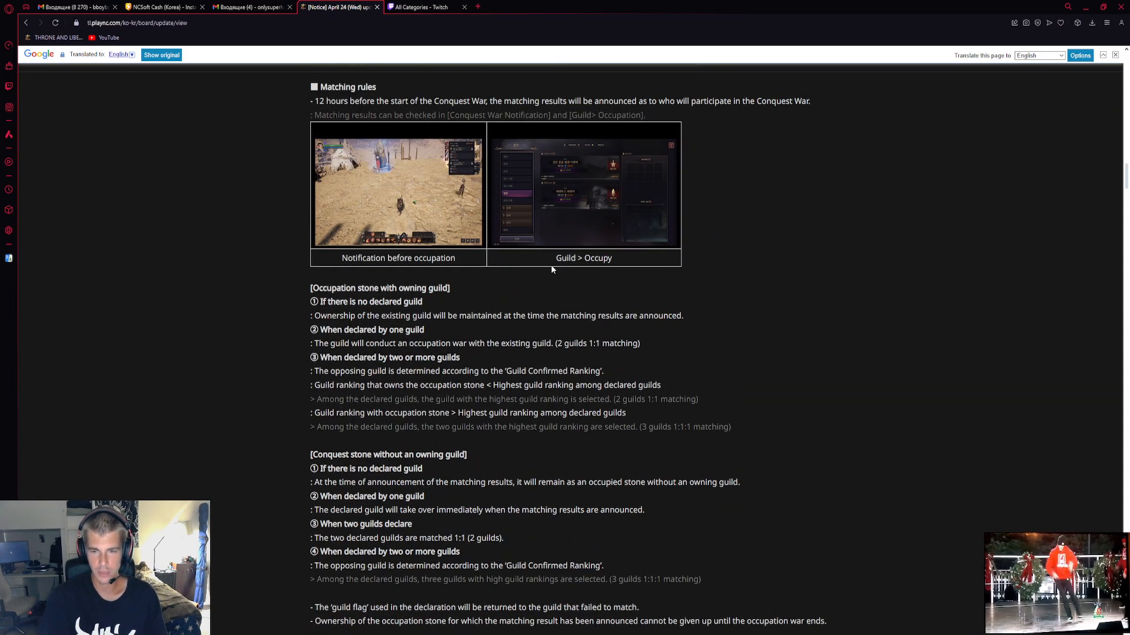
mouse_move(443, 284)
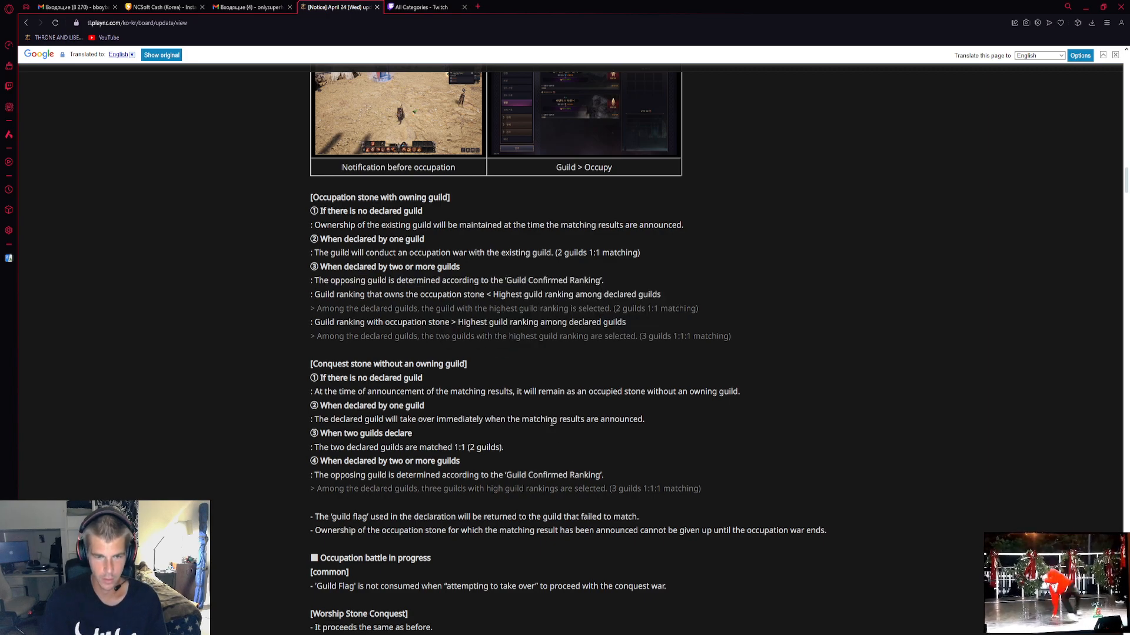
scroll("up", 3)
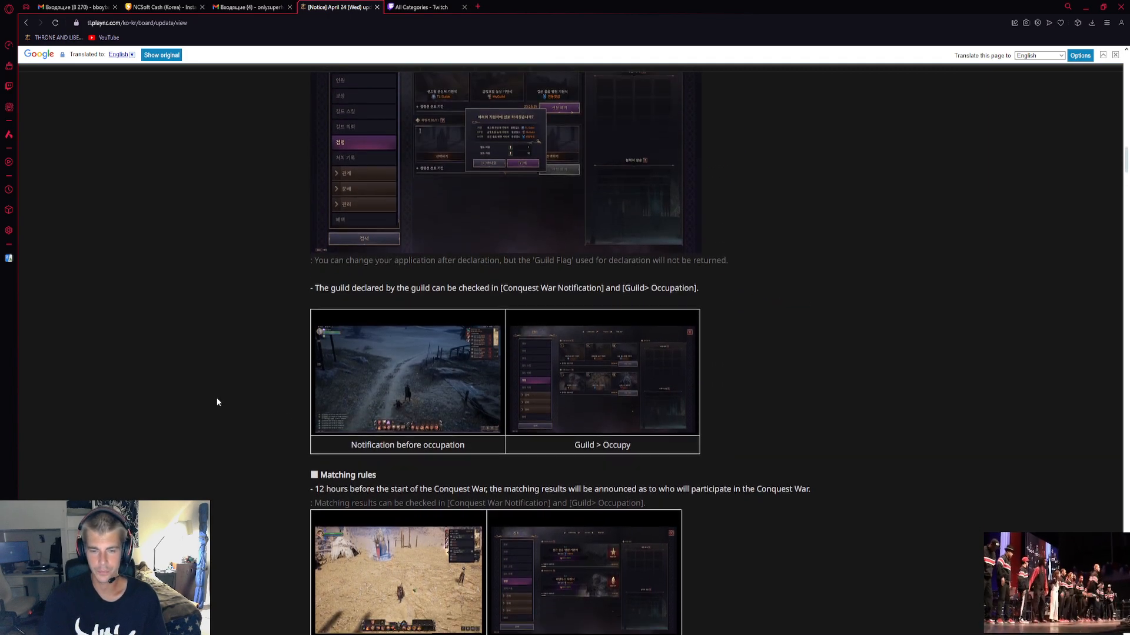
scroll("down", 3)
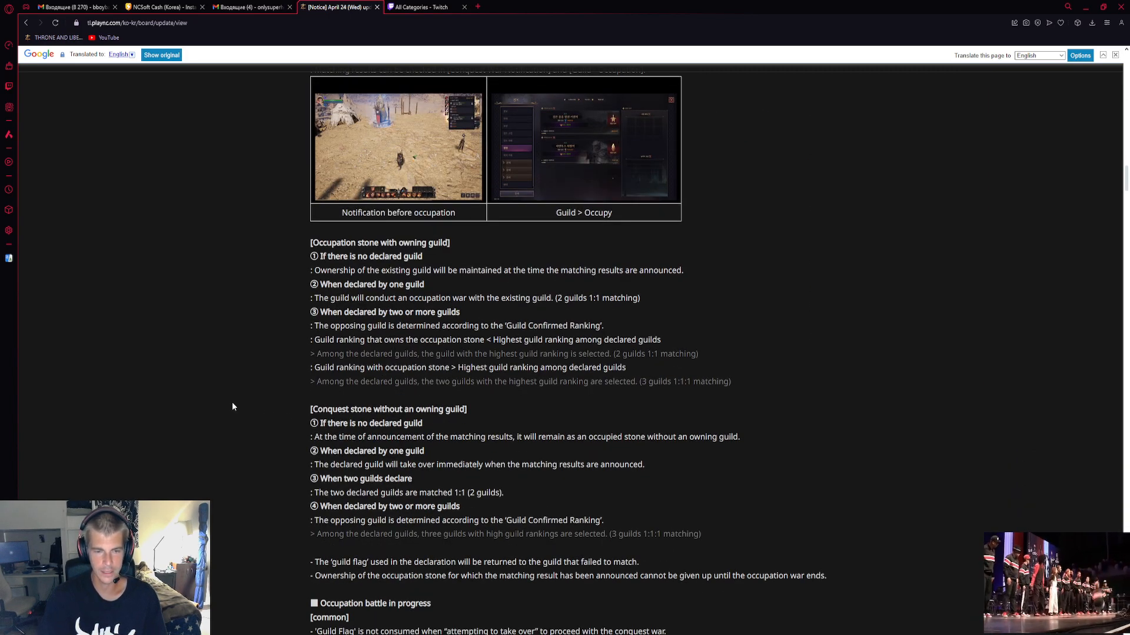
scroll("down", 3)
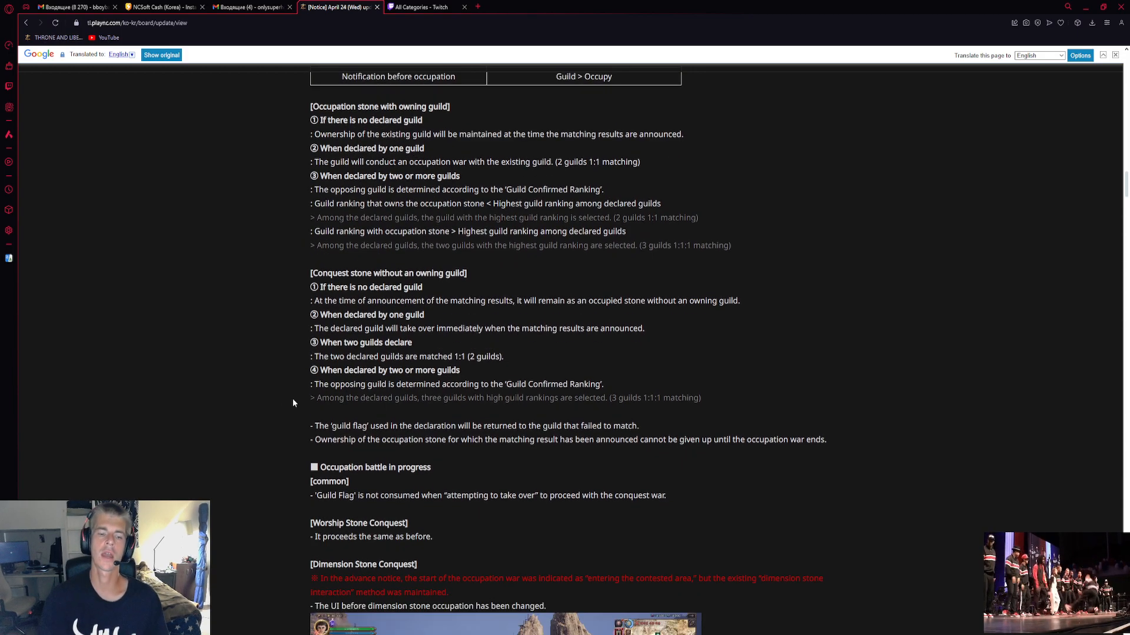
scroll("up", 3)
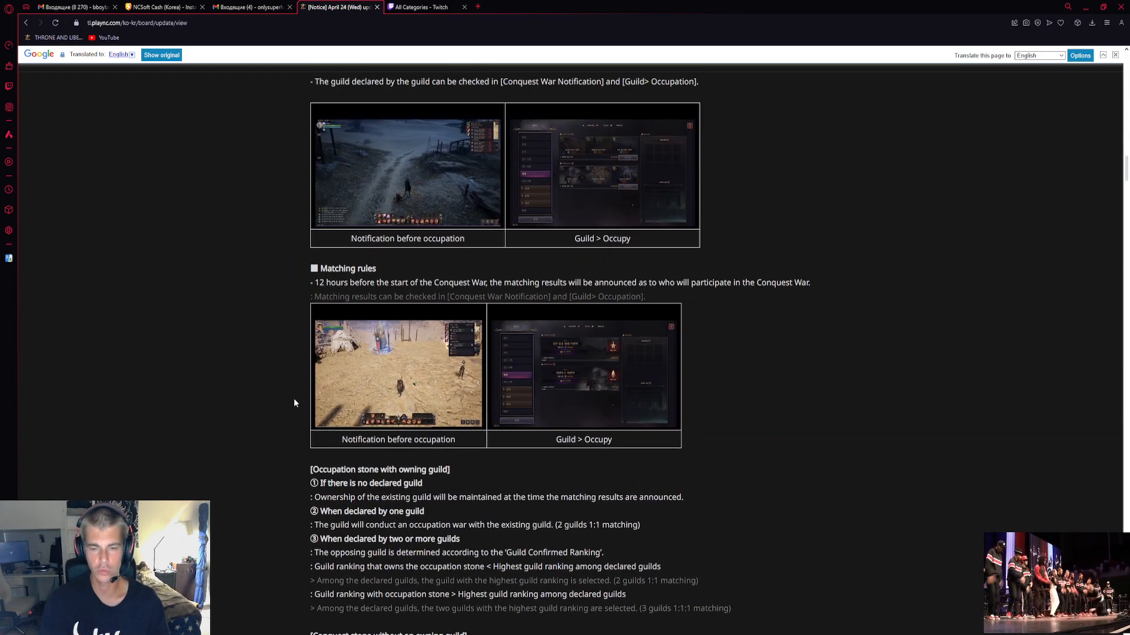
scroll("down", 3)
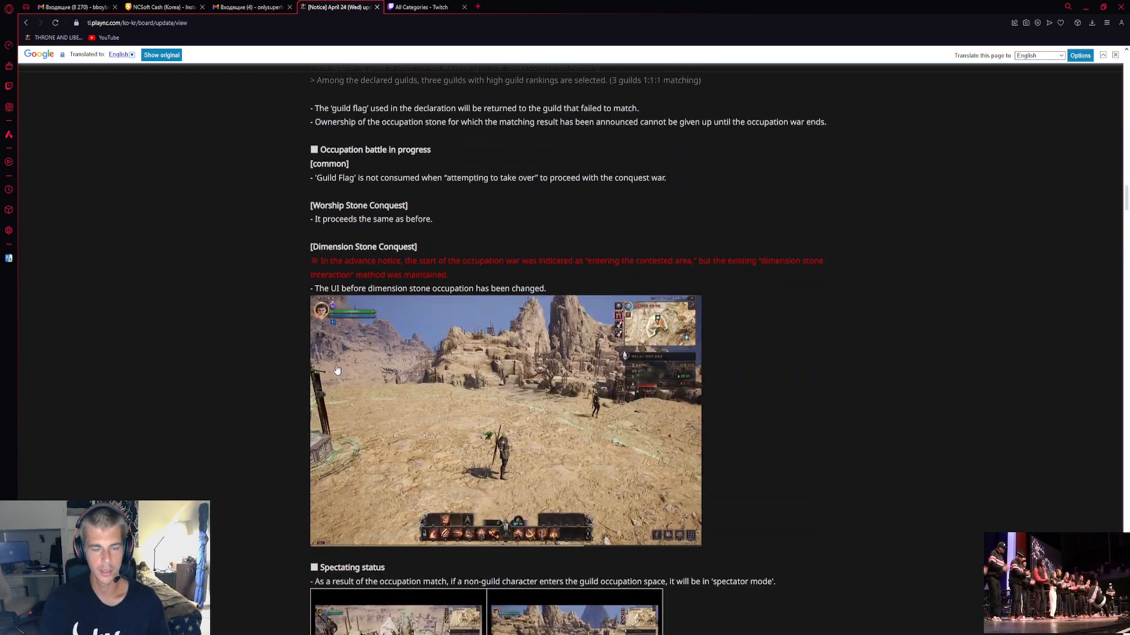
scroll("down", 3)
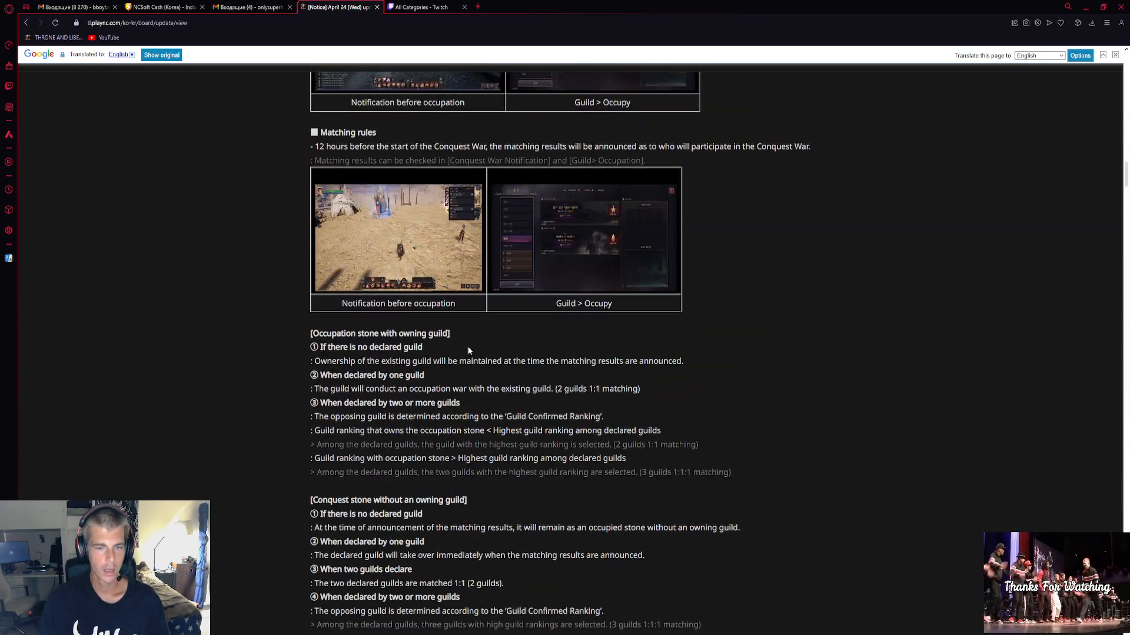
scroll("down", 3)
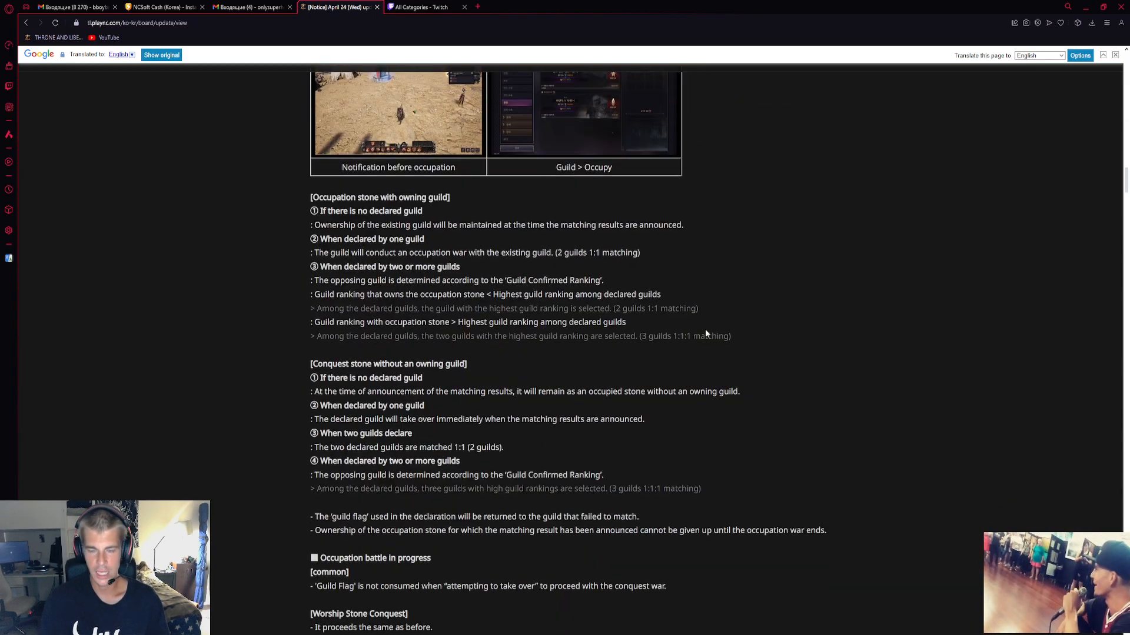
scroll("up", 3)
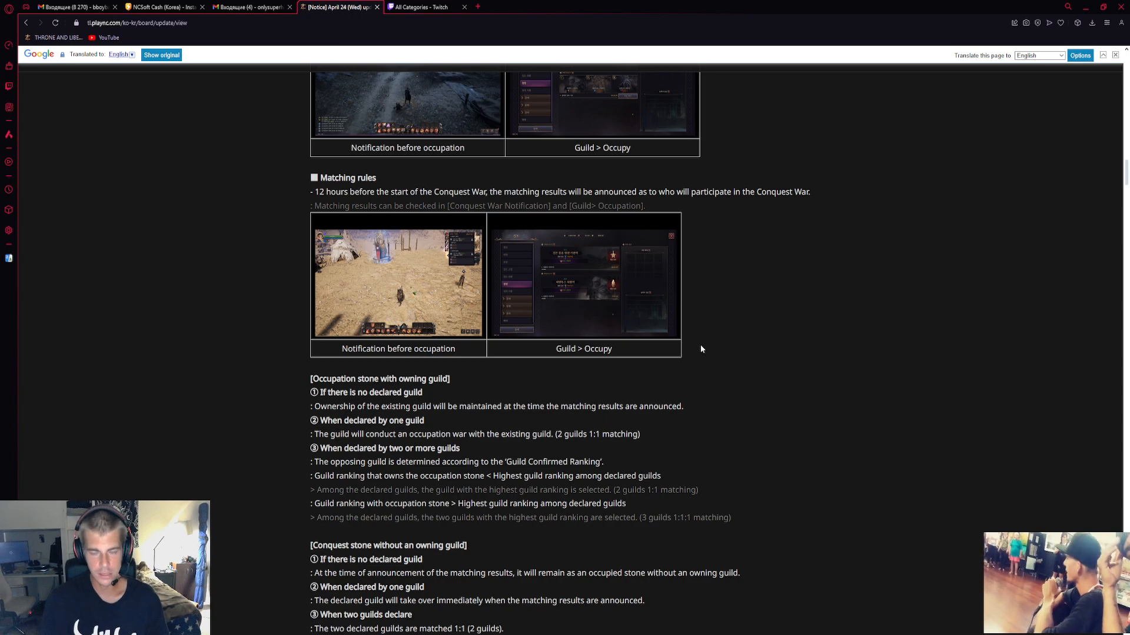
mouse_move(634, 315)
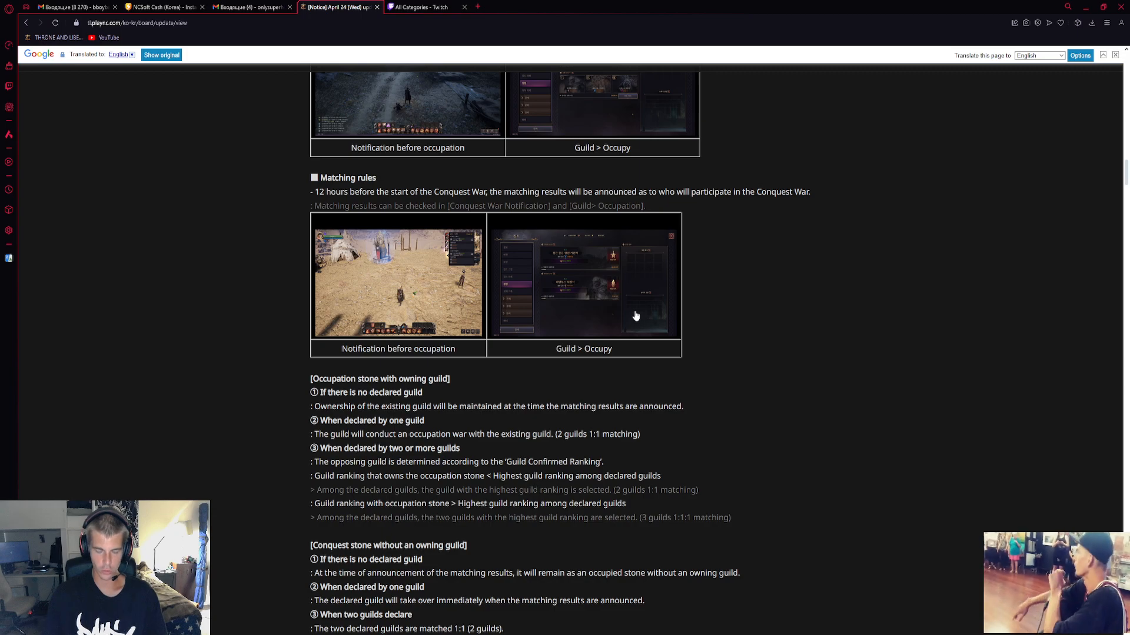
mouse_move(625, 349)
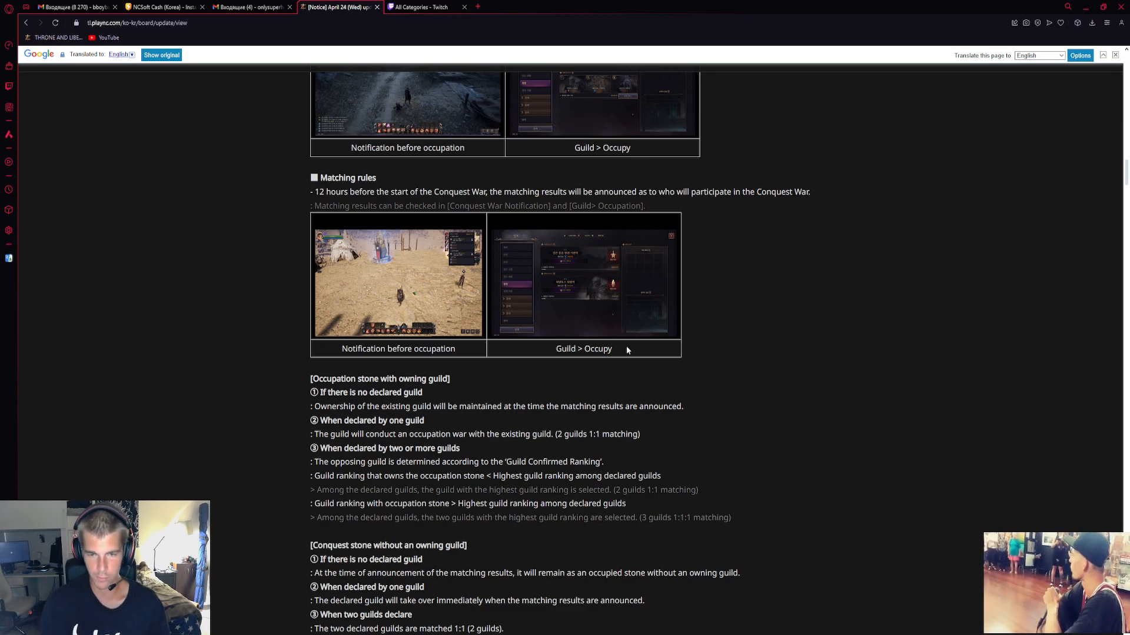
mouse_move(524, 306)
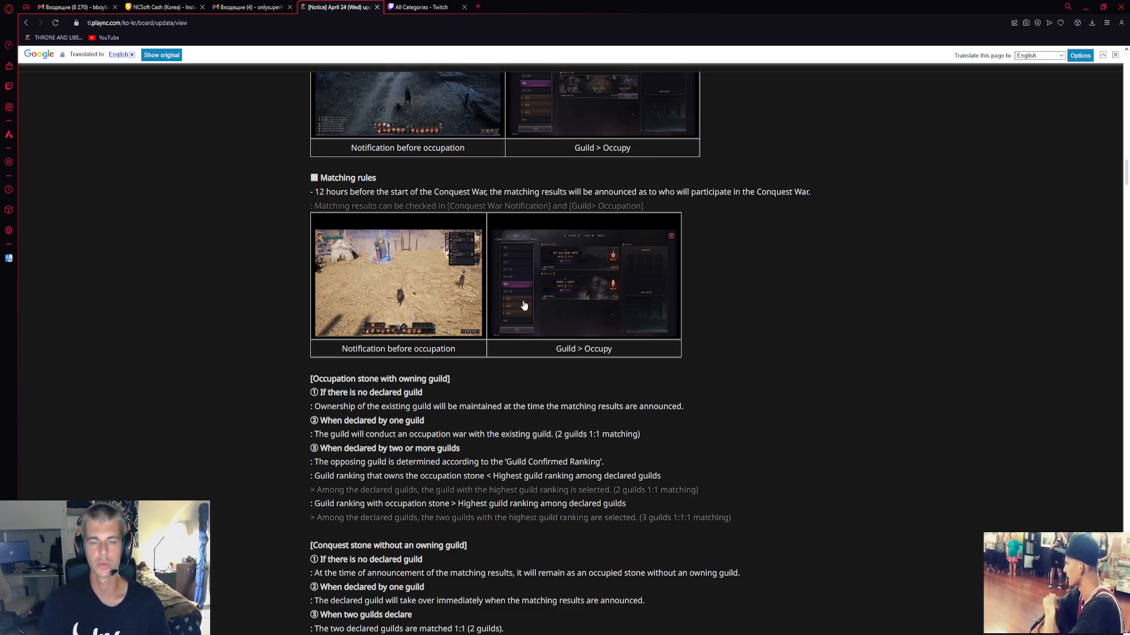
mouse_move(678, 297)
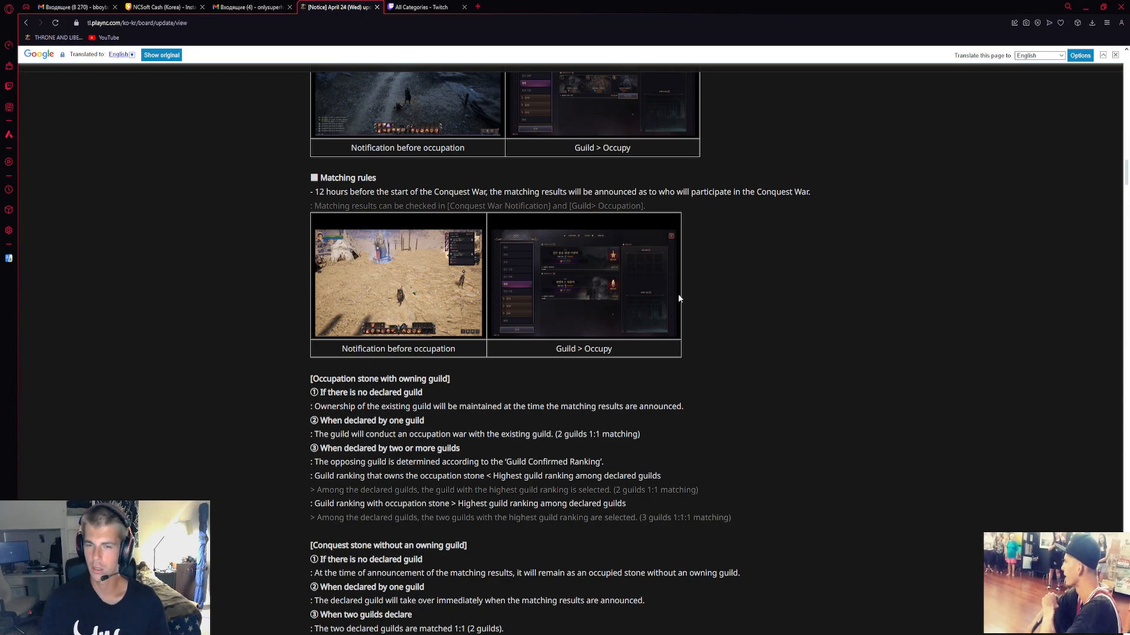
mouse_move(668, 311)
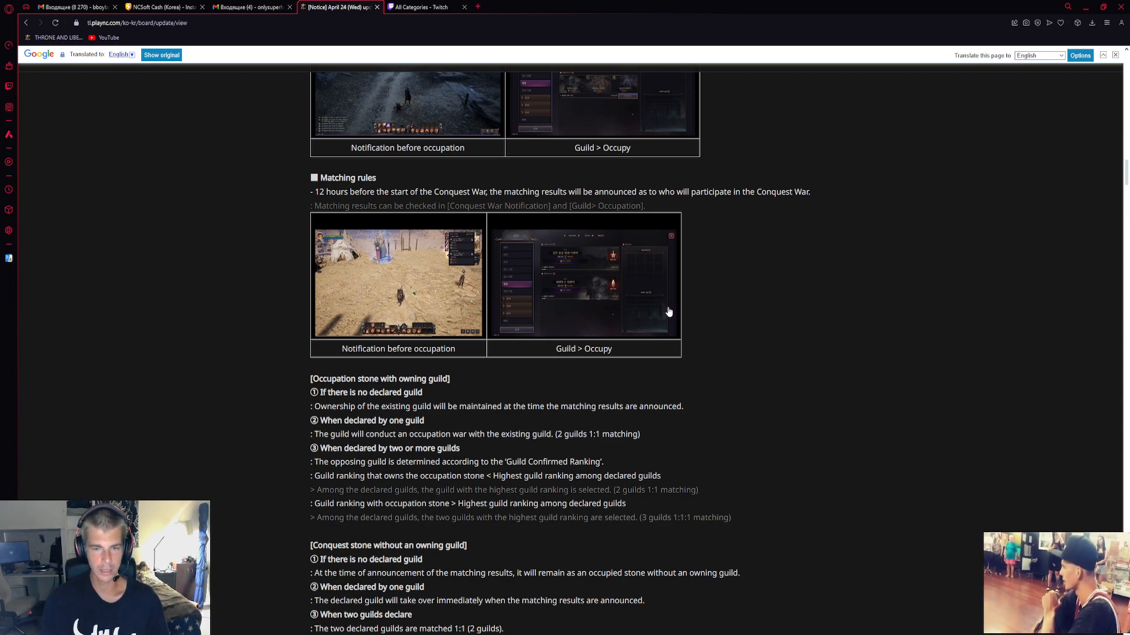
mouse_move(576, 294)
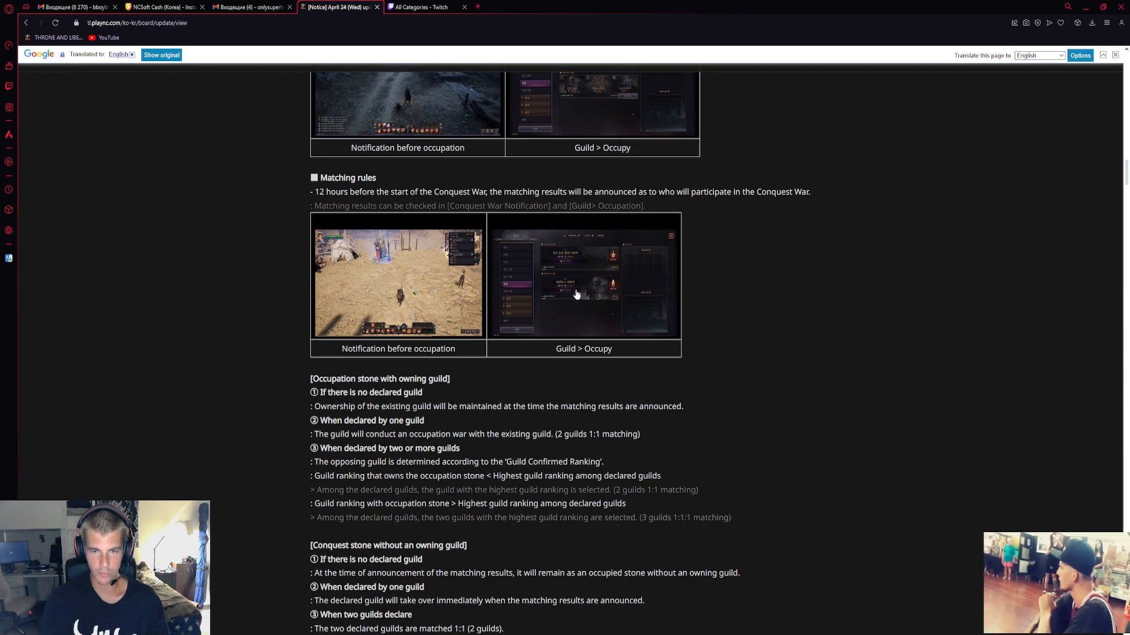
mouse_move(546, 346)
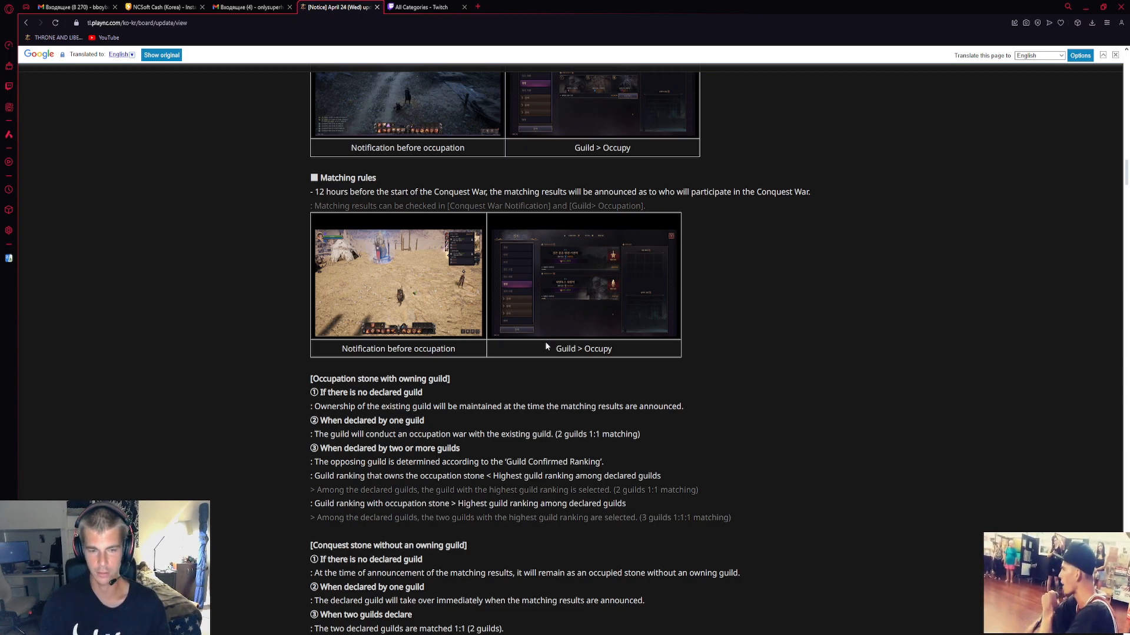
scroll("up", 3)
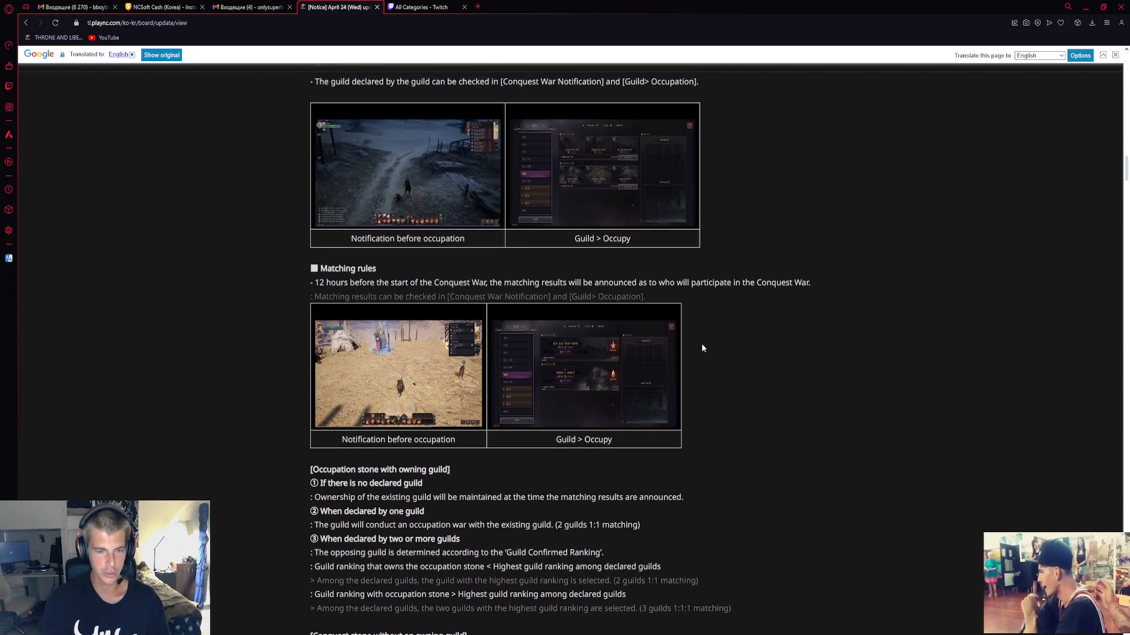
mouse_move(618, 356)
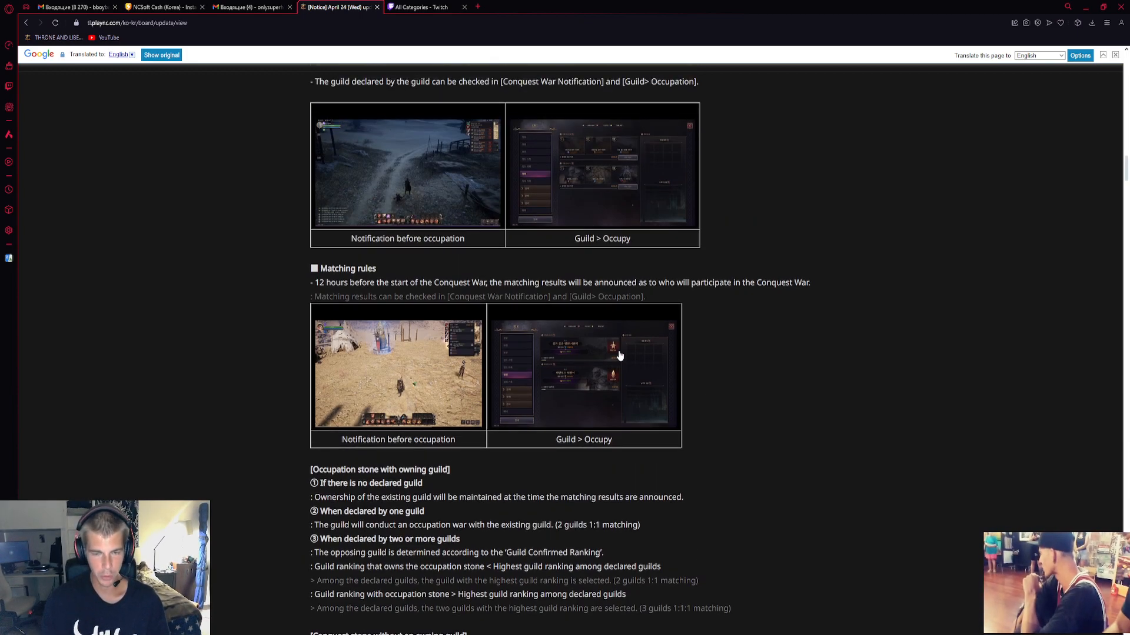
scroll("up", 3)
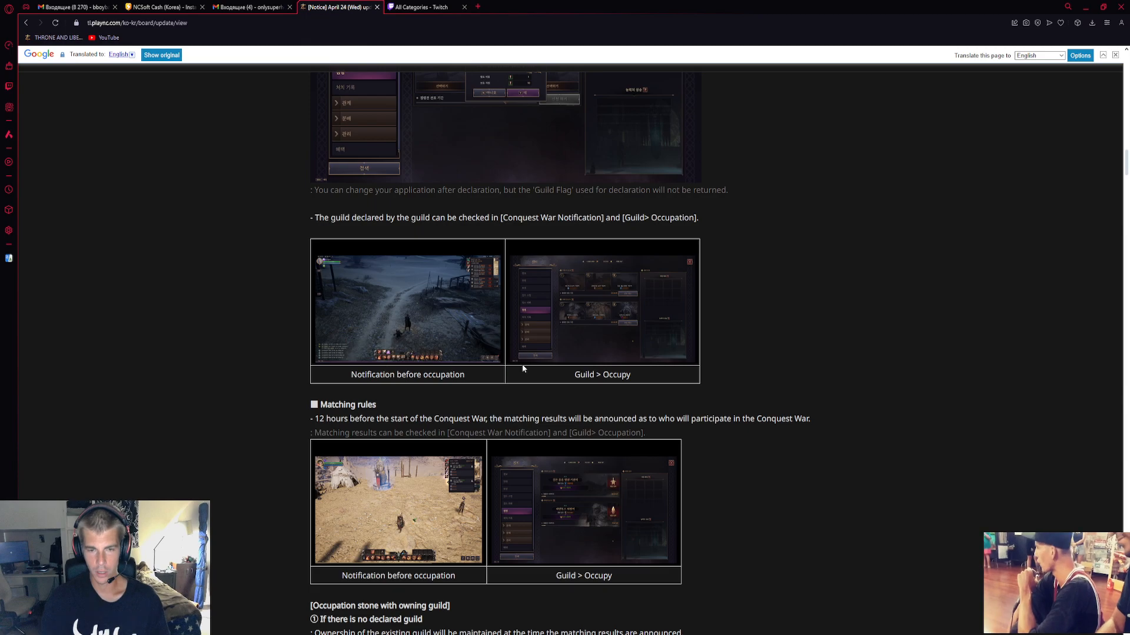
mouse_move(734, 391)
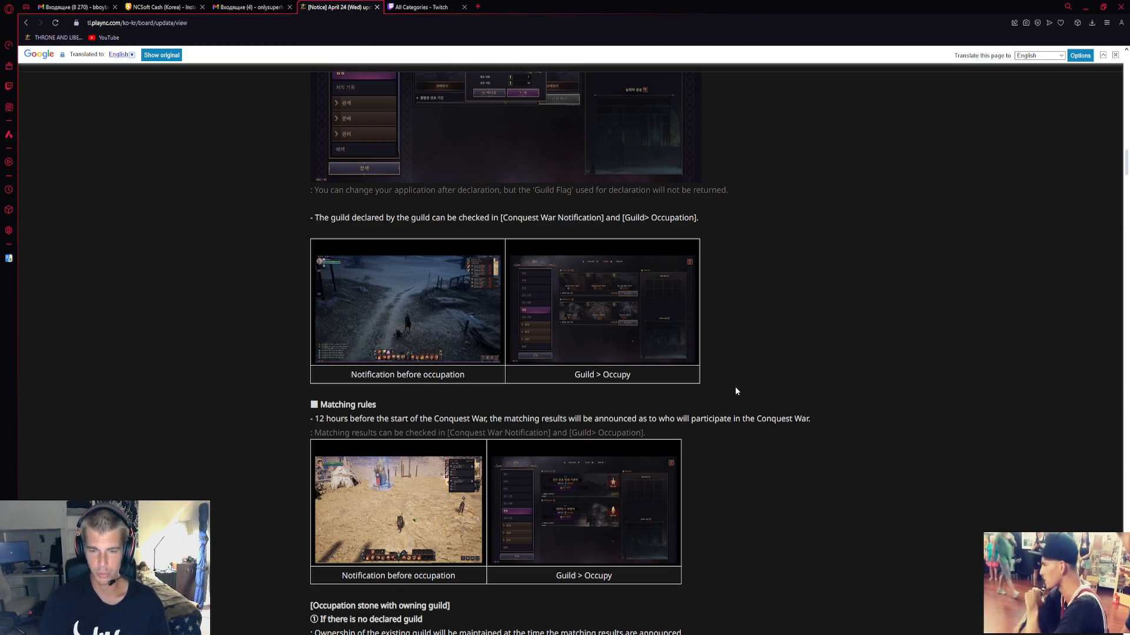
scroll("down", 3)
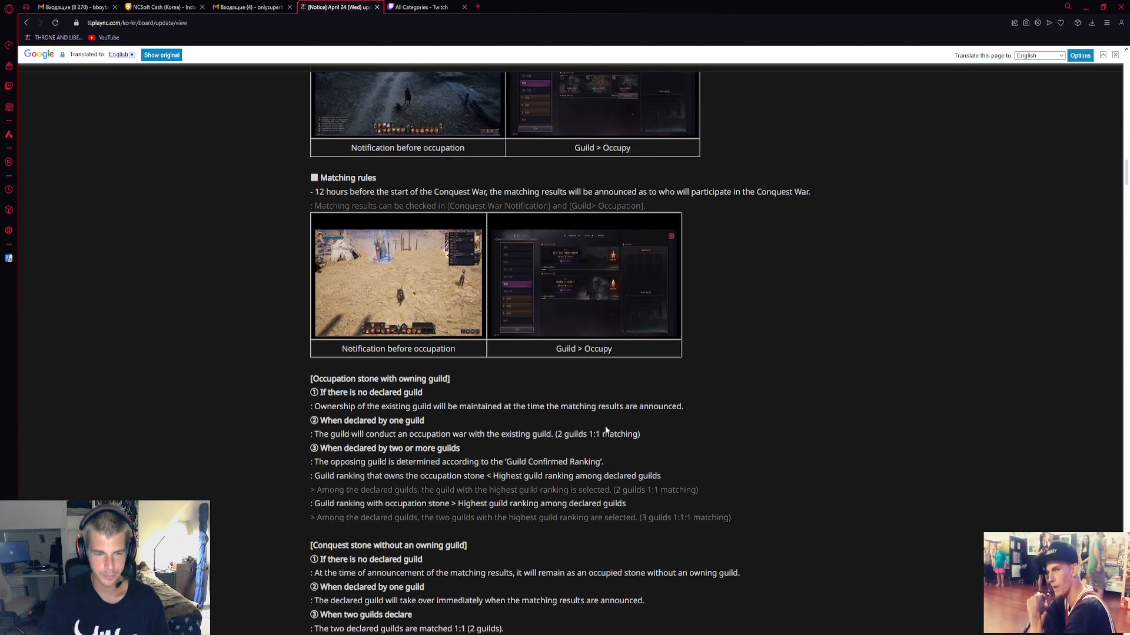
scroll("down", 3)
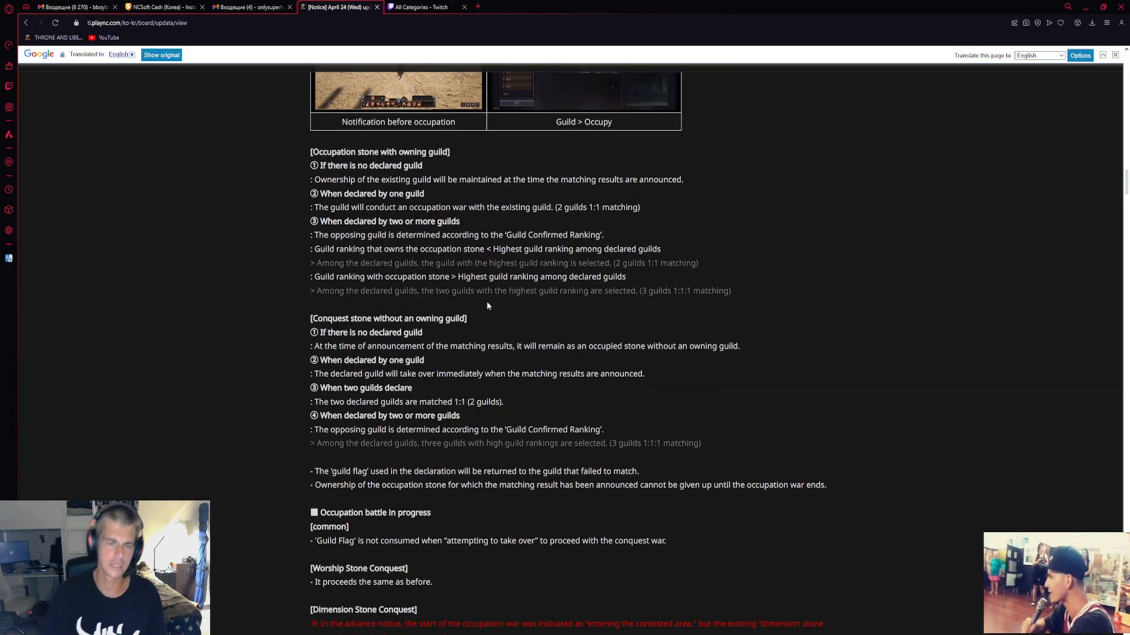
scroll("down", 3)
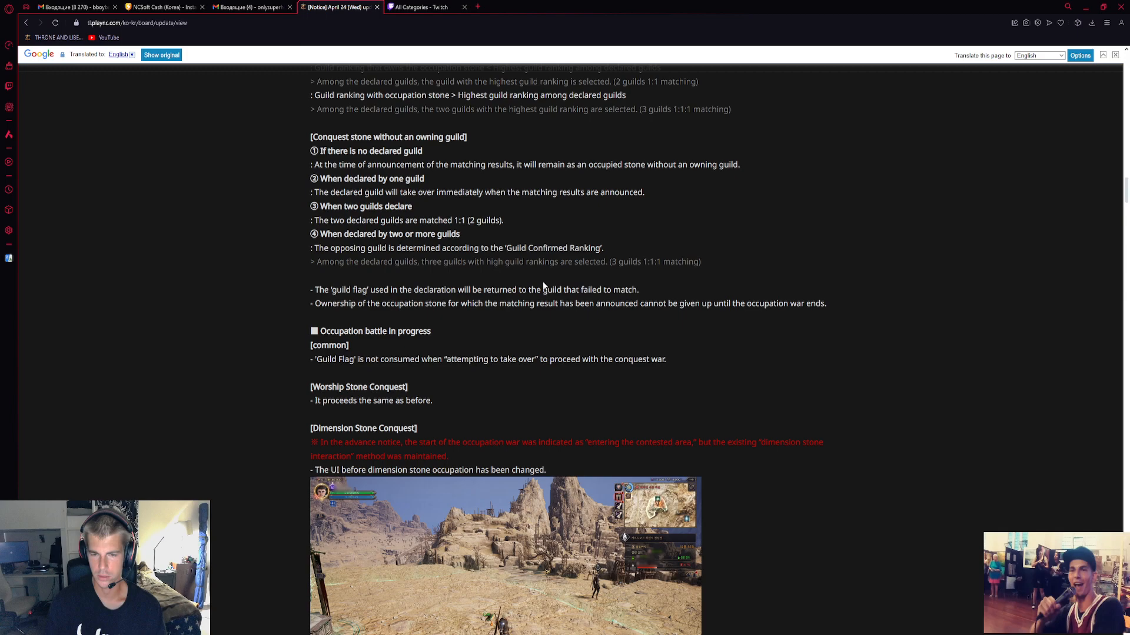
scroll("down", 3)
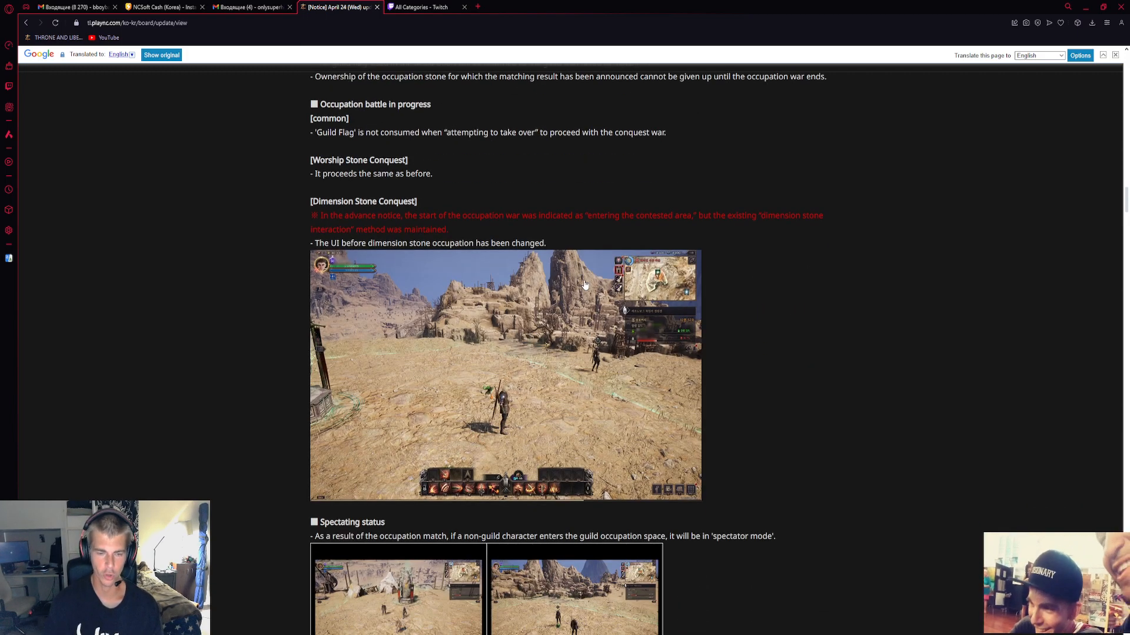
scroll("down", 3)
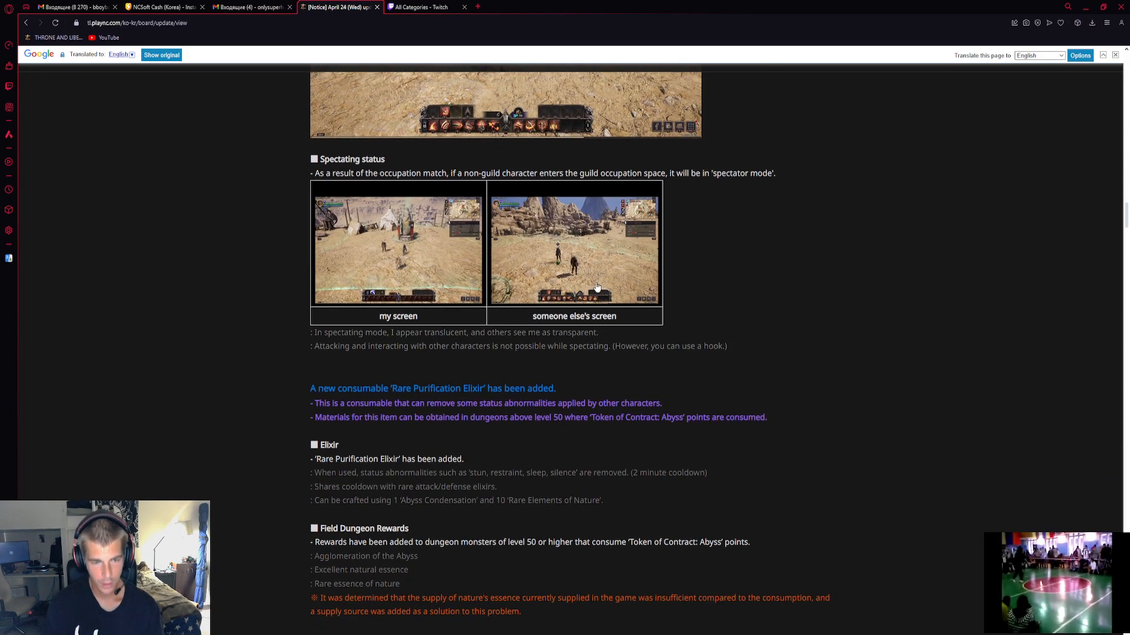
scroll("down", 3)
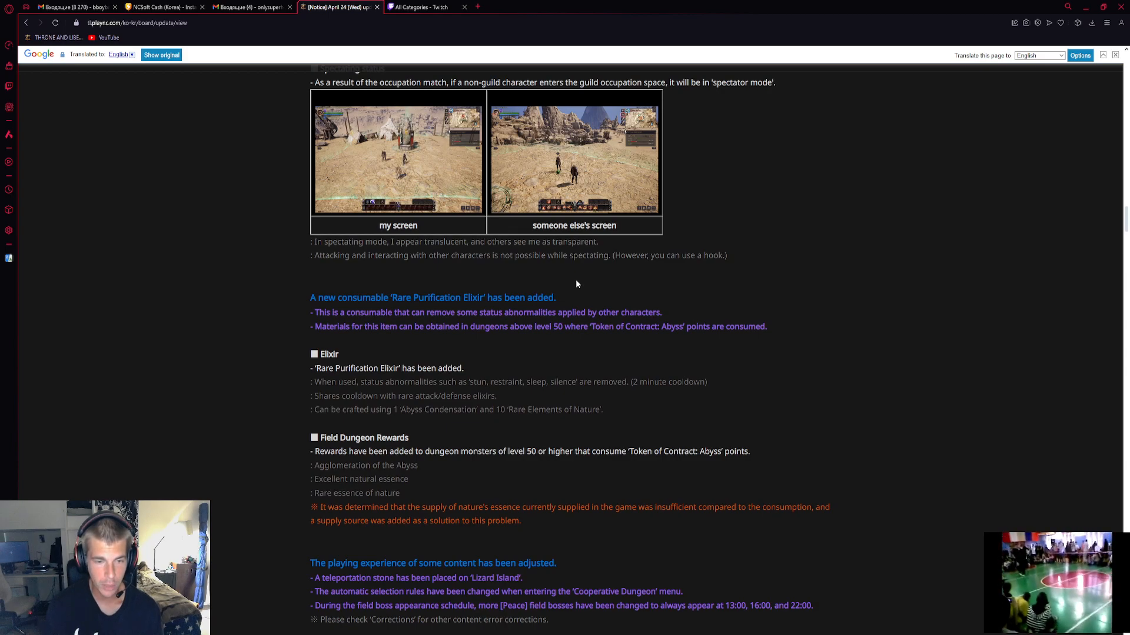
mouse_move(425, 354)
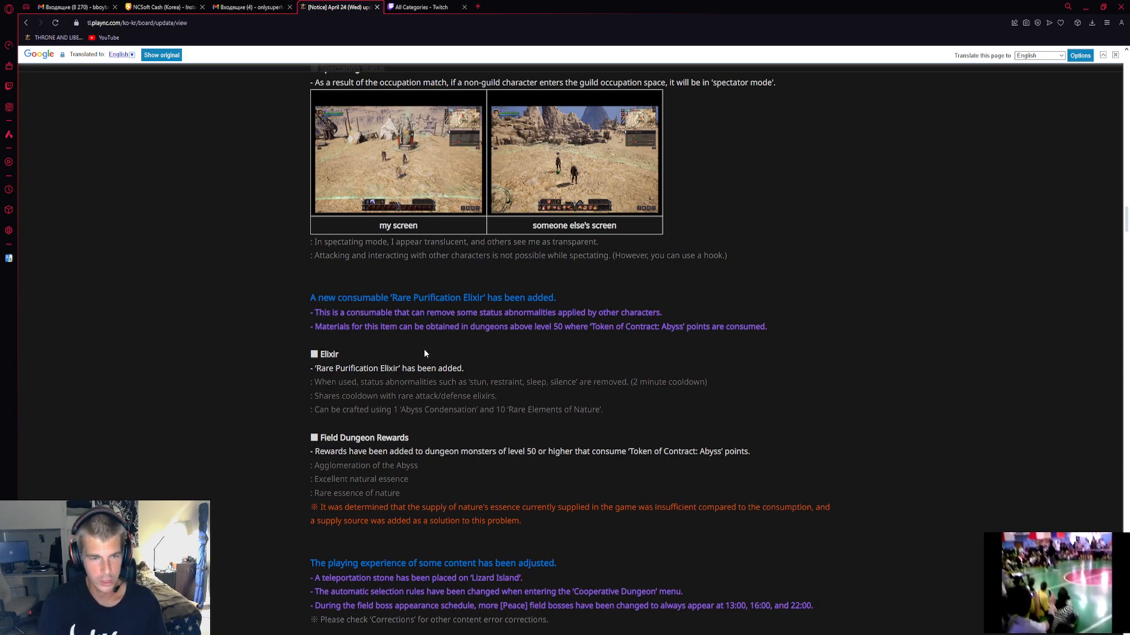
mouse_move(536, 322)
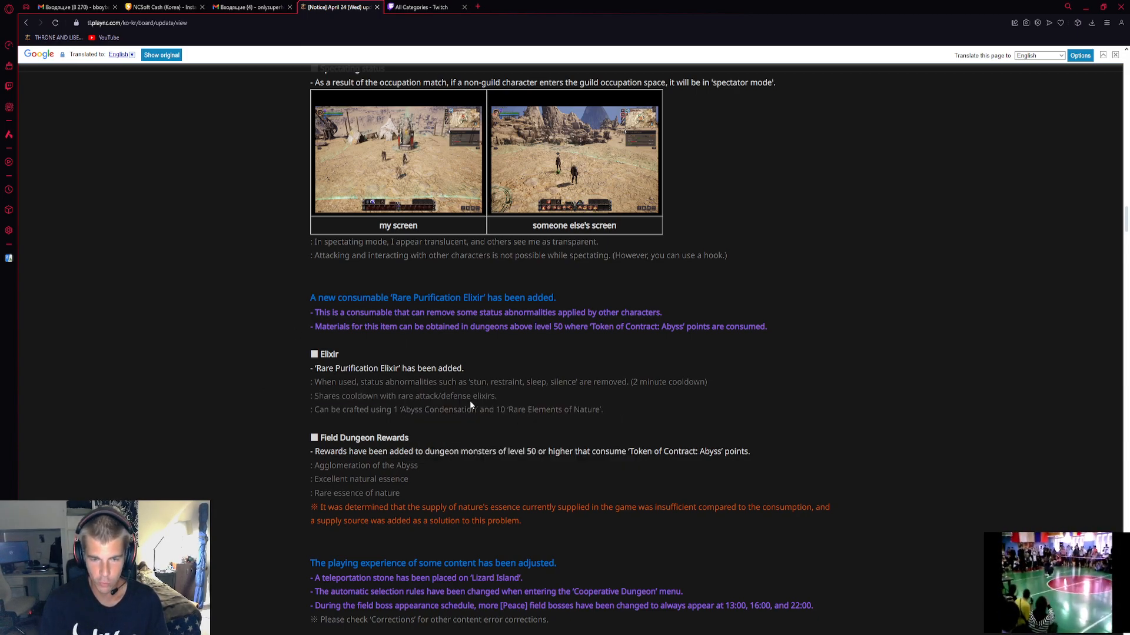
mouse_move(553, 394)
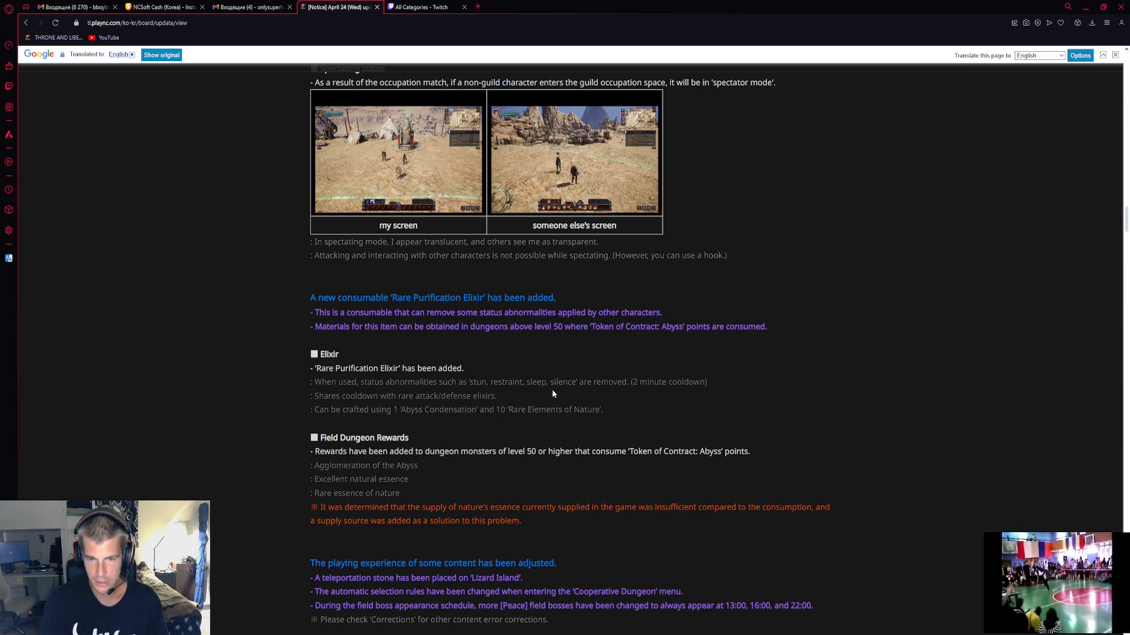
mouse_move(522, 396)
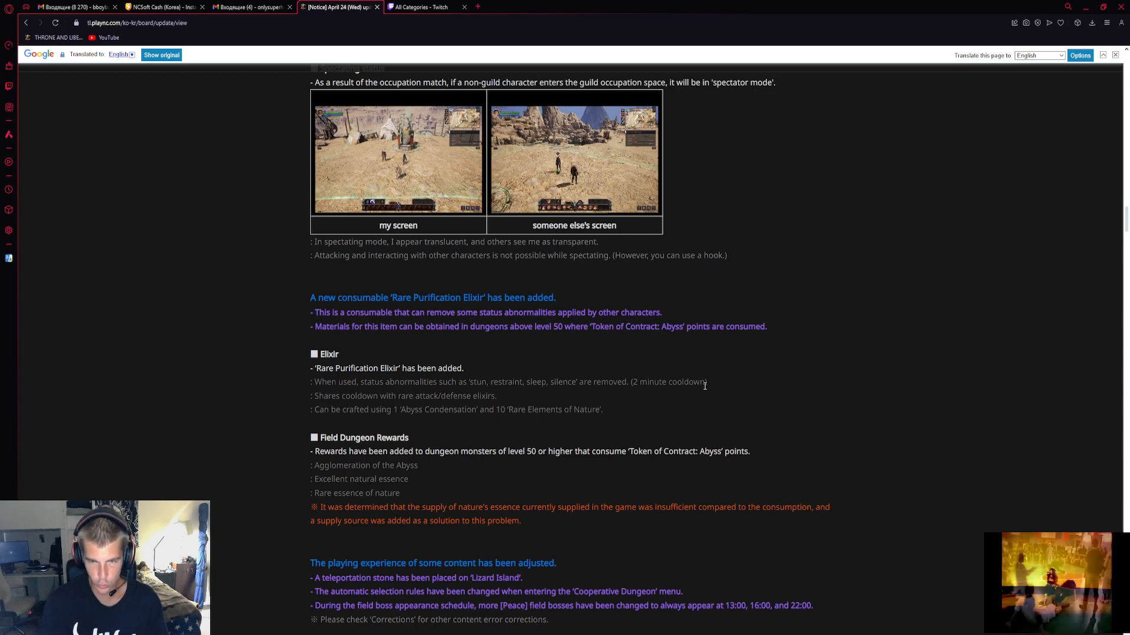
mouse_move(536, 341)
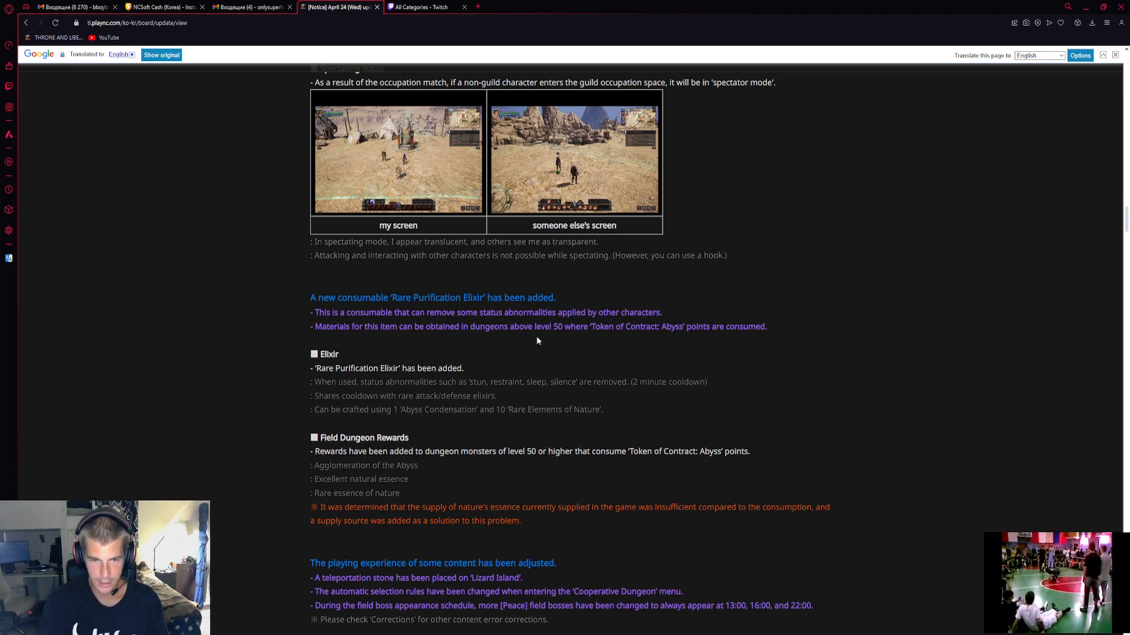
mouse_move(452, 406)
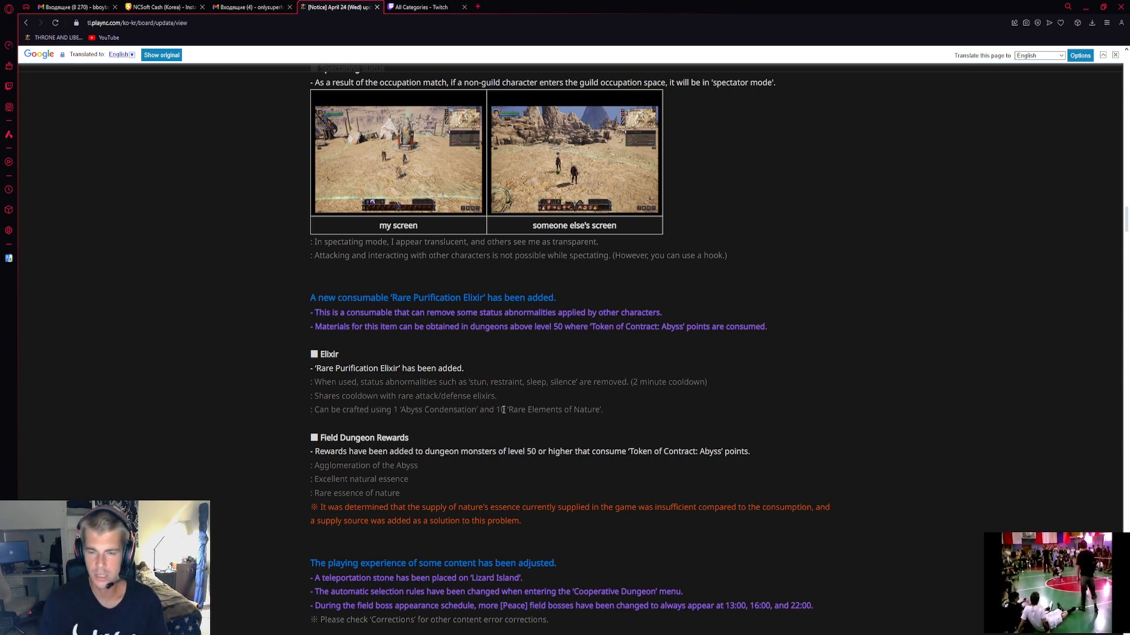
mouse_move(421, 391)
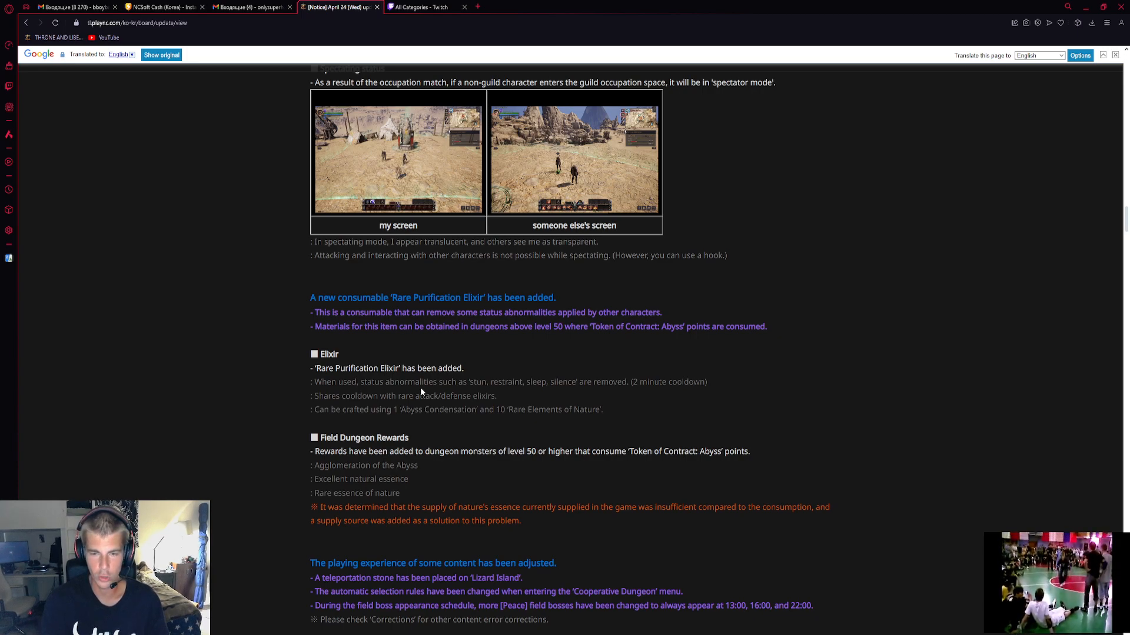
mouse_move(423, 348)
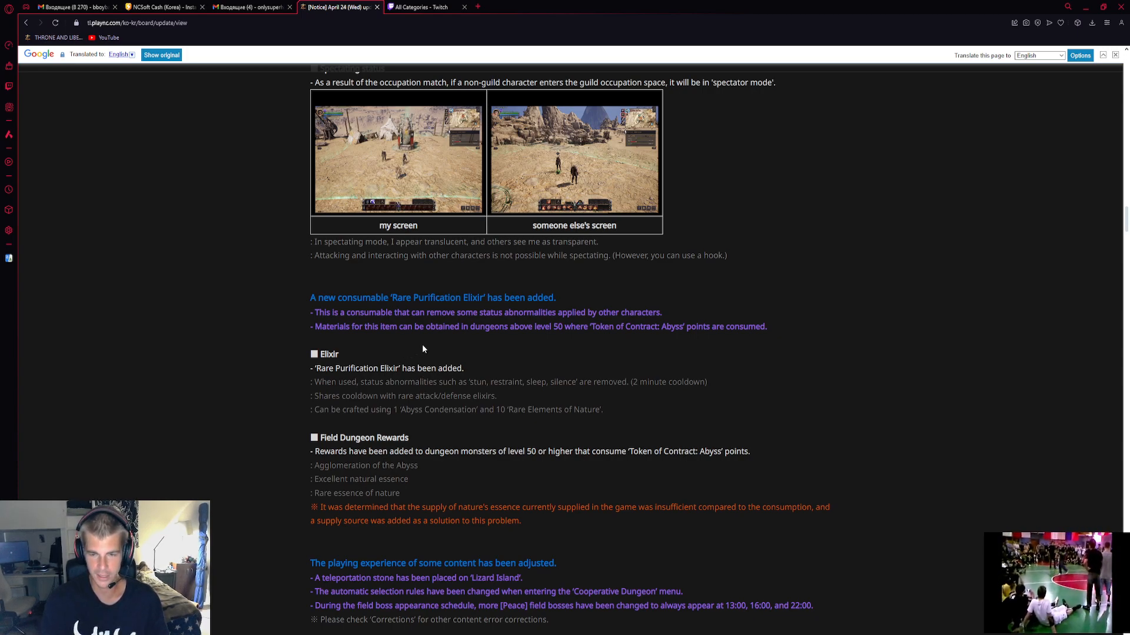
mouse_move(606, 413)
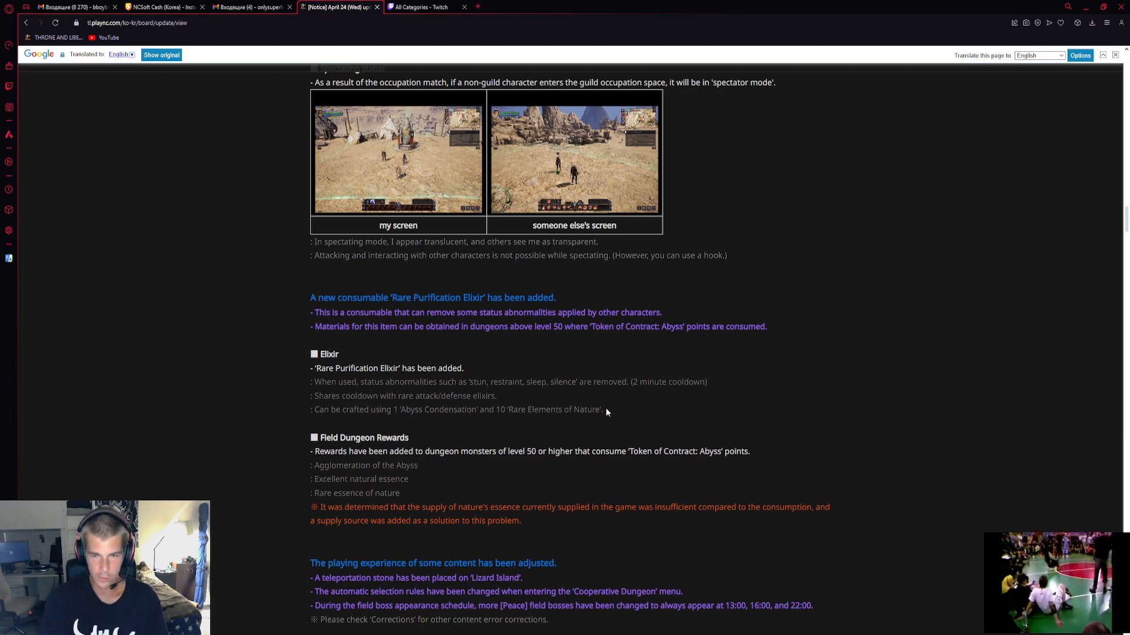
scroll("up", 3)
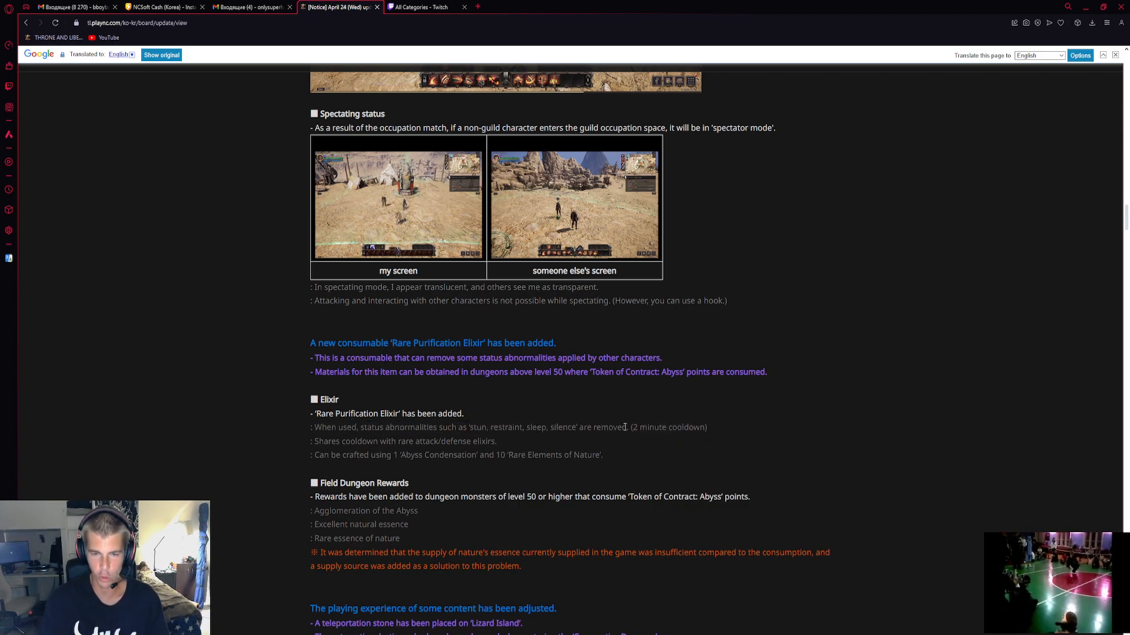
mouse_move(553, 469)
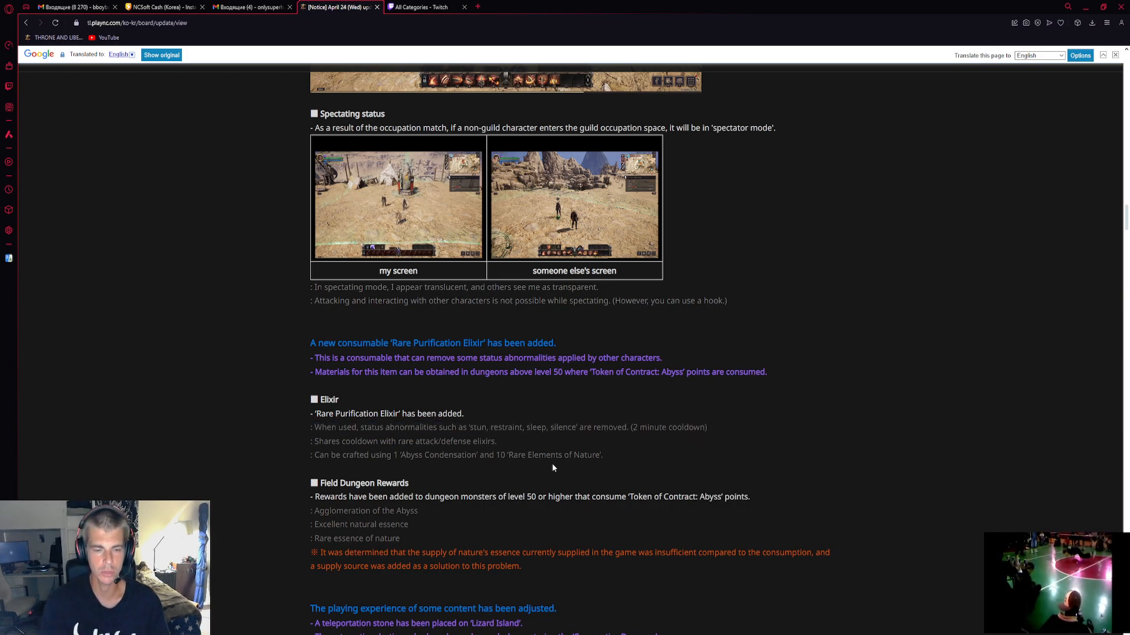
Scroll to the content-adjustment section and dismiss the original Korean wording popup
scroll("down", 3)
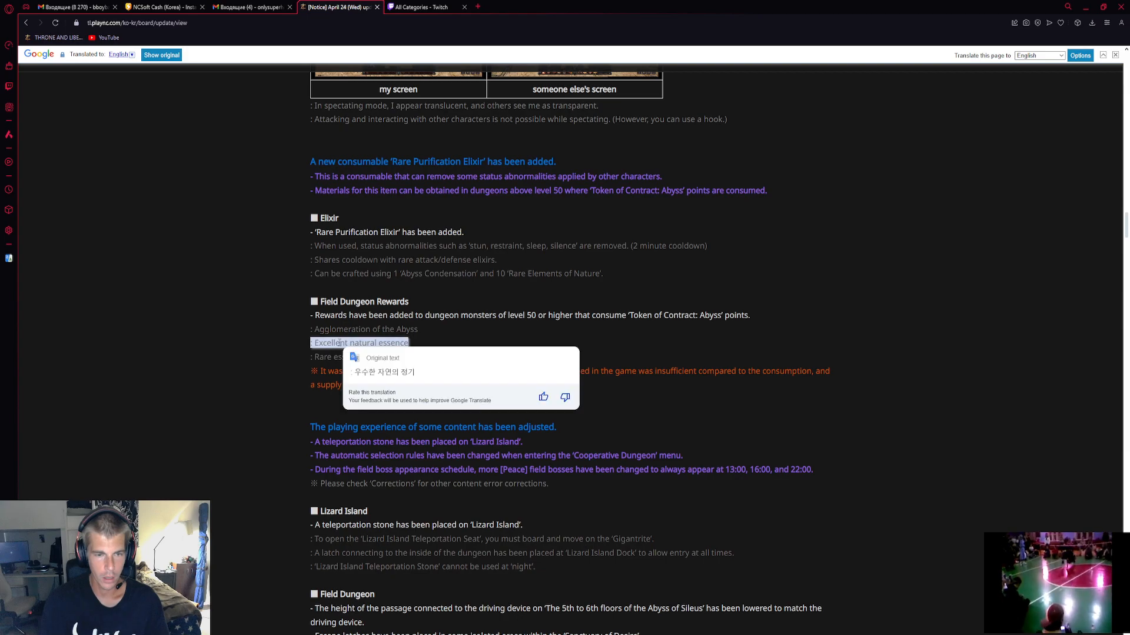
left_click(215, 338)
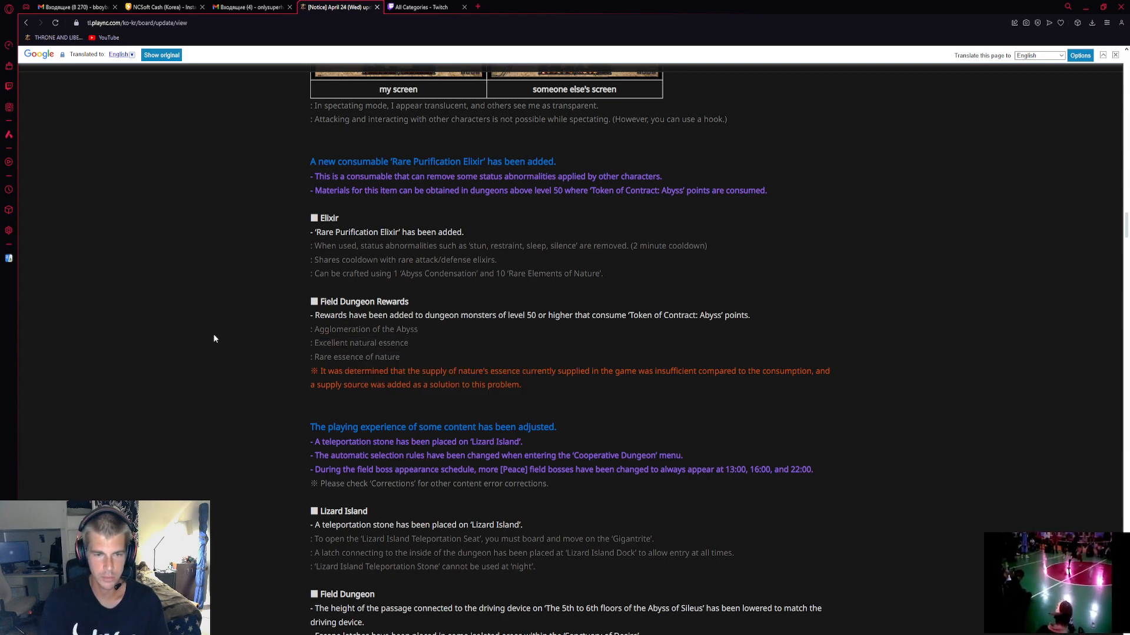
mouse_move(321, 287)
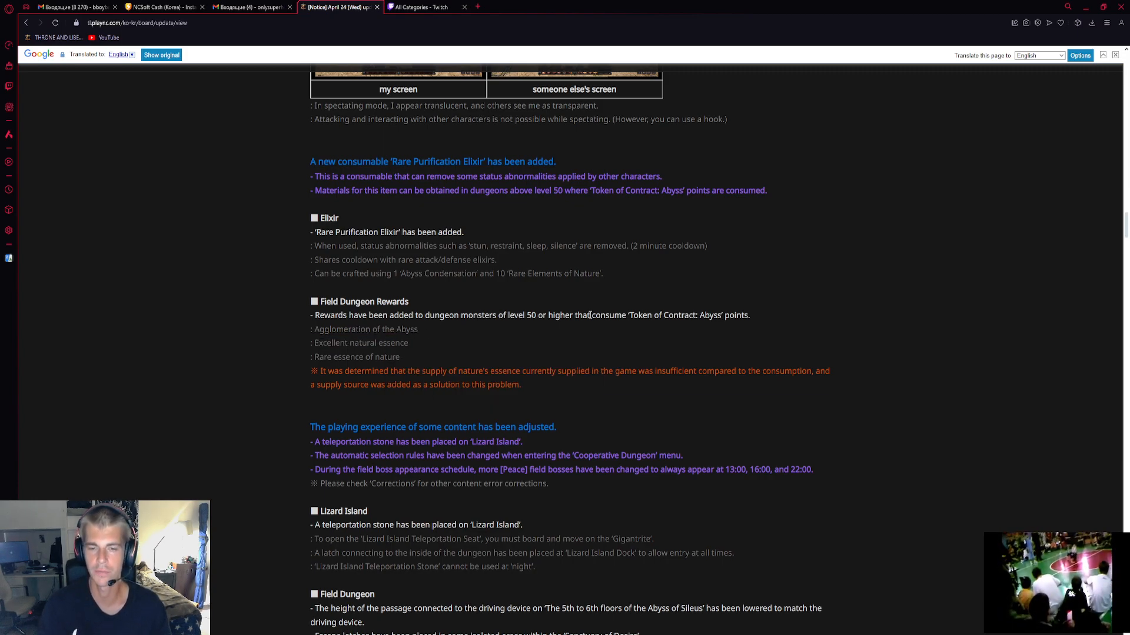
mouse_move(527, 339)
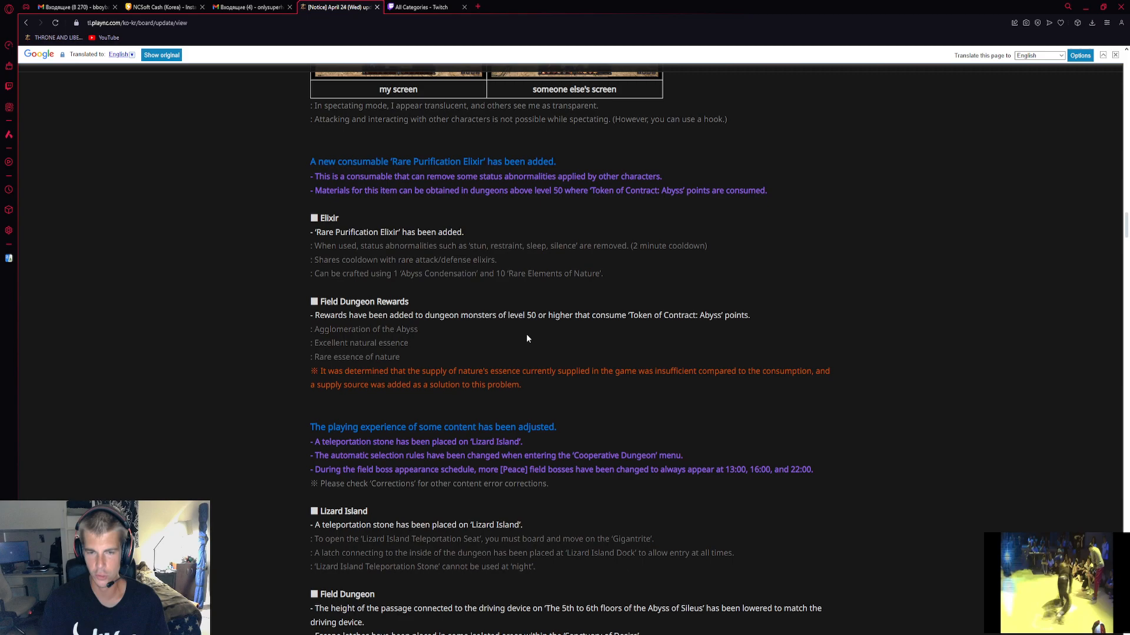
mouse_move(476, 346)
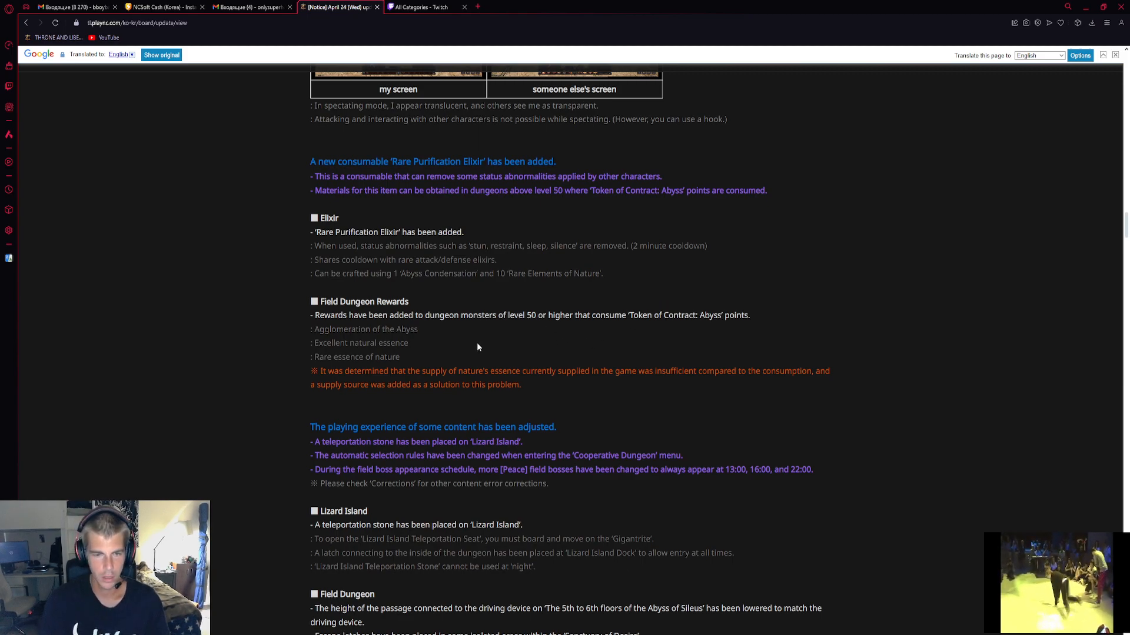
mouse_move(368, 219)
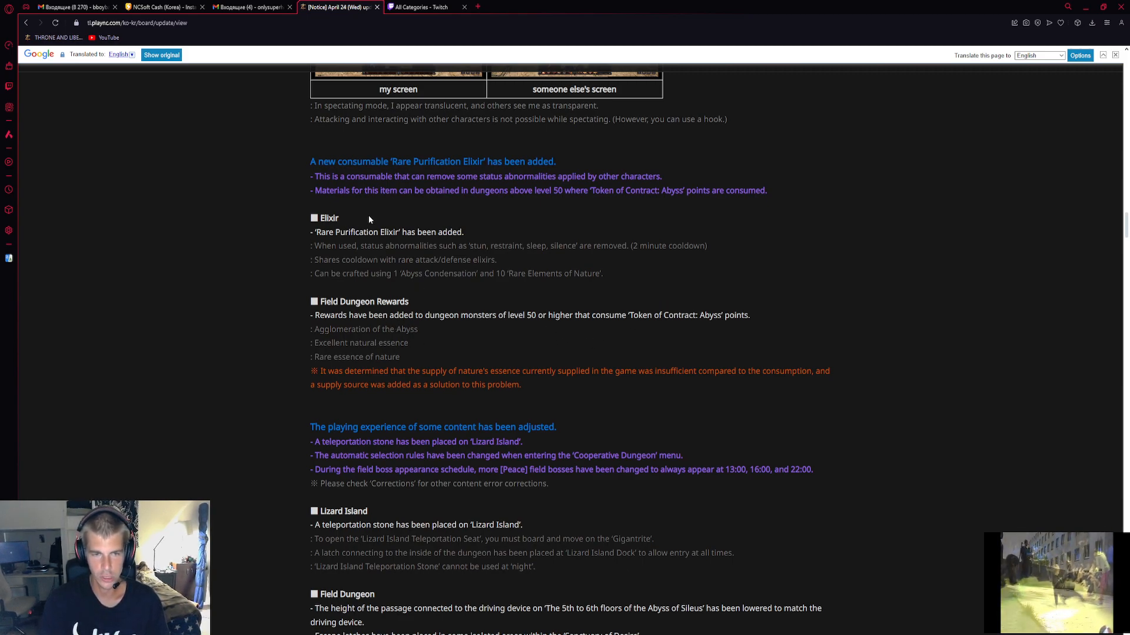
mouse_move(515, 383)
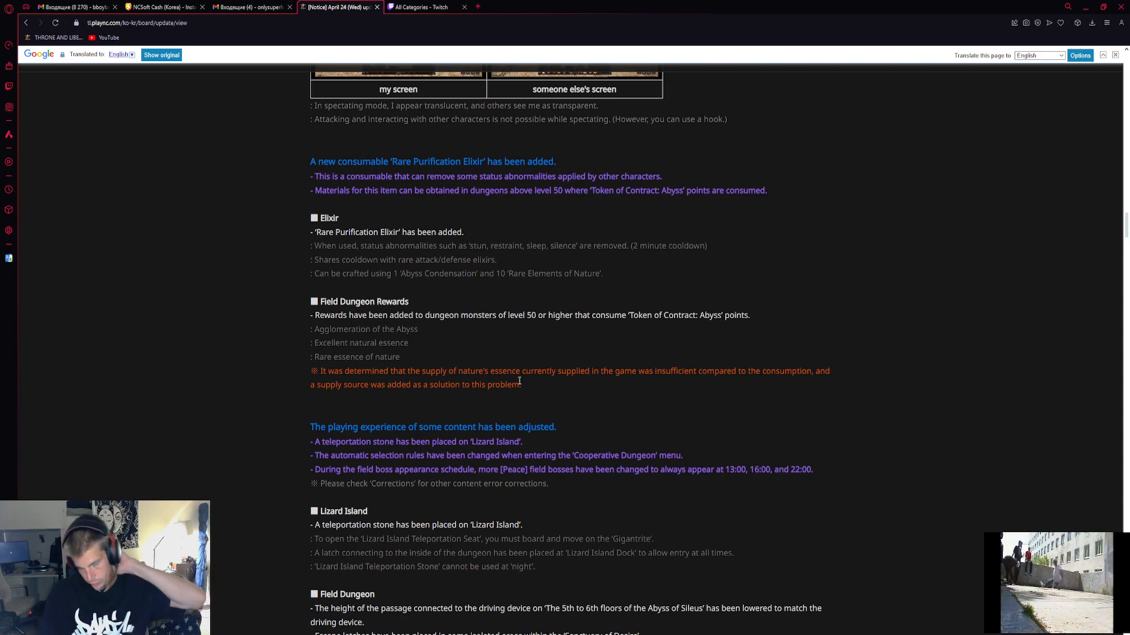
mouse_move(518, 352)
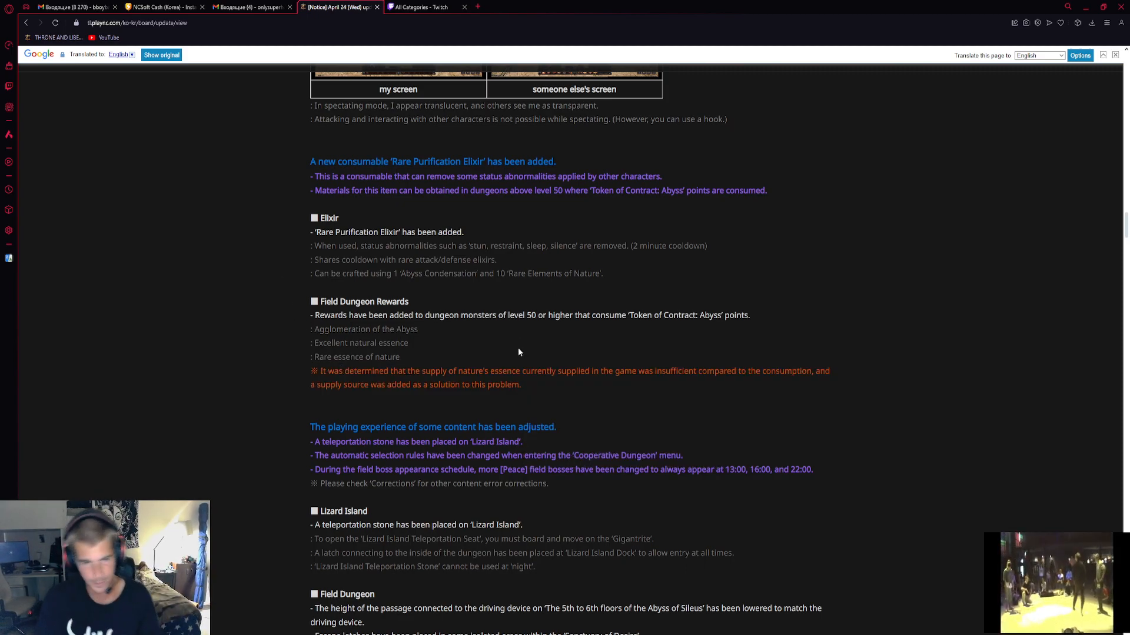
Scroll to the Field Dungeon Rewards, Cooperative Dungeon and Field Boss changes
scroll("down", 3)
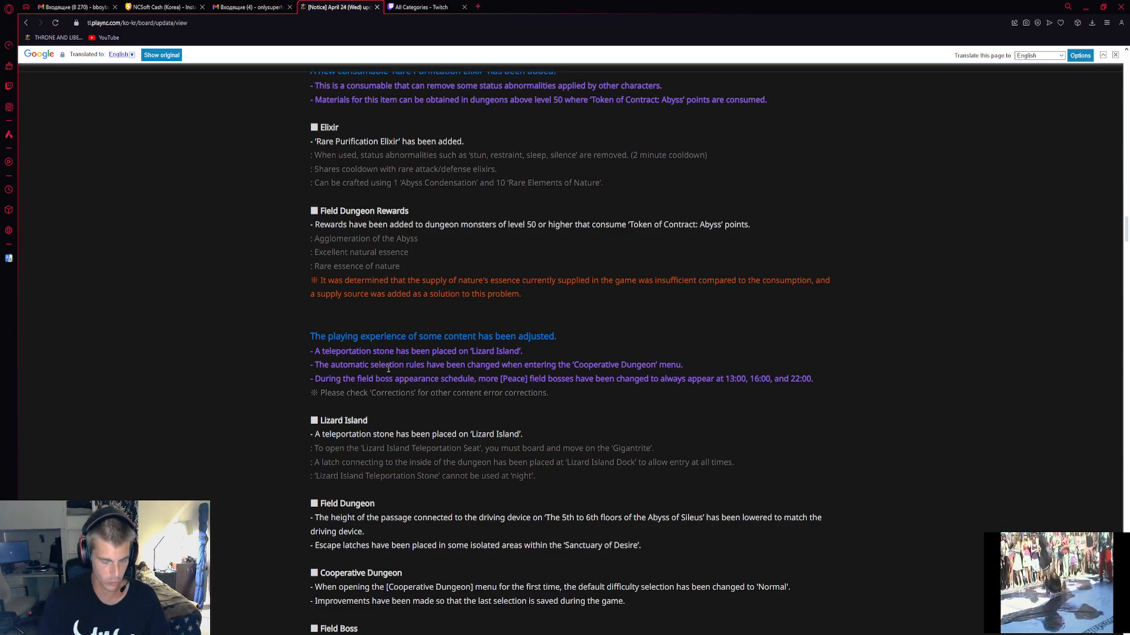
mouse_move(567, 324)
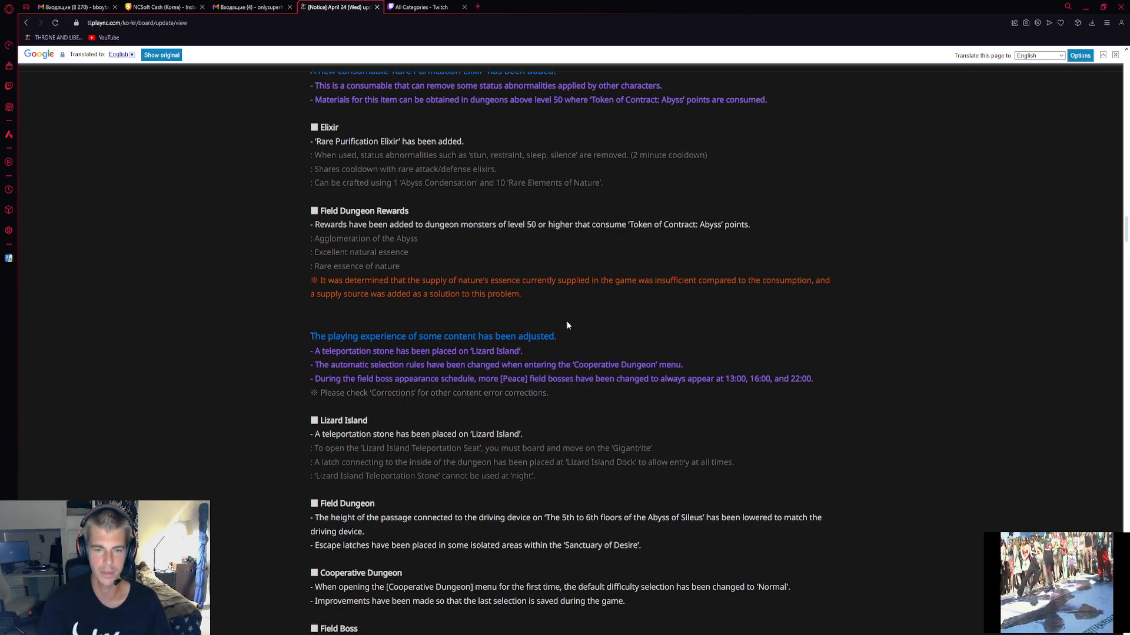
mouse_move(155, 270)
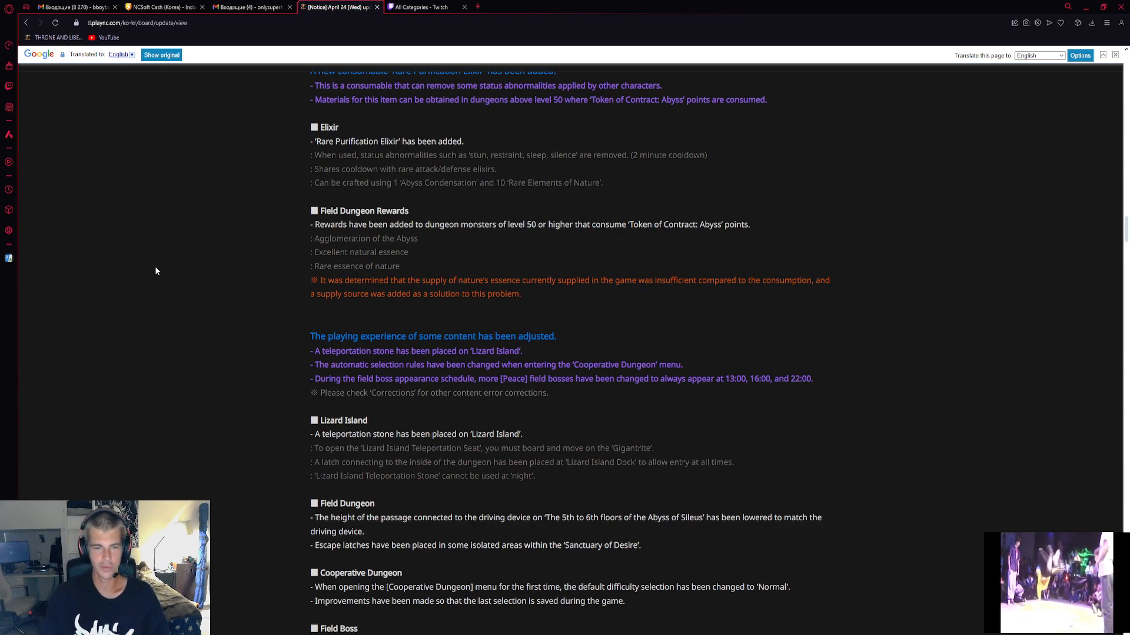
mouse_move(200, 320)
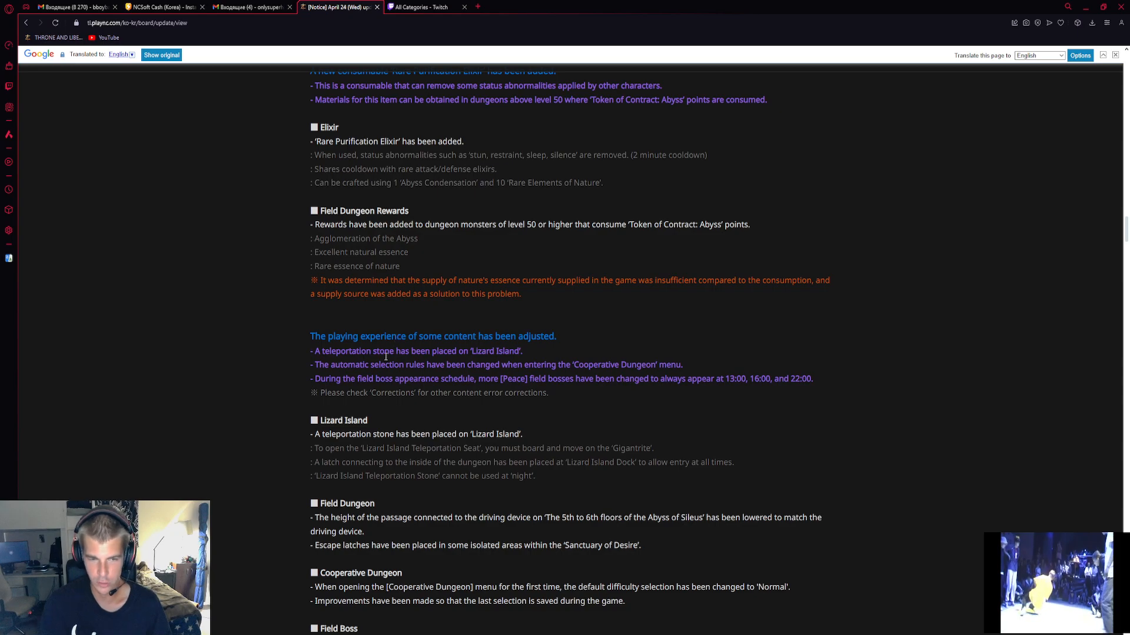
scroll("down", 3)
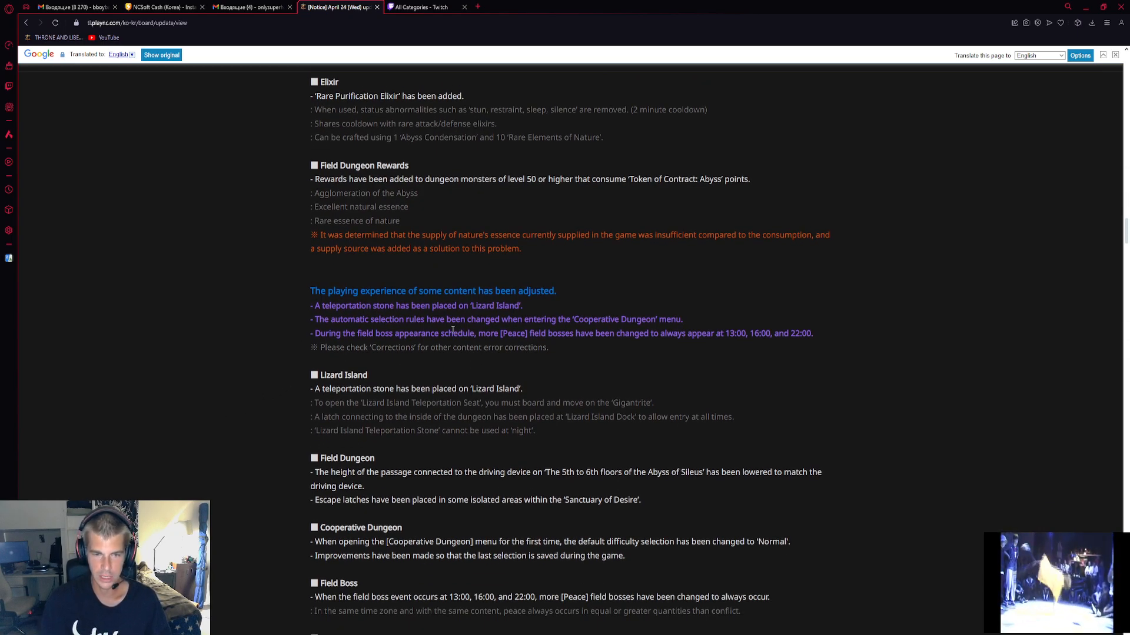
left_click(452, 333)
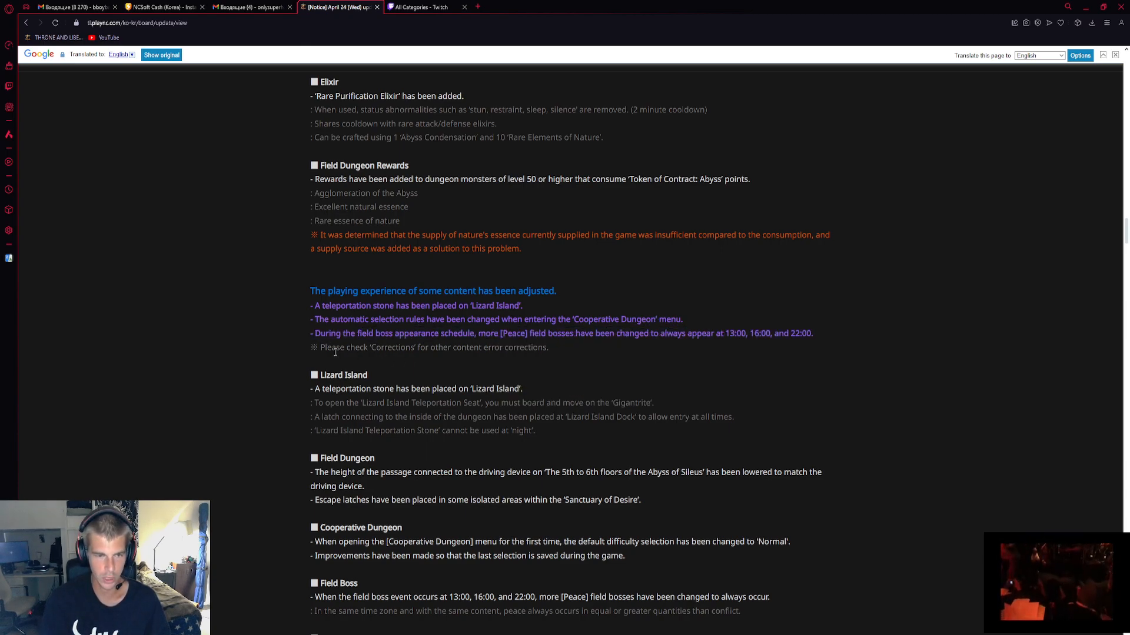
mouse_move(460, 339)
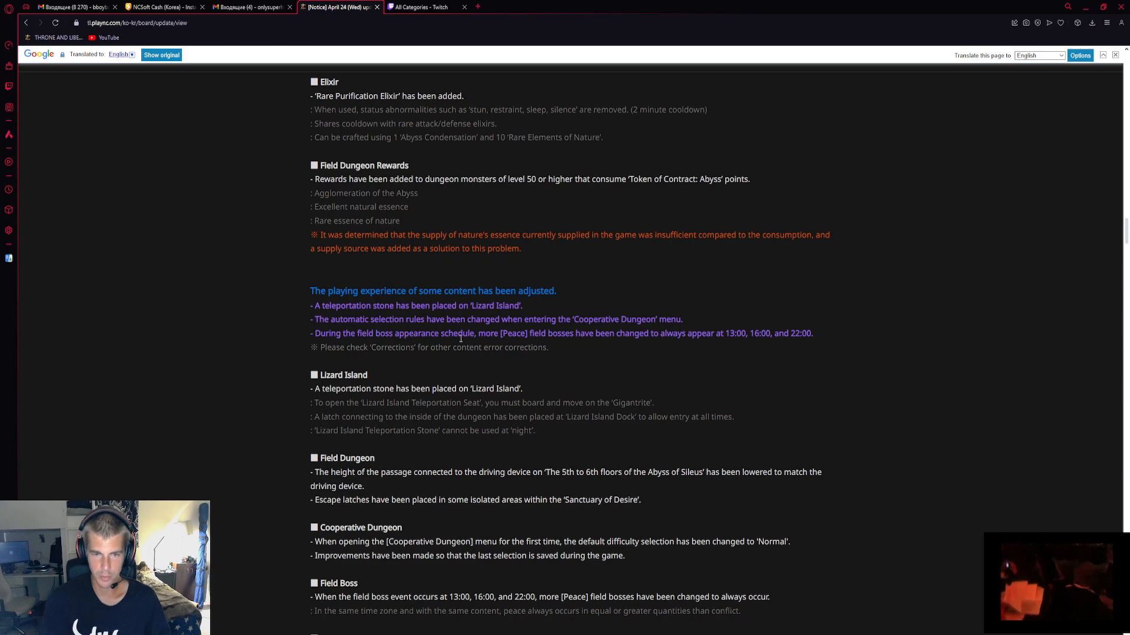
mouse_move(596, 344)
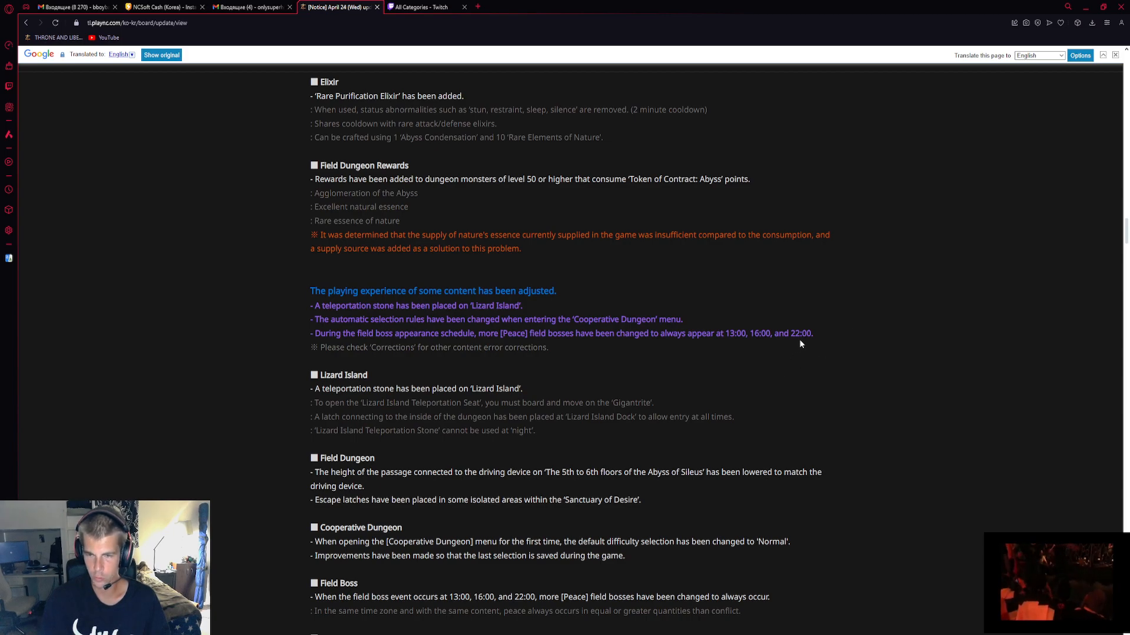
mouse_move(483, 336)
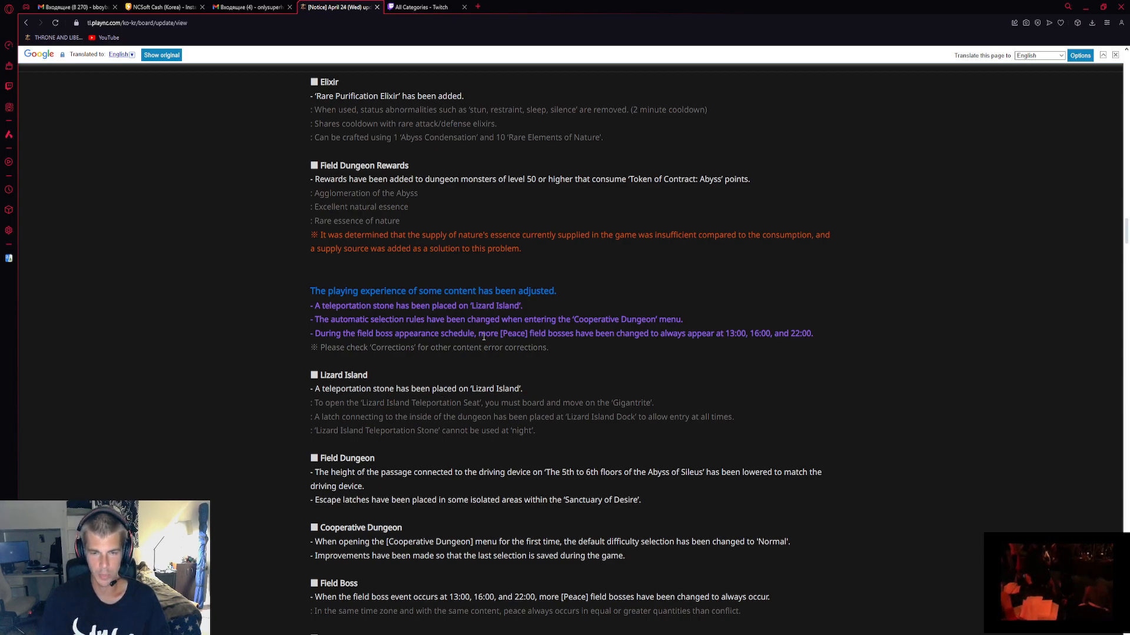
scroll("up", 3)
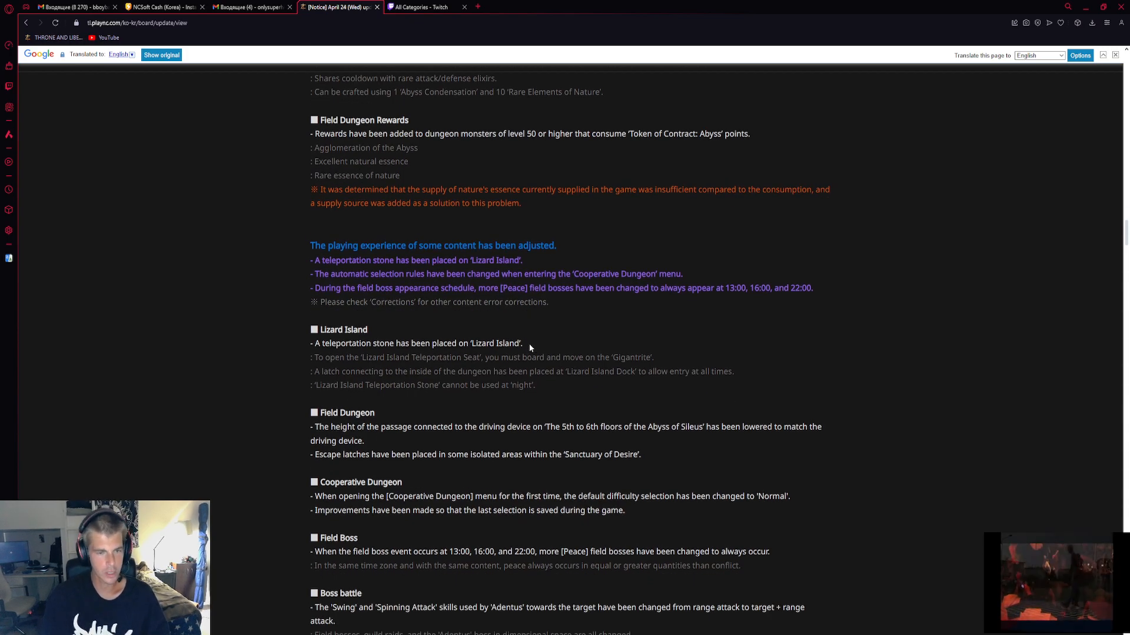
Check the original Korean of the Teleportation Seat line, then scroll to the Production formula notice
scroll("down", 3)
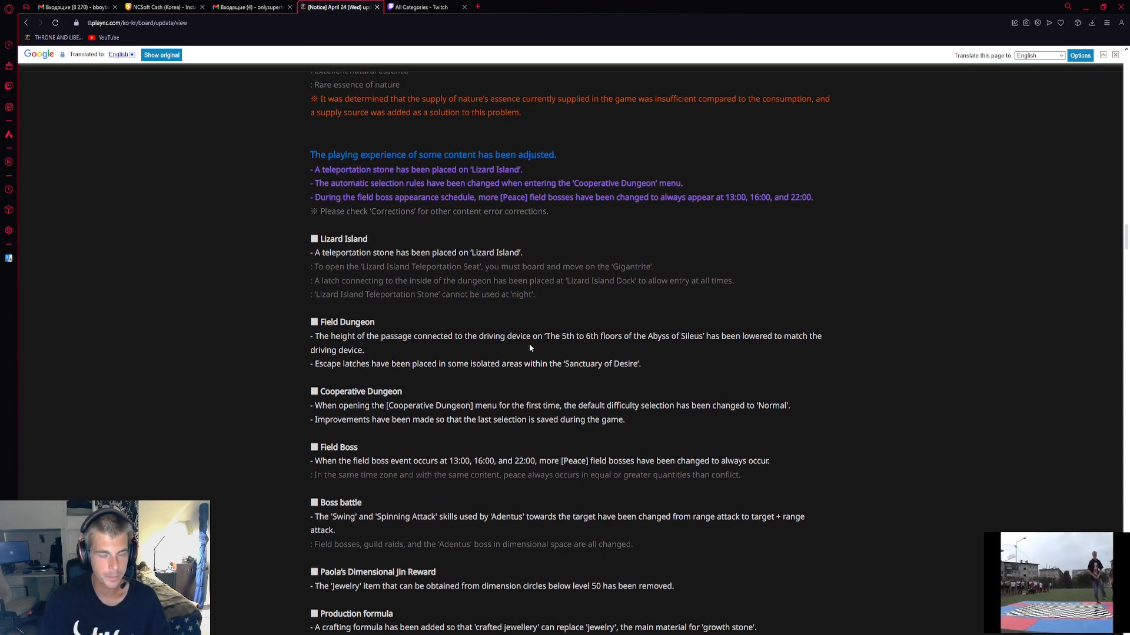
mouse_move(477, 251)
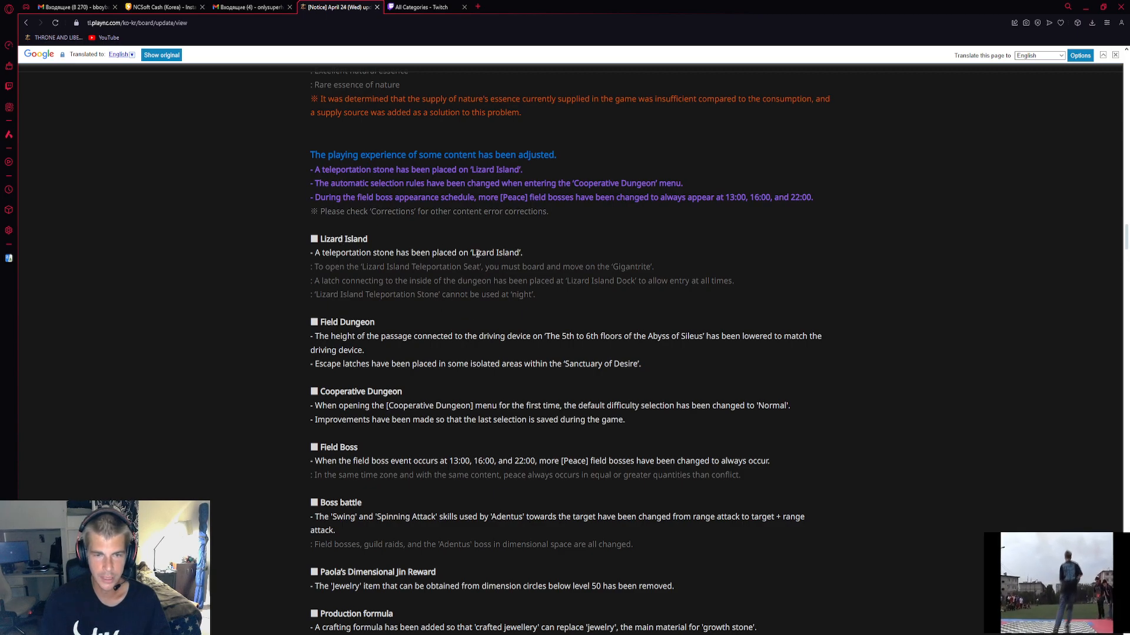
left_click(482, 268)
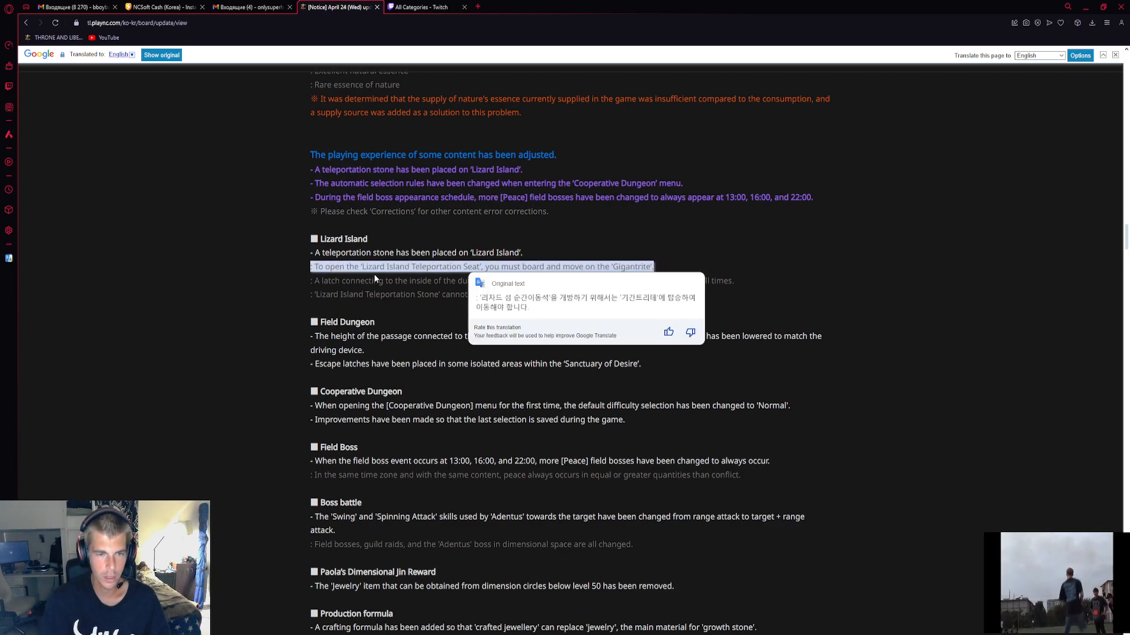
left_click(223, 281)
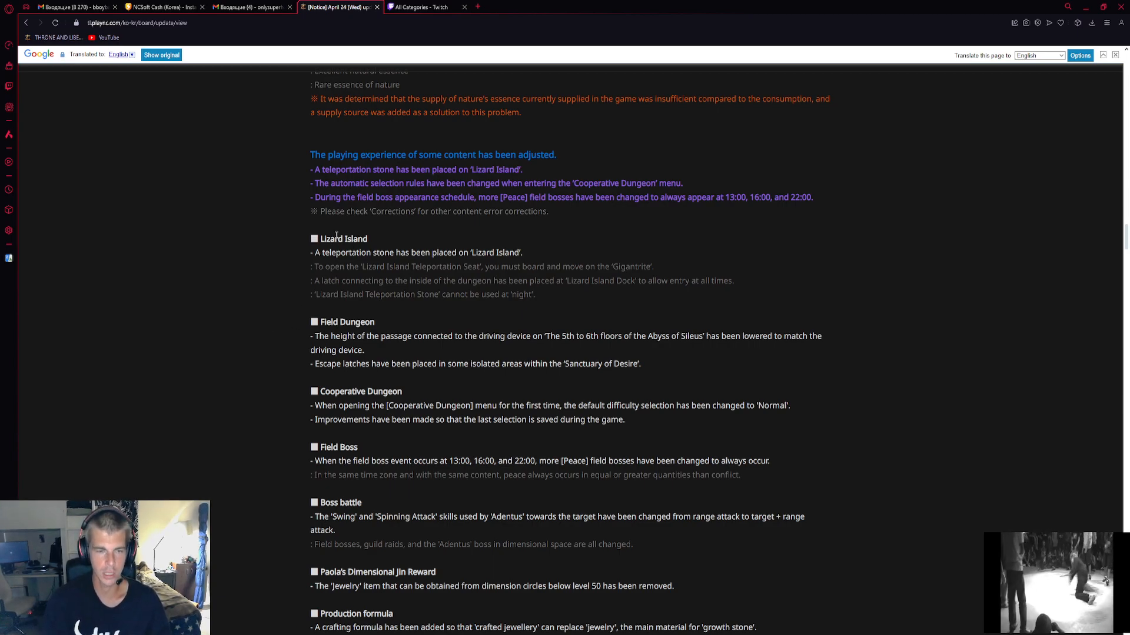
mouse_move(202, 310)
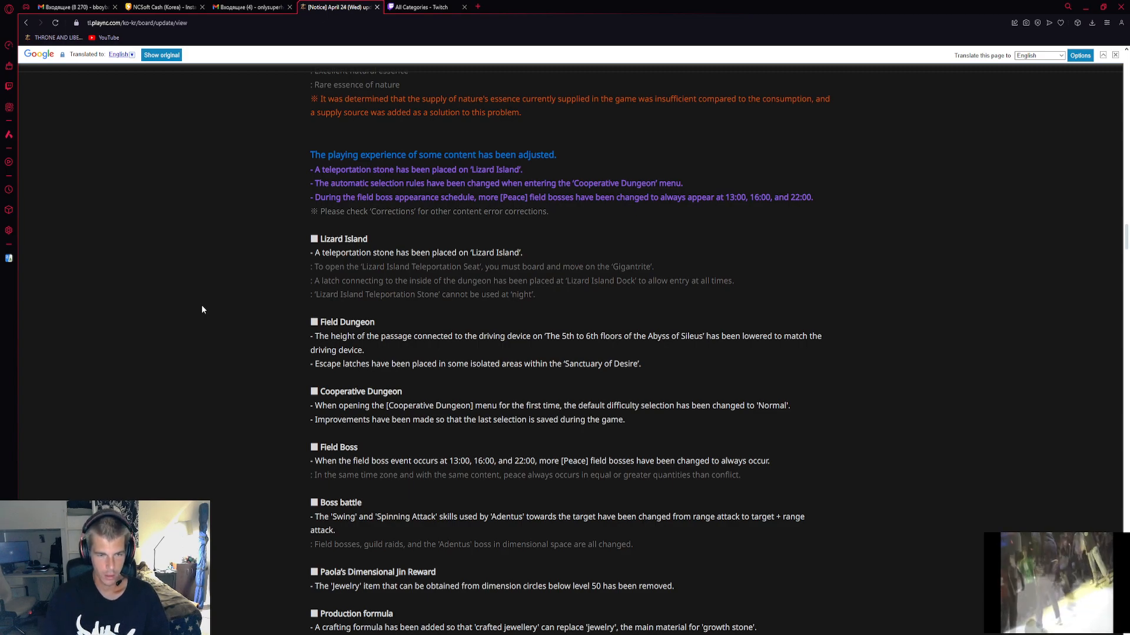
scroll("down", 3)
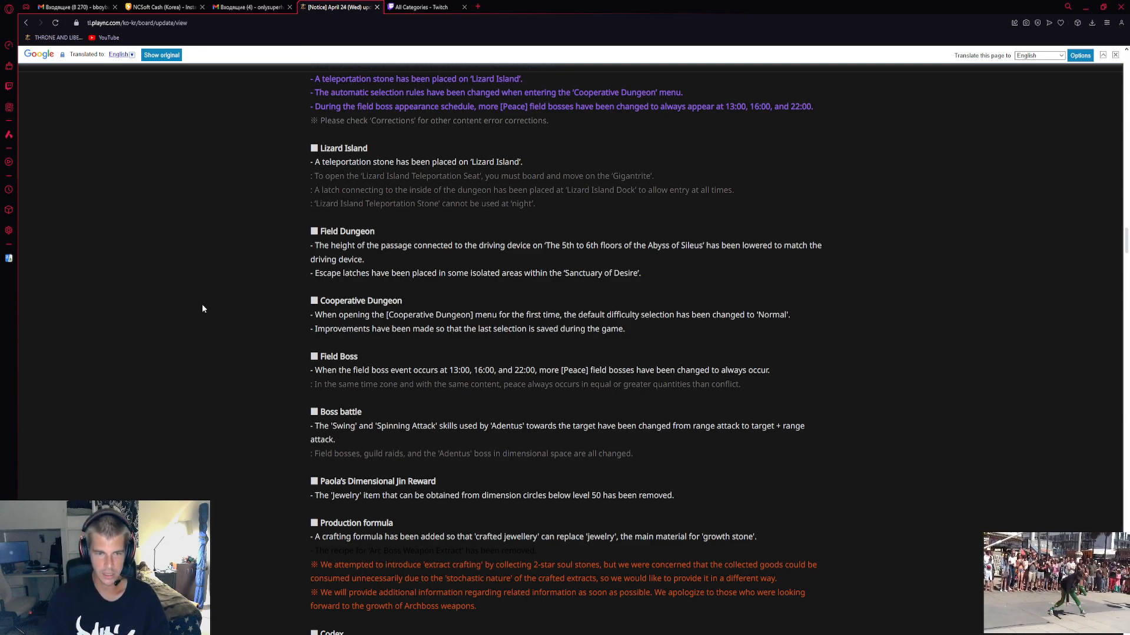
mouse_move(574, 319)
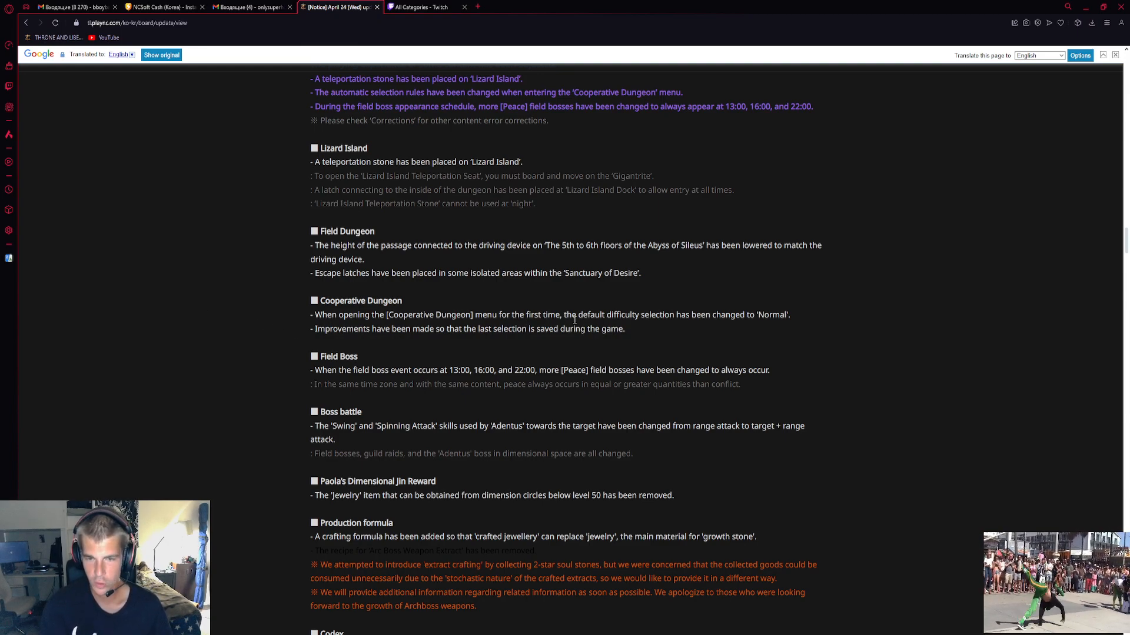
mouse_move(704, 340)
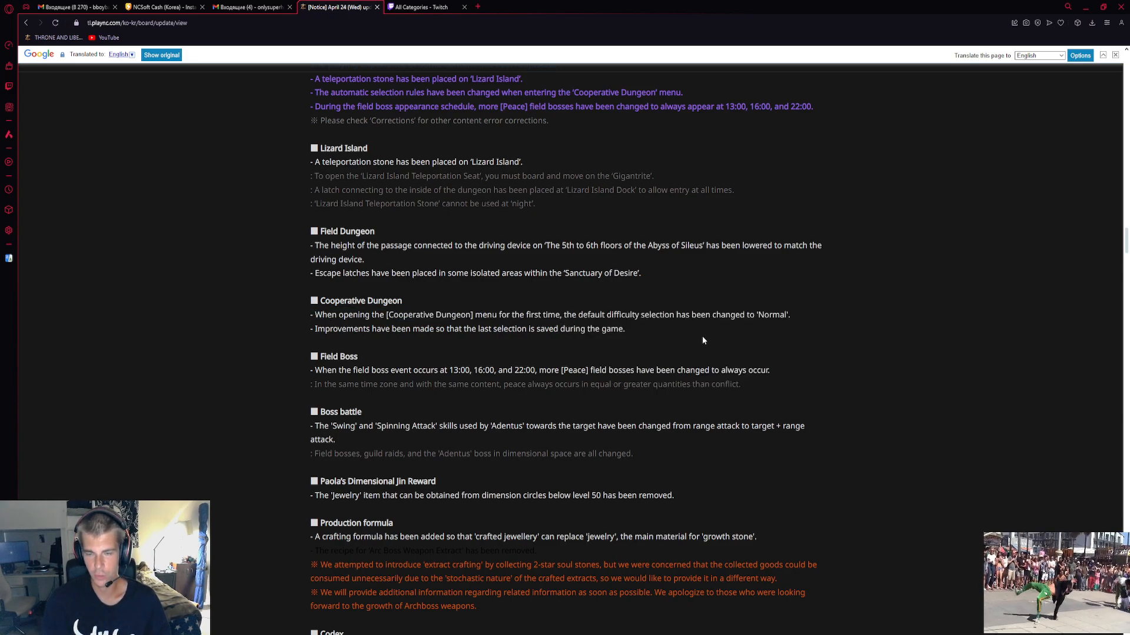
mouse_move(839, 310)
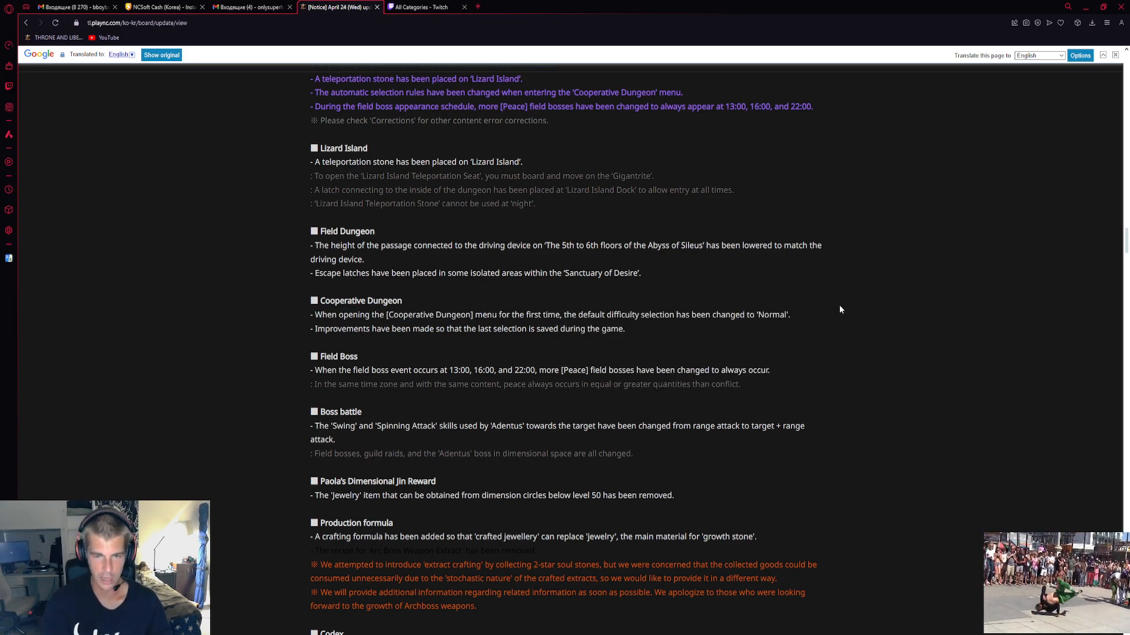
mouse_move(352, 346)
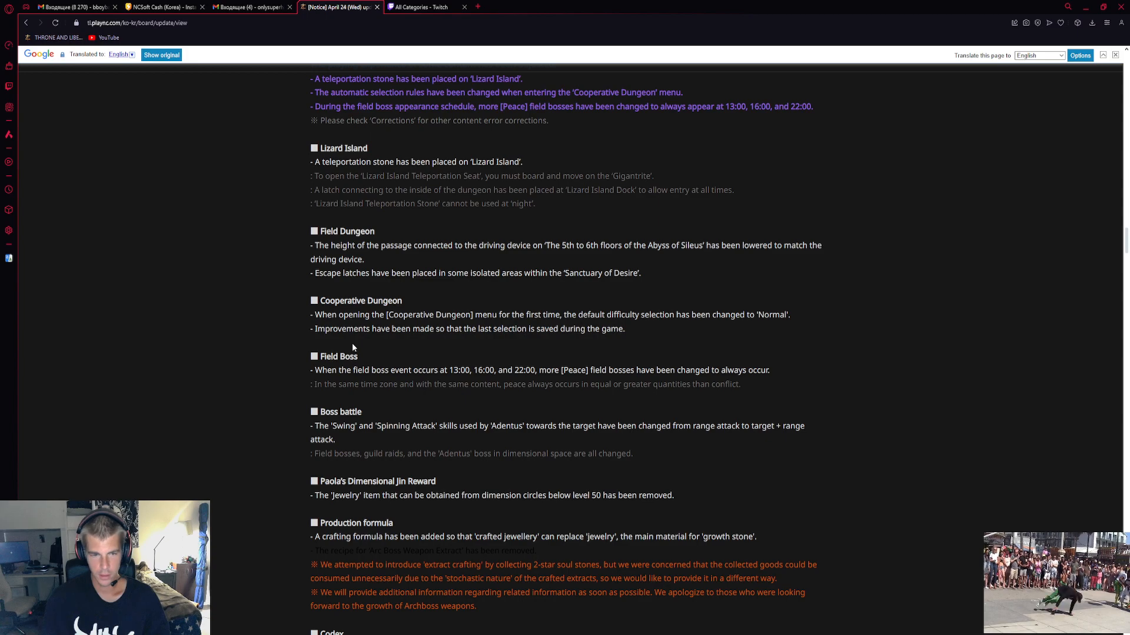
mouse_move(448, 343)
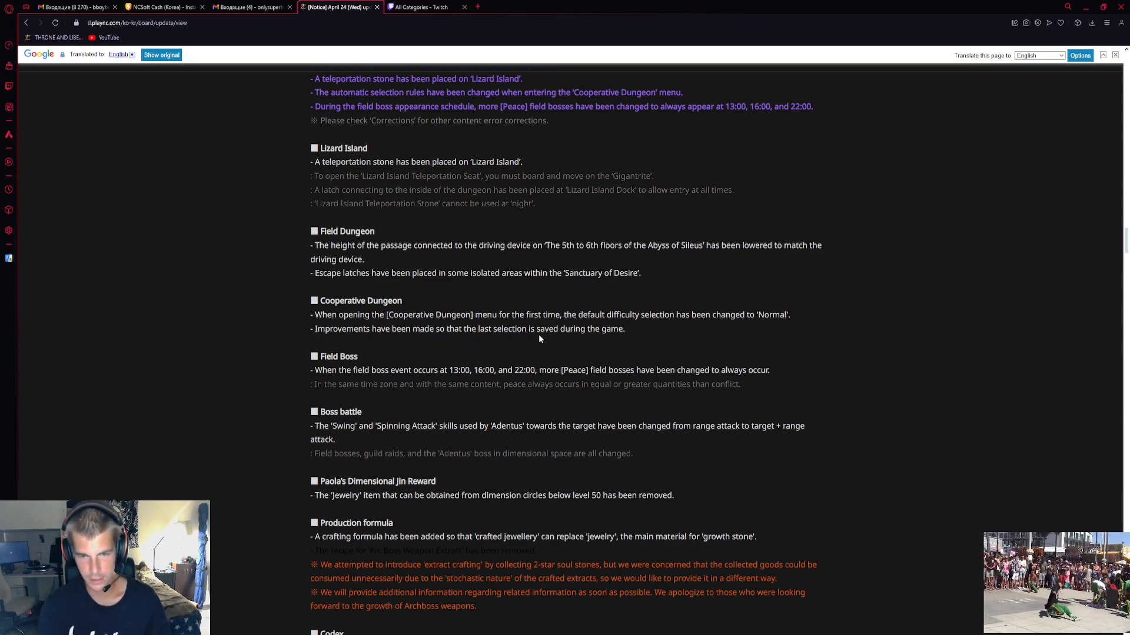
mouse_move(567, 276)
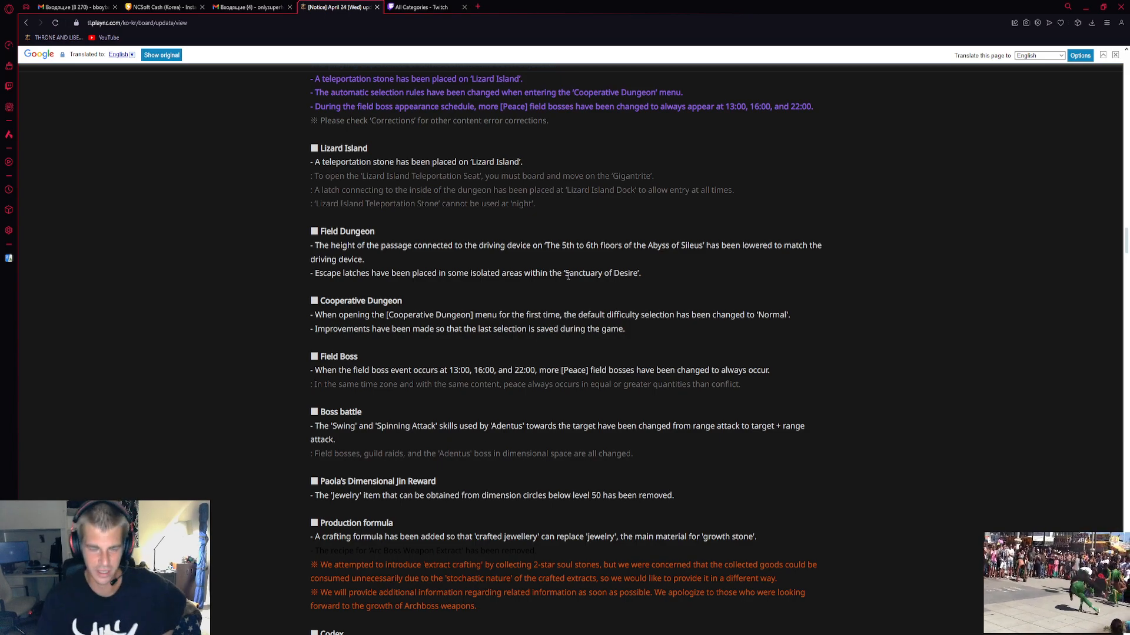
Scroll to the Codex changes and the start of the combat experience improvements
scroll("down", 3)
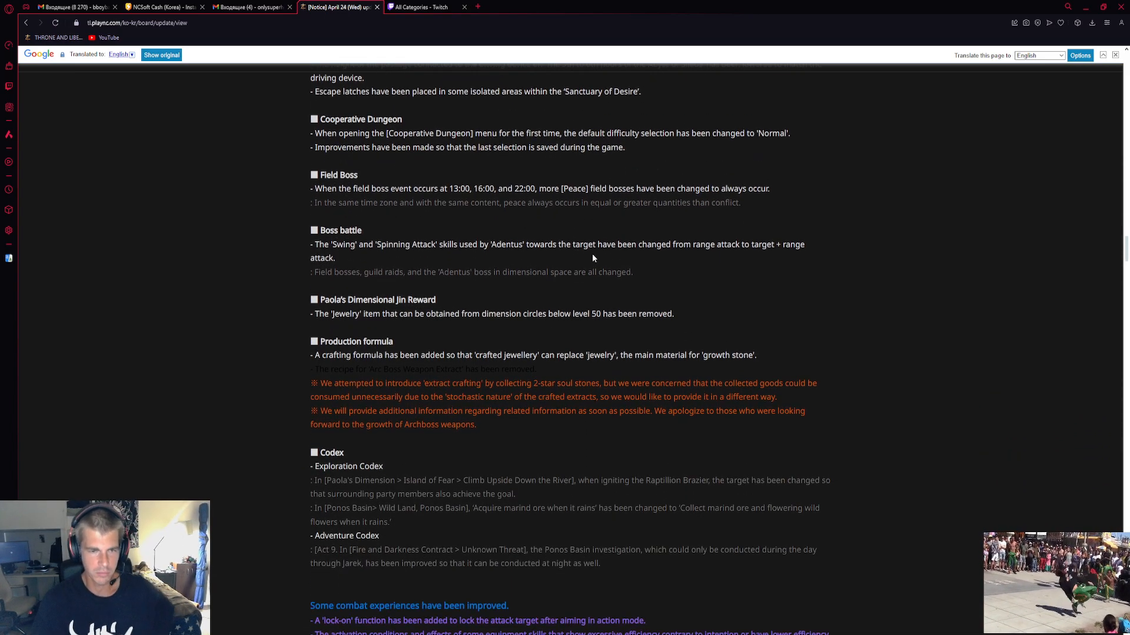
mouse_move(515, 263)
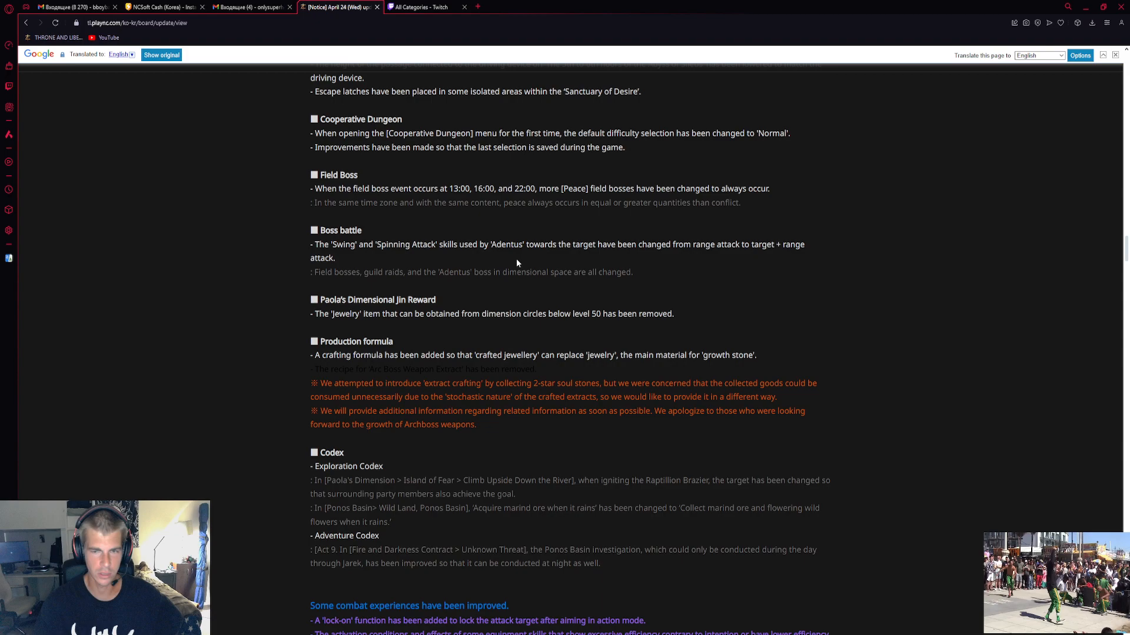
mouse_move(435, 258)
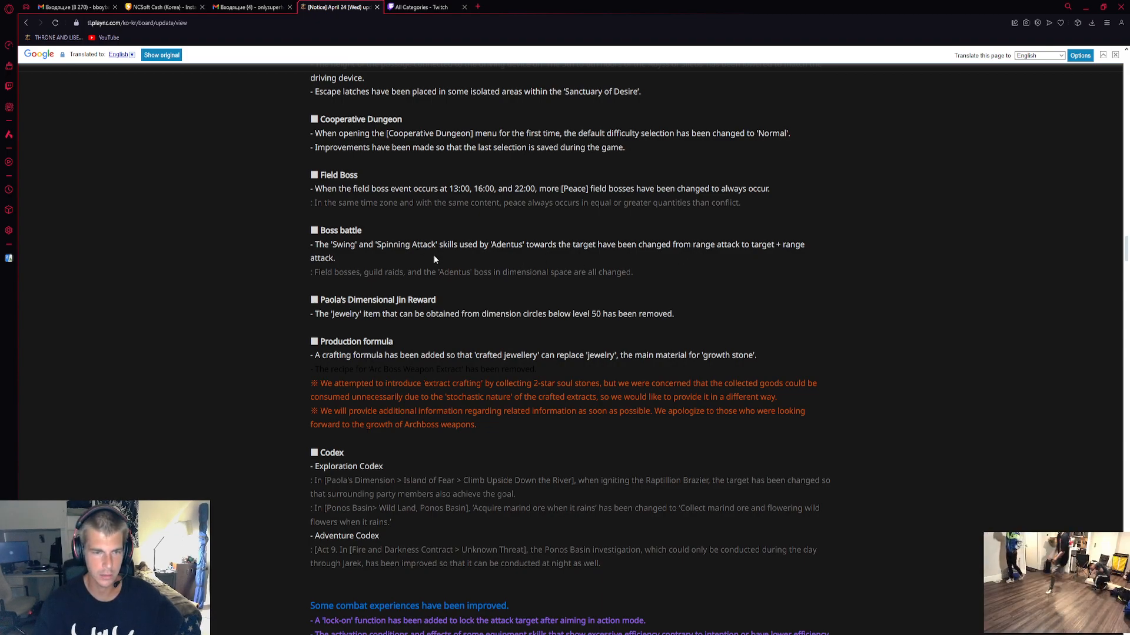
mouse_move(572, 259)
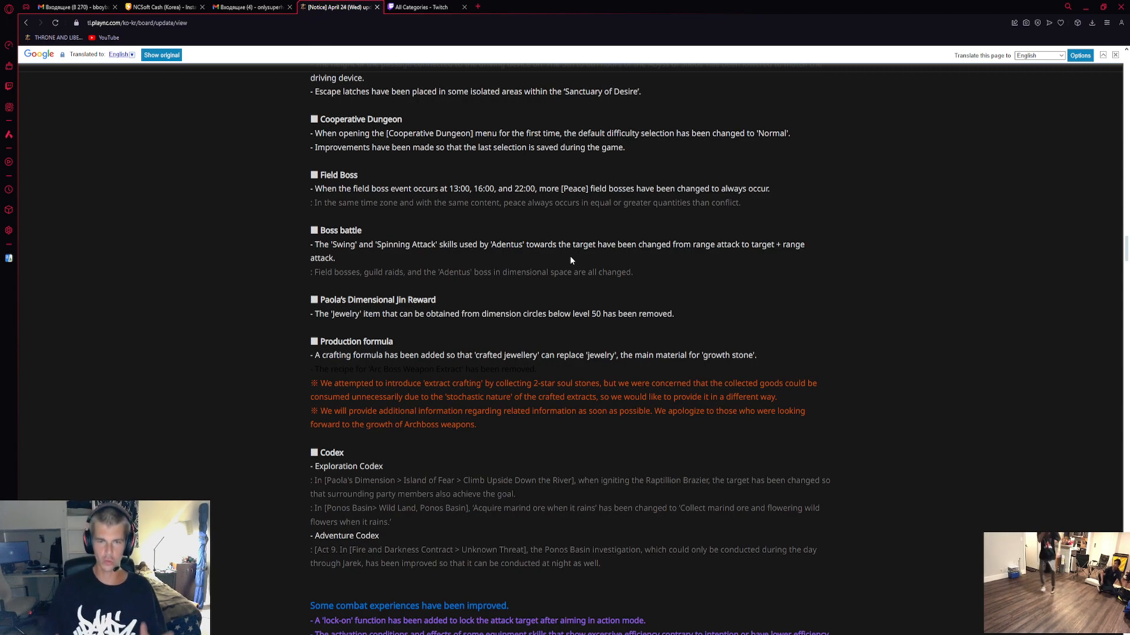
scroll("down", 3)
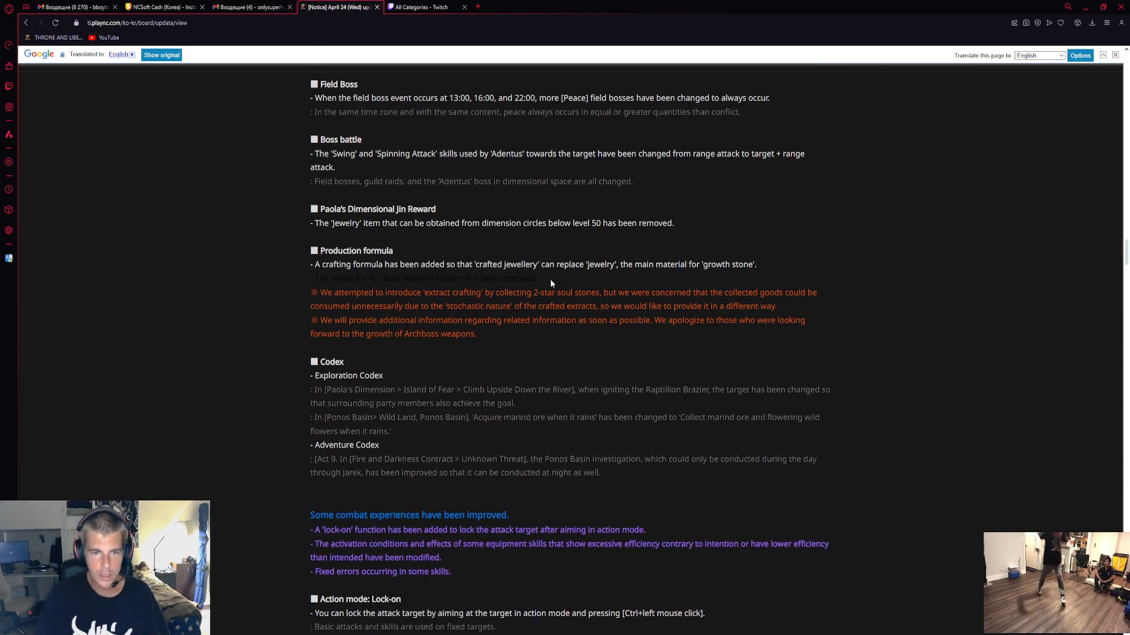
mouse_move(568, 259)
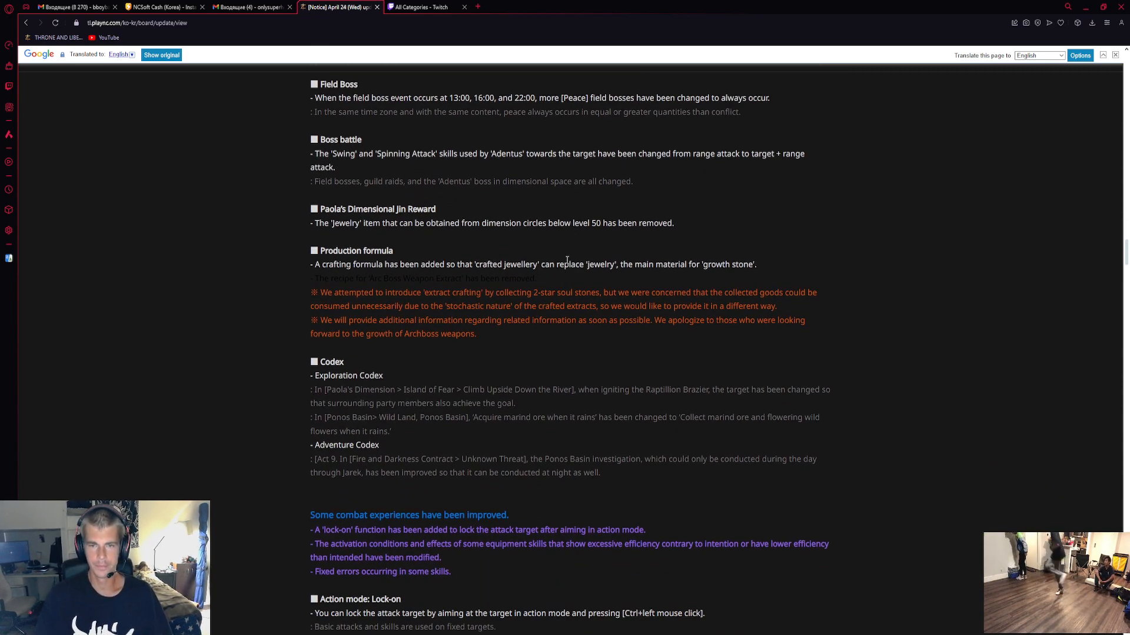
mouse_move(400, 241)
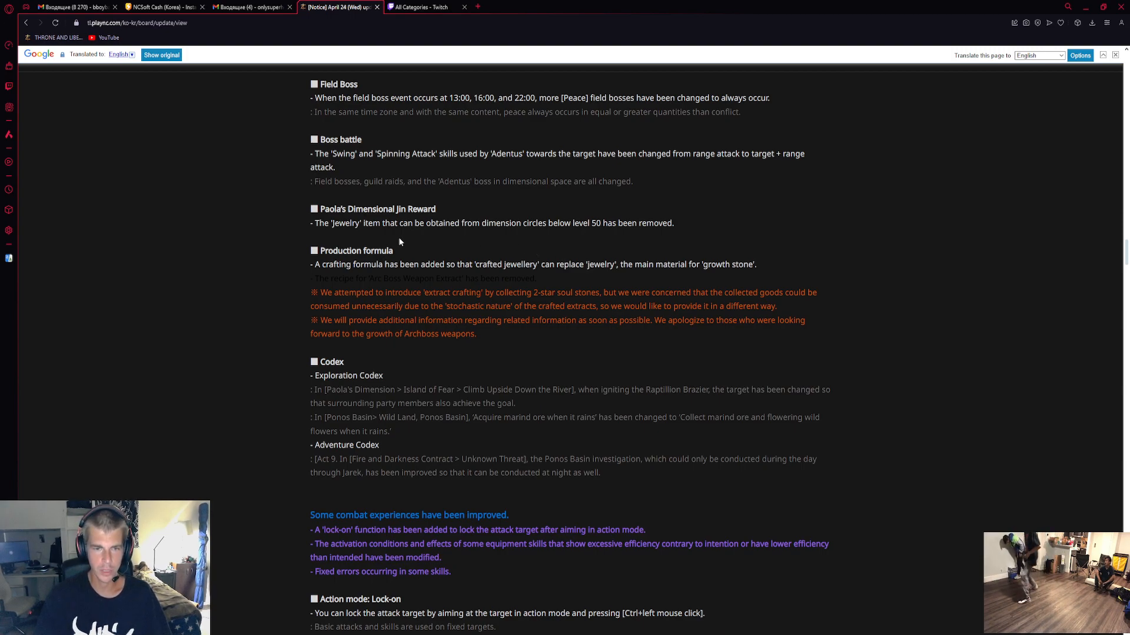
mouse_move(588, 233)
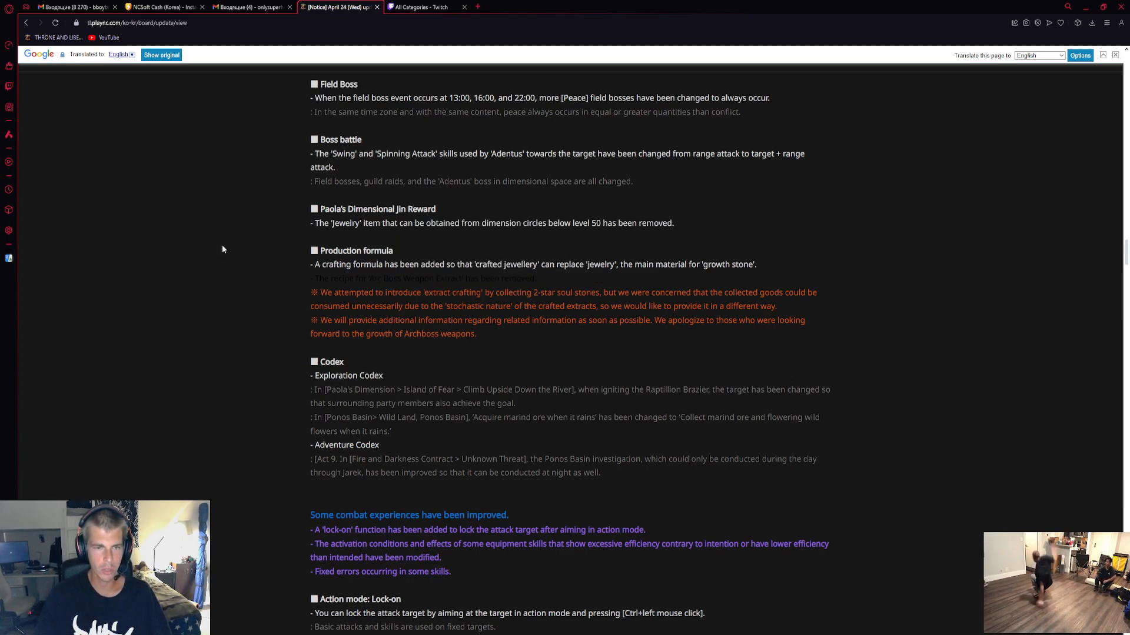
mouse_move(230, 239)
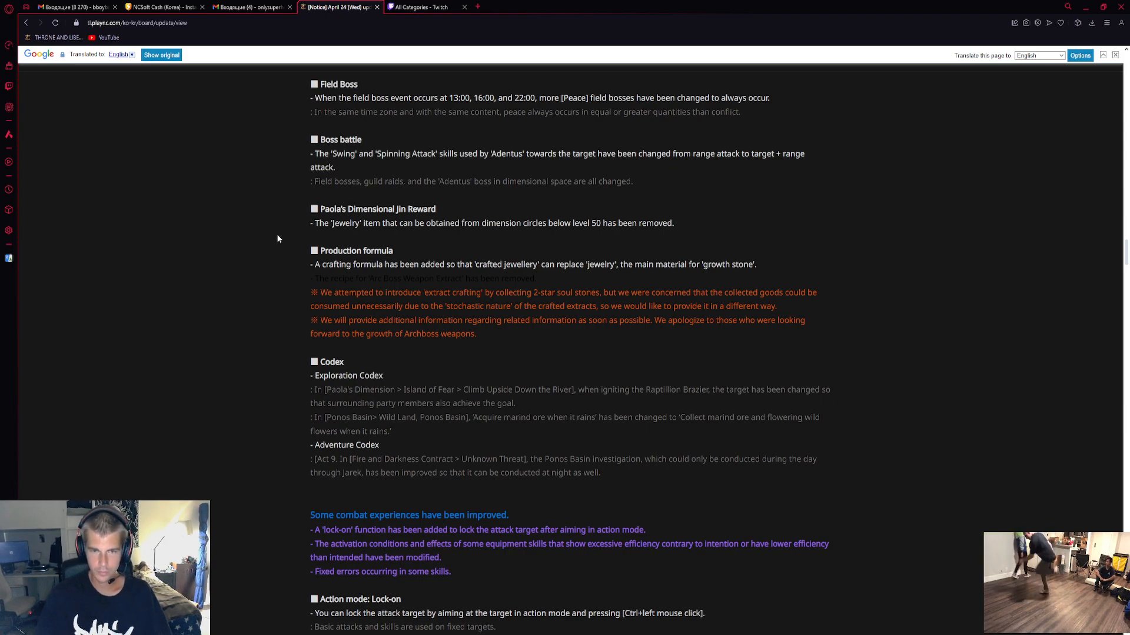
mouse_move(393, 275)
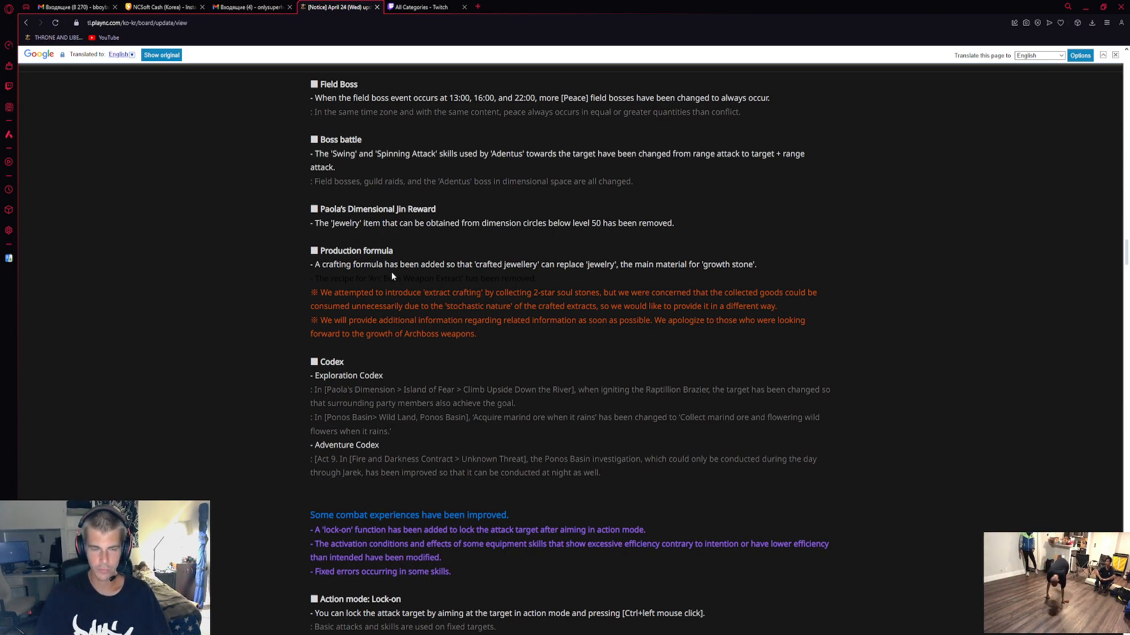
mouse_move(563, 274)
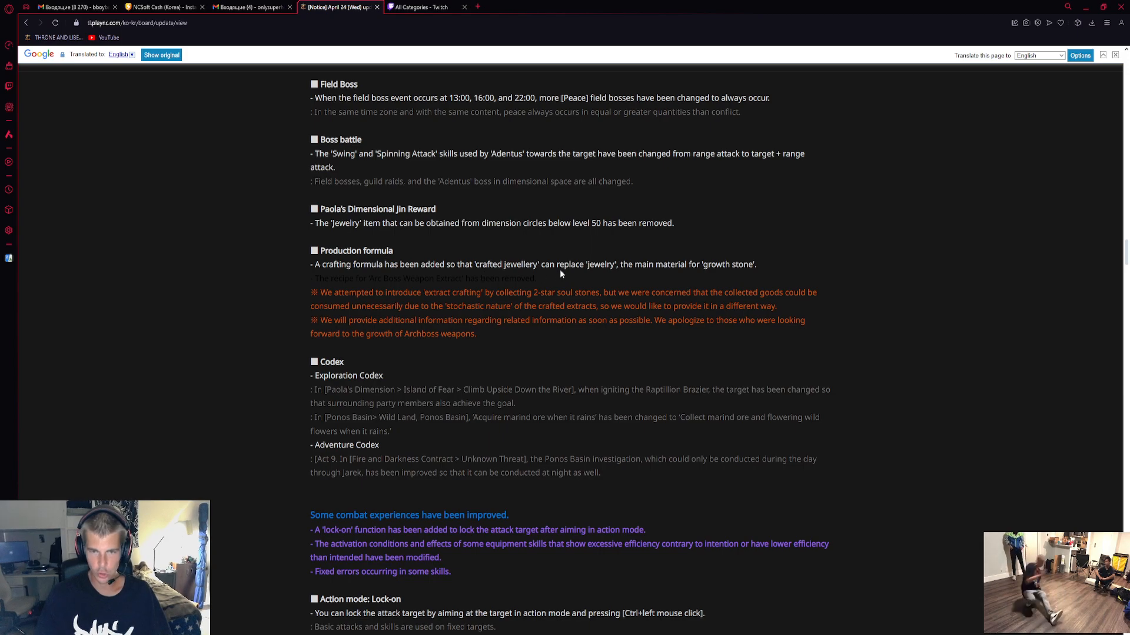
mouse_move(653, 265)
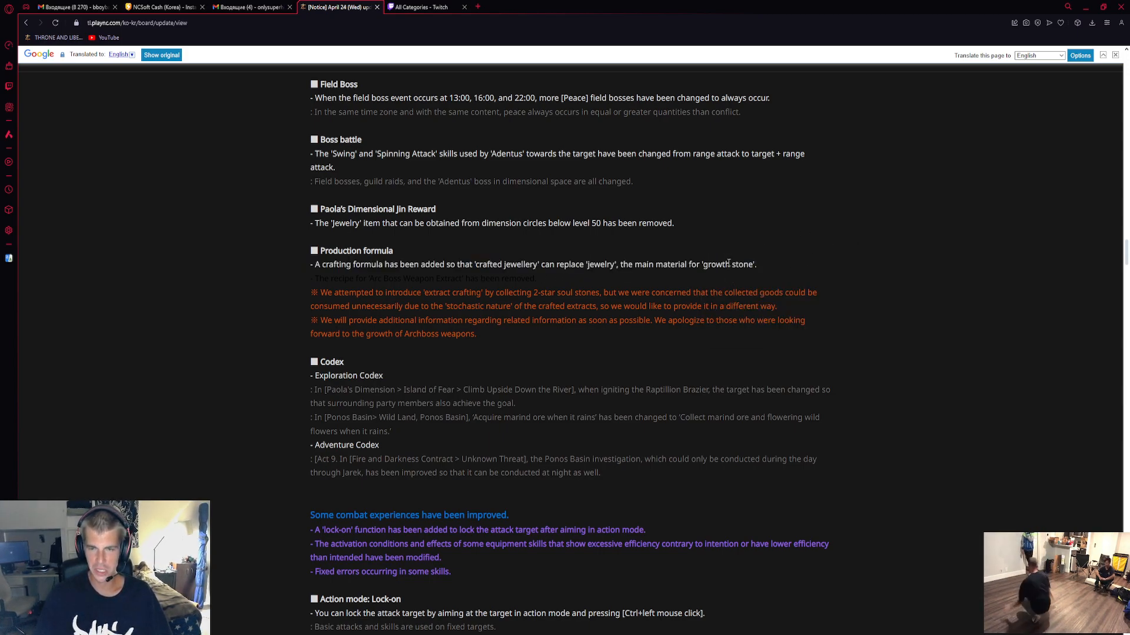
Scroll to the Action mode Lock-on details and the Equipment skill changes with the target item list
scroll("down", 3)
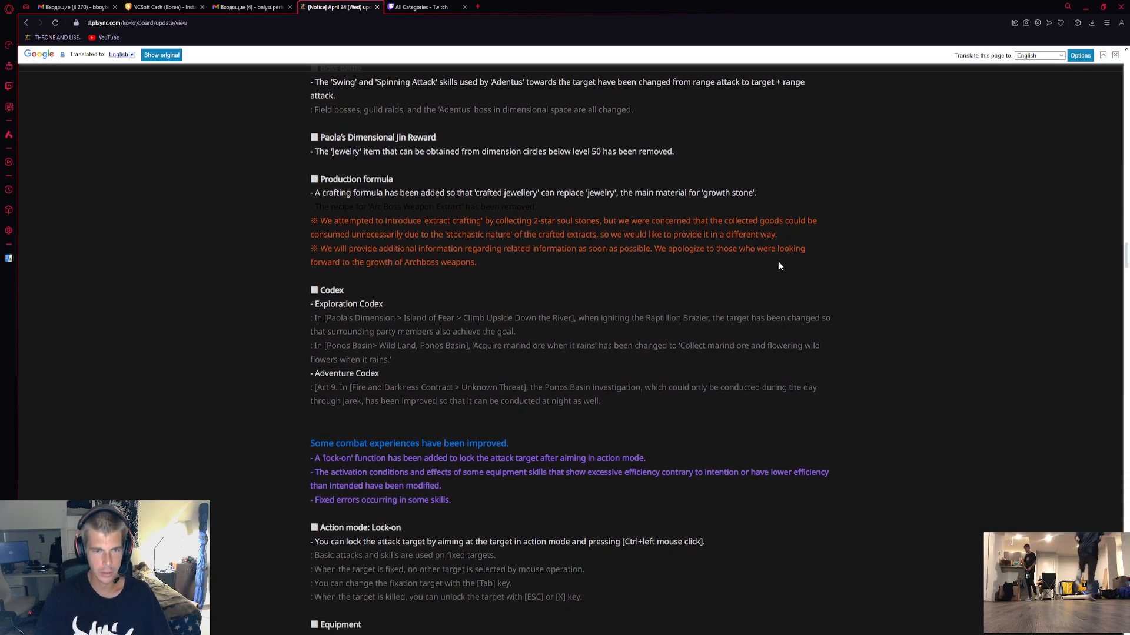
scroll("down", 3)
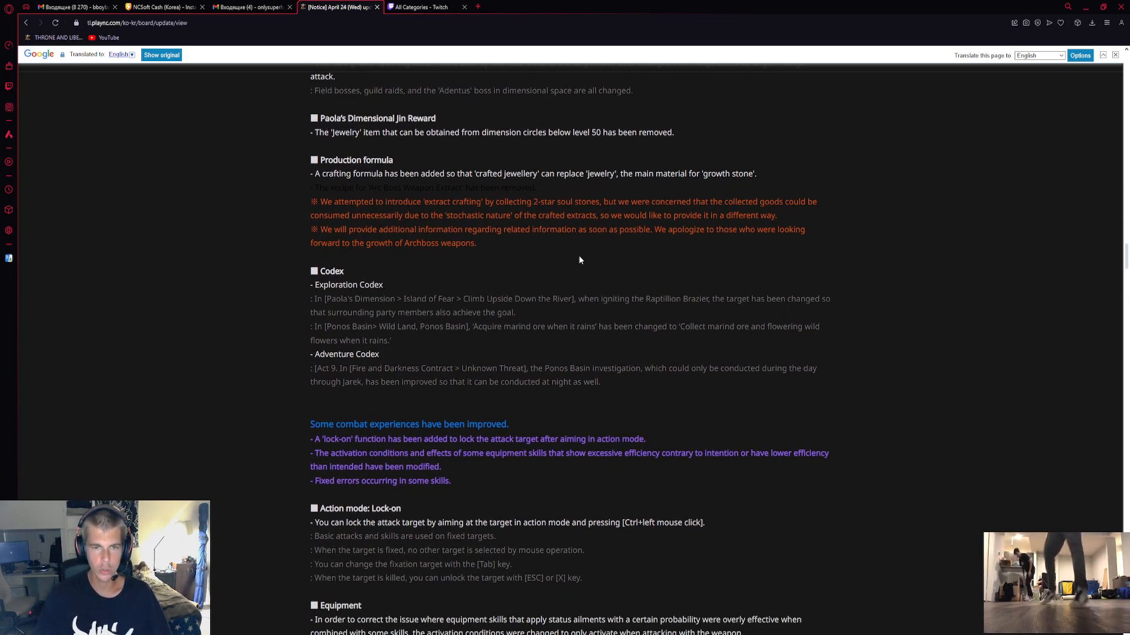
mouse_move(413, 199)
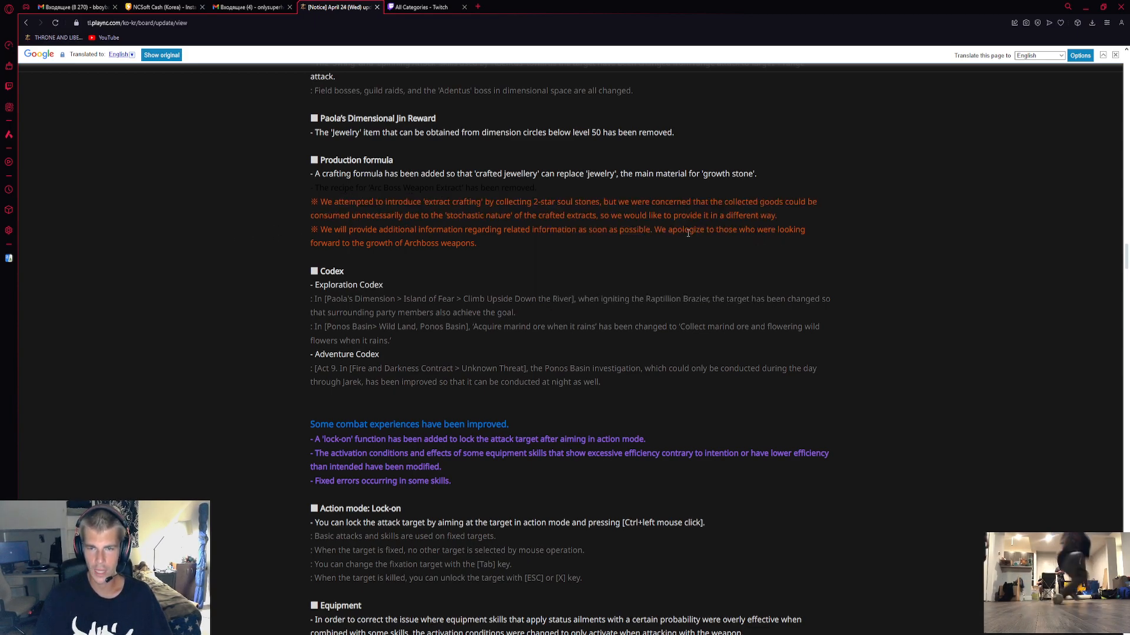
scroll("down", 3)
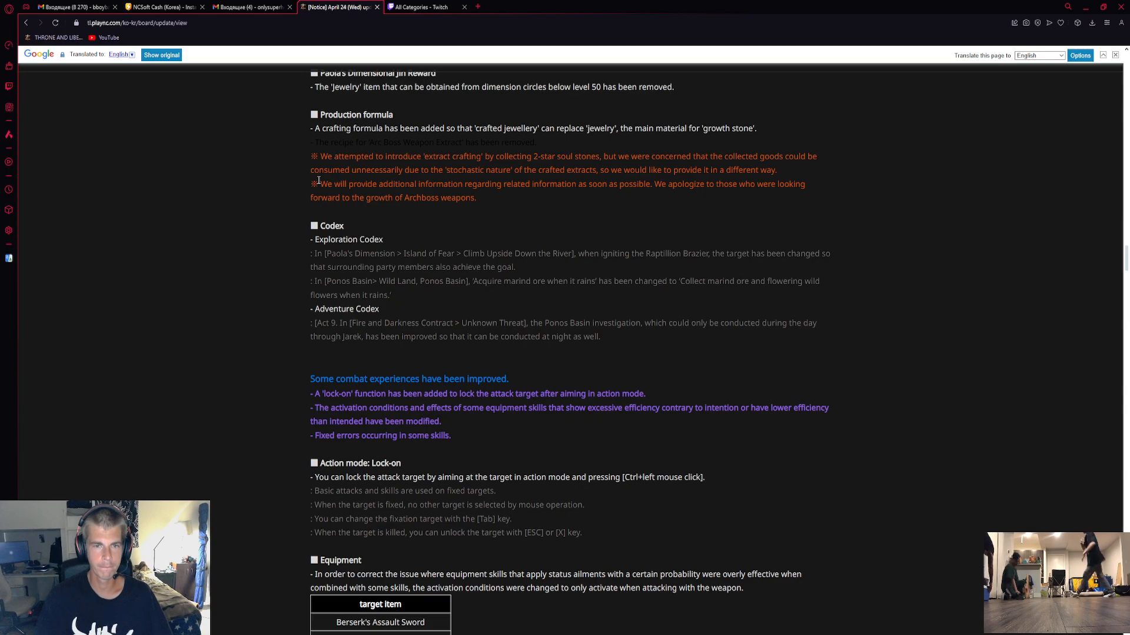
mouse_move(177, 224)
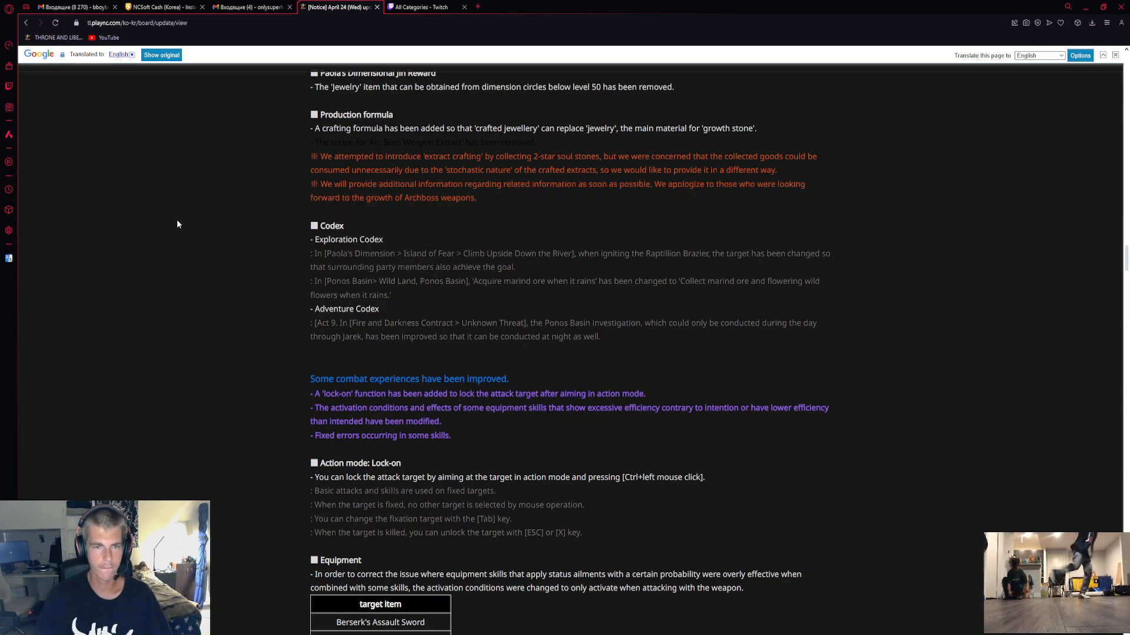
mouse_move(261, 209)
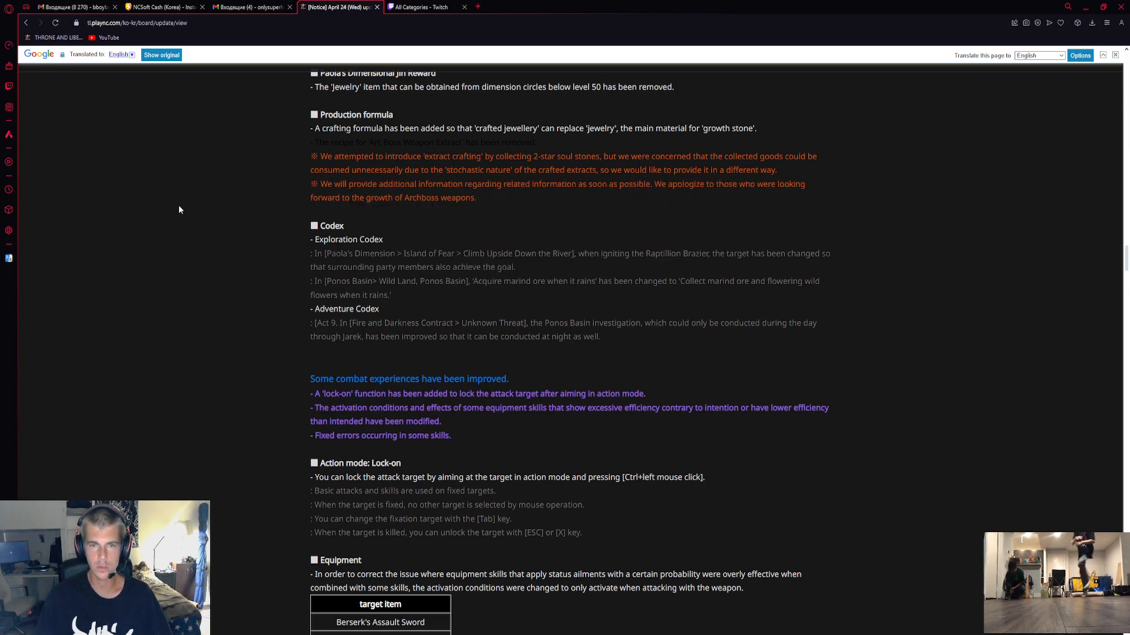
scroll("down", 3)
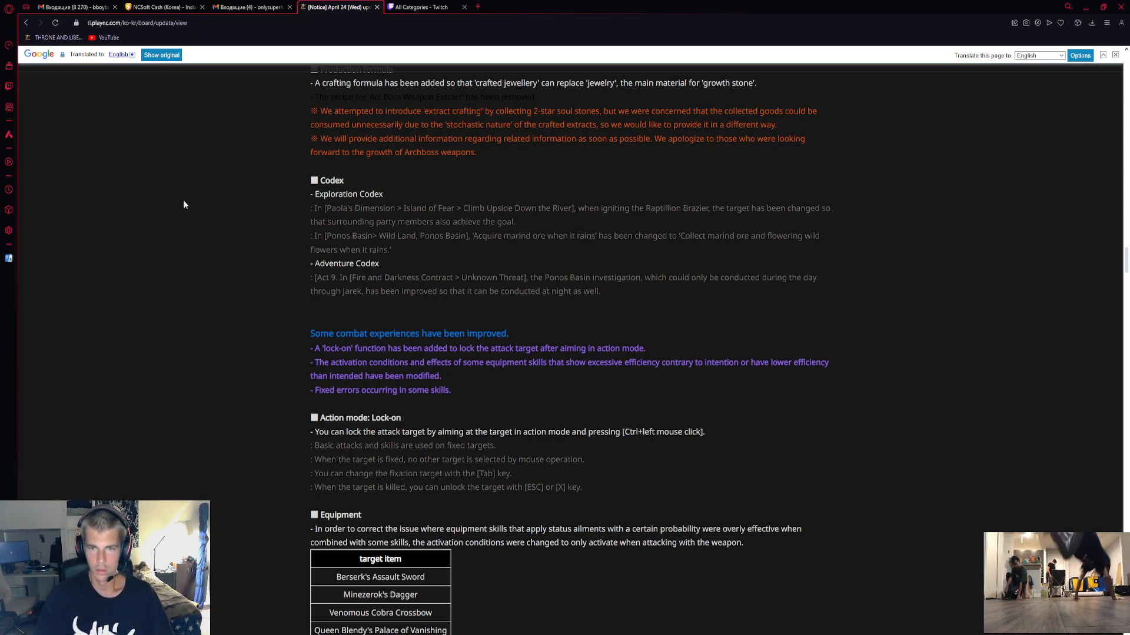
Scroll to the Silent Stalker dagger damage table, Hell Gatekeeper's Swift Sword change and Combat error corrections
scroll("down", 3)
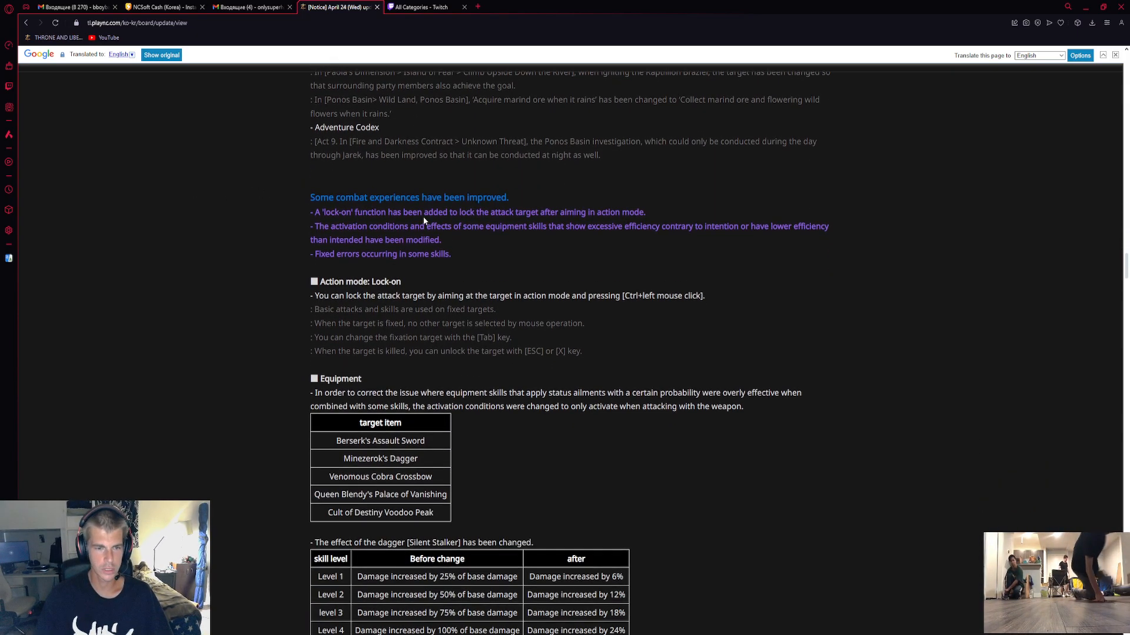
mouse_move(275, 200)
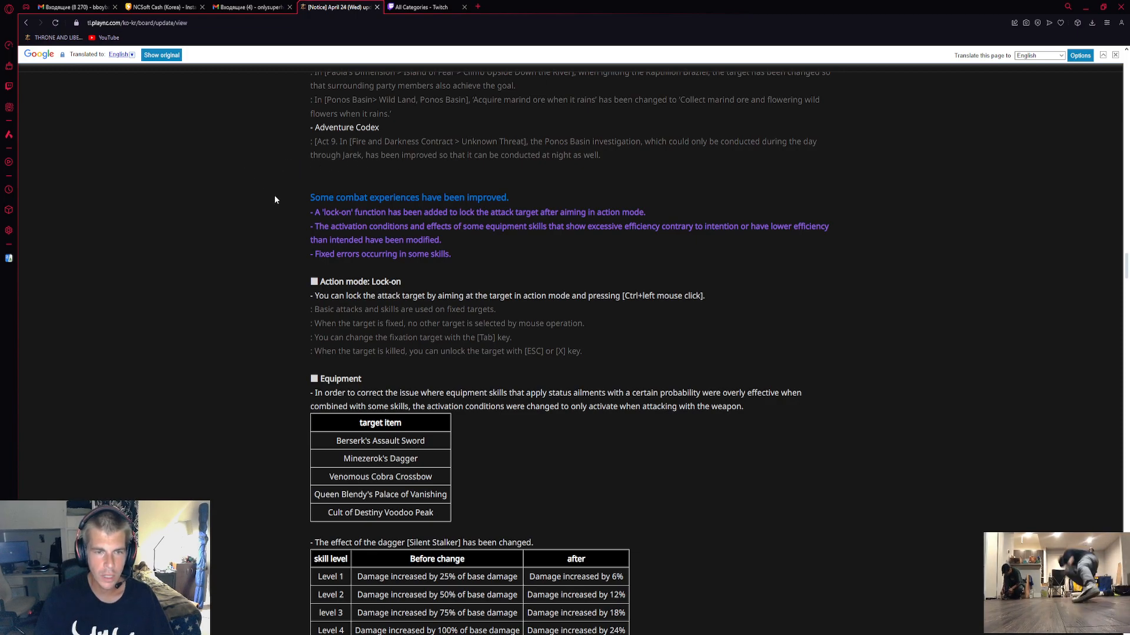
mouse_move(302, 225)
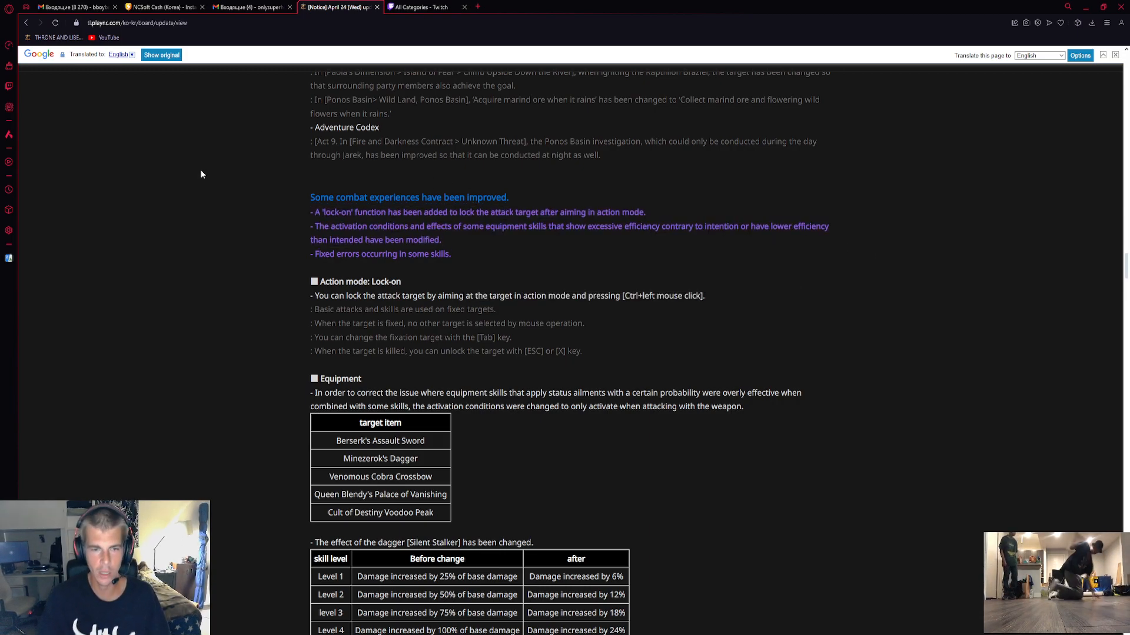
scroll("down", 3)
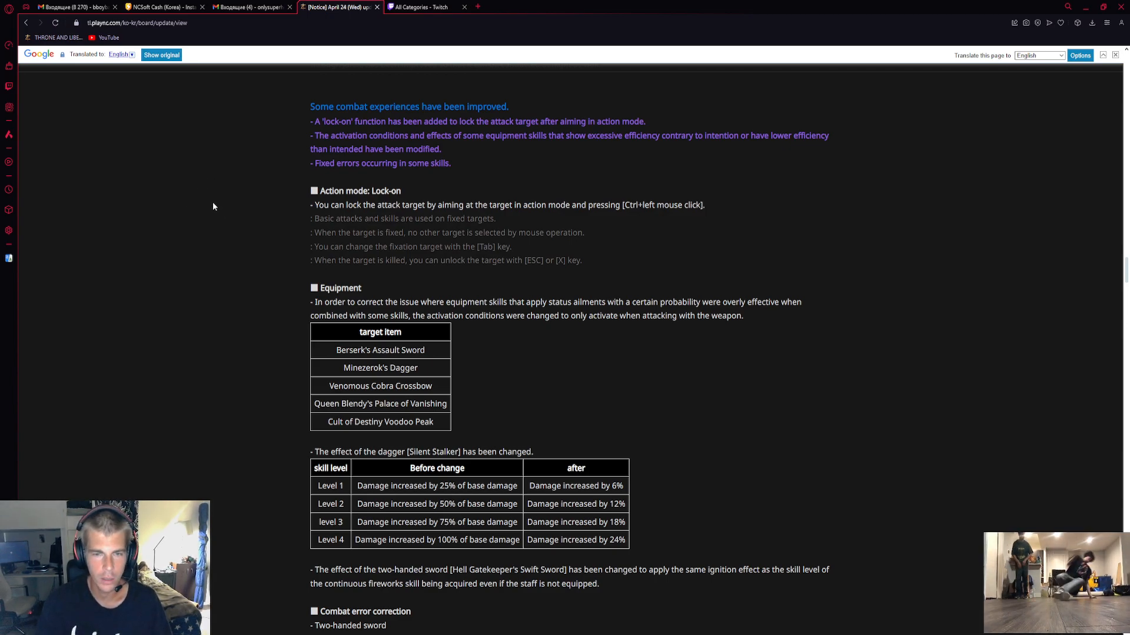
scroll("down", 3)
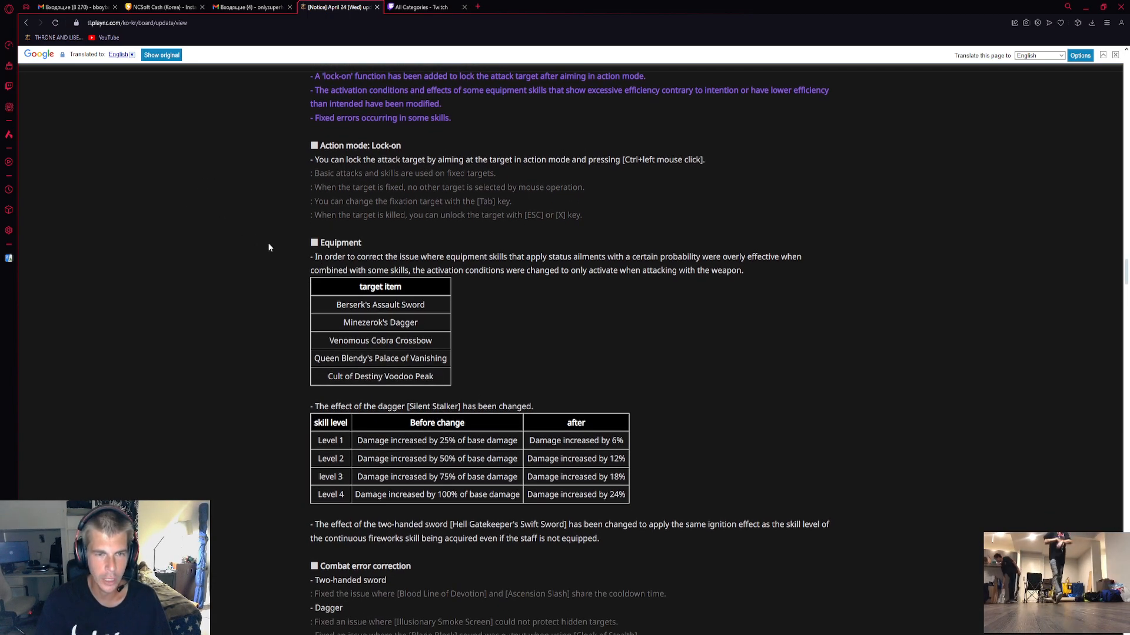
mouse_move(241, 262)
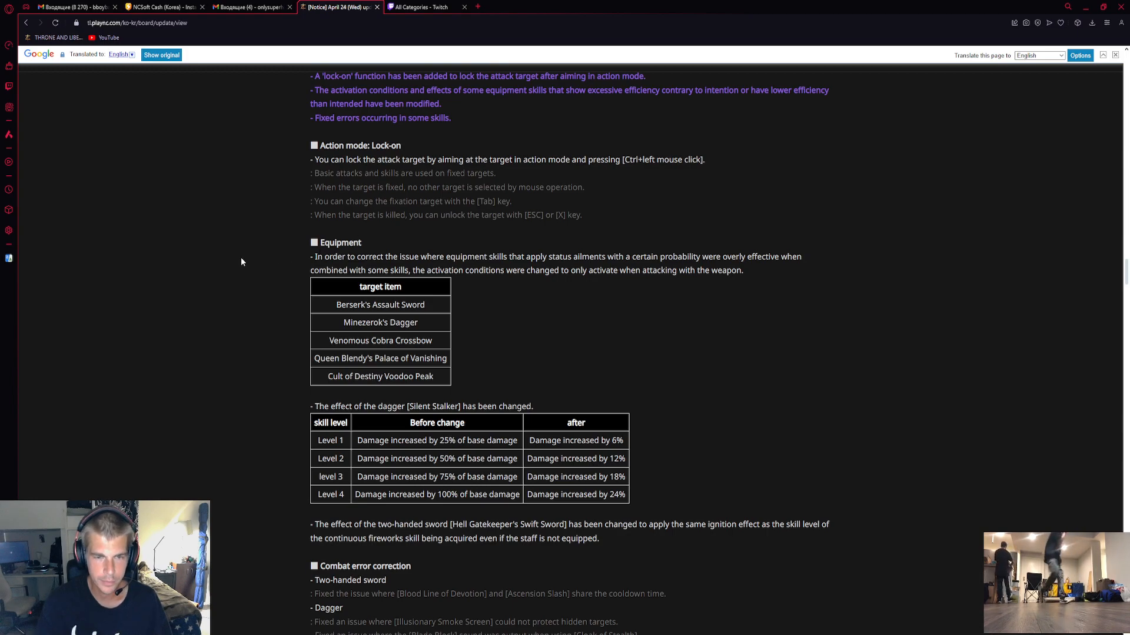
scroll("down", 3)
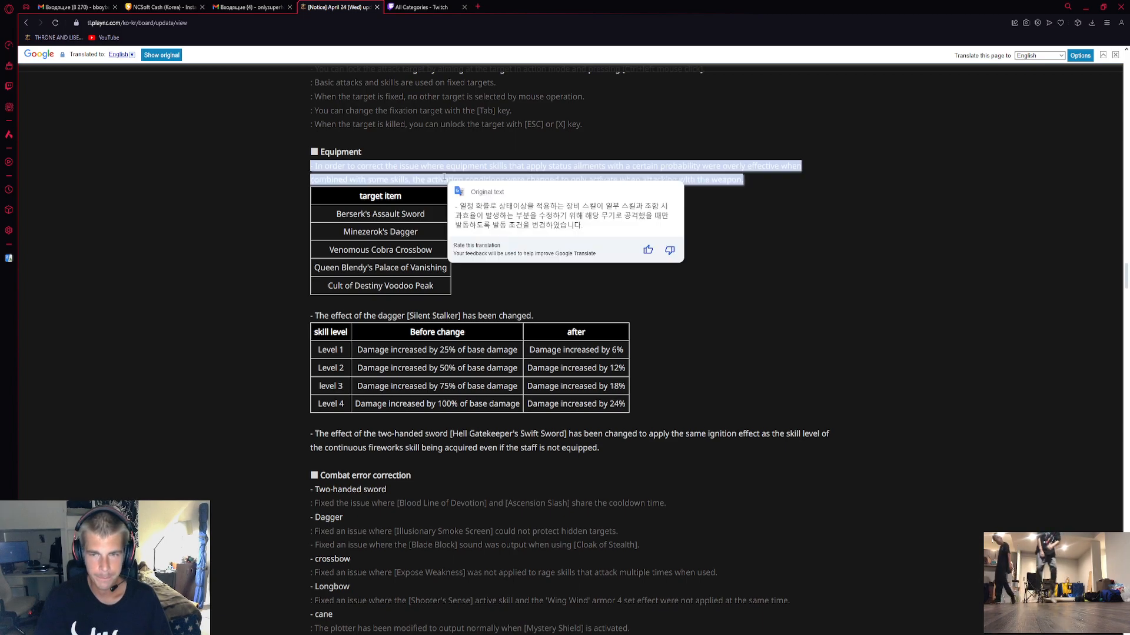
Dismiss the original Korean wording of the equipment note, leaving the equipment tables visible
left_click(224, 242)
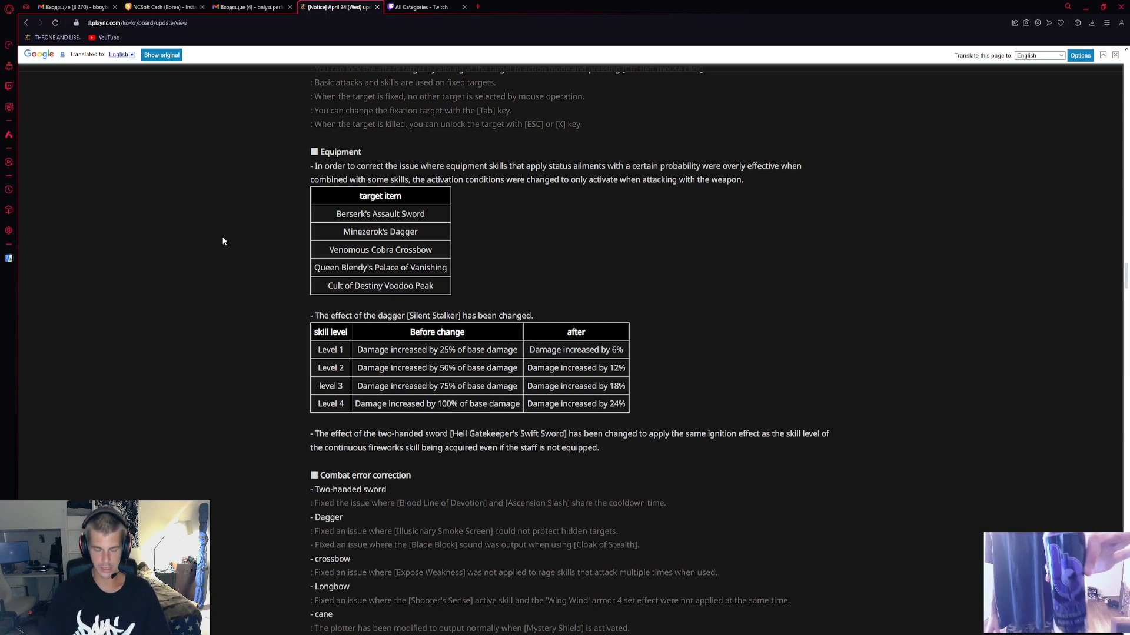
mouse_move(308, 310)
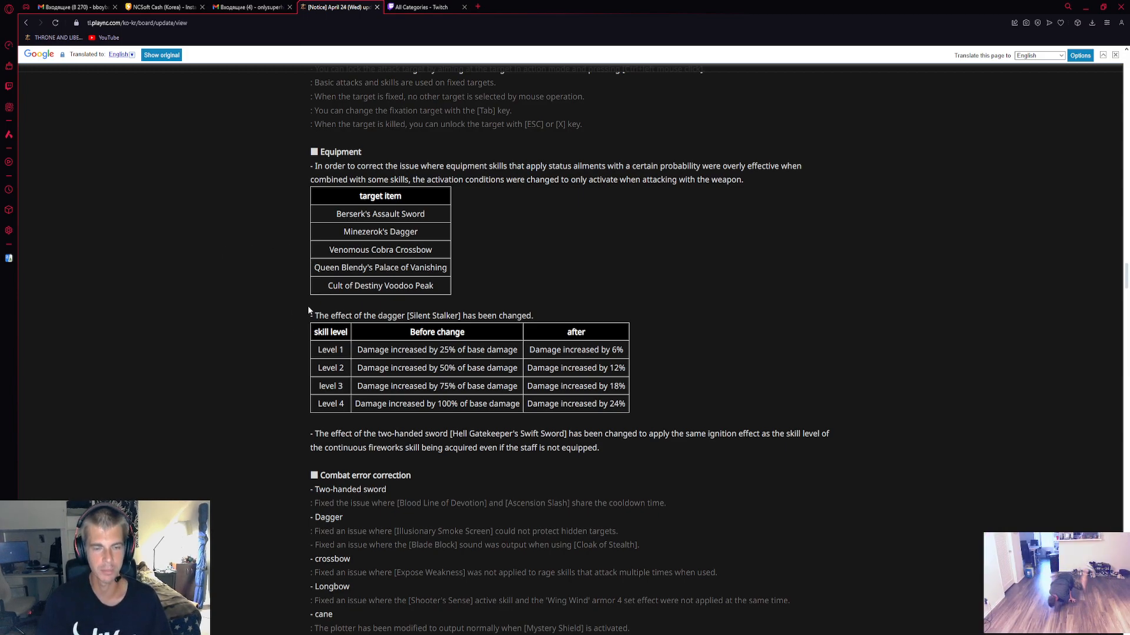
mouse_move(386, 278)
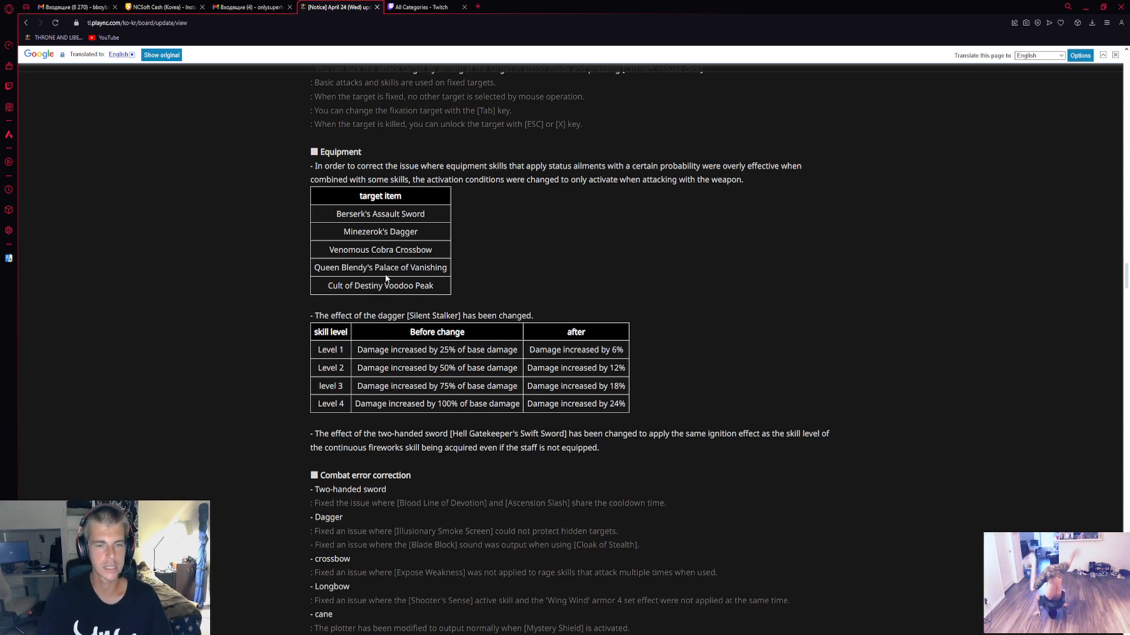
mouse_move(390, 226)
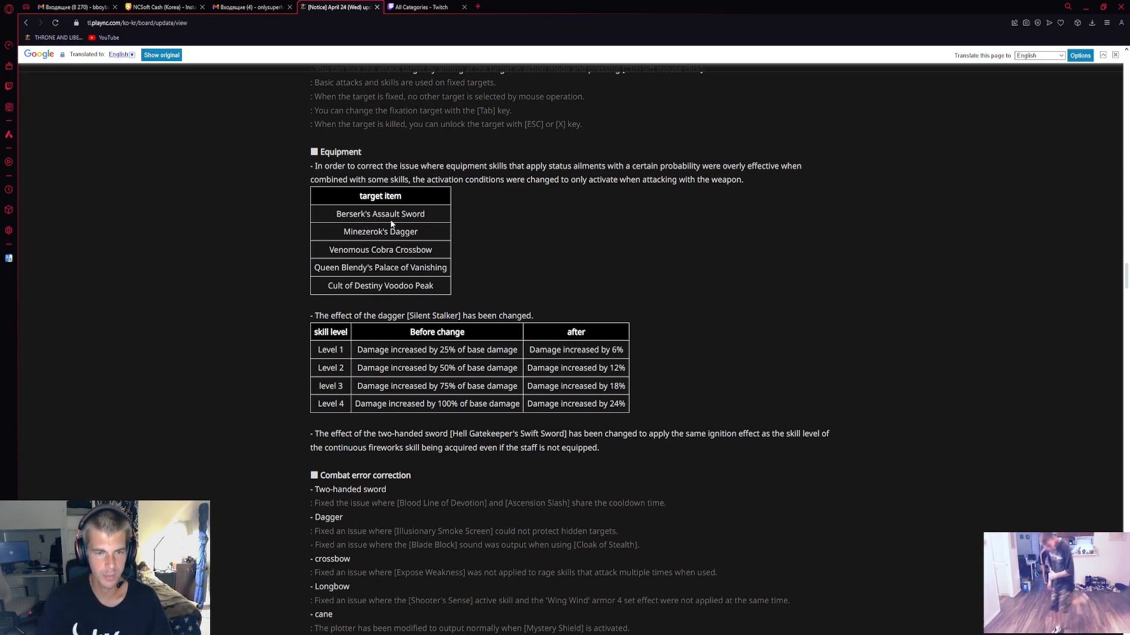
mouse_move(415, 263)
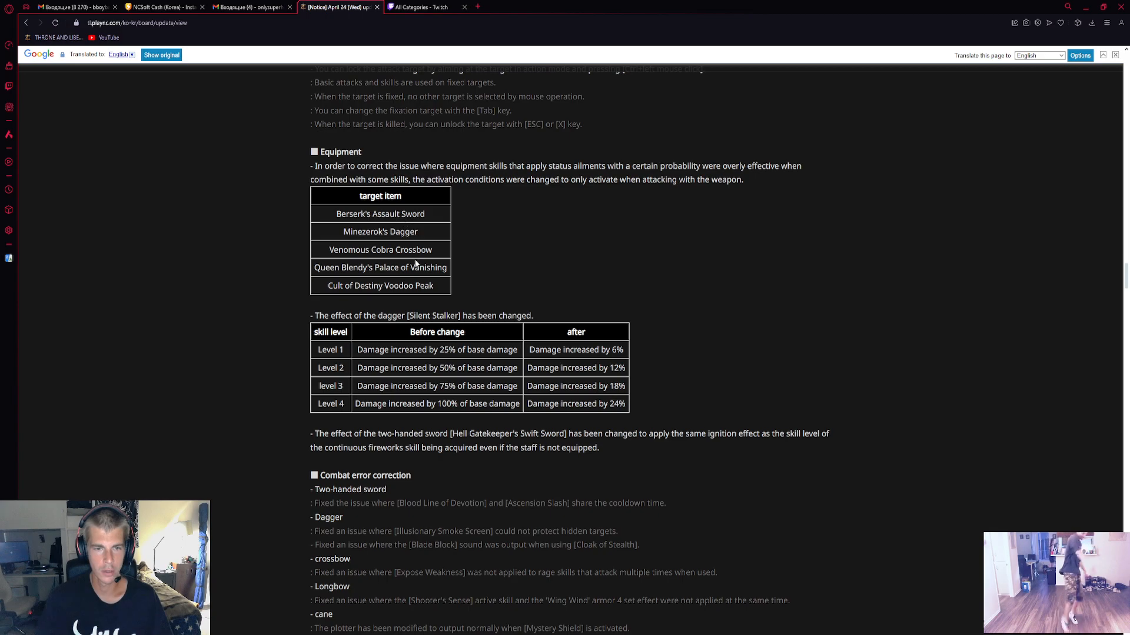
mouse_move(395, 227)
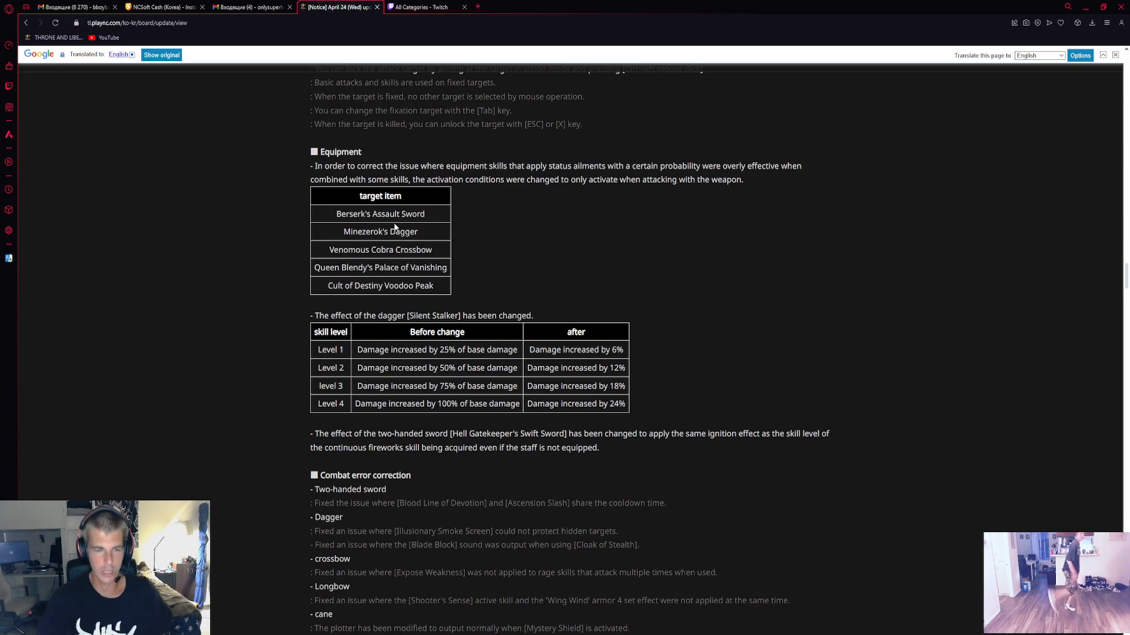
mouse_move(411, 196)
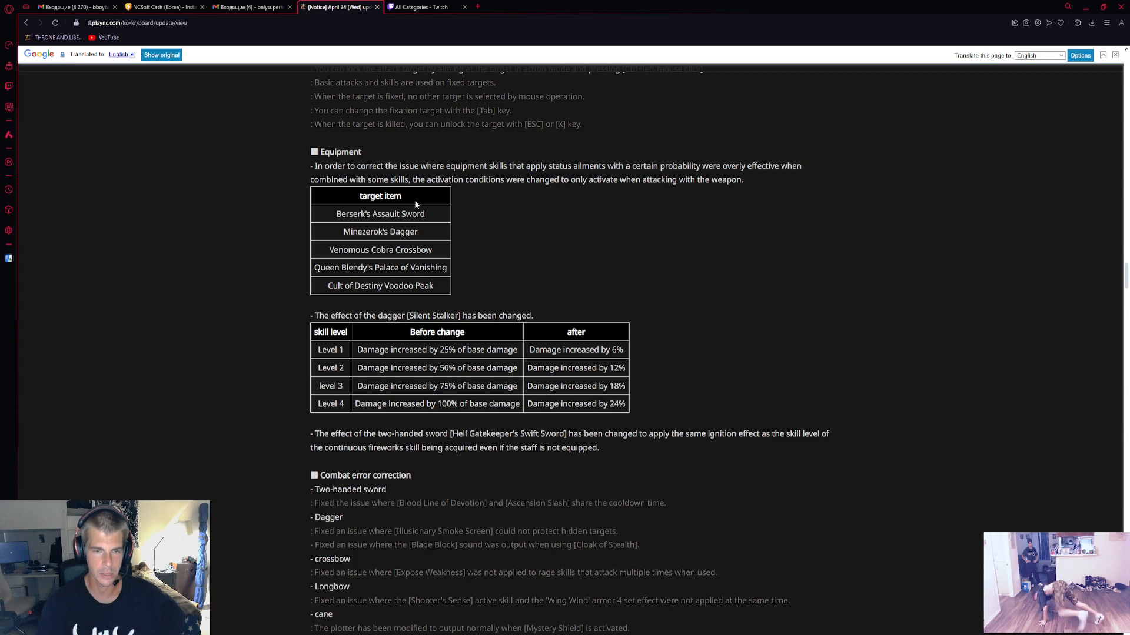
mouse_move(425, 234)
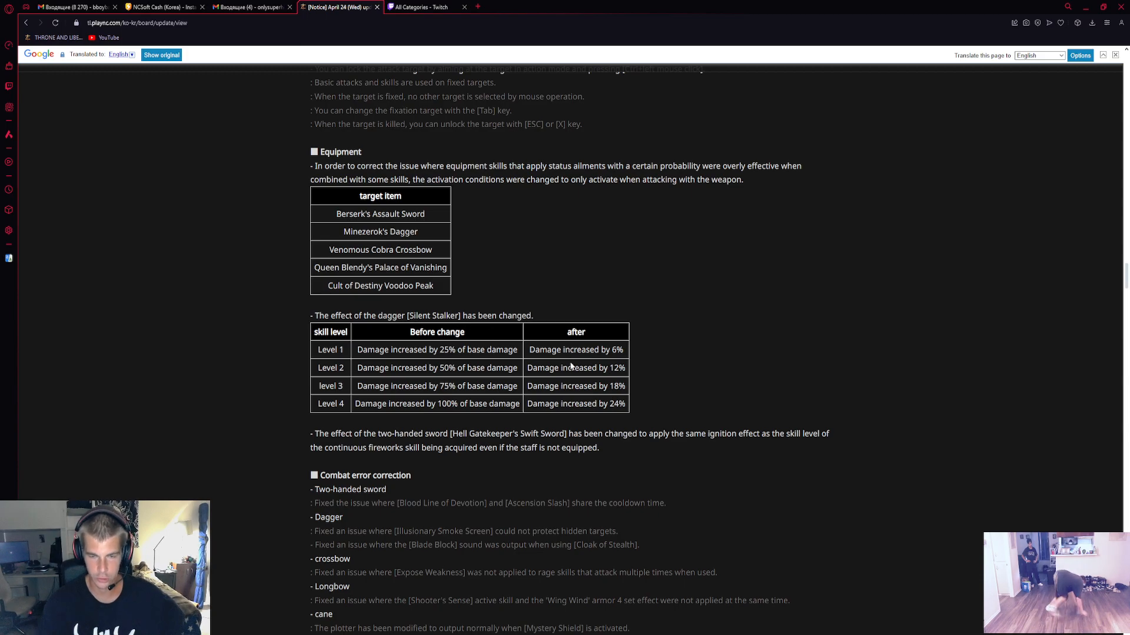
mouse_move(515, 371)
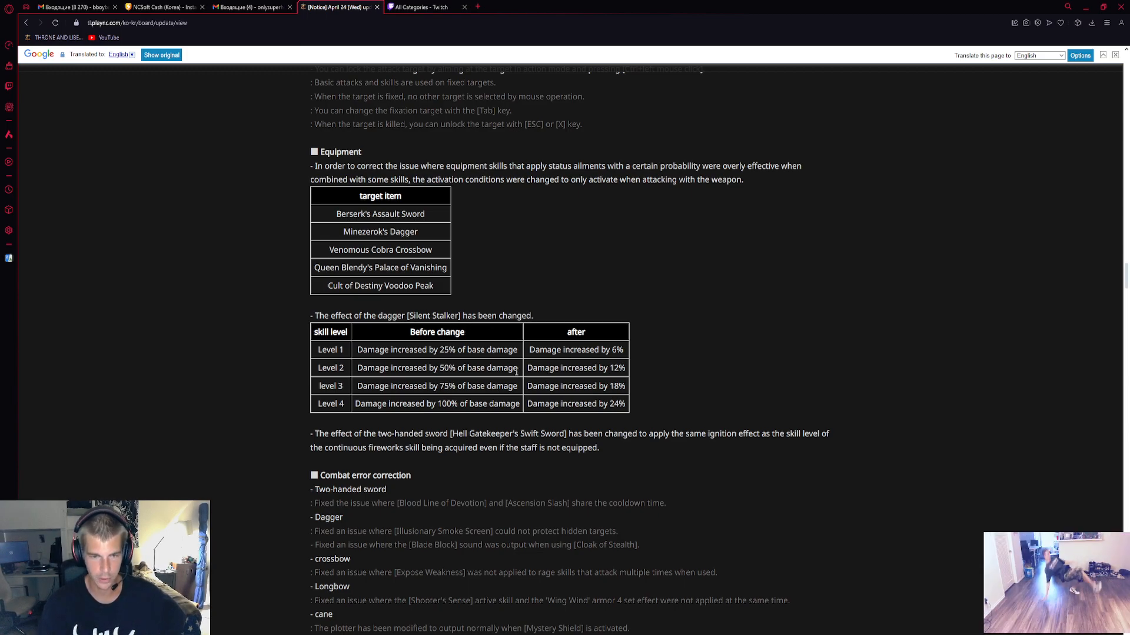
Scroll through the party, bag, Character business card and Mirror Boutique notes
scroll("down", 3)
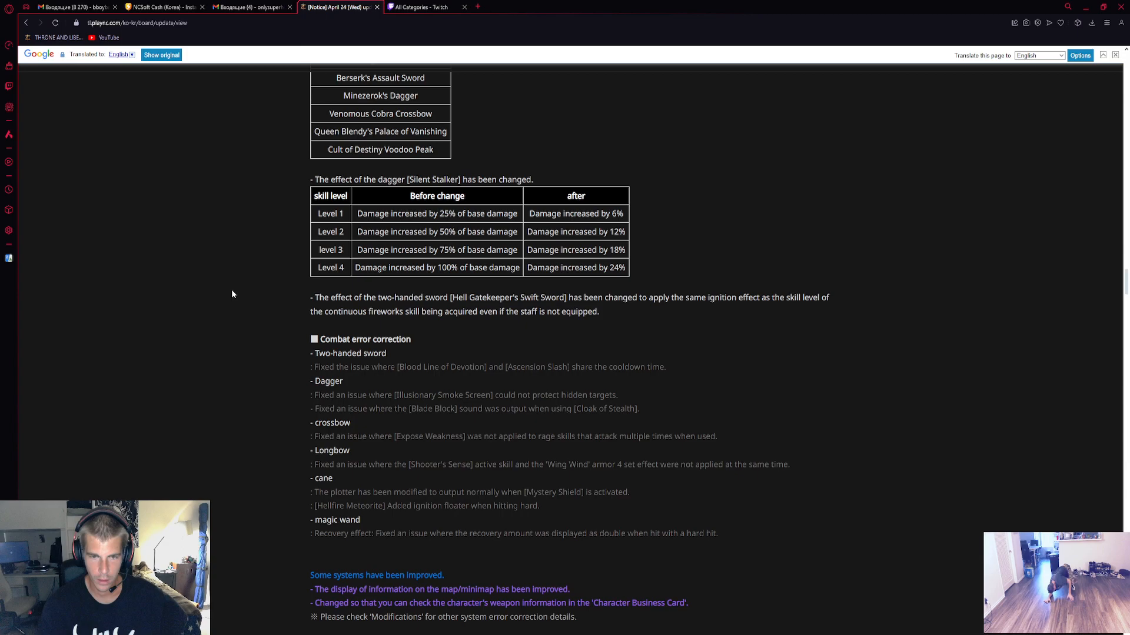
mouse_move(367, 312)
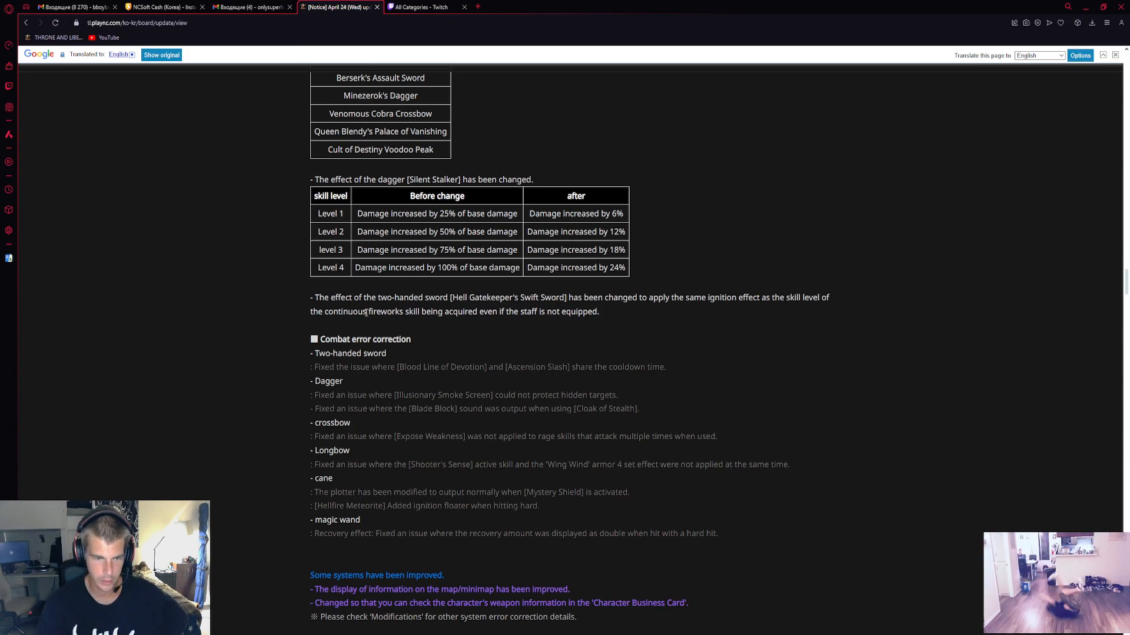
scroll("down", 3)
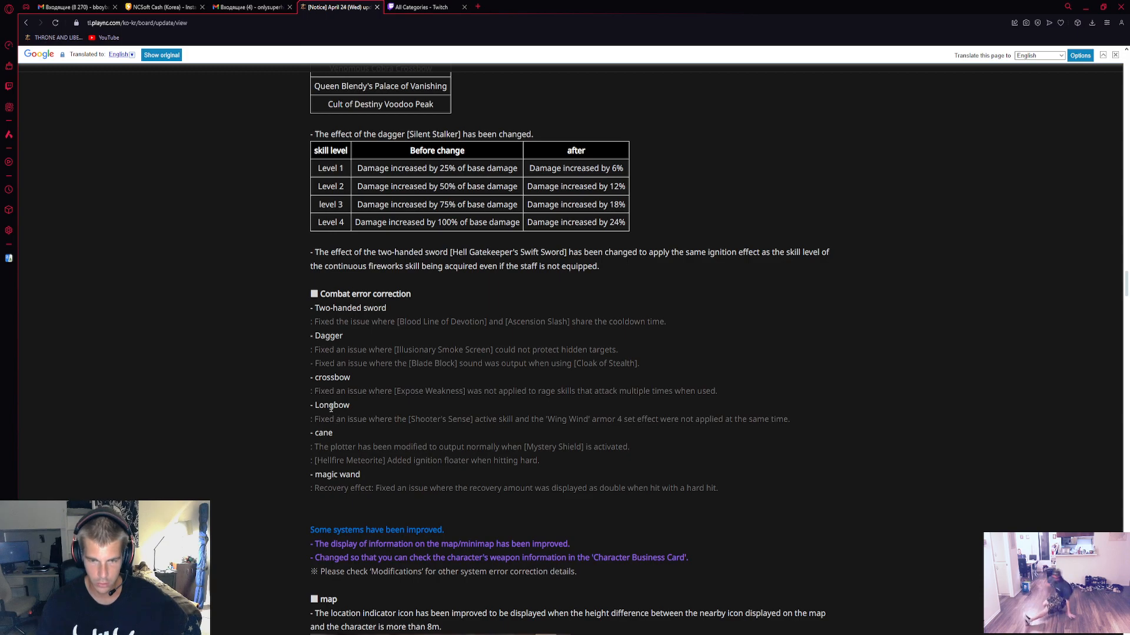
scroll("down", 3)
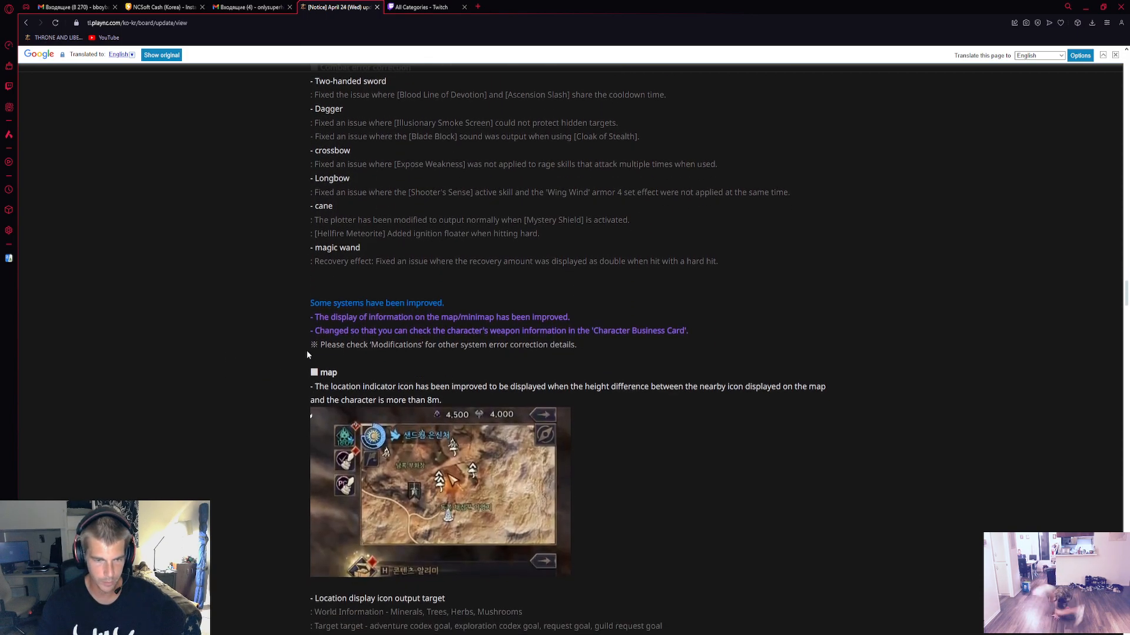
mouse_move(289, 328)
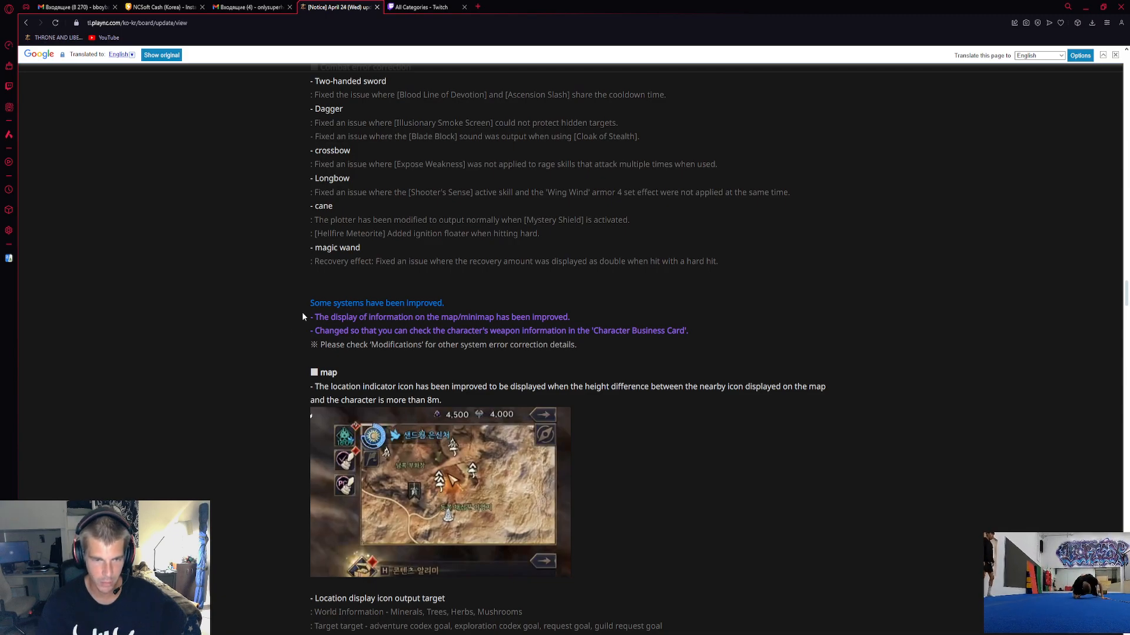
scroll("down", 3)
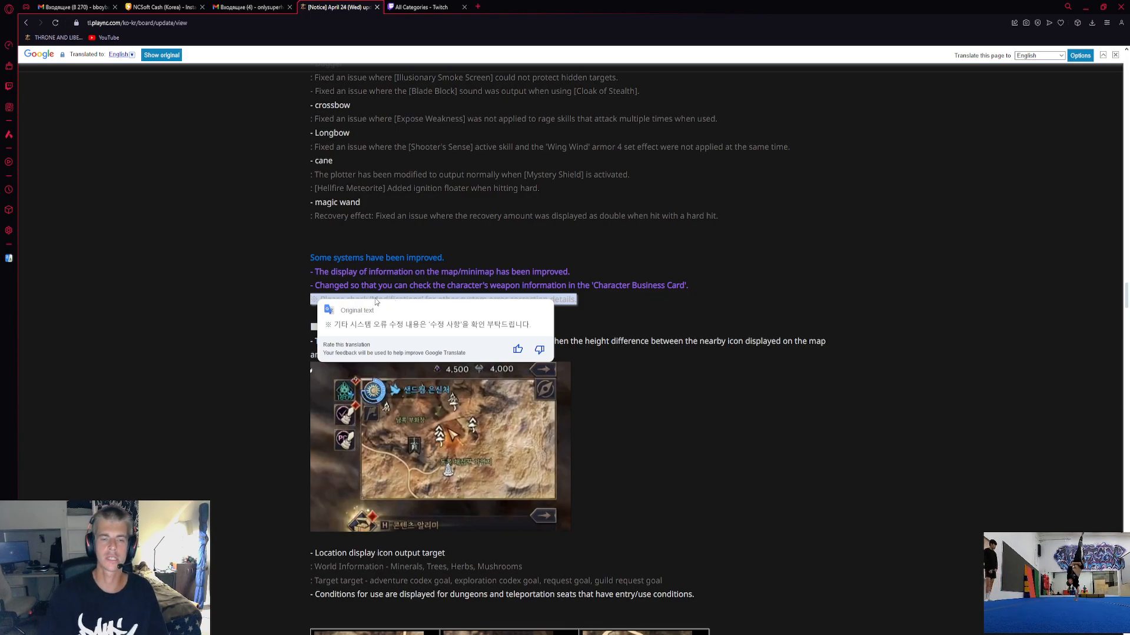
scroll("down", 3)
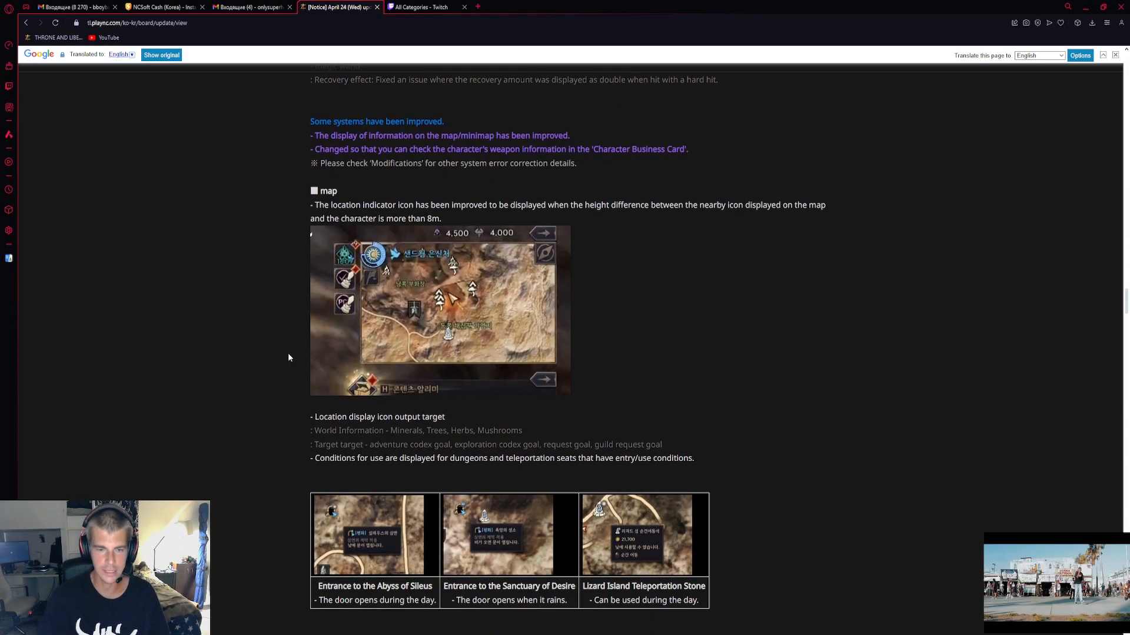
Scroll on to the UI convenience improvements for merchants, HUD and Cooperative Dungeon
scroll("down", 3)
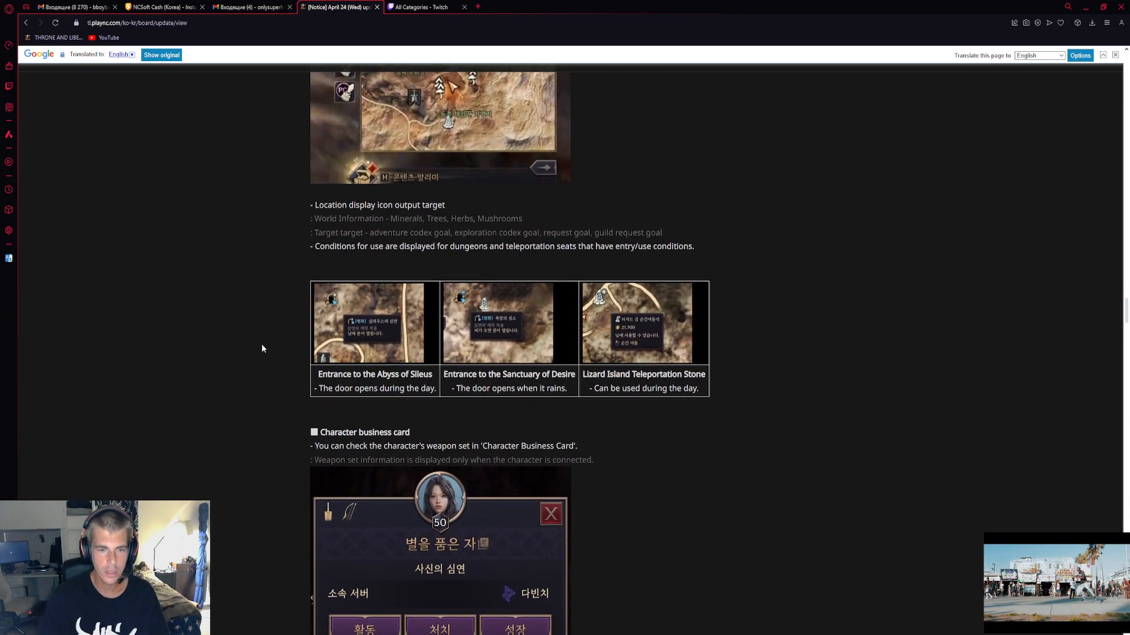
scroll("down", 3)
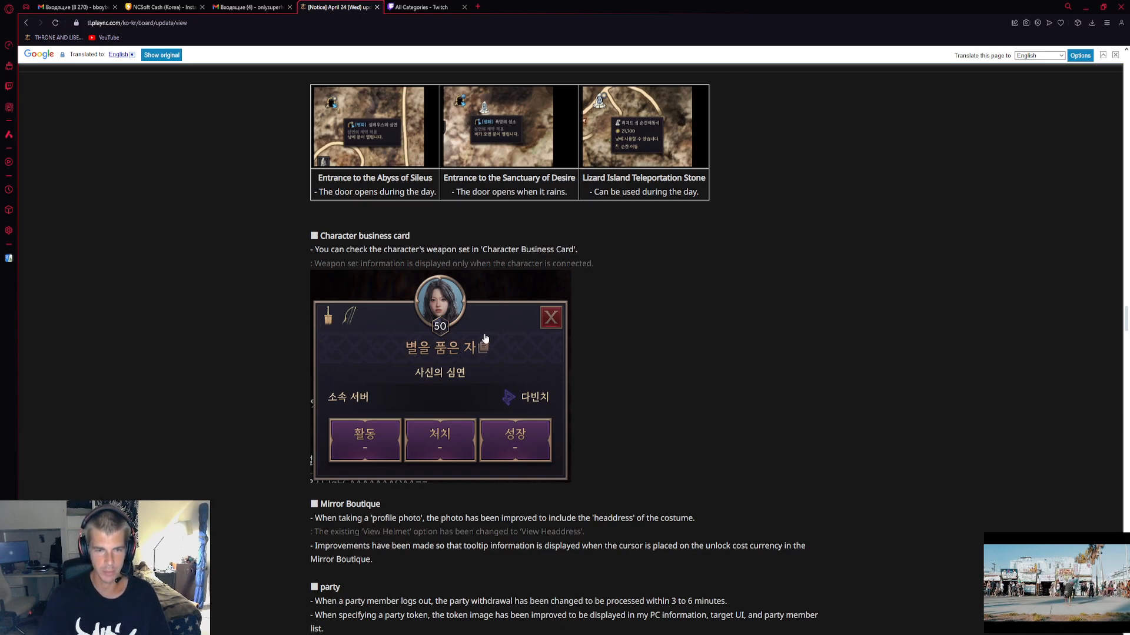
mouse_move(353, 330)
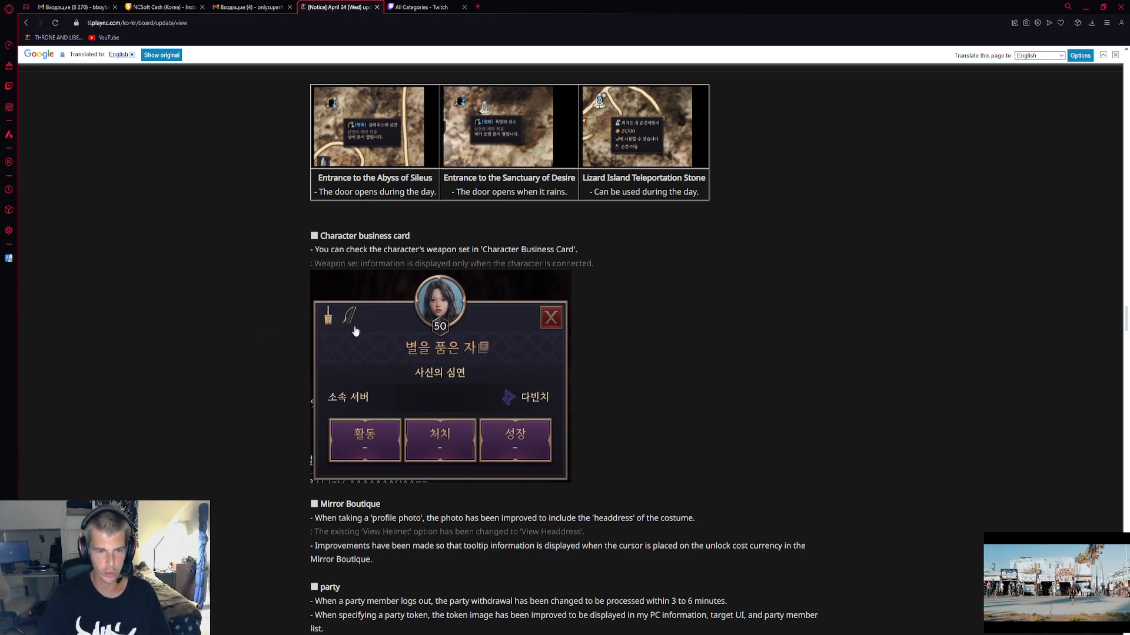
scroll("down", 3)
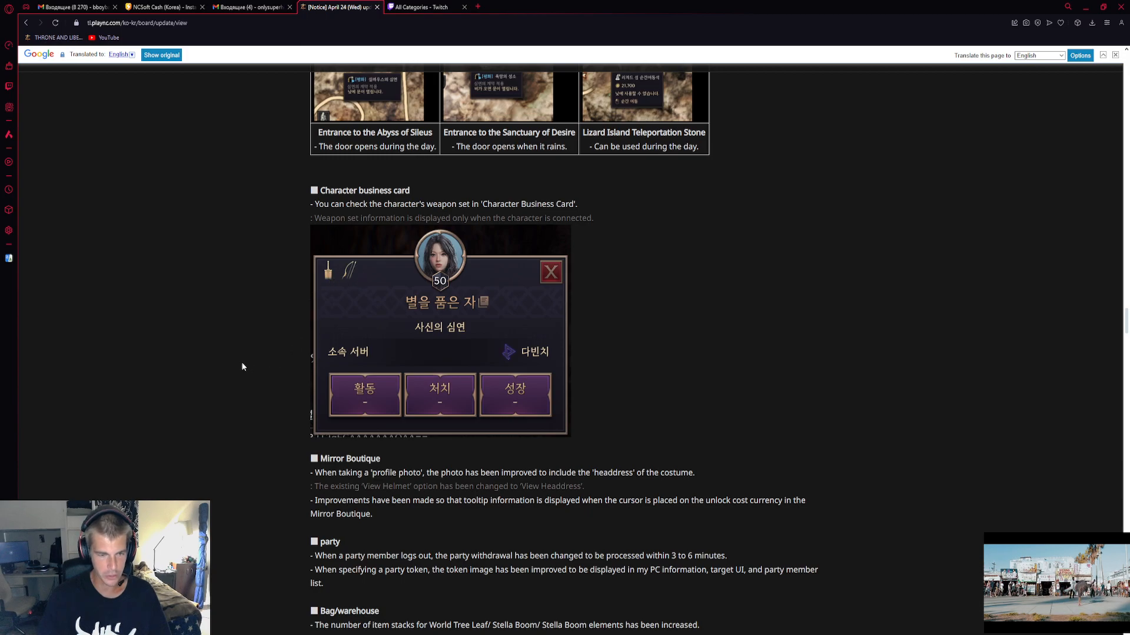
scroll("down", 3)
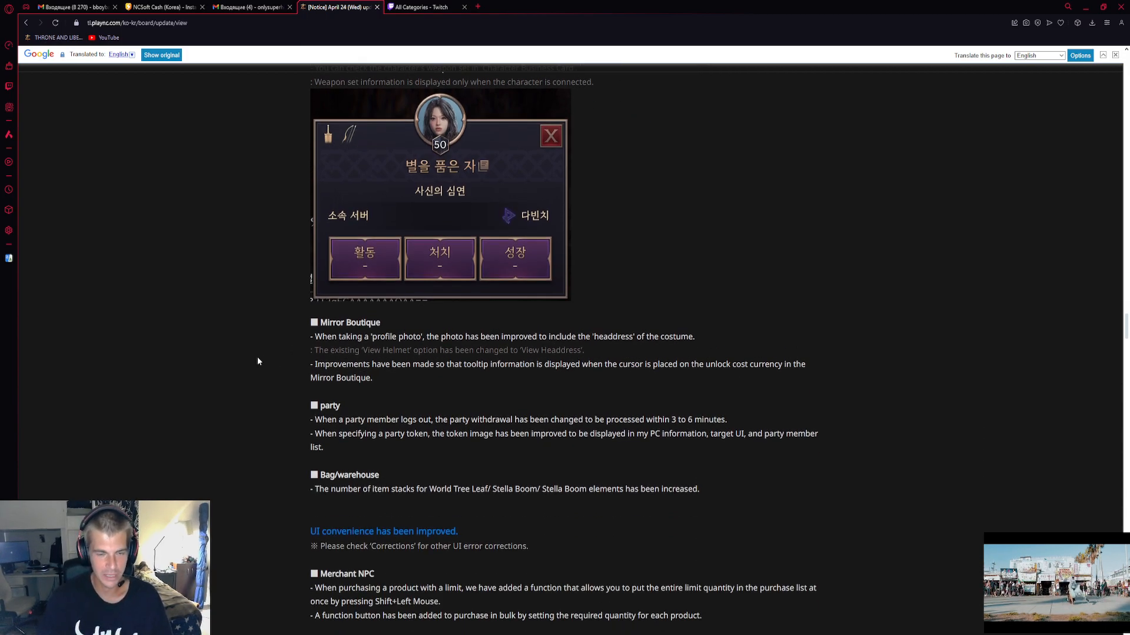
mouse_move(252, 370)
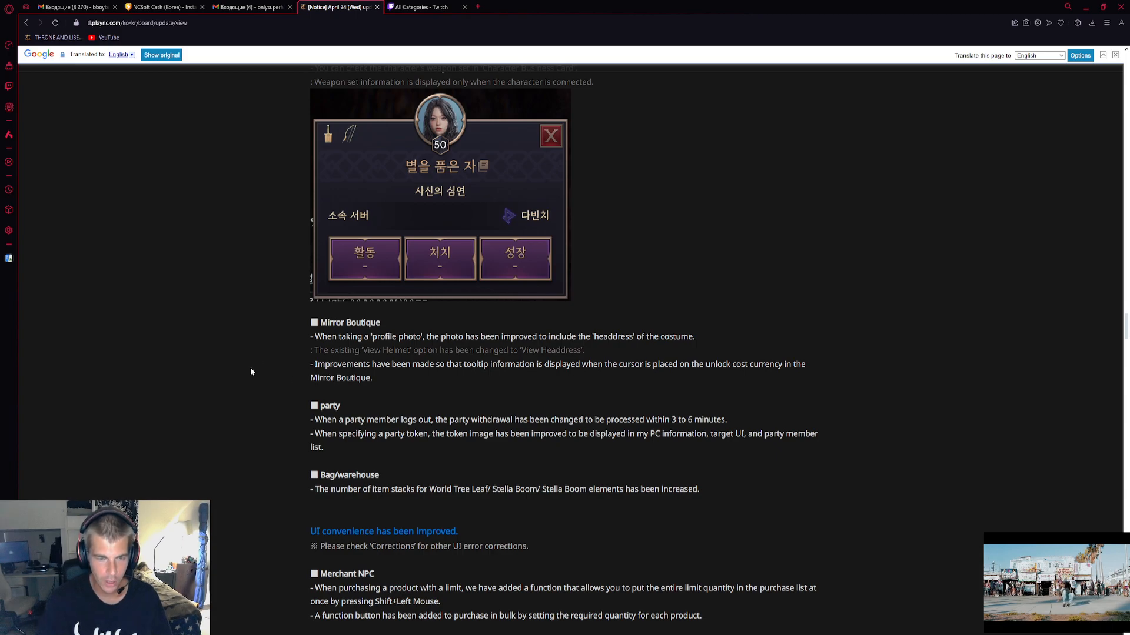
scroll("up", 3)
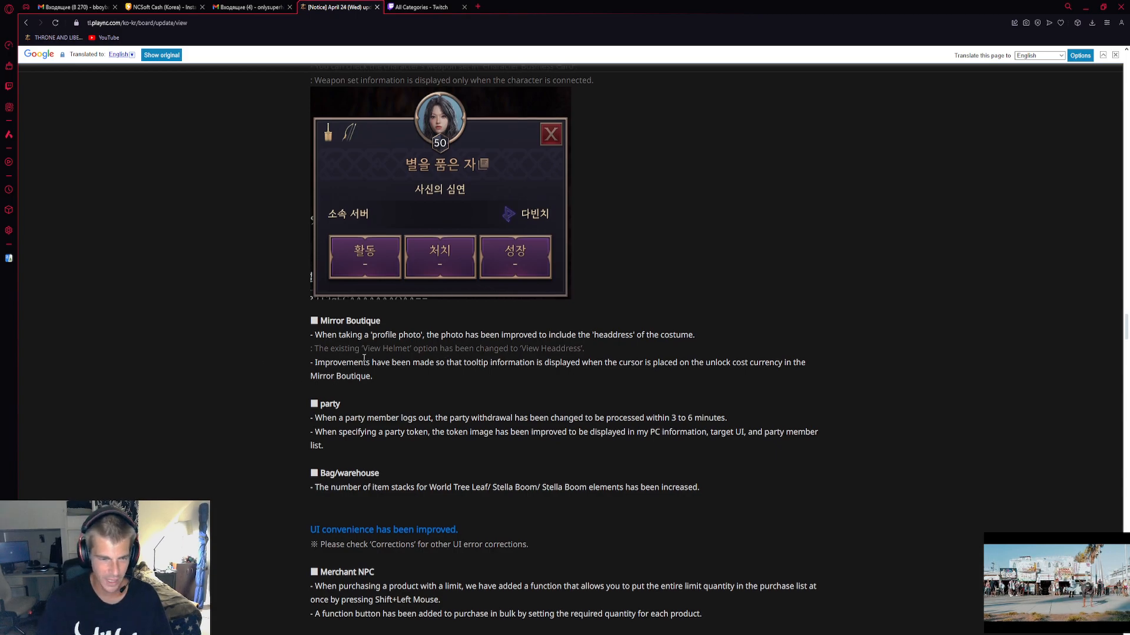
scroll("down", 3)
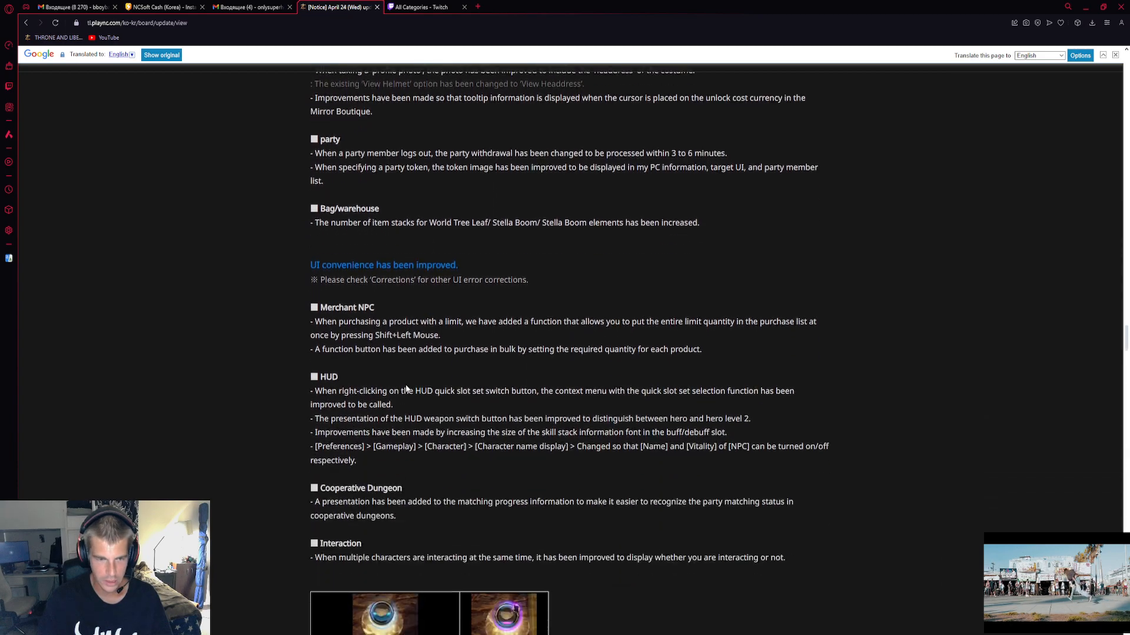
Scroll past Other UI improvements and gamepad usability notes to the purple Fixes header and content modification list
scroll("down", 3)
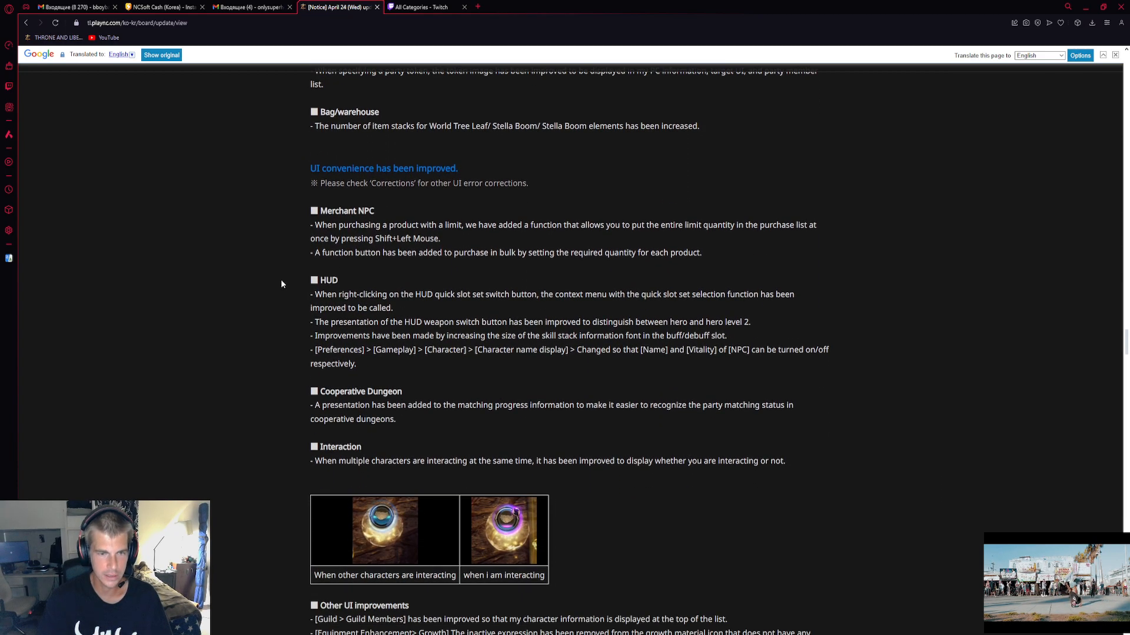
mouse_move(496, 275)
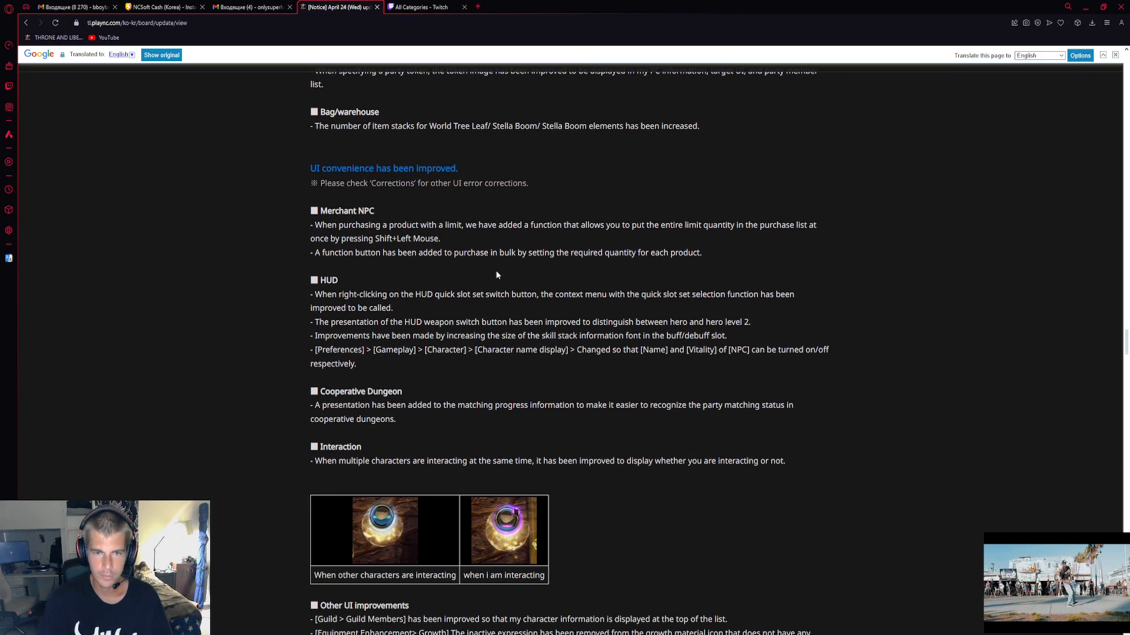
scroll("down", 3)
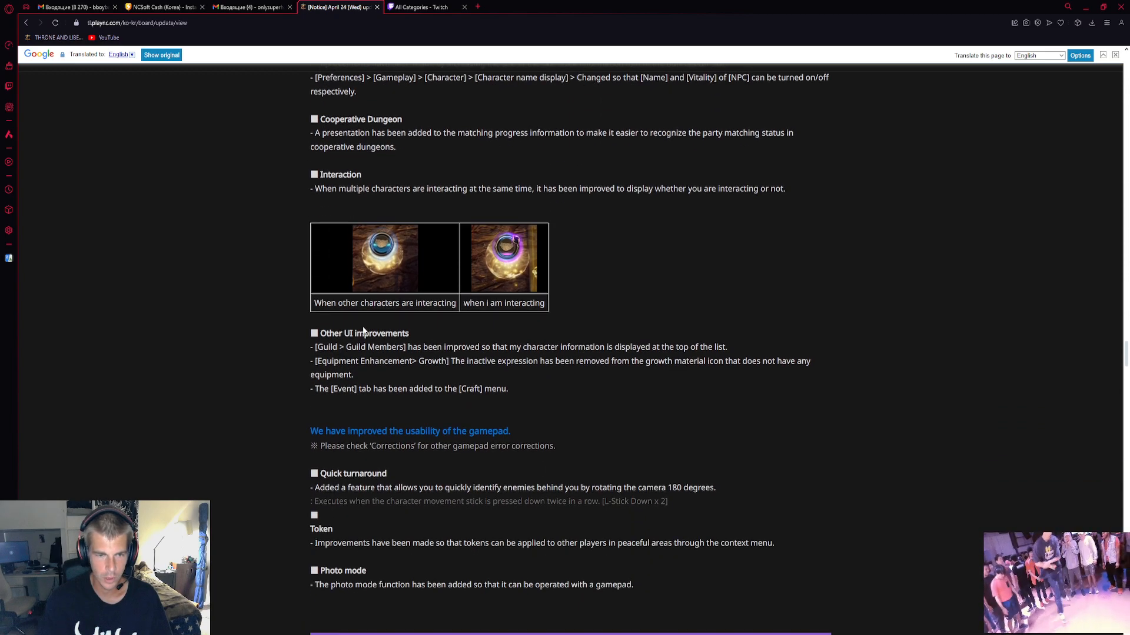
scroll("down", 3)
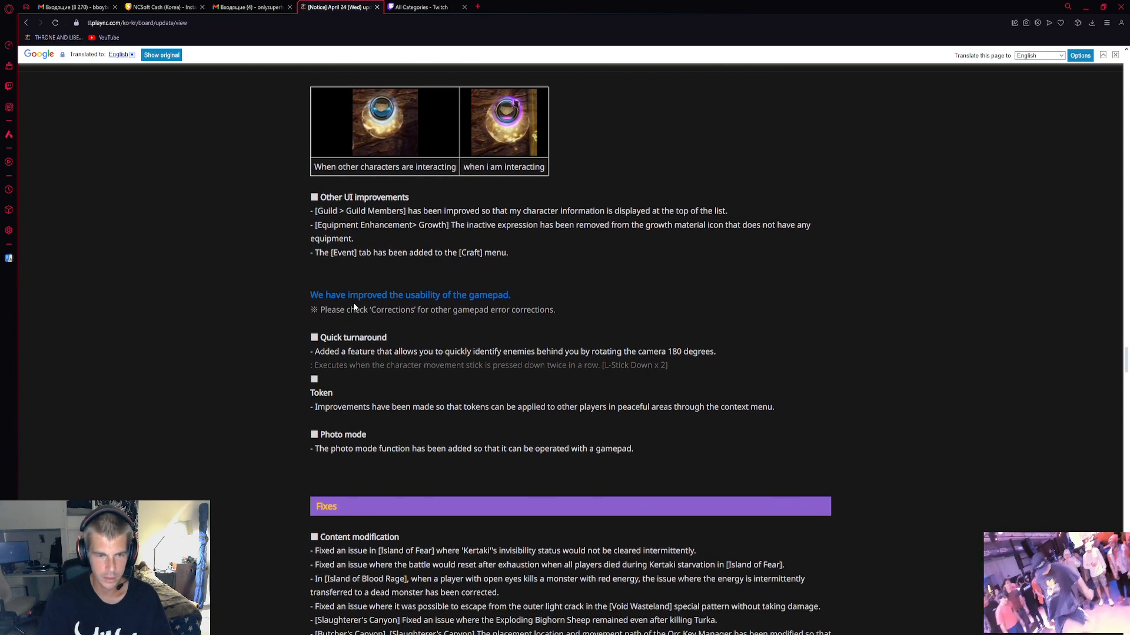
scroll("down", 3)
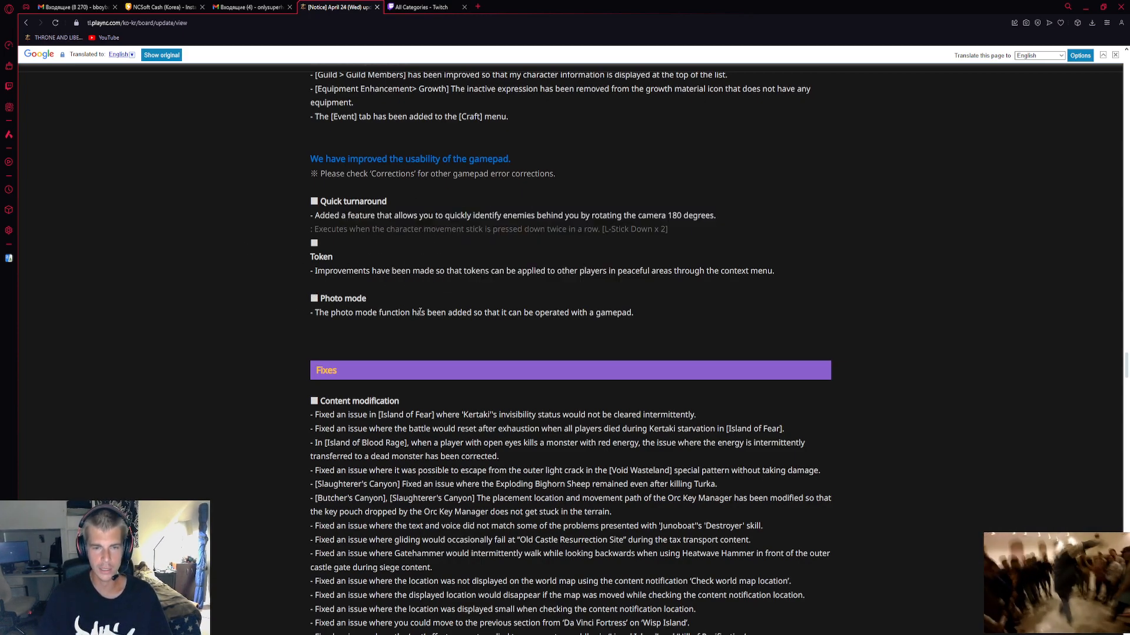
scroll("down", 3)
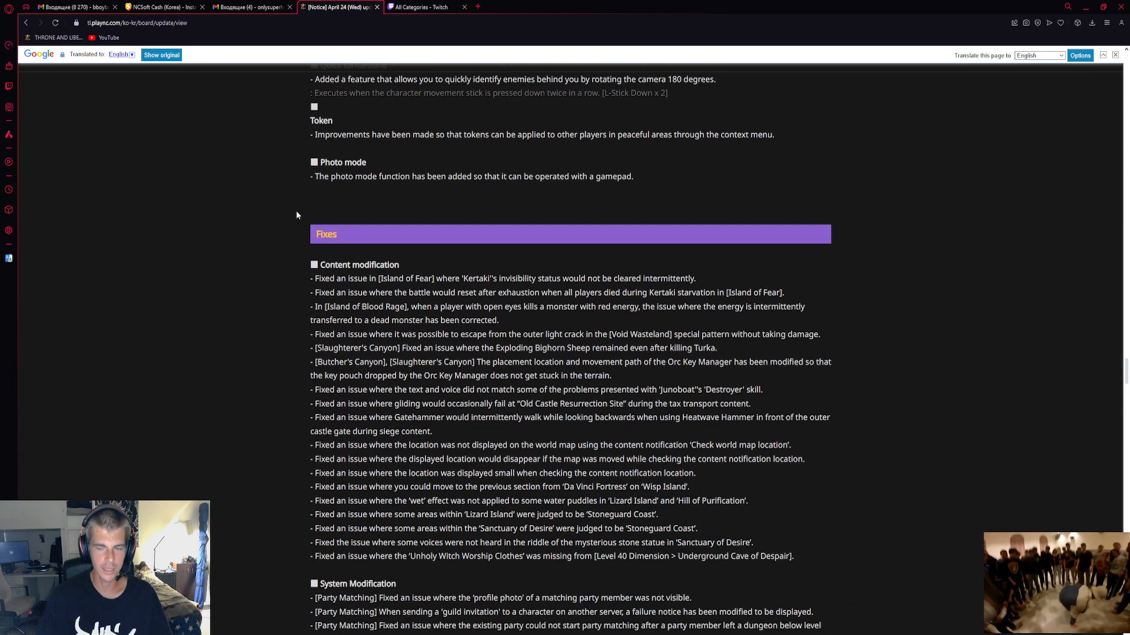
mouse_move(283, 298)
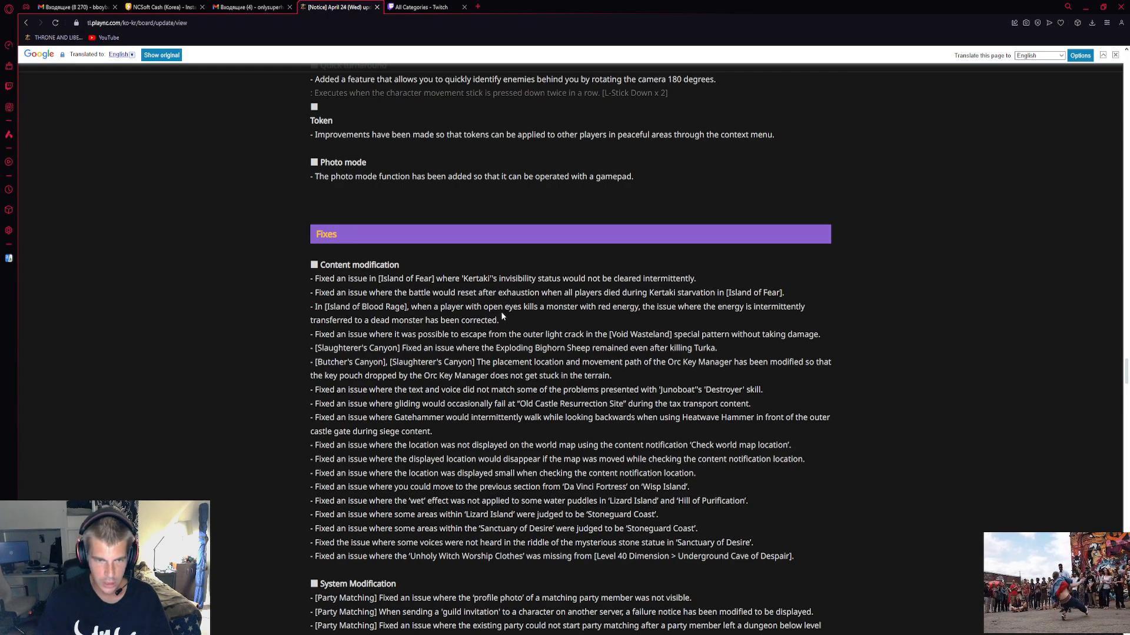
mouse_move(384, 353)
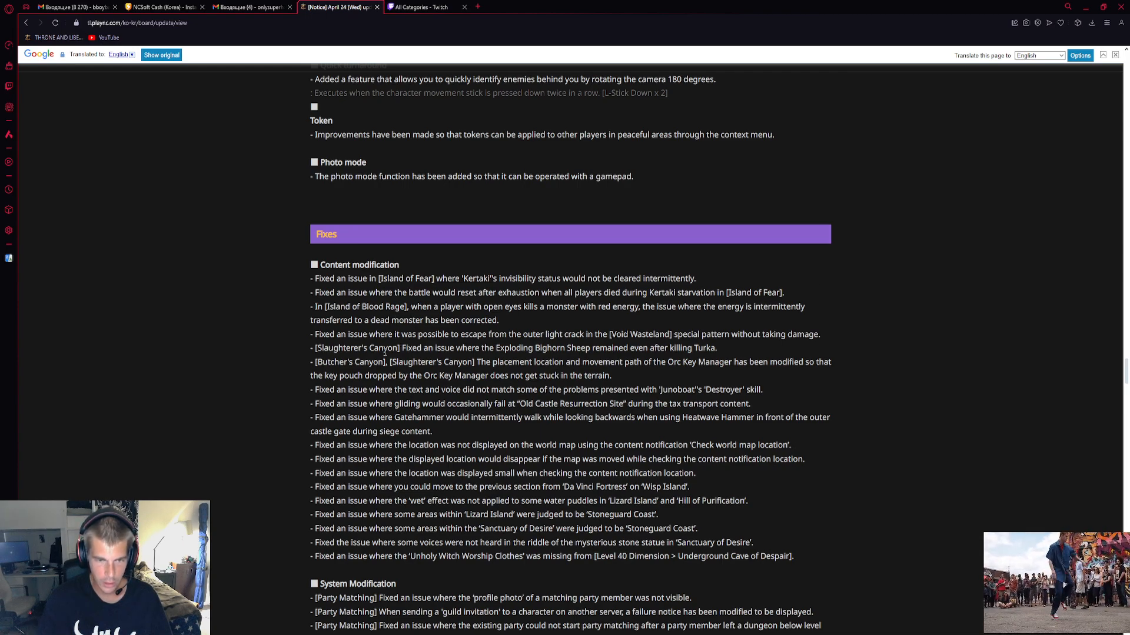
mouse_move(267, 410)
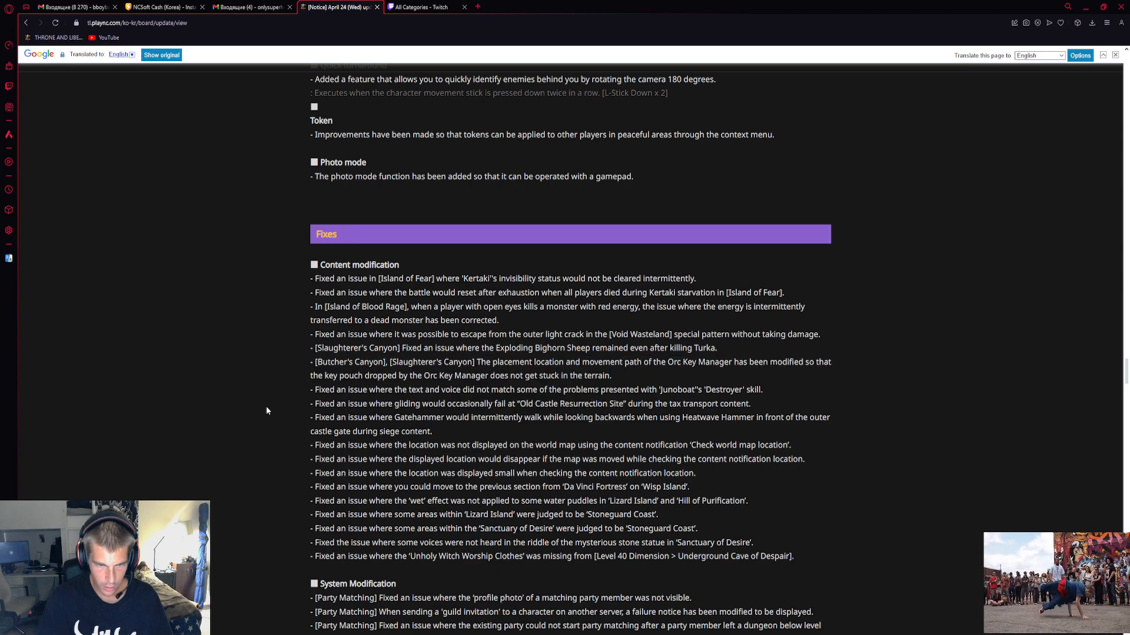
Scroll through the content modification fixes to the System Modification notes and tiger-to-Tyon name table
scroll("down", 3)
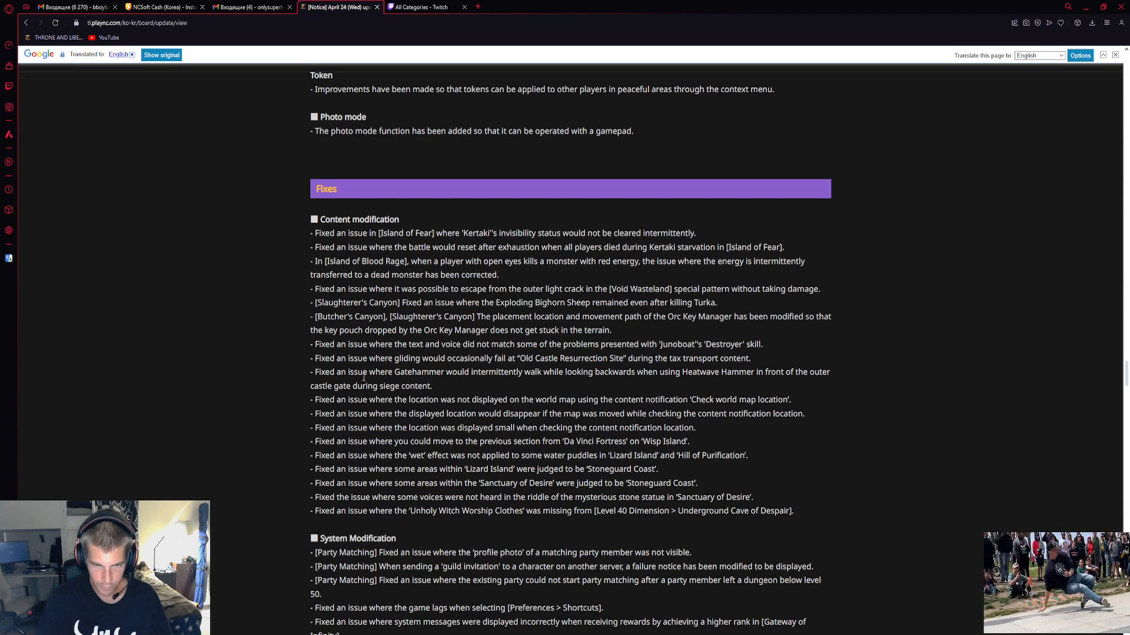
mouse_move(214, 408)
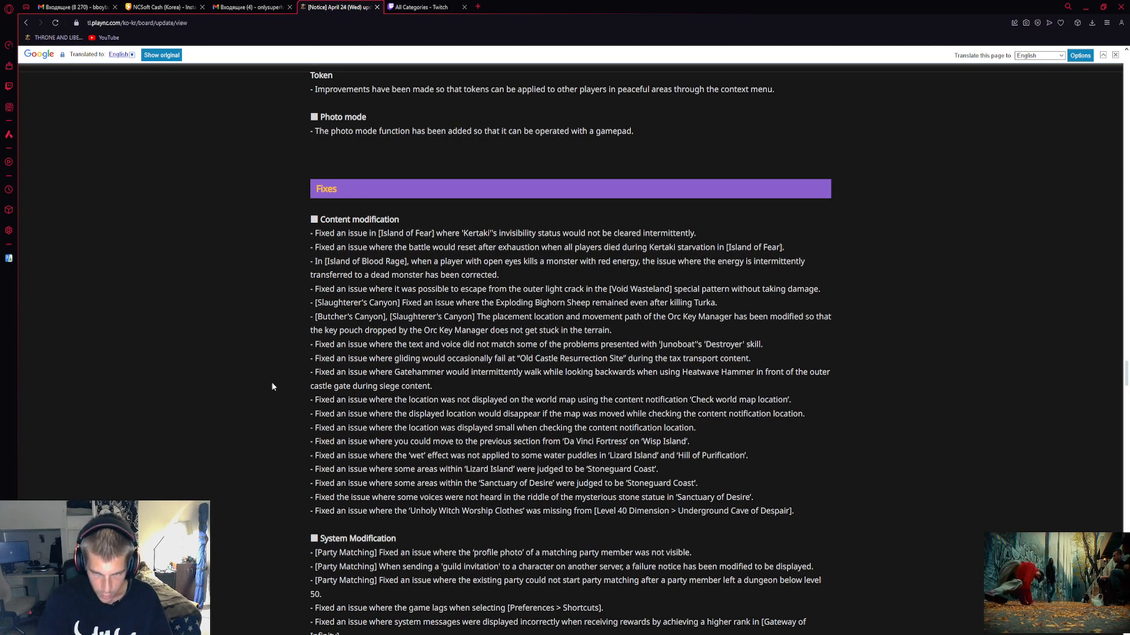
scroll("down", 3)
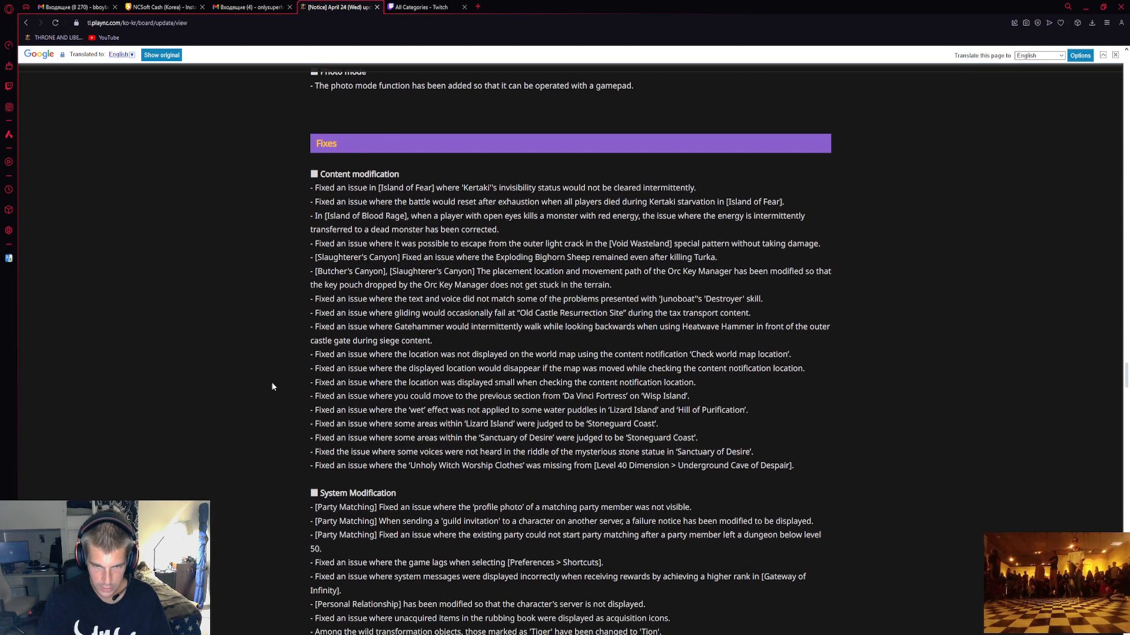
scroll("down", 3)
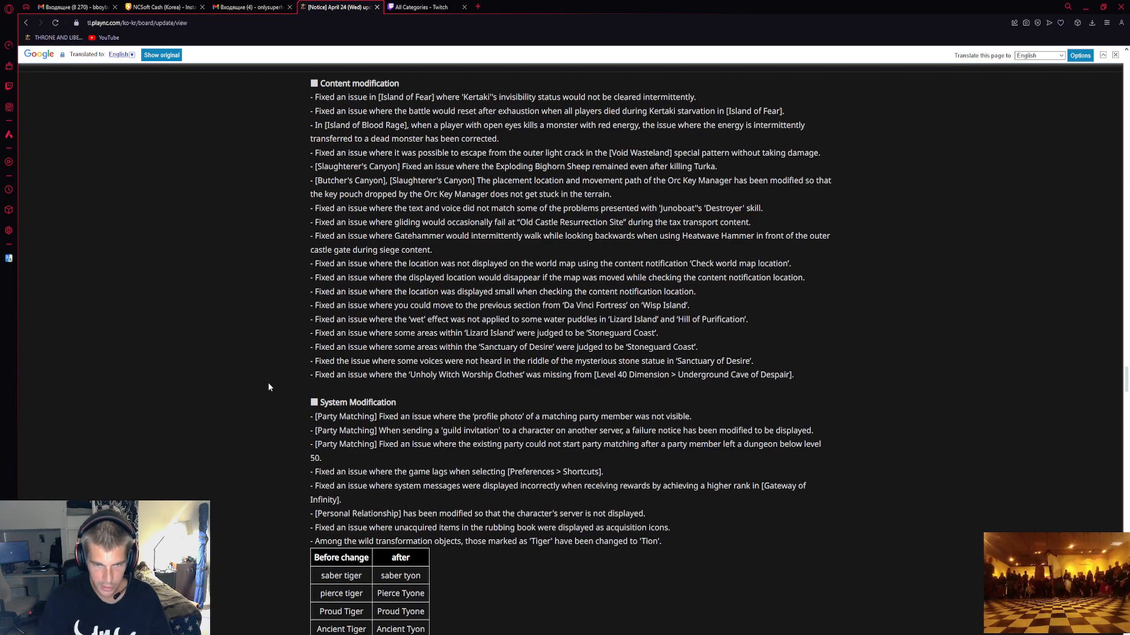
mouse_move(286, 378)
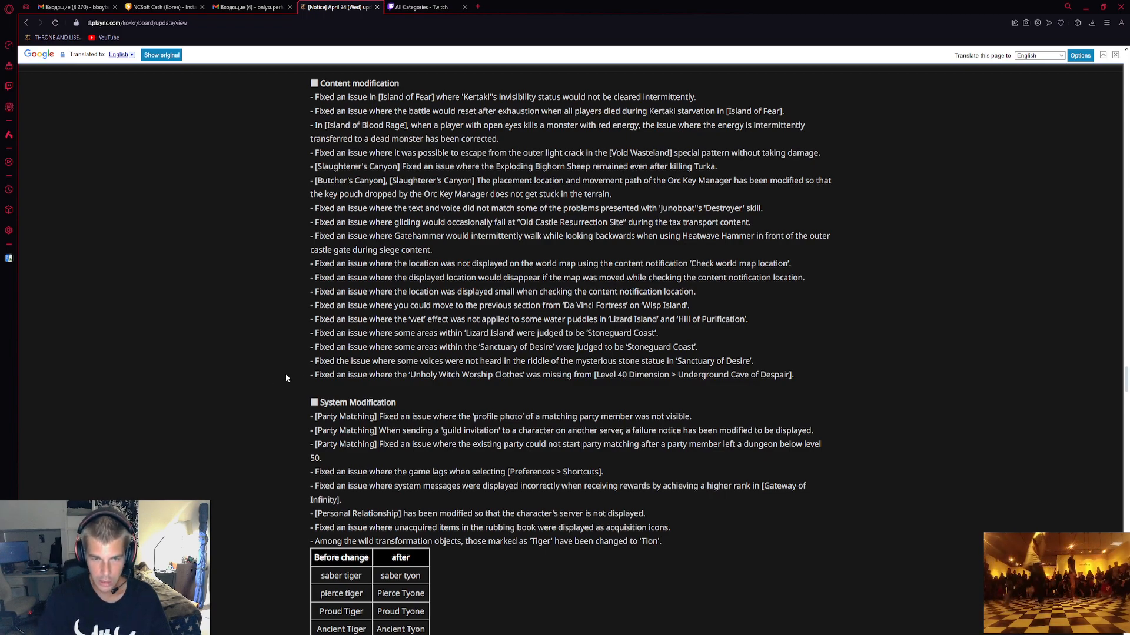
Scroll past the before/after renaming table and growth-point fix to the UI modifications list
scroll("down", 3)
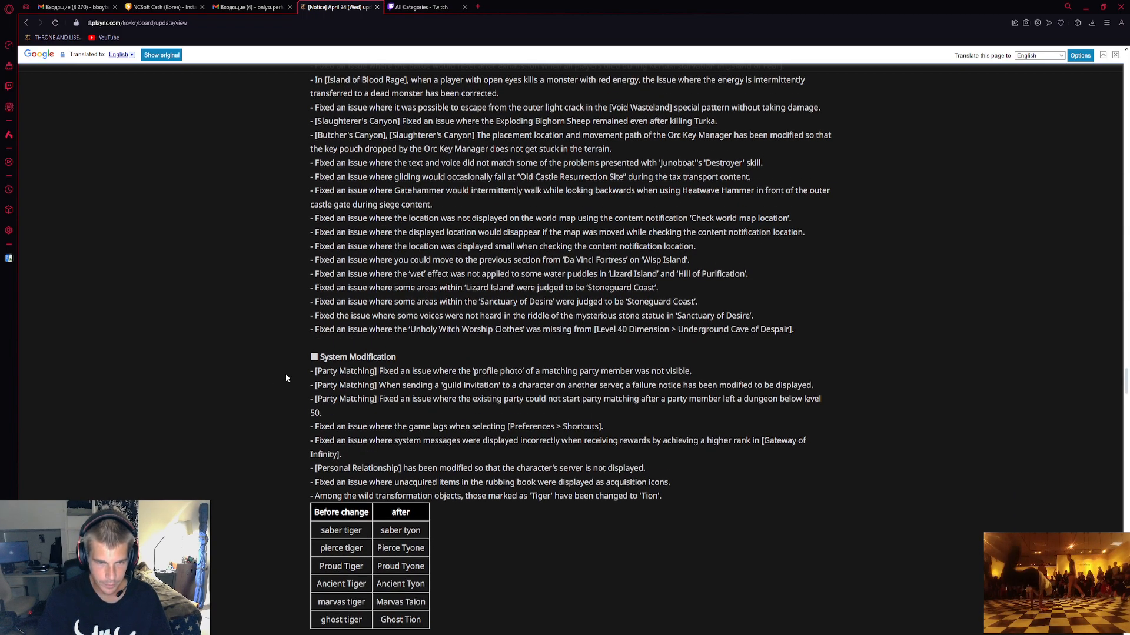
scroll("down", 3)
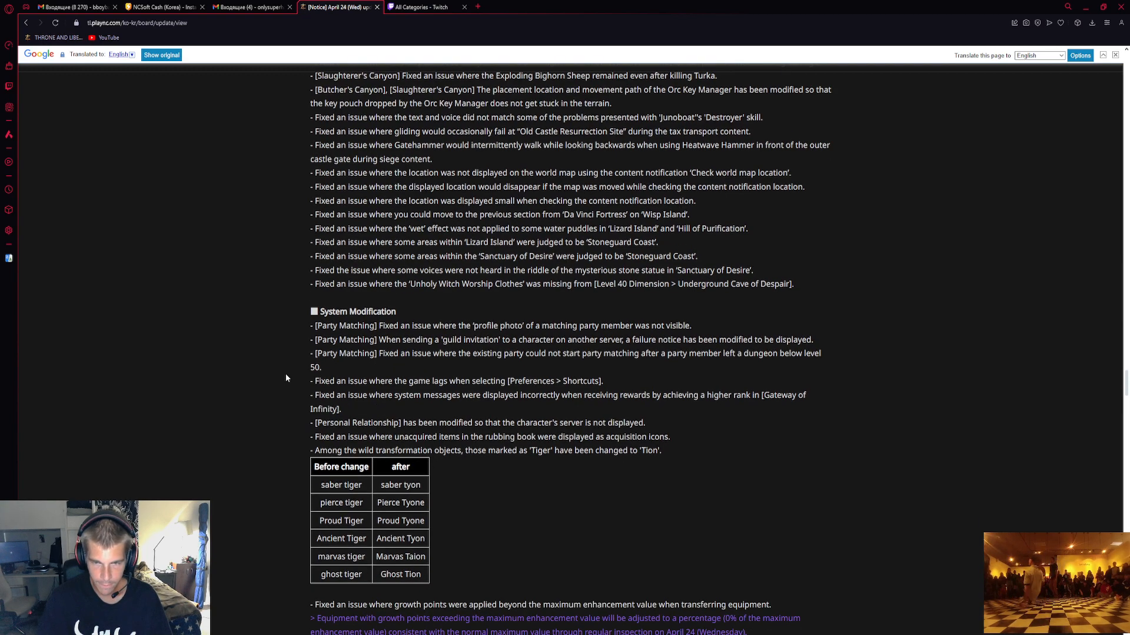
mouse_move(157, 384)
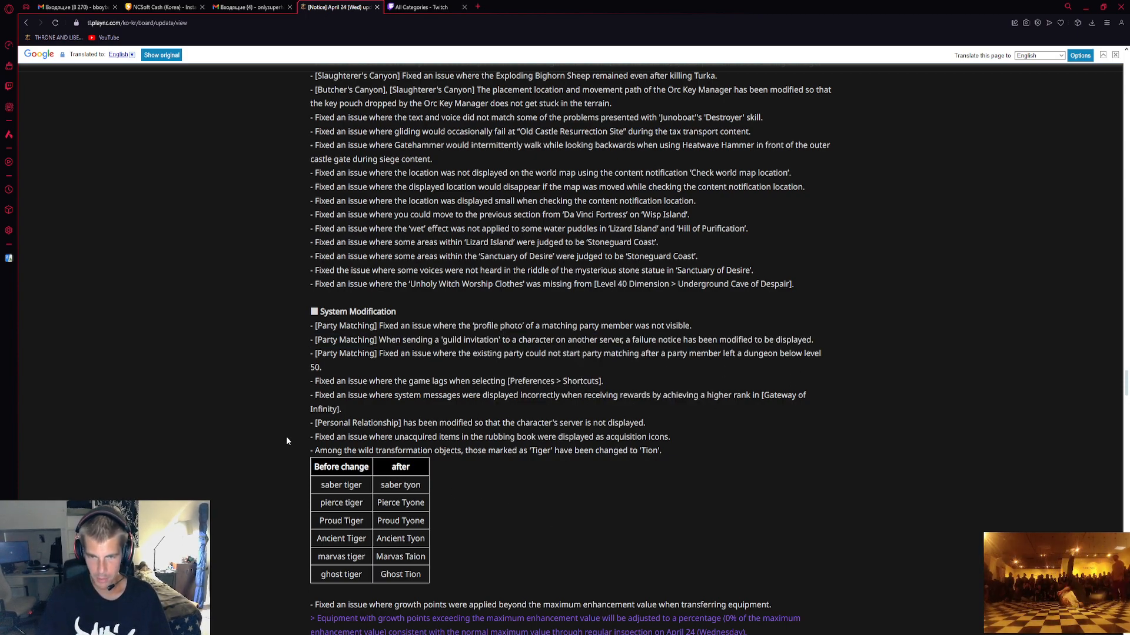
scroll("down", 3)
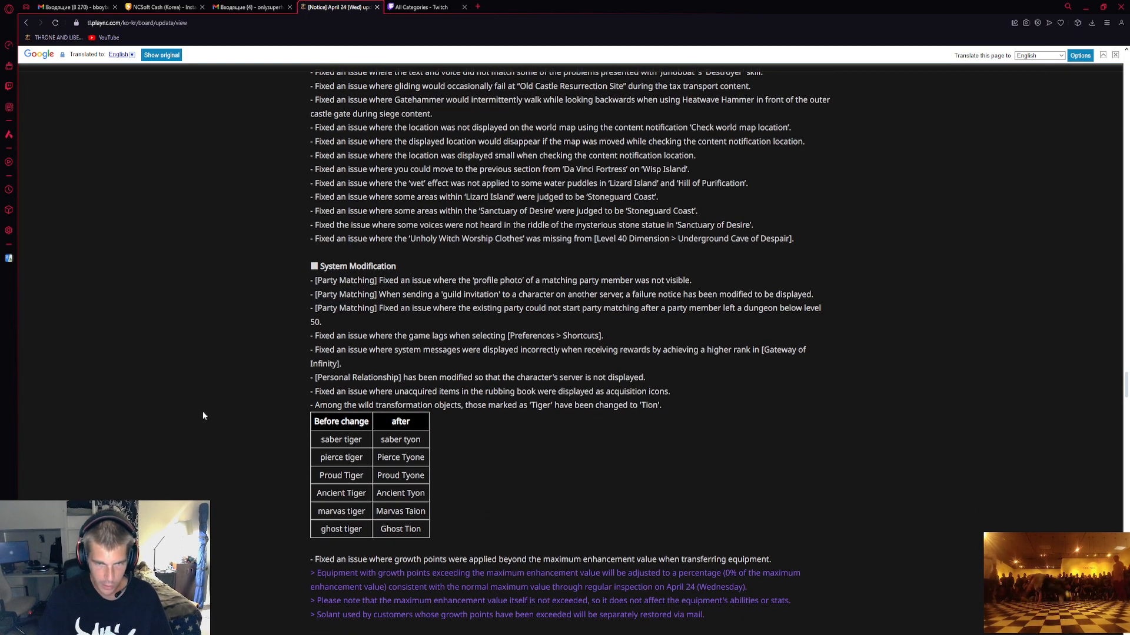
scroll("down", 3)
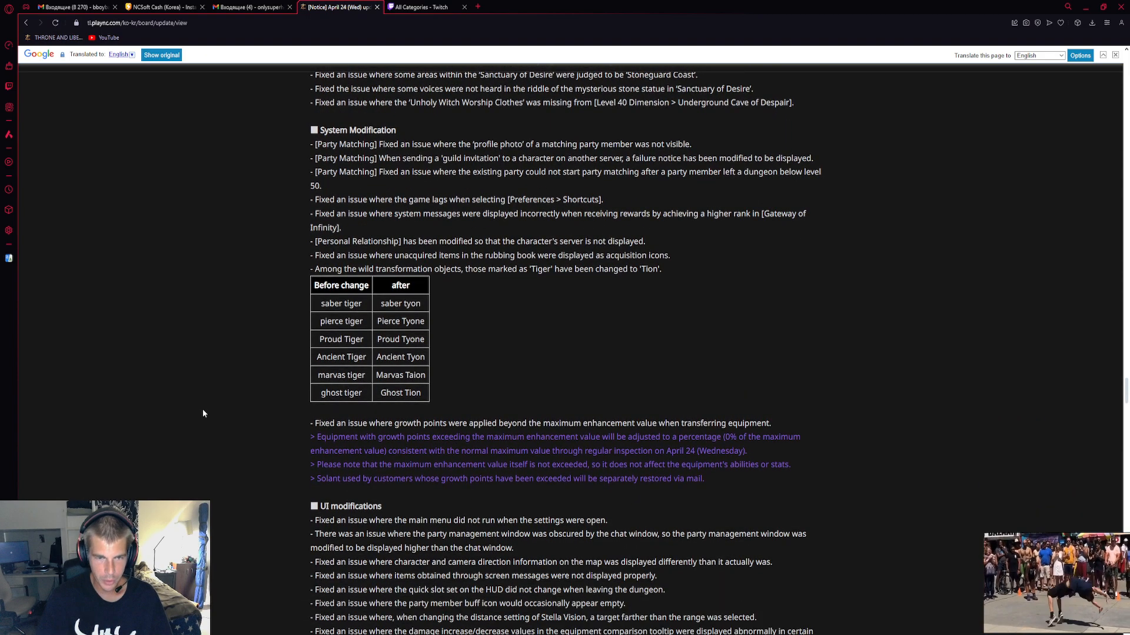
mouse_move(458, 209)
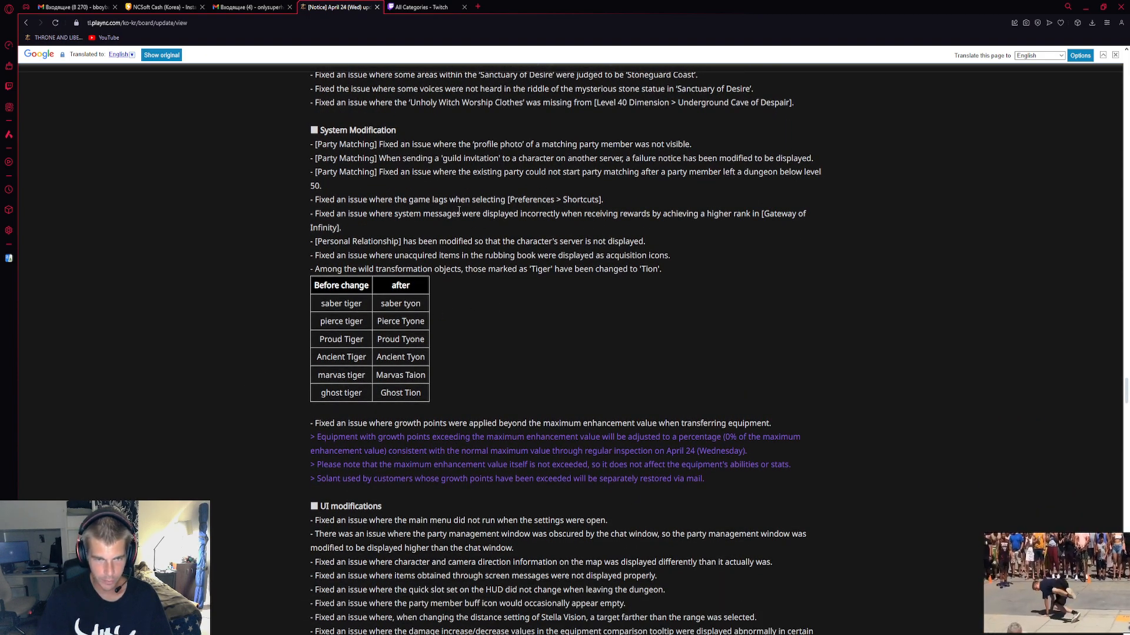
mouse_move(463, 336)
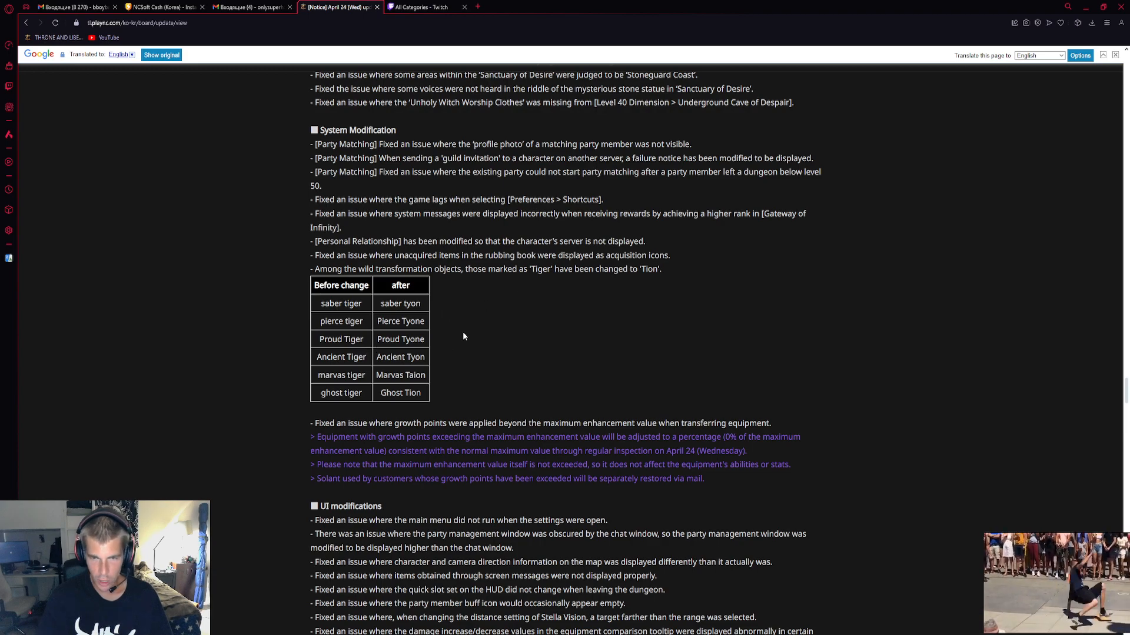
scroll("down", 3)
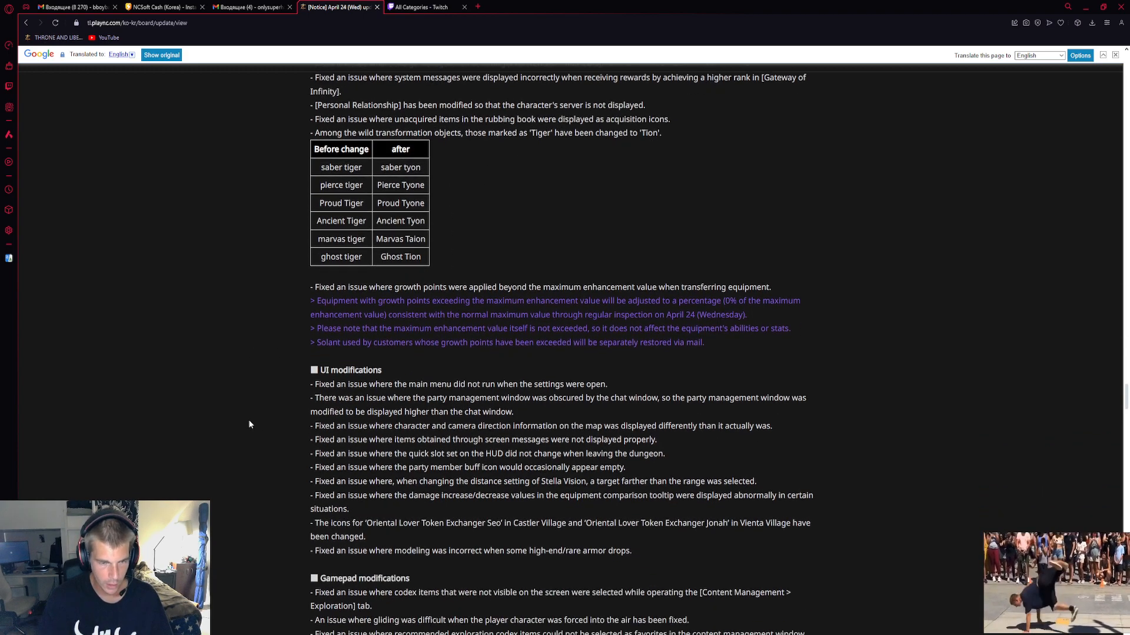
scroll("up", 3)
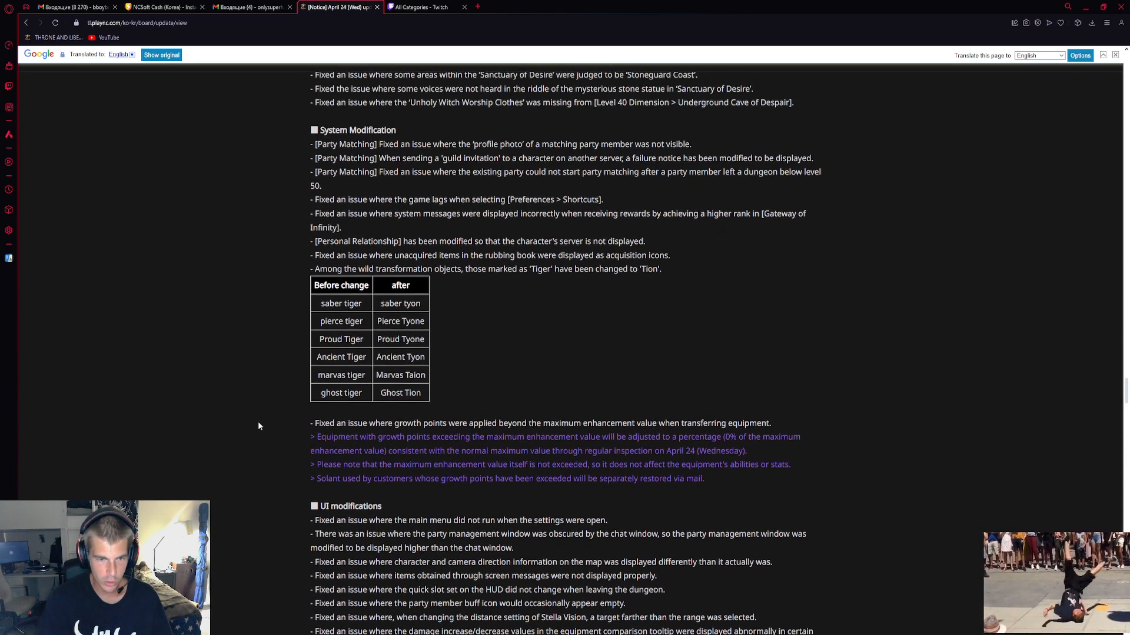
scroll("down", 3)
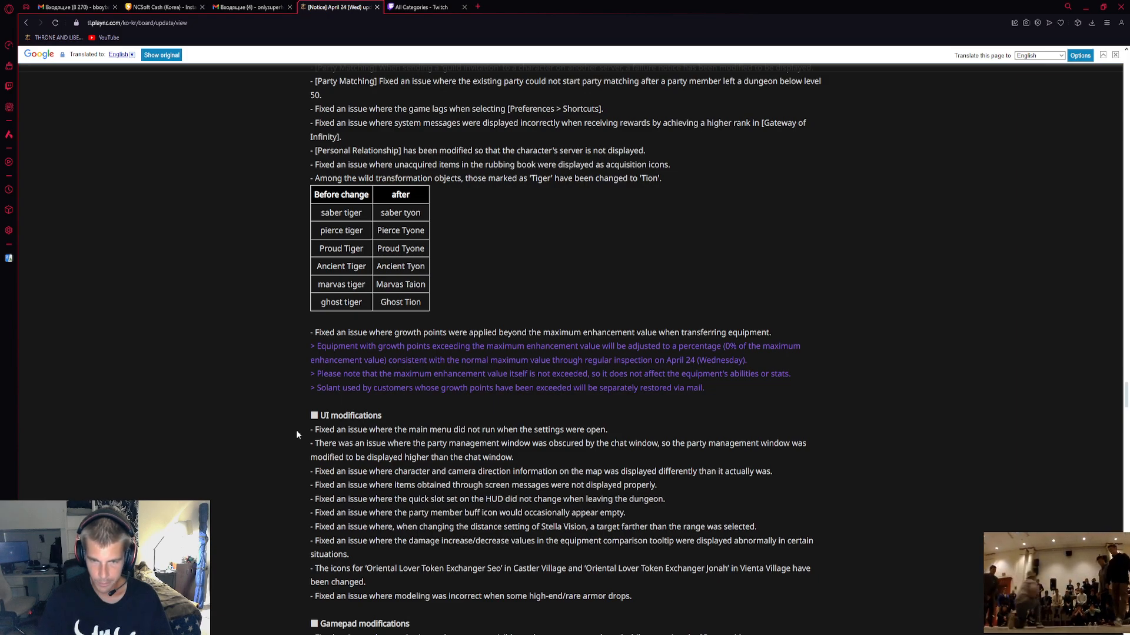
mouse_move(304, 353)
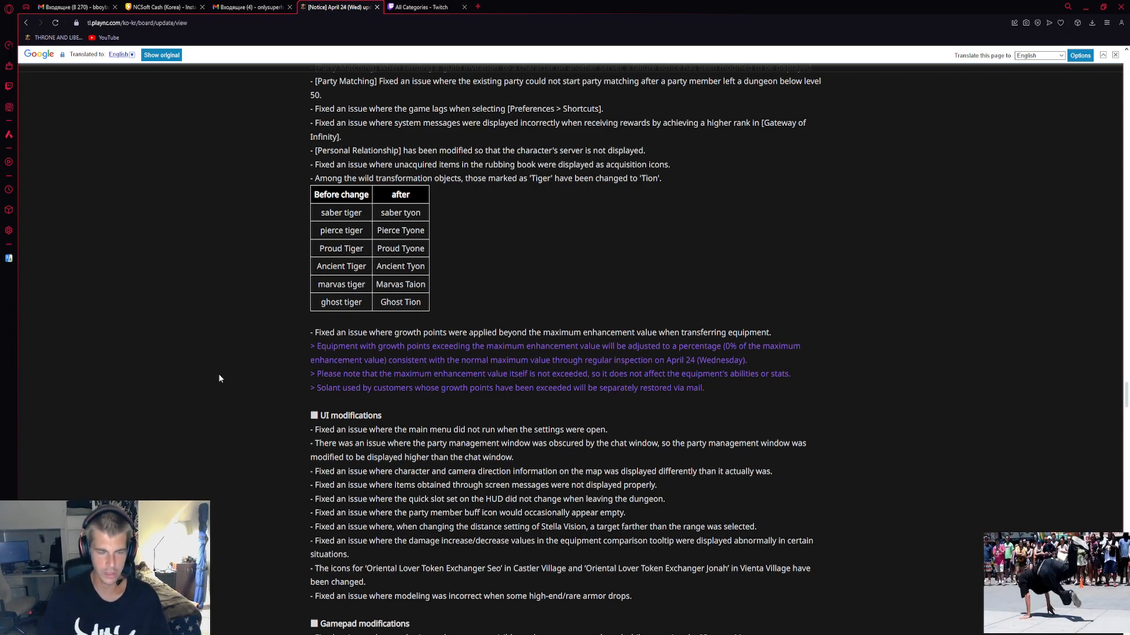
mouse_move(330, 387)
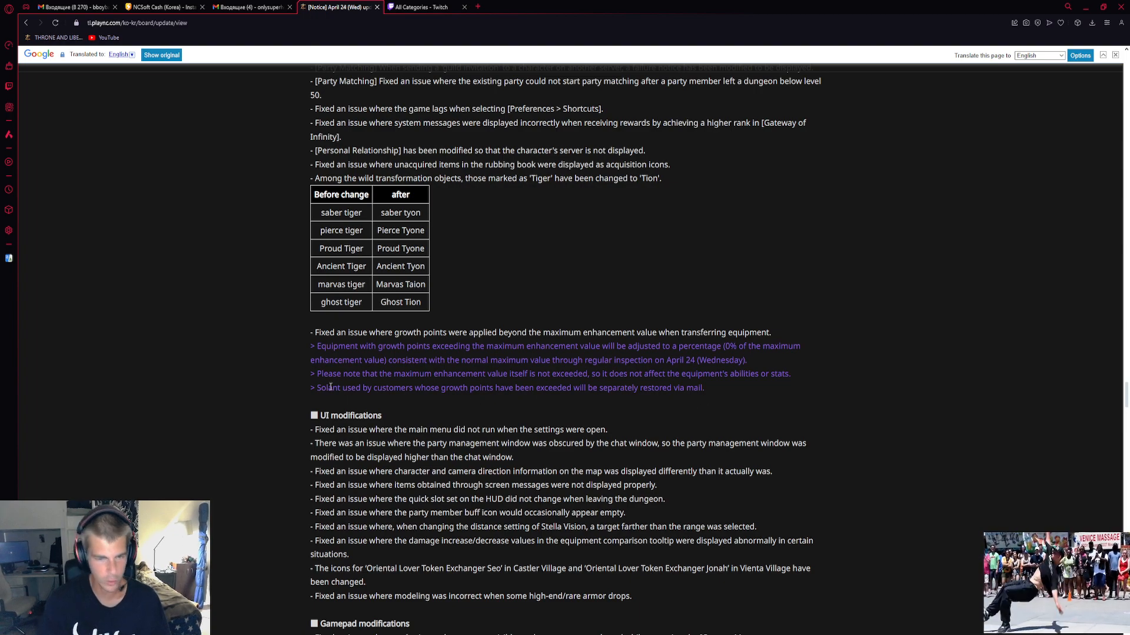
mouse_move(289, 423)
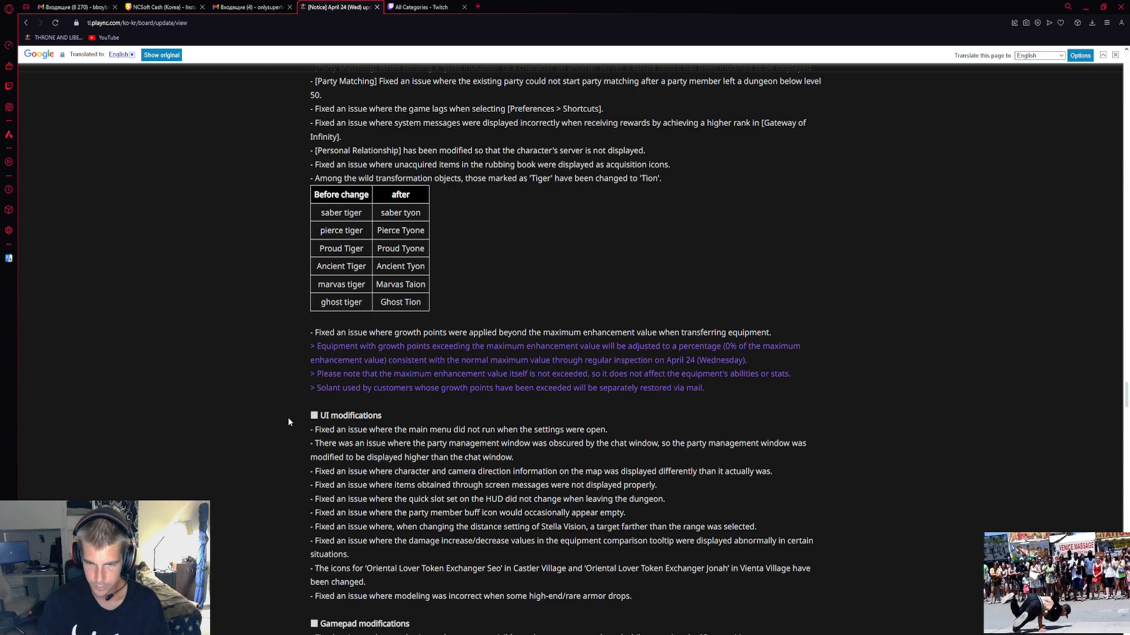
mouse_move(371, 399)
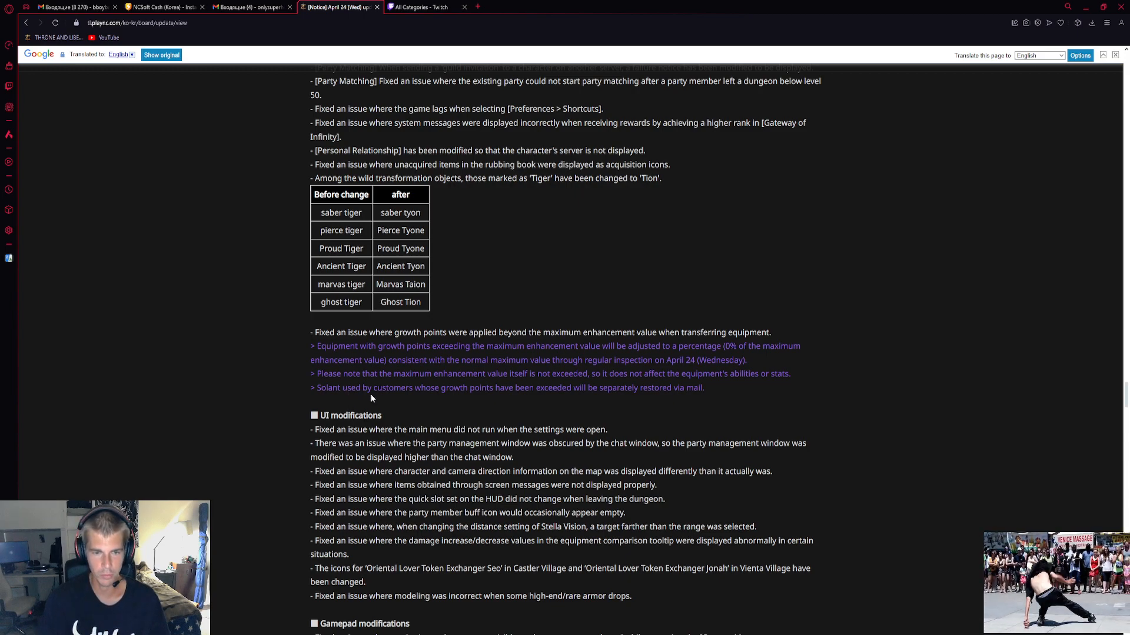
mouse_move(589, 399)
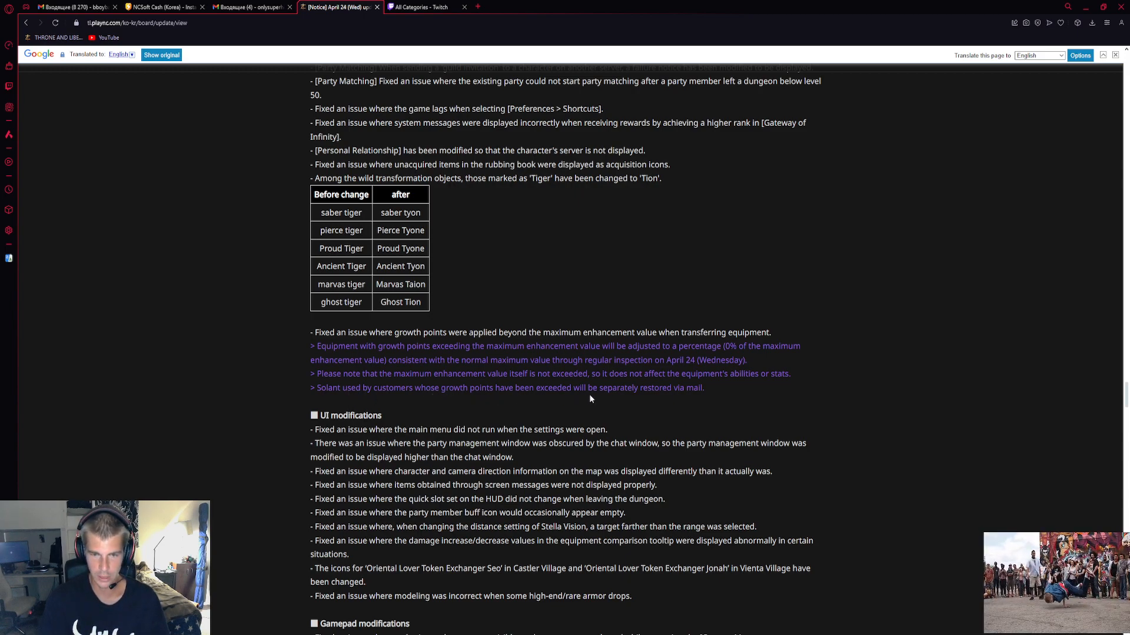
mouse_move(291, 475)
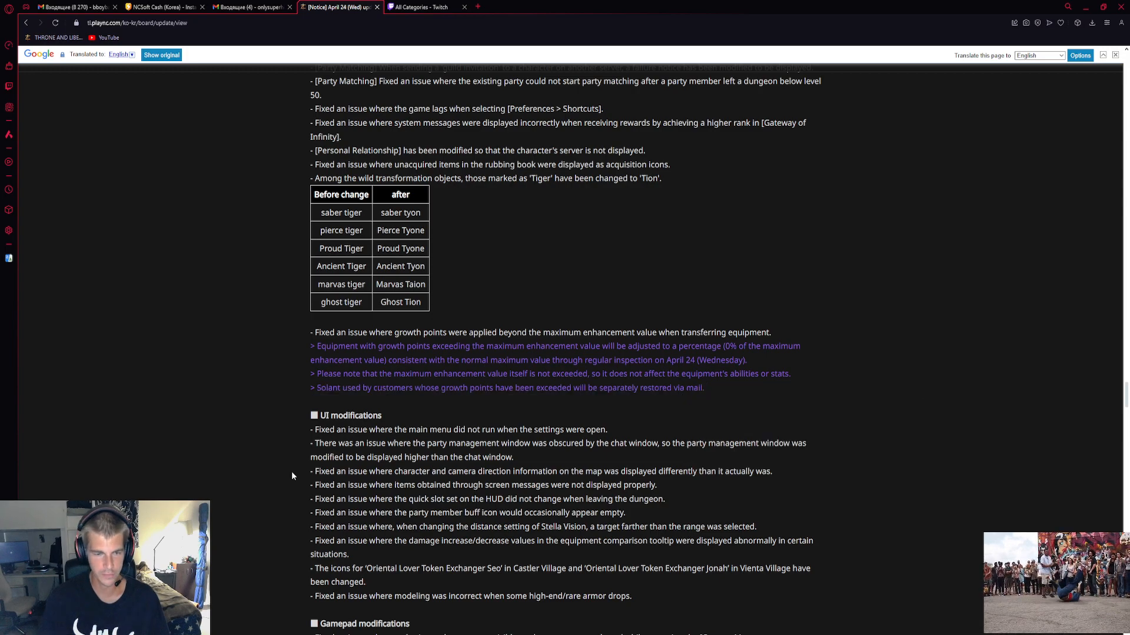
mouse_move(340, 424)
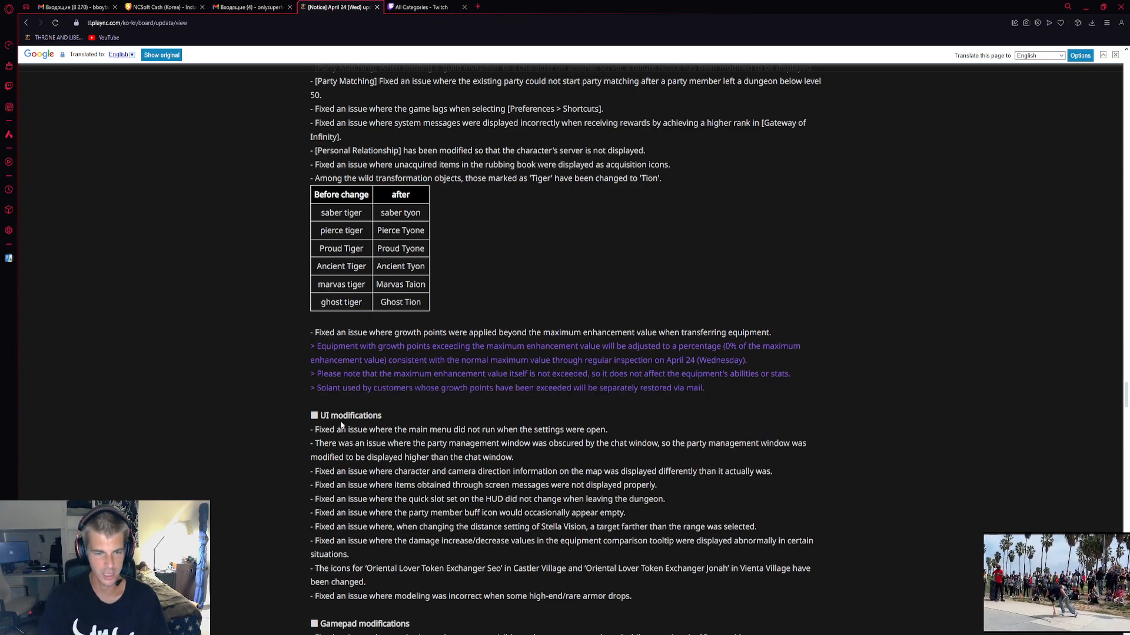
Scroll past the UI modifications so the Gamepad modifications and Event and promotion header appear
scroll("down", 3)
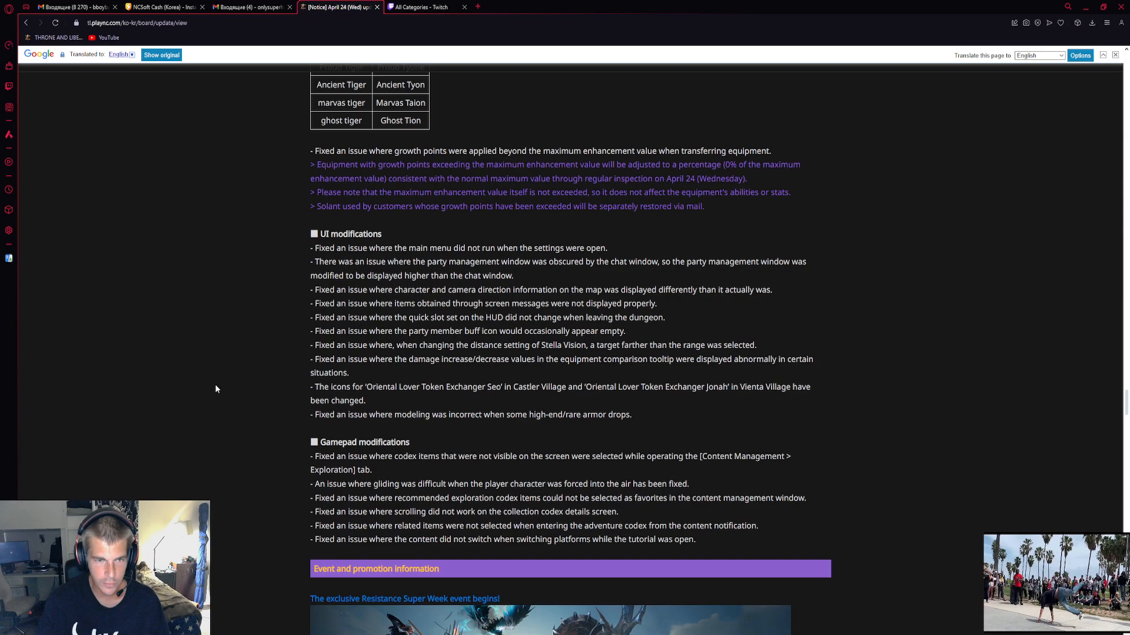
mouse_move(322, 256)
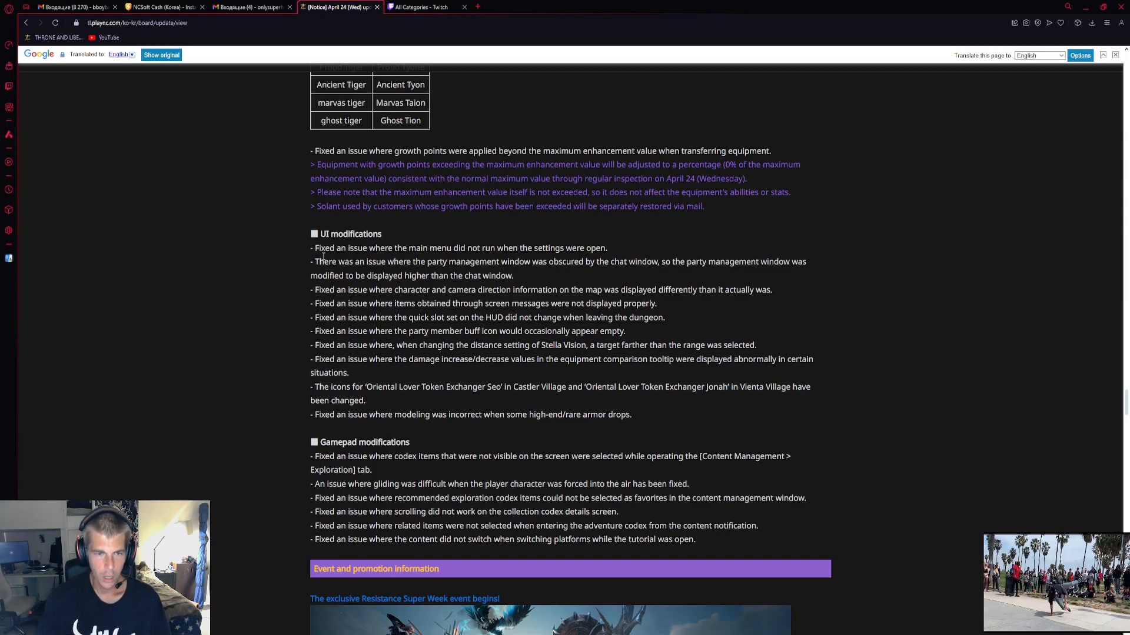
Scroll back briefly, then down to the Resistance Super Week banner and EVENT 1 double-up reward graphic
scroll("down", 3)
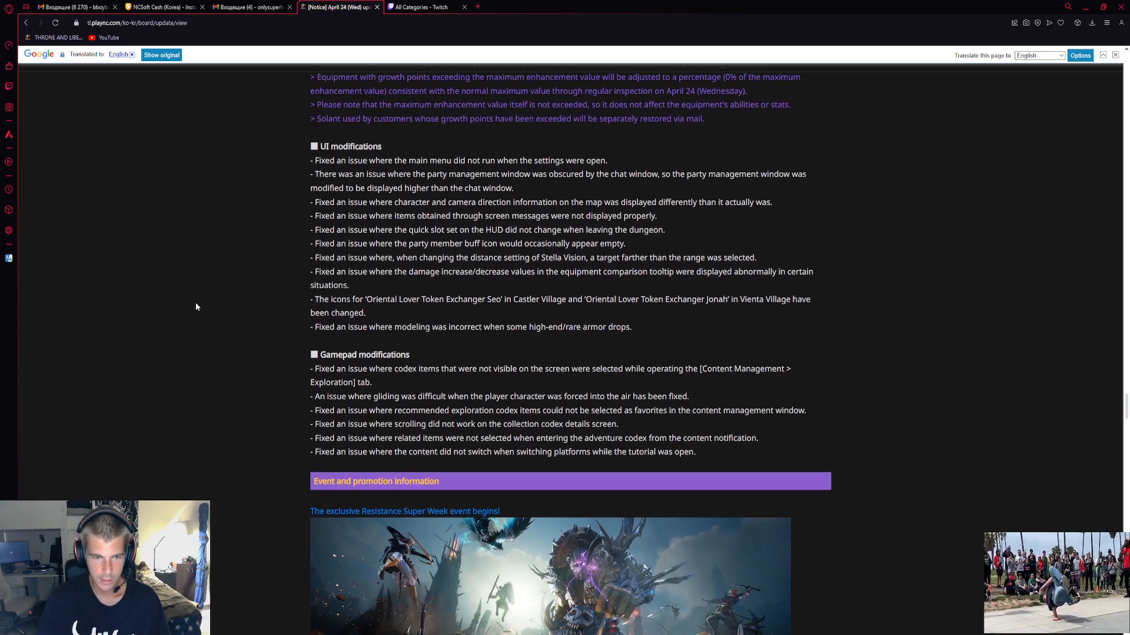
scroll("up", 3)
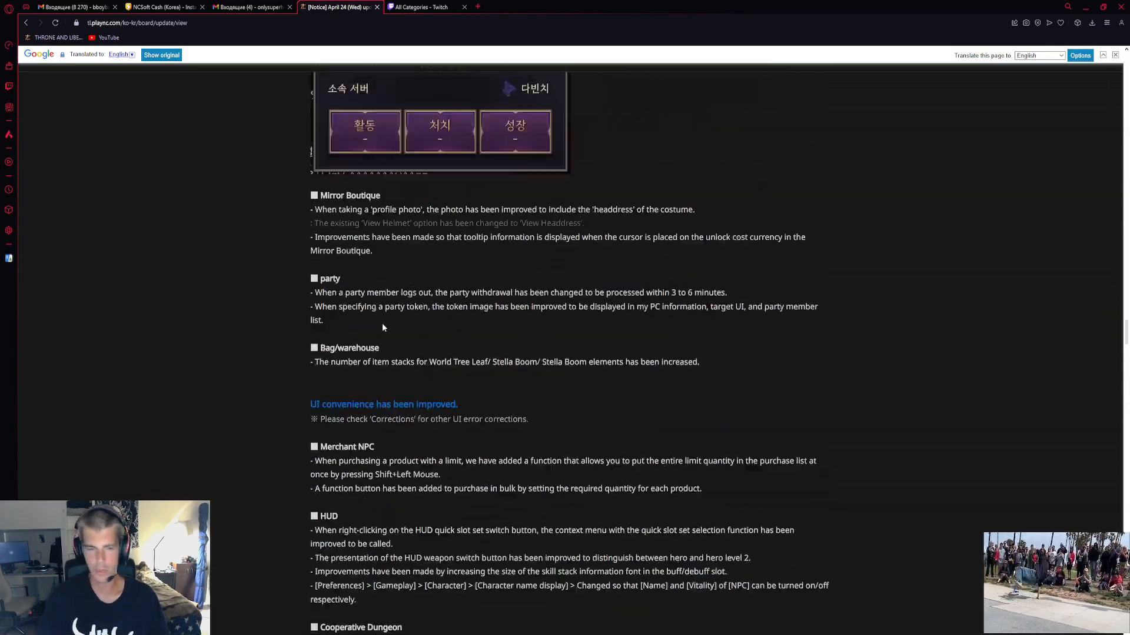
scroll("down", 3)
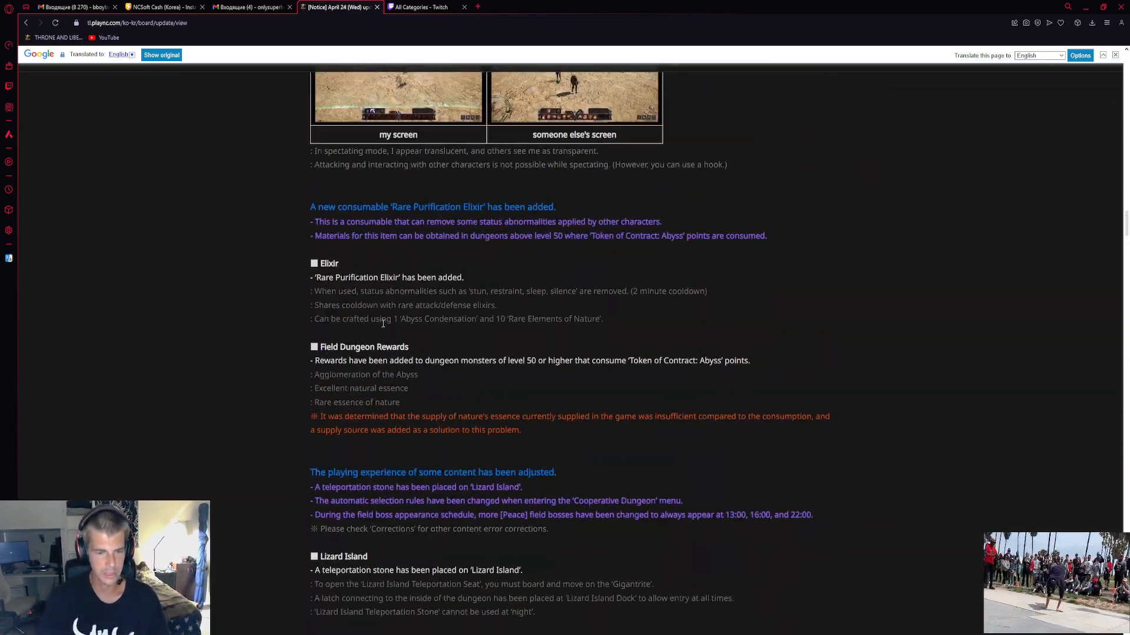
scroll("up", 3)
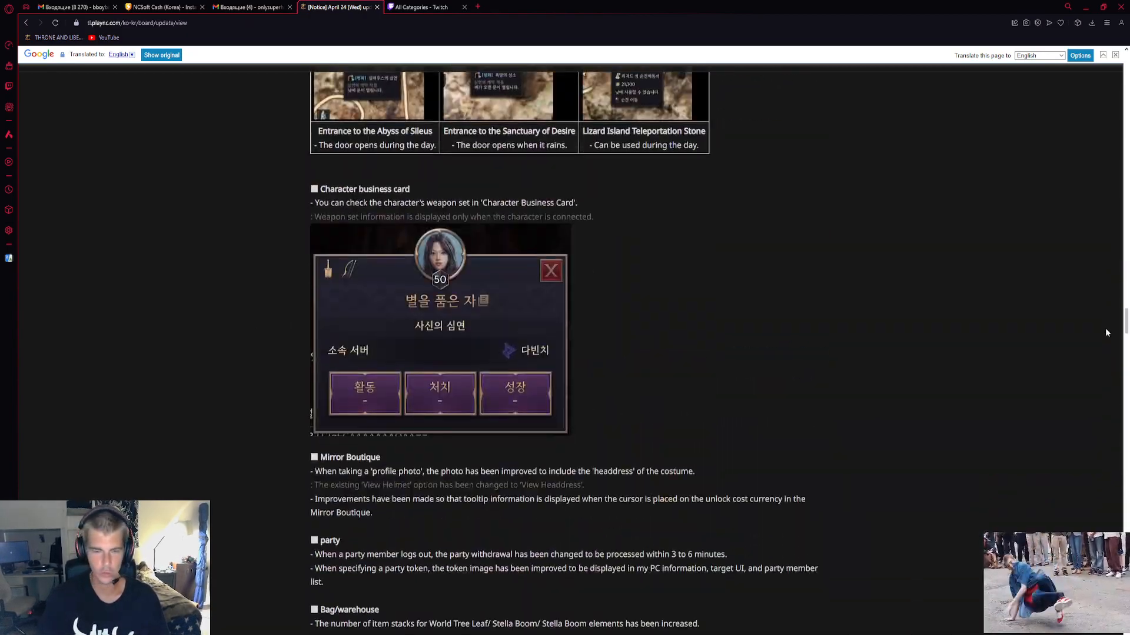
scroll("down", 3)
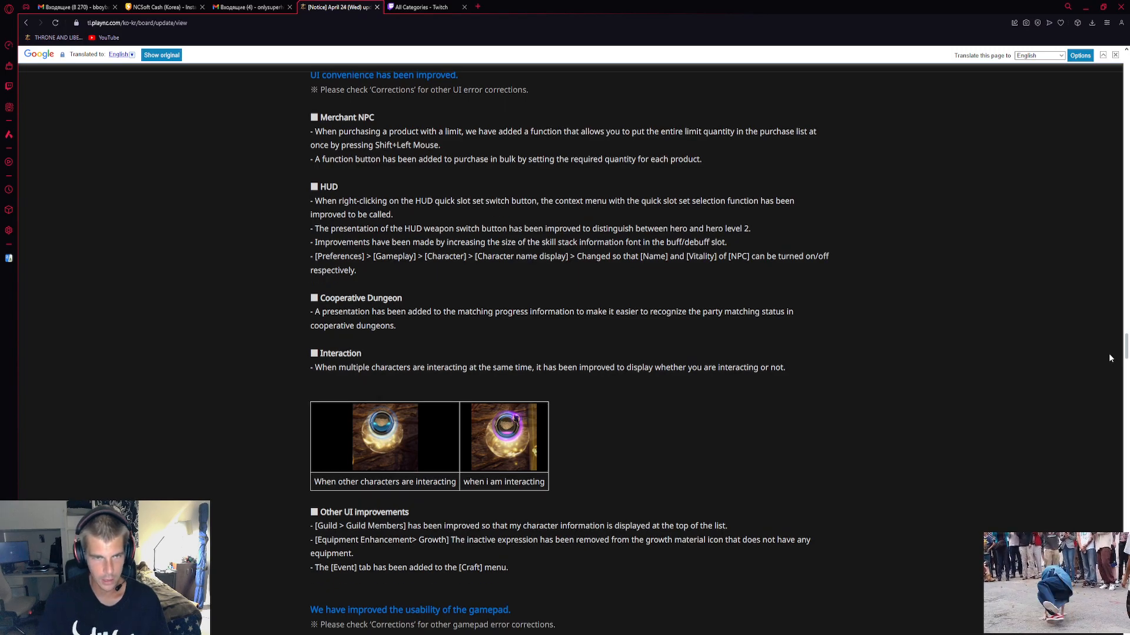
scroll("down", 3)
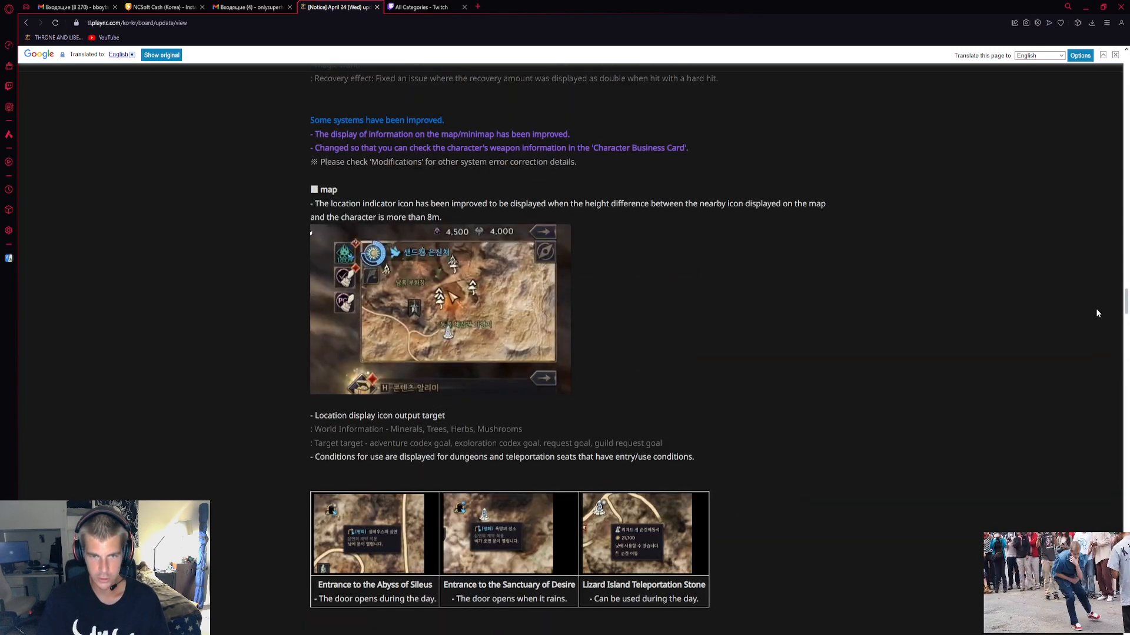
scroll("down", 3)
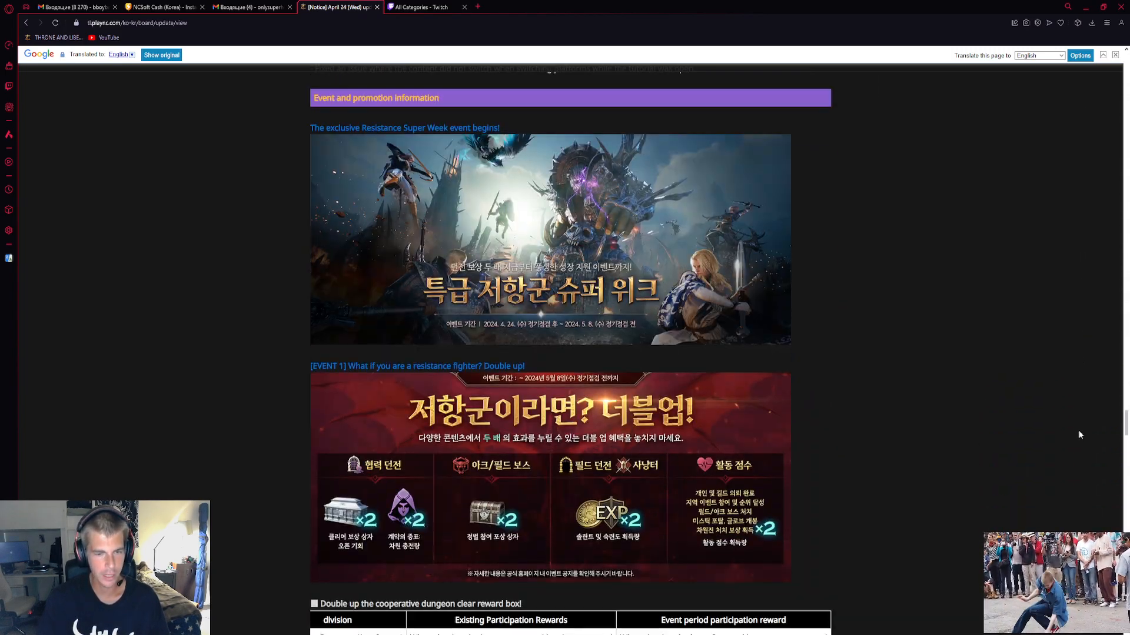
Scroll through the EVENT 1 double-up reward tables to the EVENT 2 D.I.Y! Dimensional soul stone banner
scroll("up", 3)
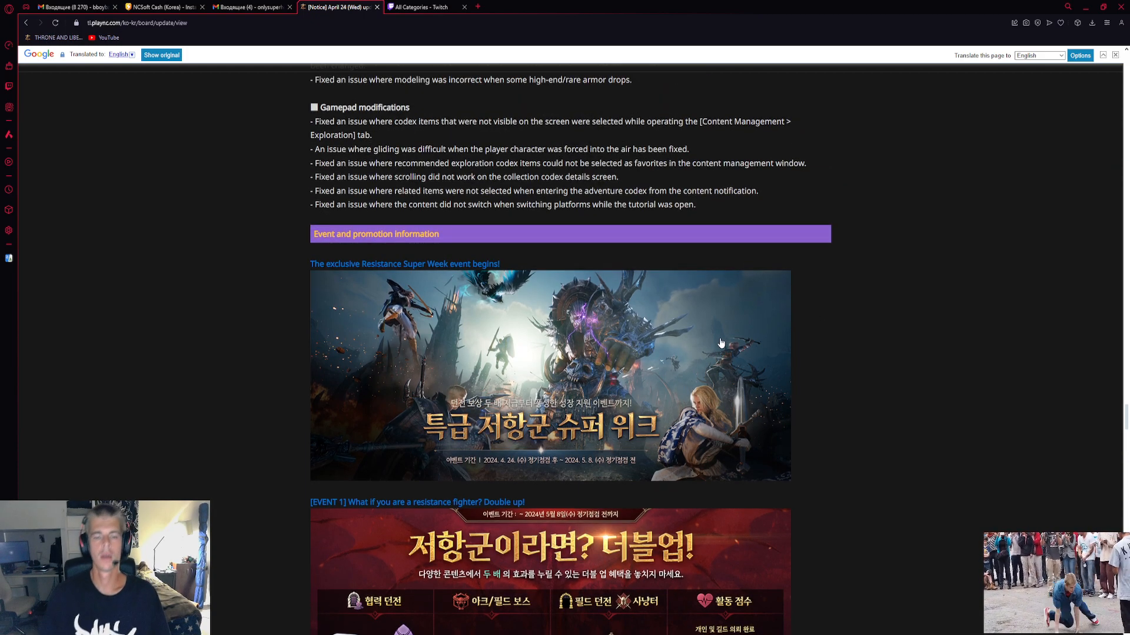
scroll("down", 3)
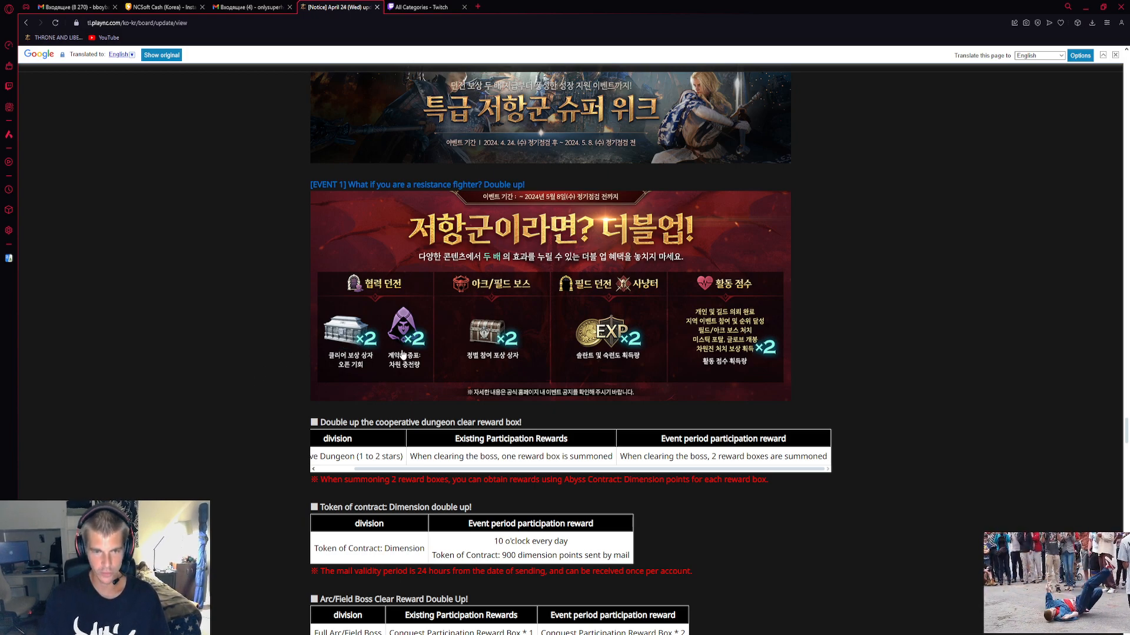
mouse_move(346, 346)
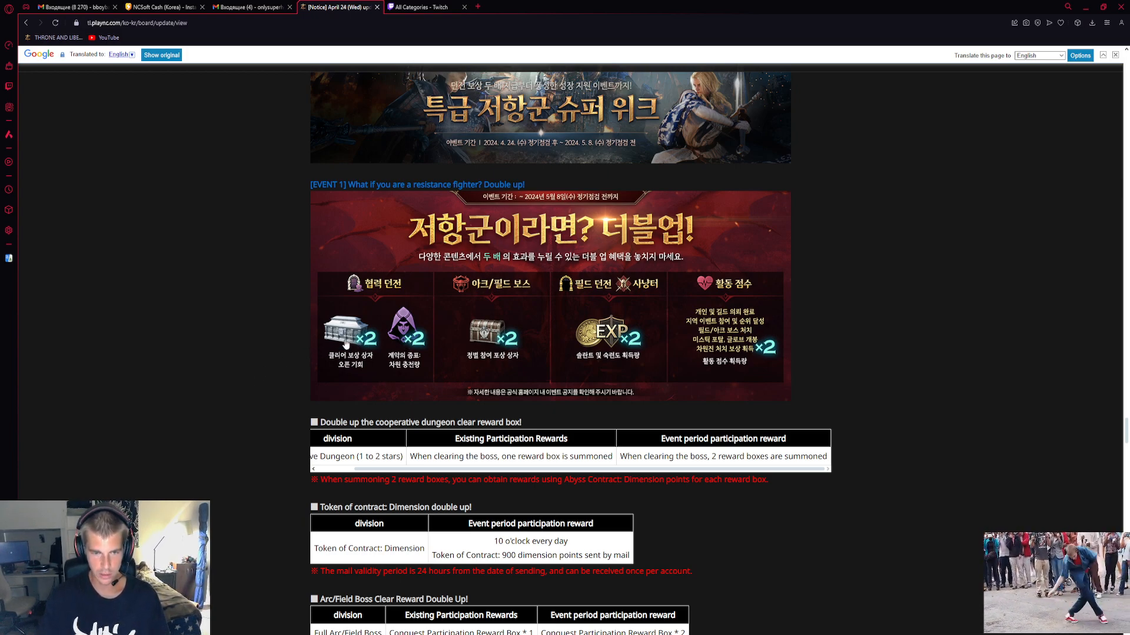
mouse_move(483, 336)
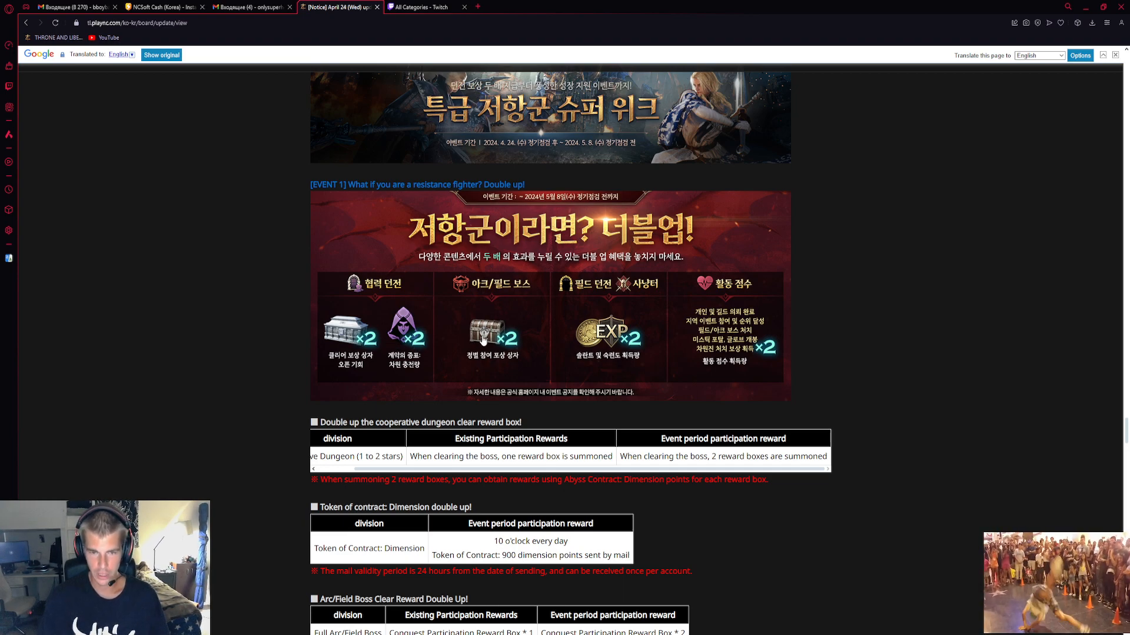
mouse_move(506, 350)
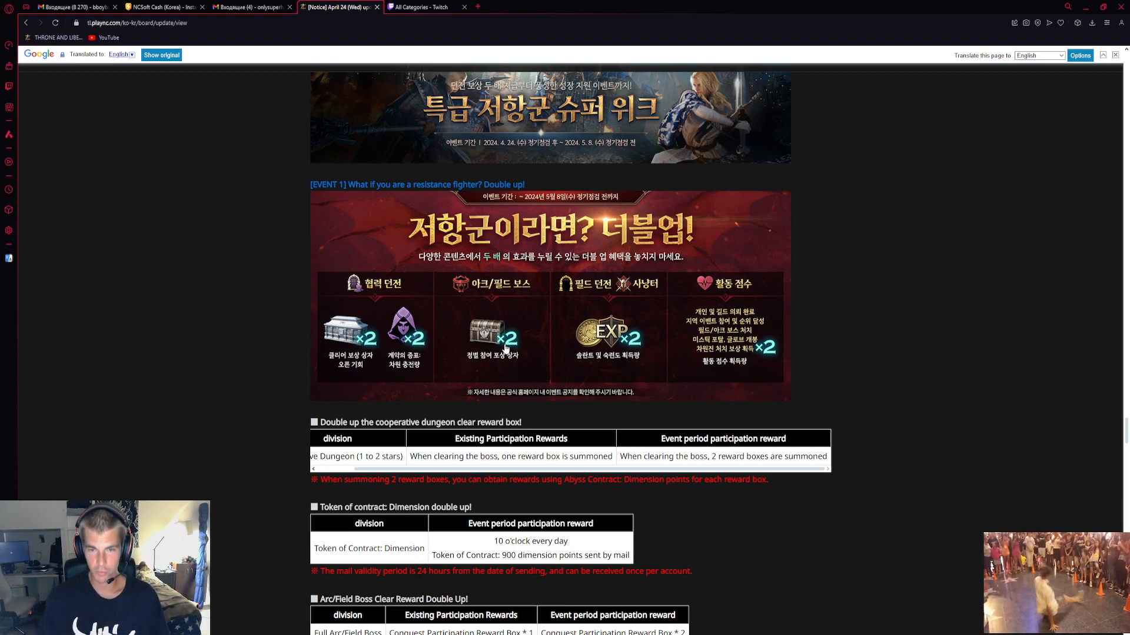
mouse_move(633, 349)
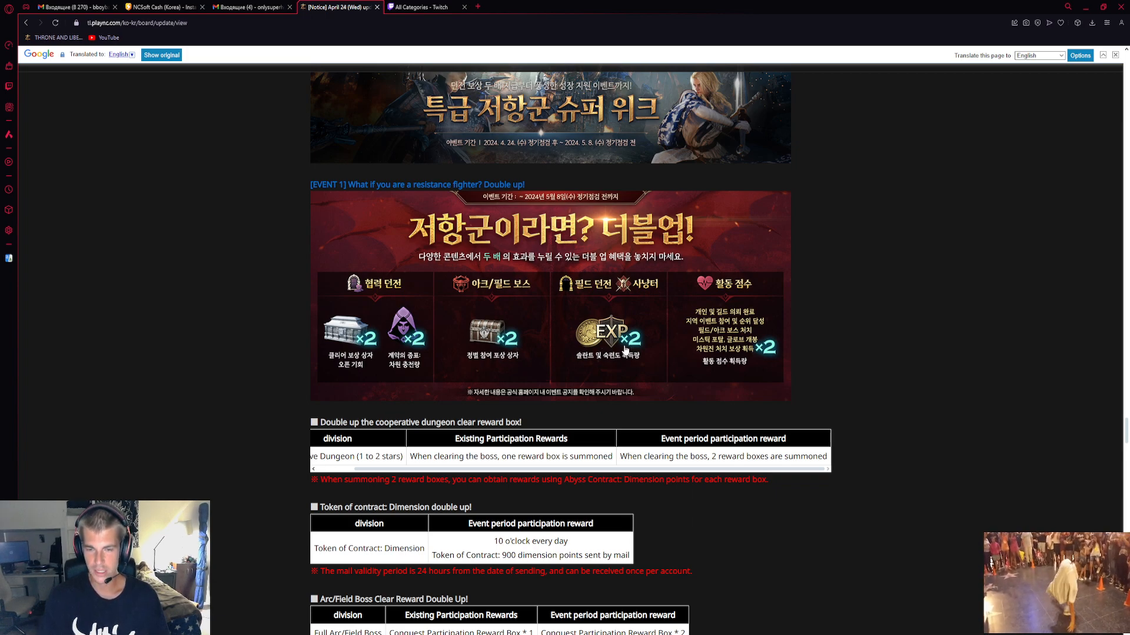
scroll("down", 3)
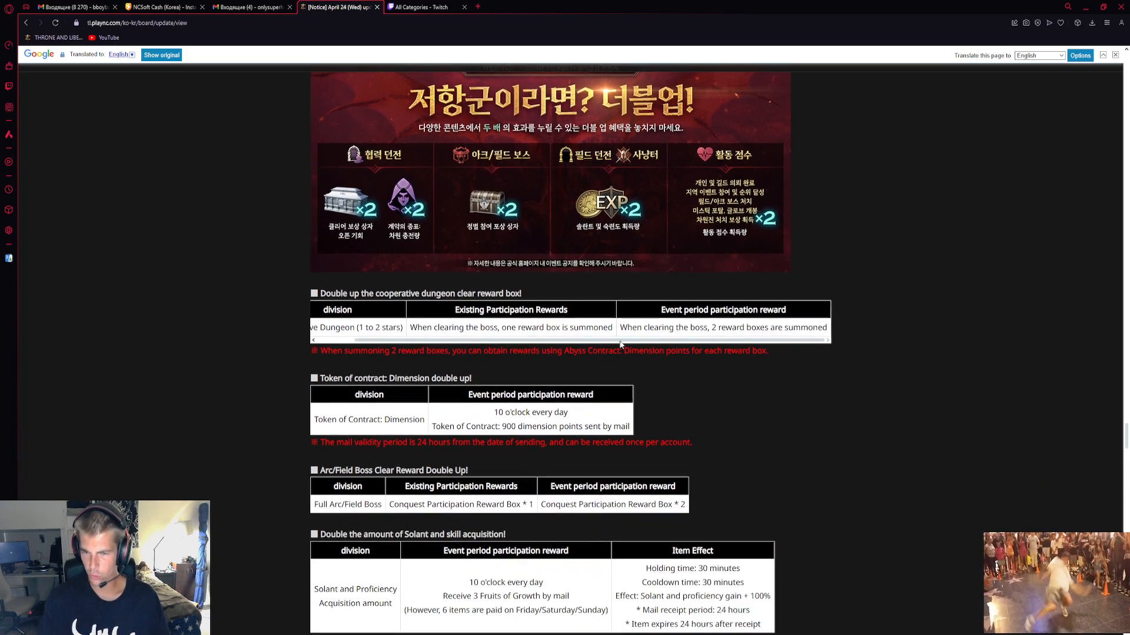
scroll("down", 3)
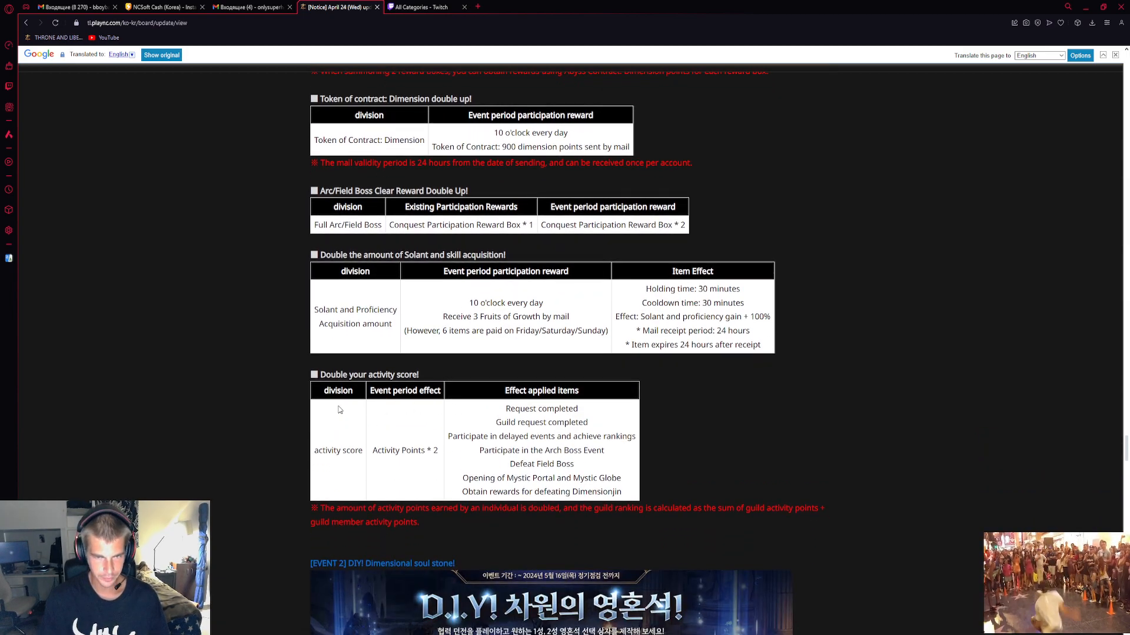
scroll("up", 3)
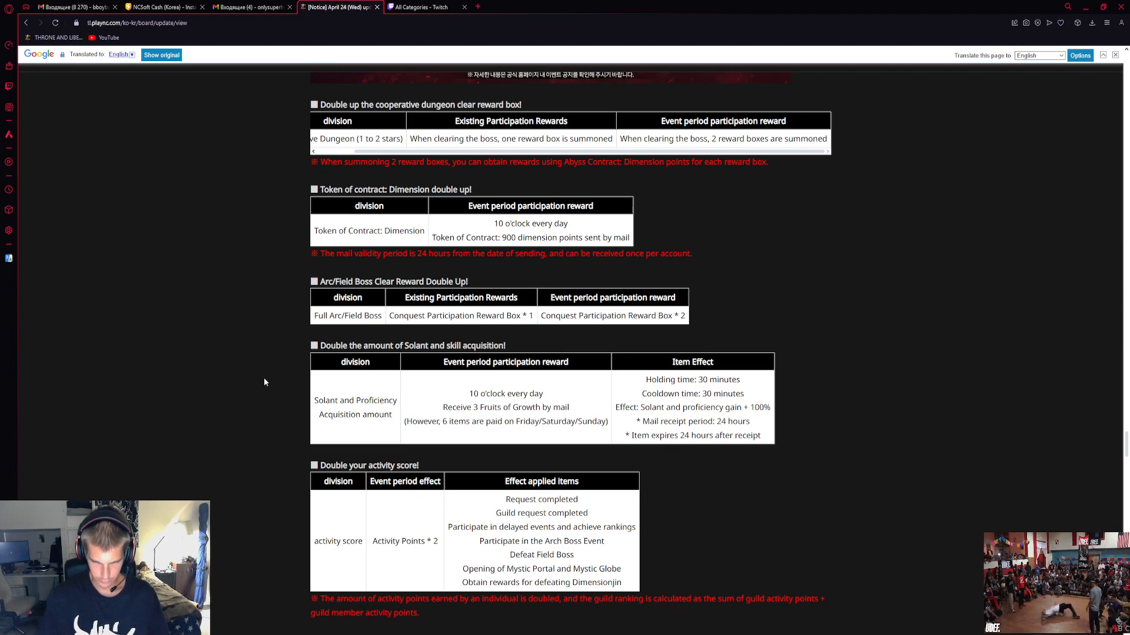
scroll("down", 3)
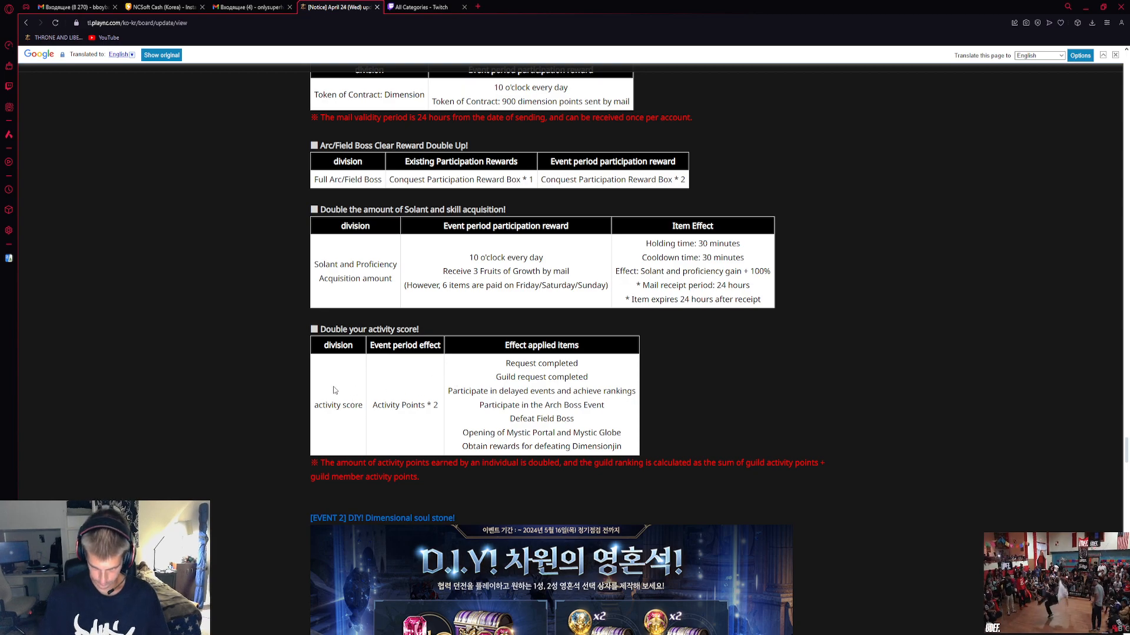
scroll("down", 3)
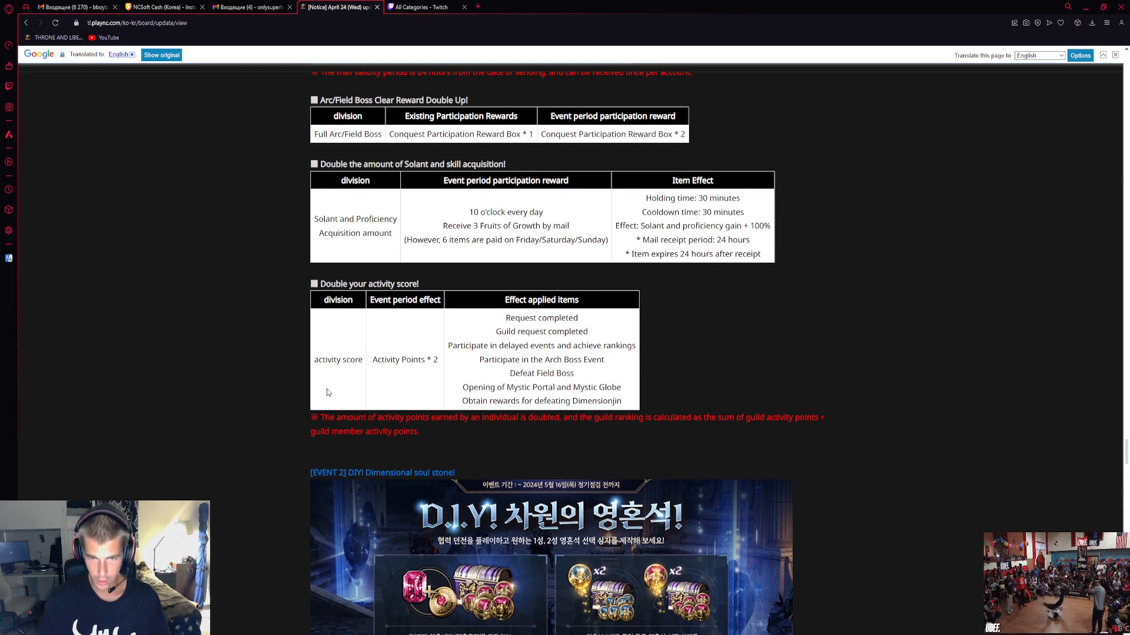
scroll("down", 3)
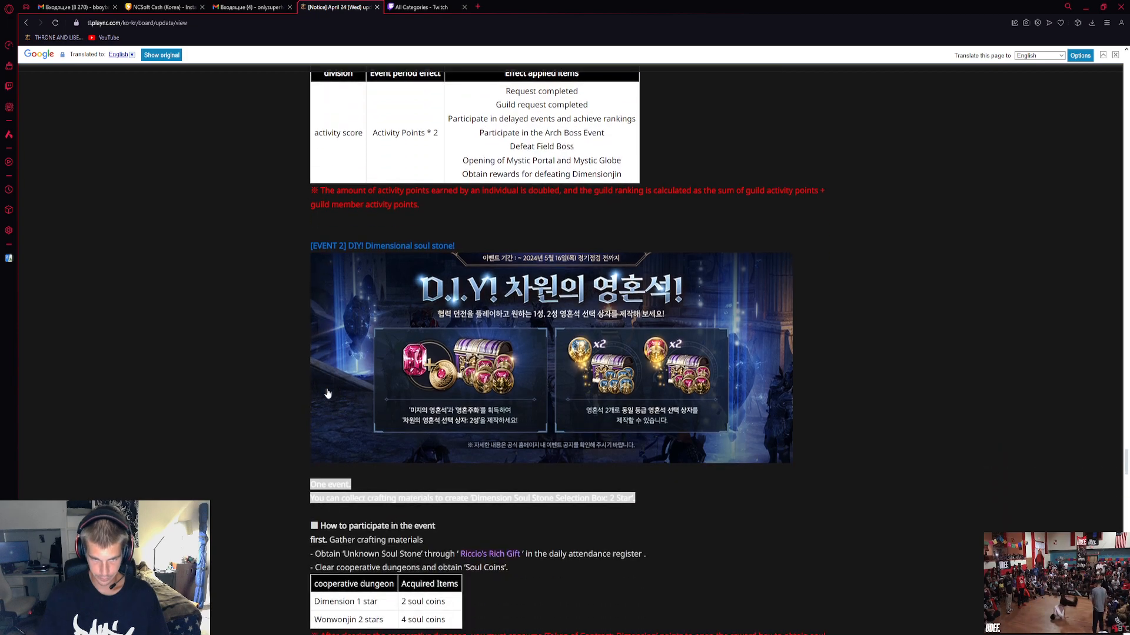
Scroll through the EVENT 2 Dimension Soul Stone crafting formula tables
scroll("down", 3)
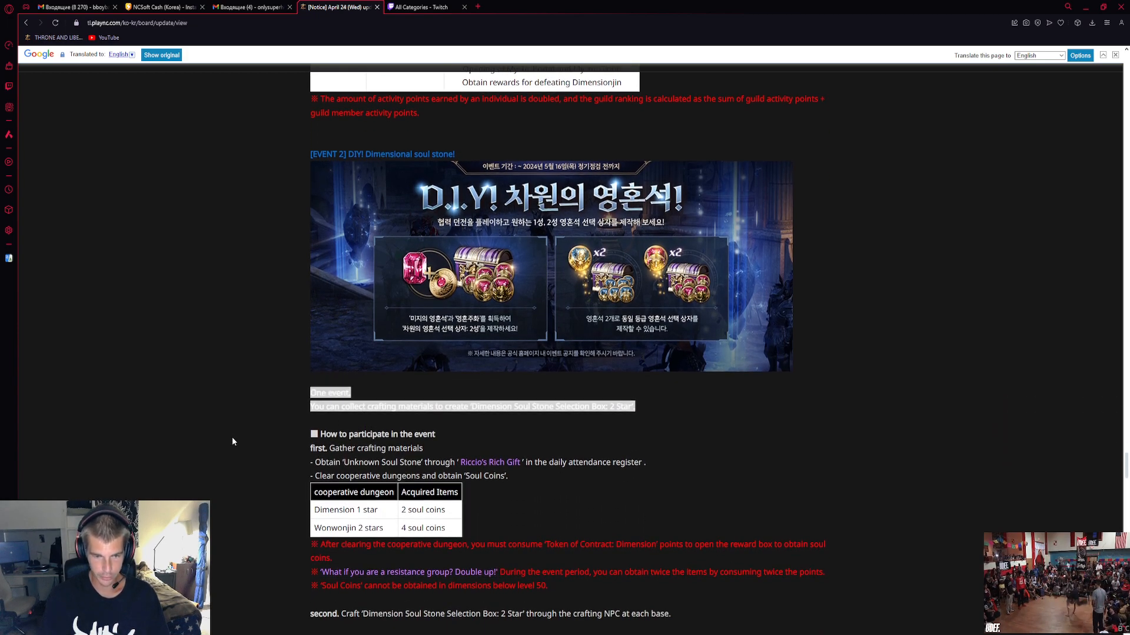
scroll("down", 3)
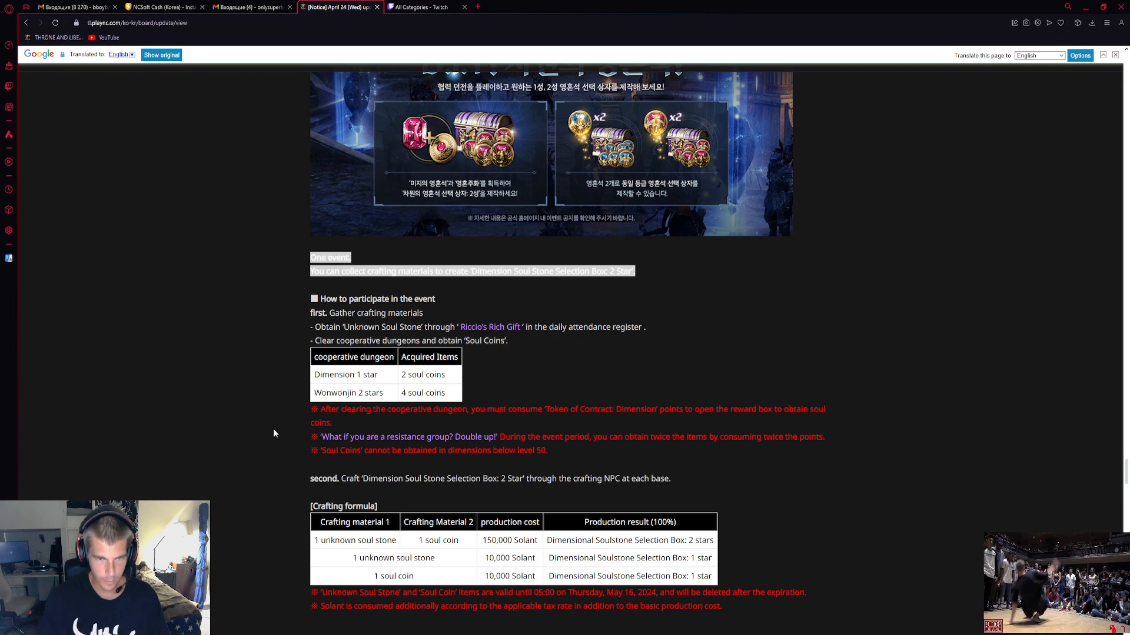
mouse_move(306, 413)
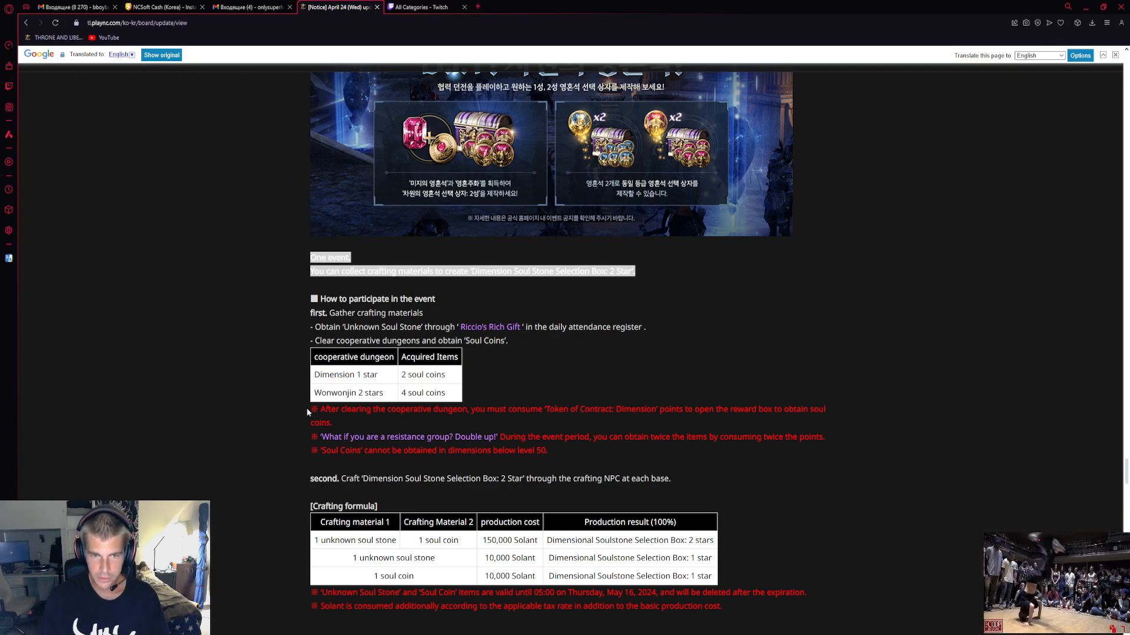
mouse_move(216, 353)
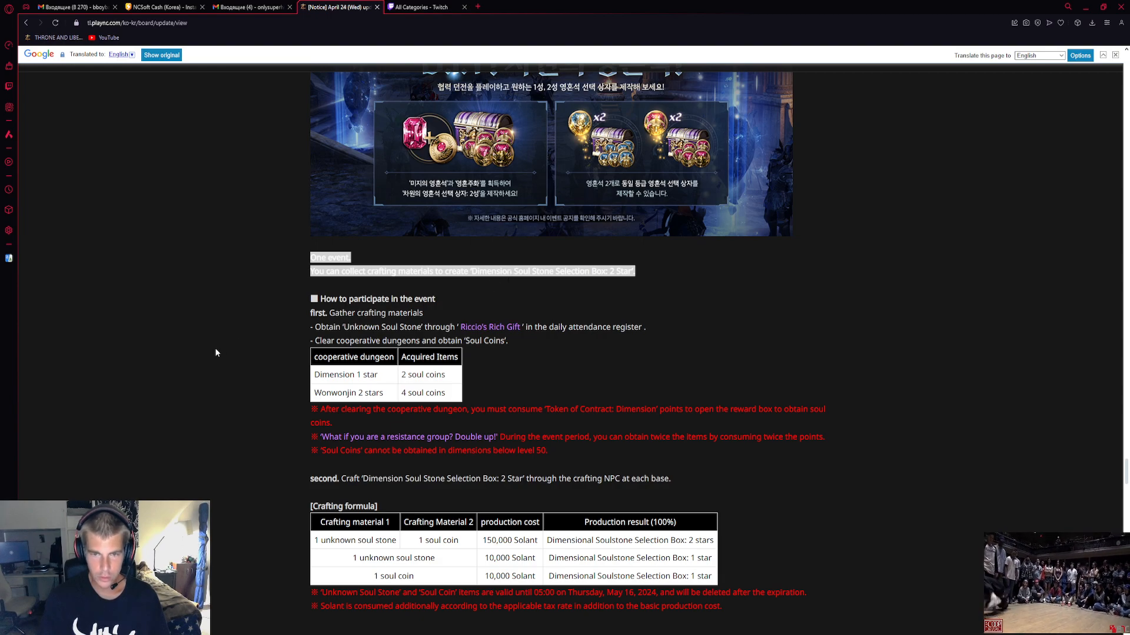
mouse_move(234, 356)
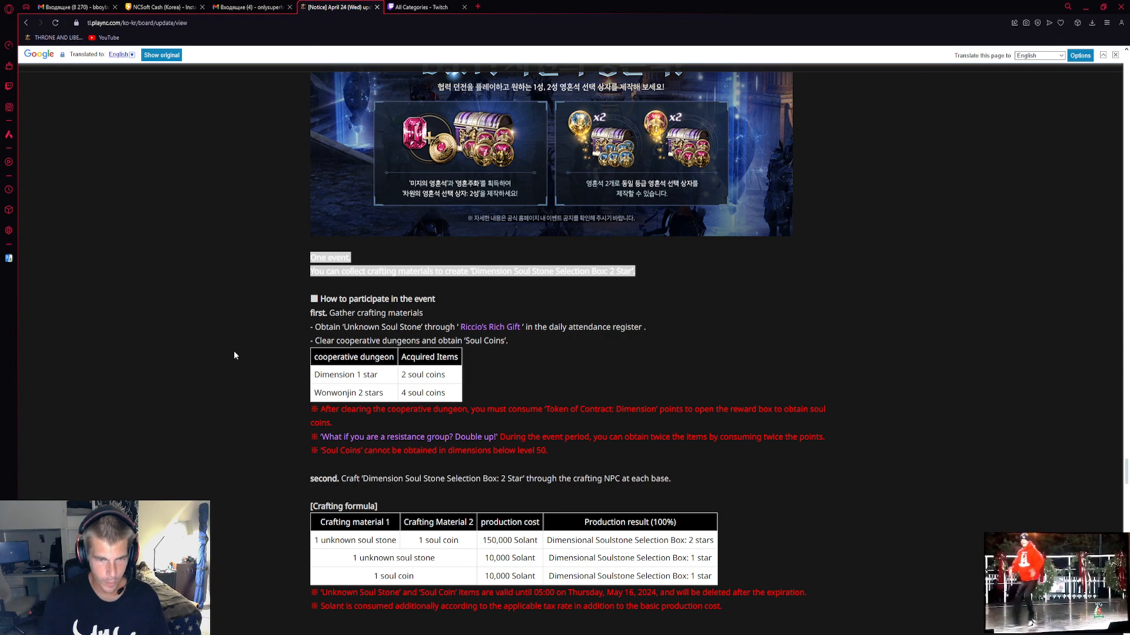
mouse_move(479, 332)
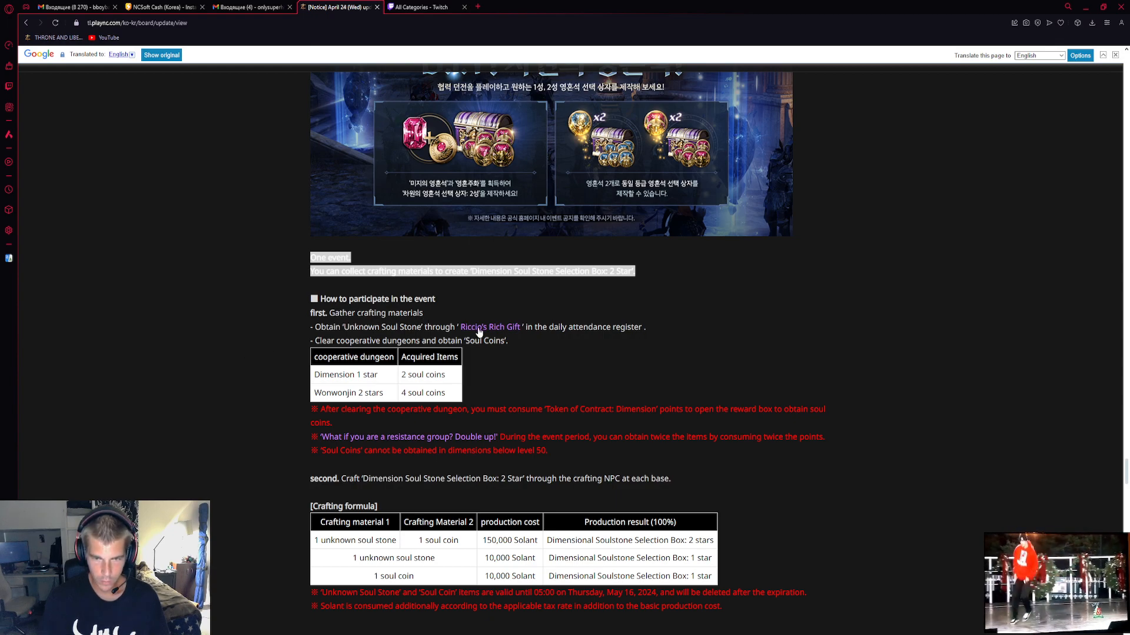
scroll("down", 3)
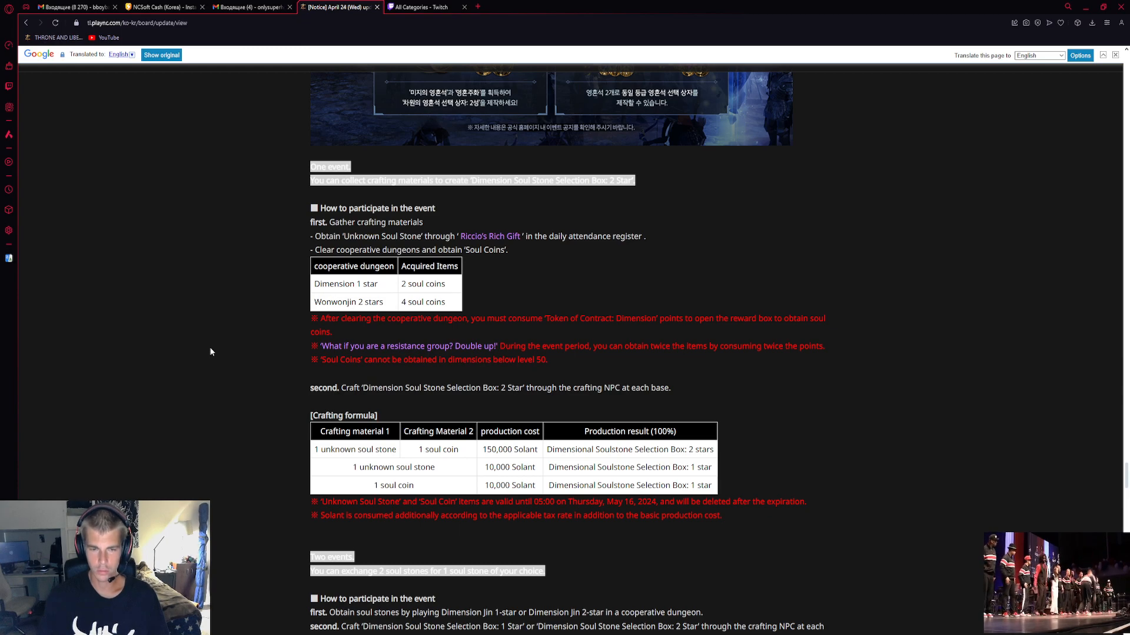
scroll("down", 3)
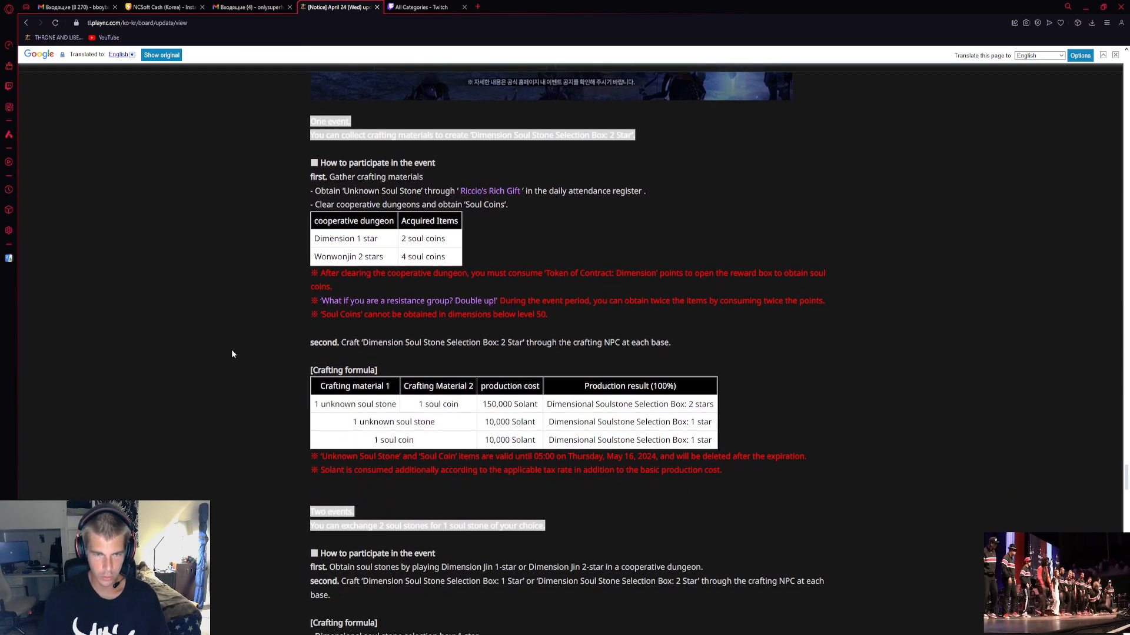
scroll("down", 3)
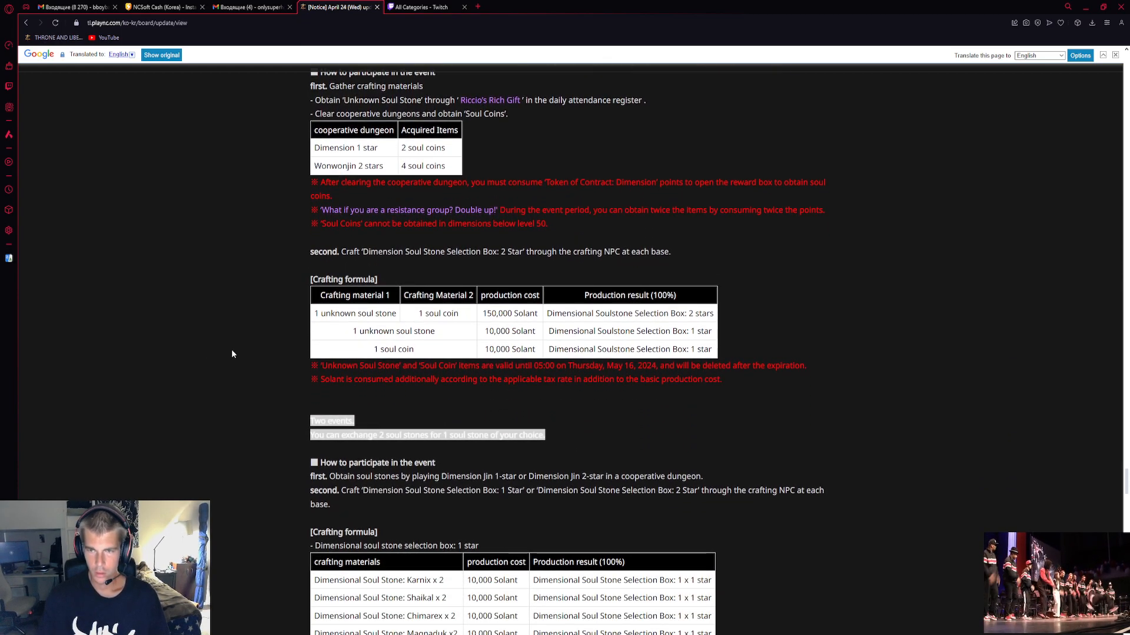
scroll("down", 3)
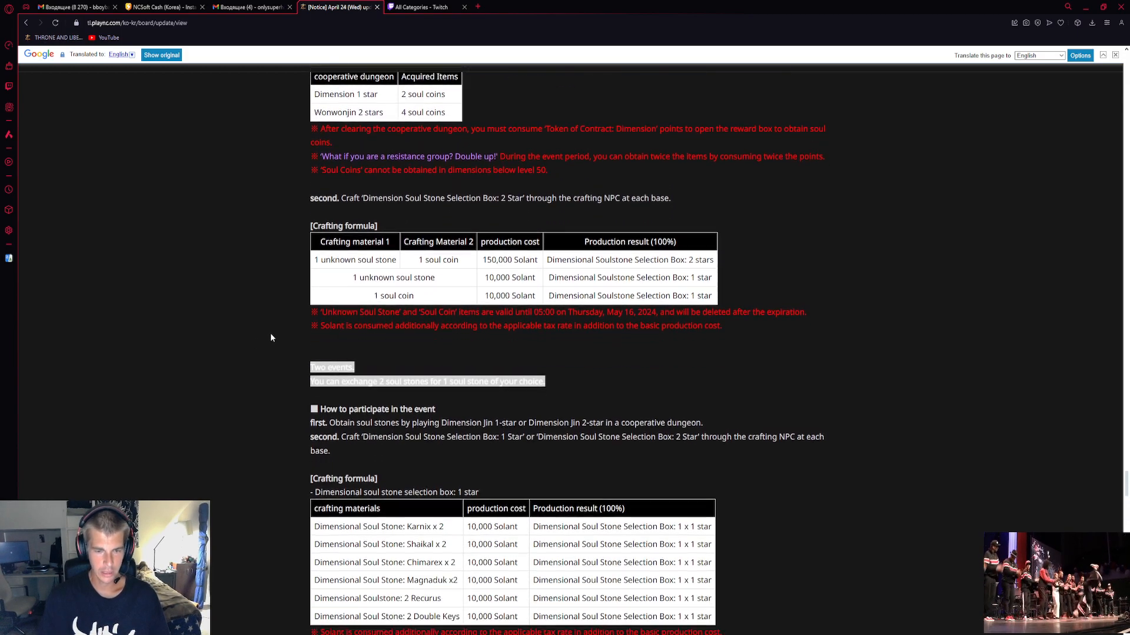
Scroll past EVENT 3 Riccio's Rich Gift attendance rewards to the EVENT 4 reinforced equipment banner
scroll("down", 3)
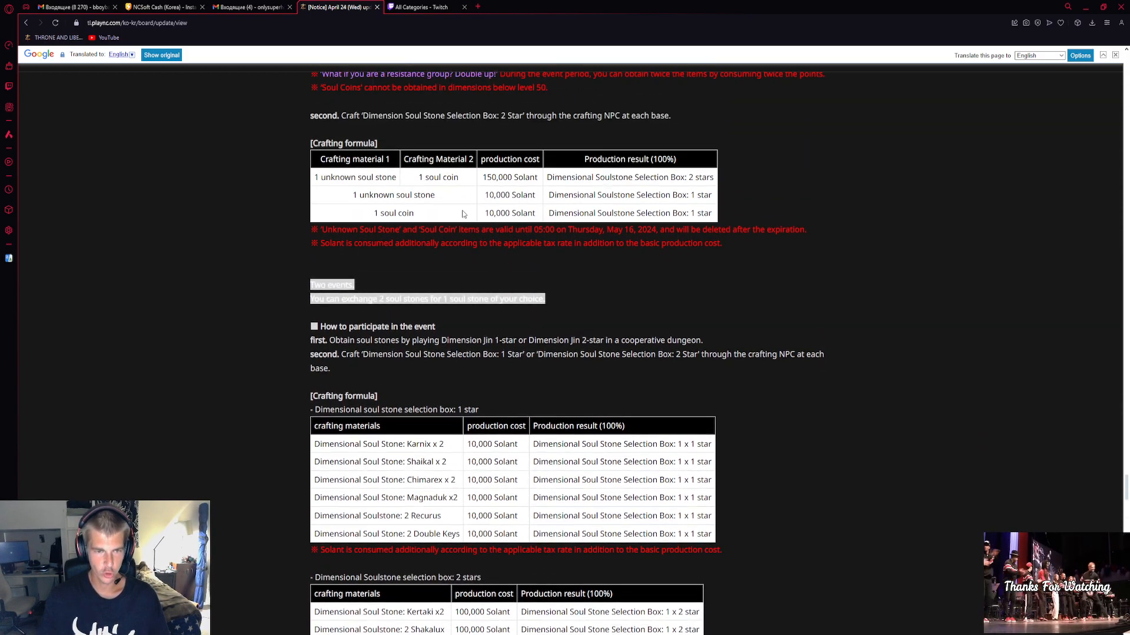
mouse_move(307, 313)
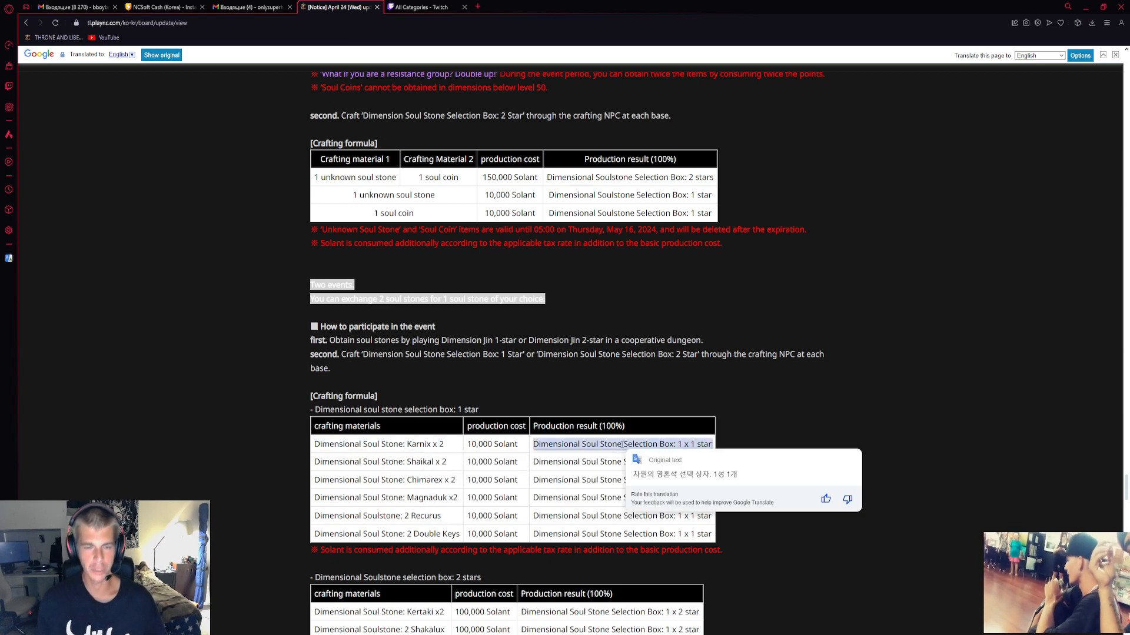
scroll("down", 3)
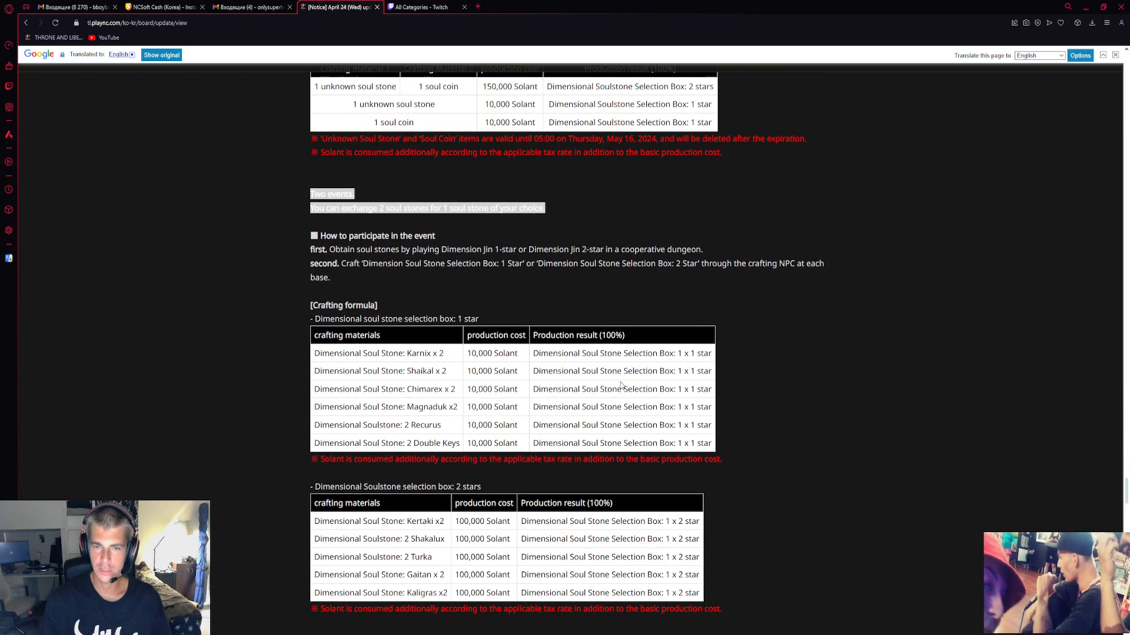
scroll("down", 3)
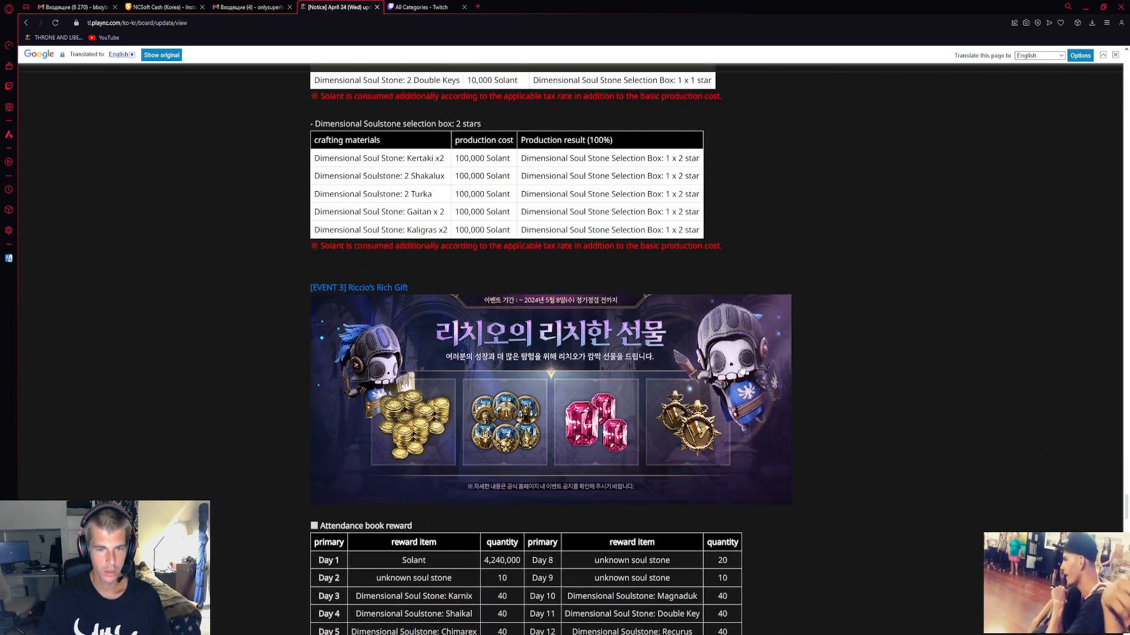
scroll("down", 3)
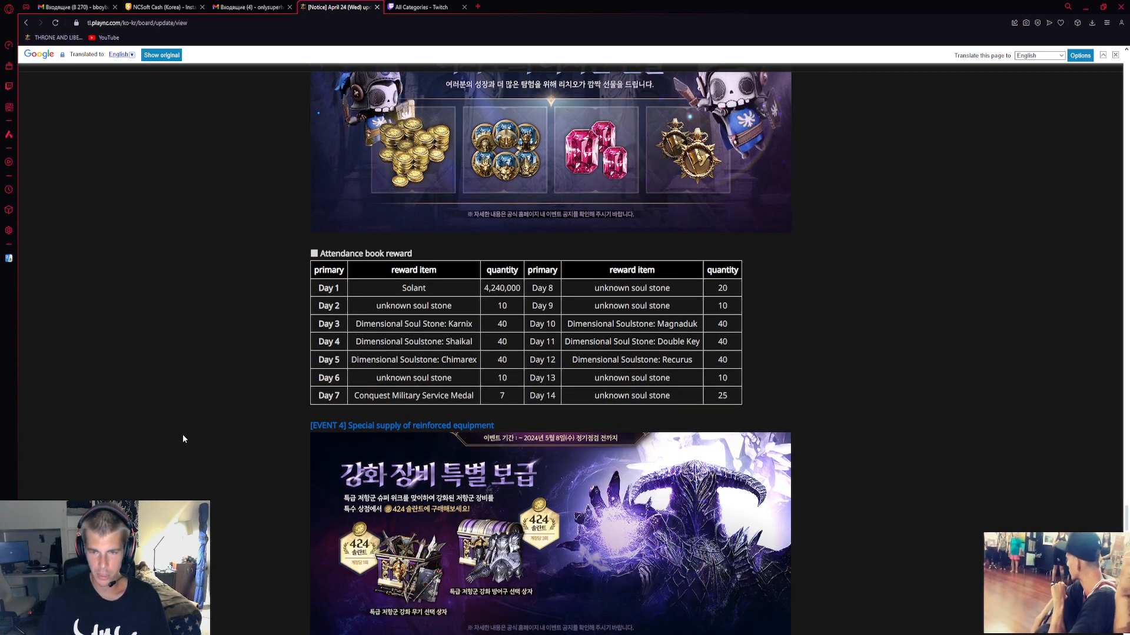
mouse_move(355, 310)
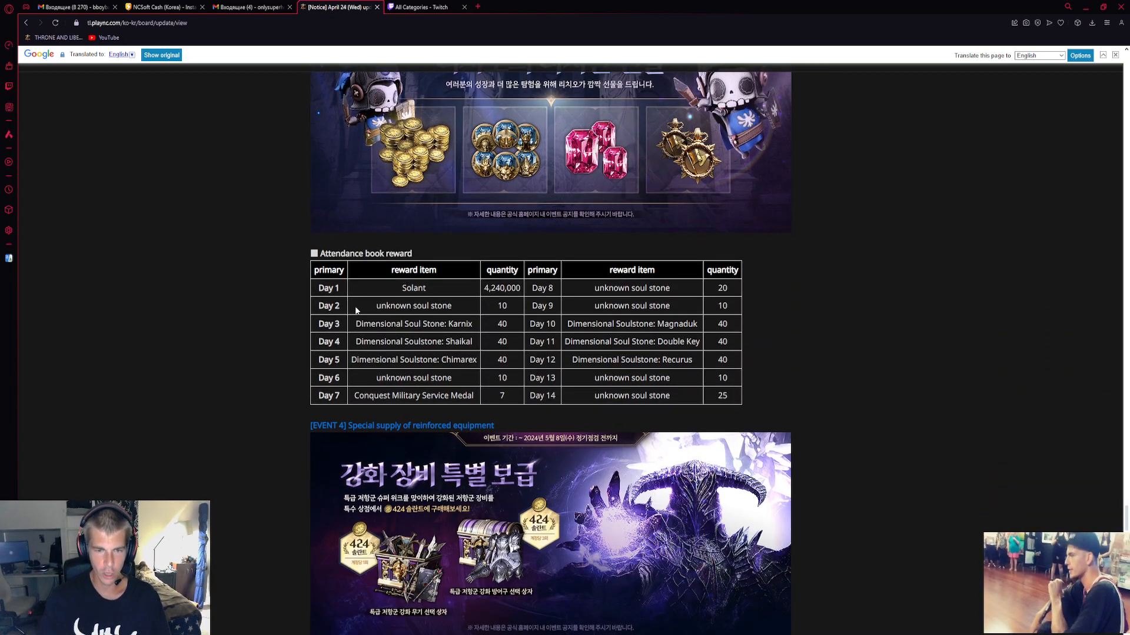
scroll("down", 3)
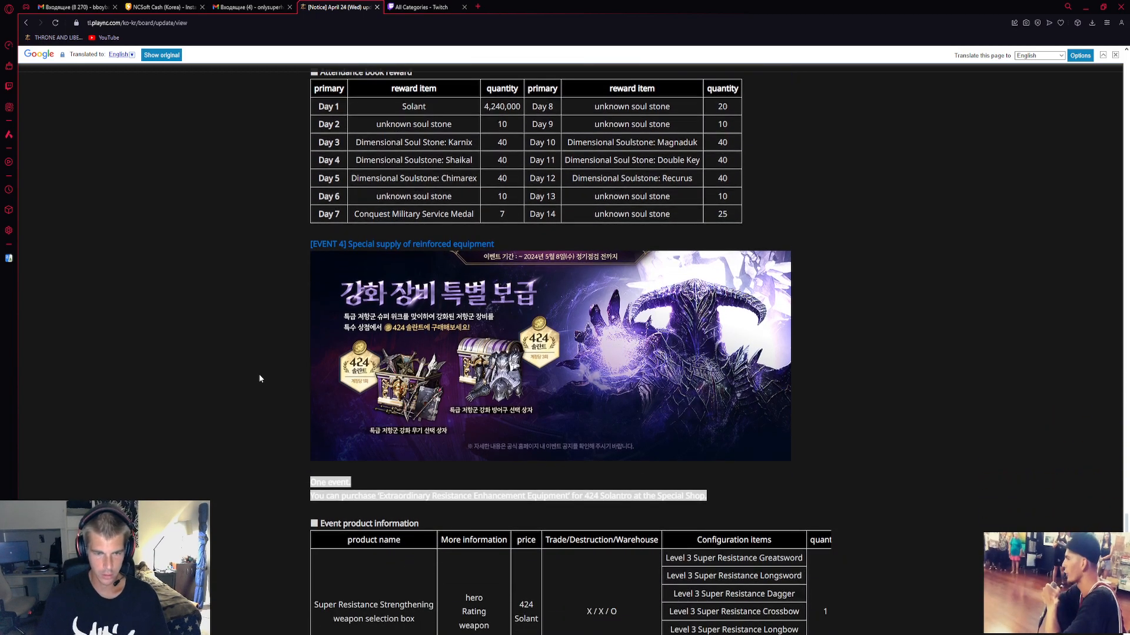
Scroll through EVENT 4's weapon and armor selection box tables and medal exchange rules, shifting right to view the wide table
scroll("down", 3)
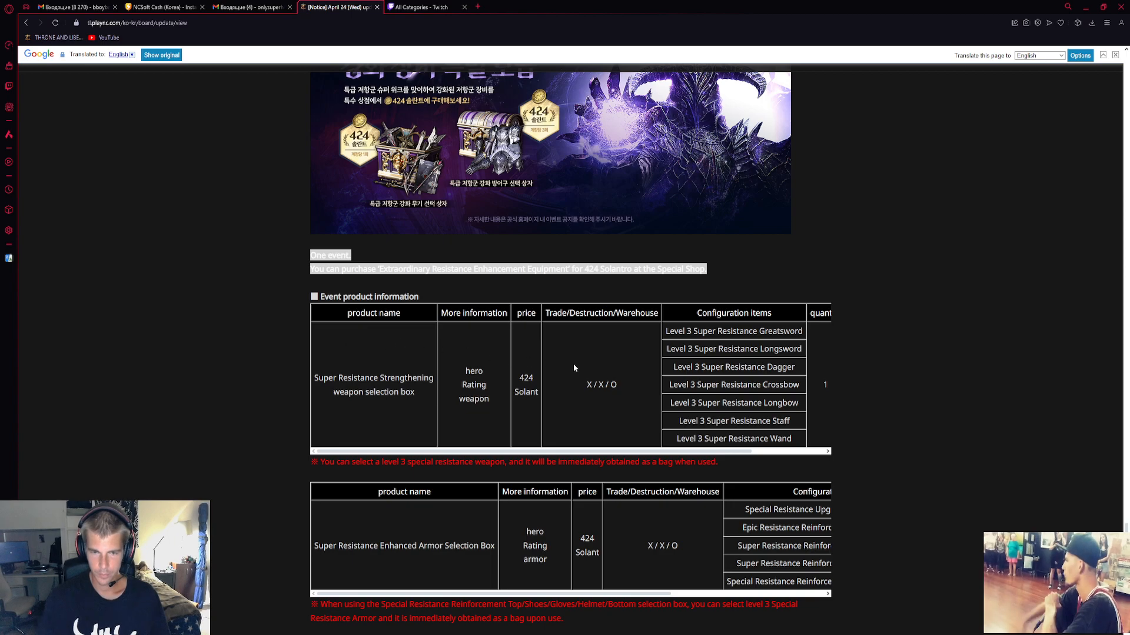
mouse_move(558, 429)
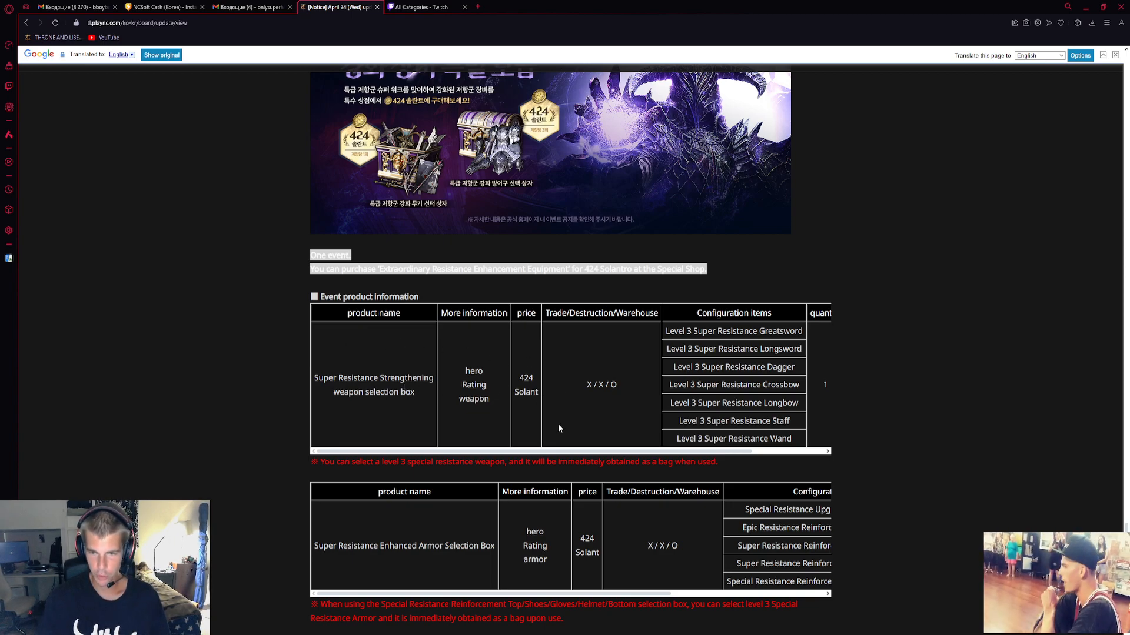
scroll("right", 3)
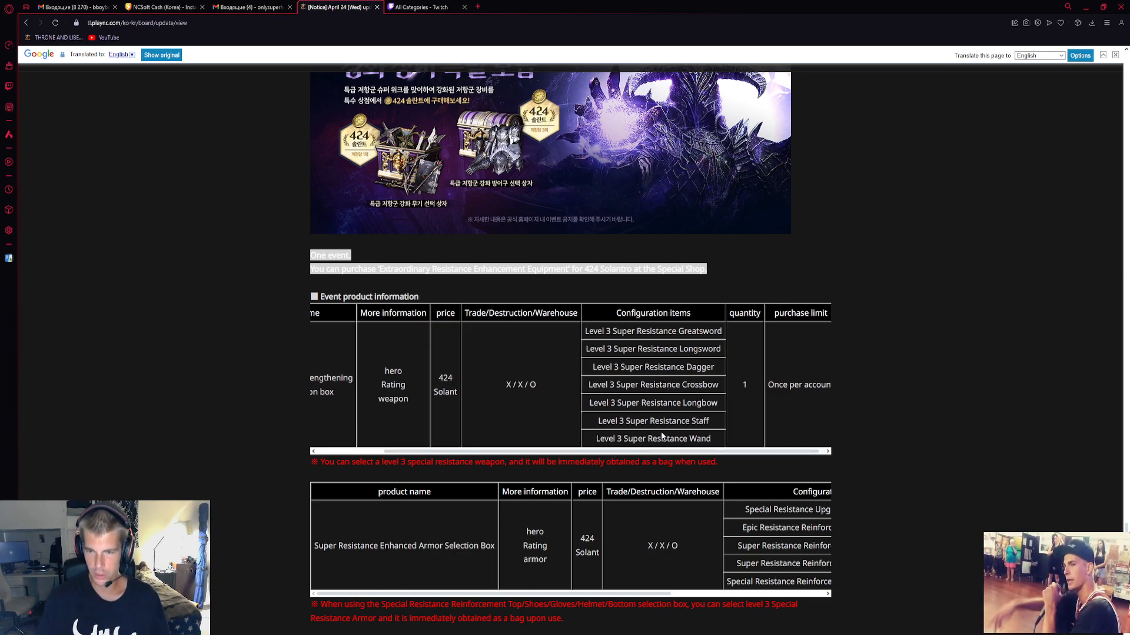
scroll("down", 3)
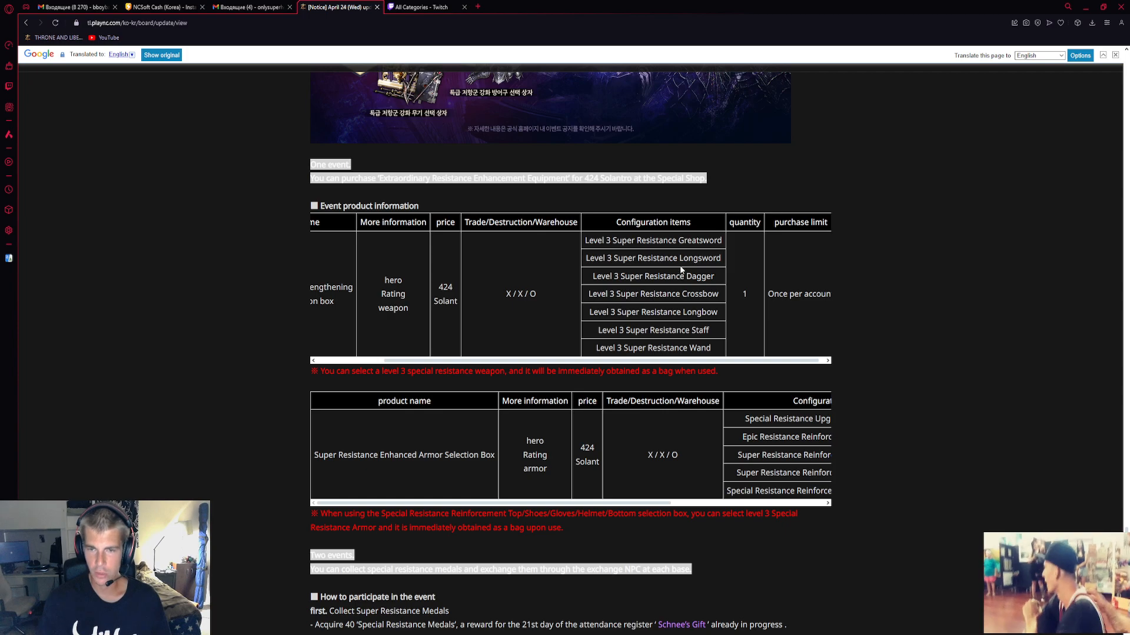
scroll("down", 3)
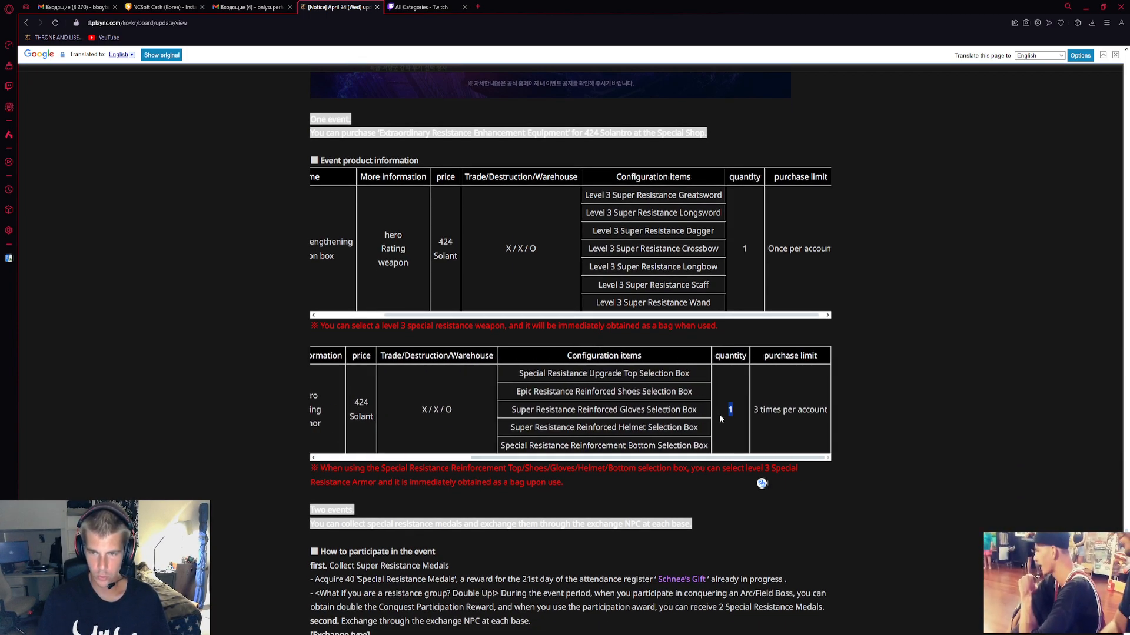
Scroll past the promotion banners to the Known Issues section and closing message at the page end
scroll("down", 3)
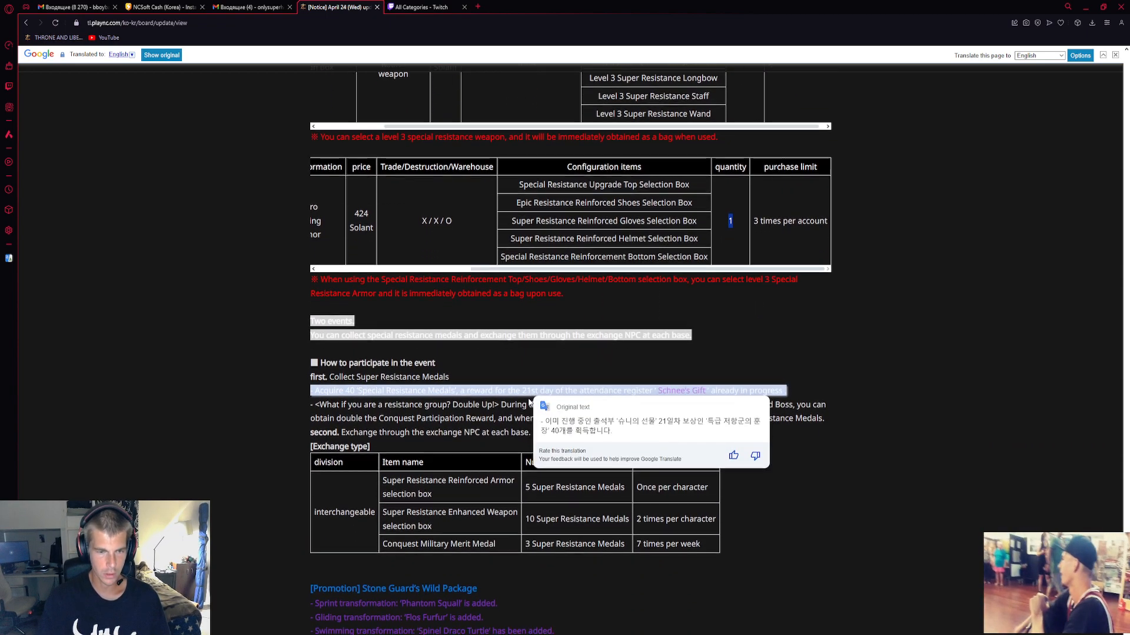
scroll("down", 3)
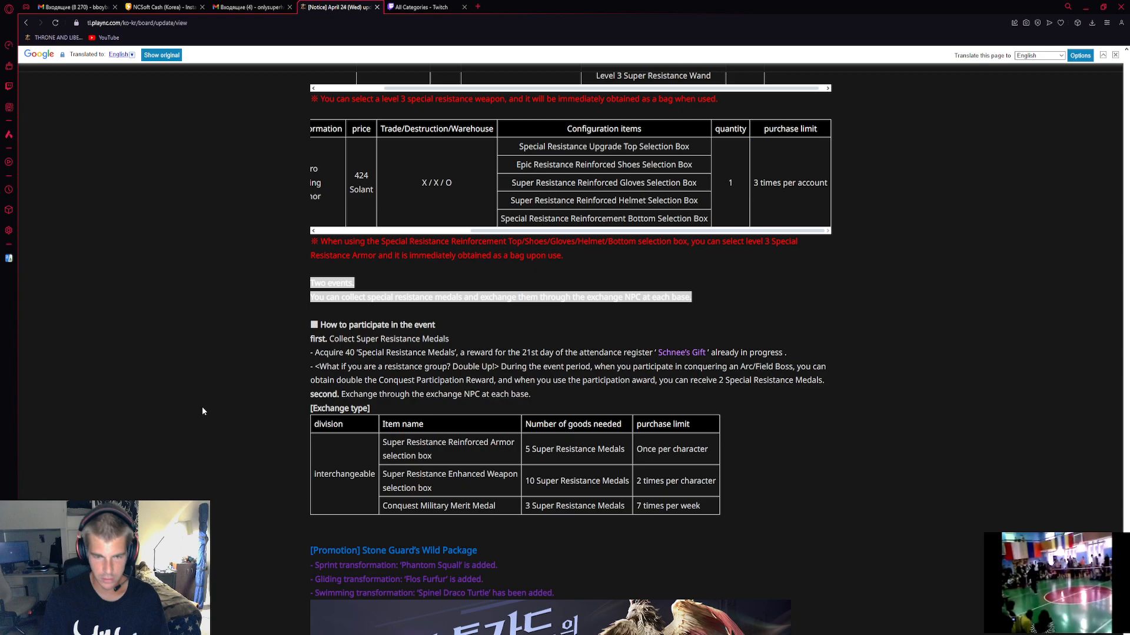
scroll("down", 3)
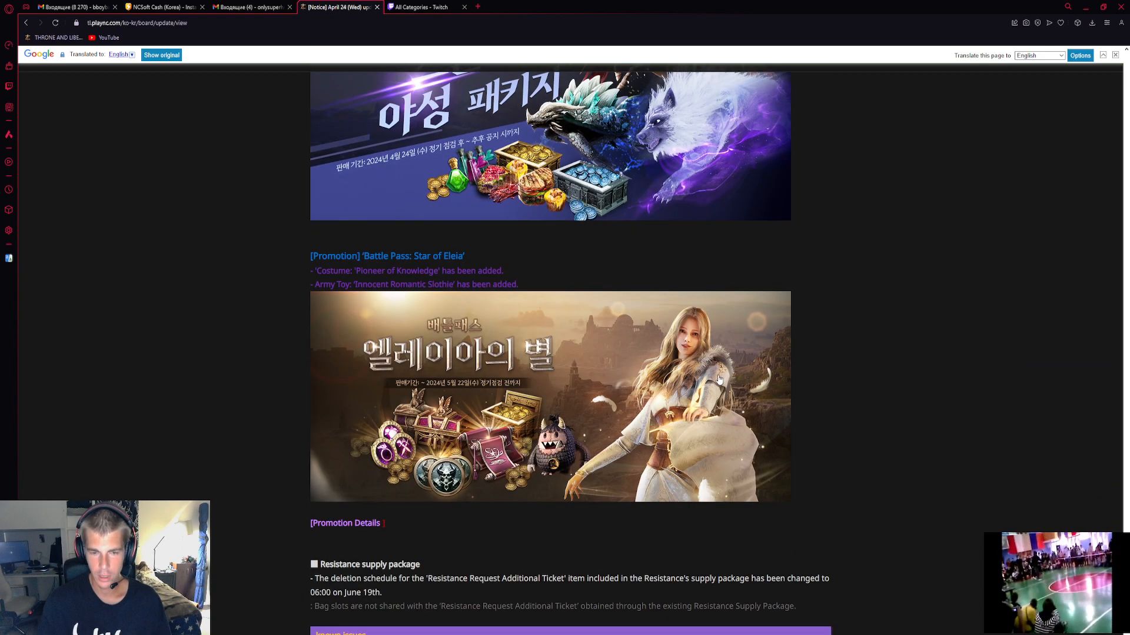
scroll("down", 3)
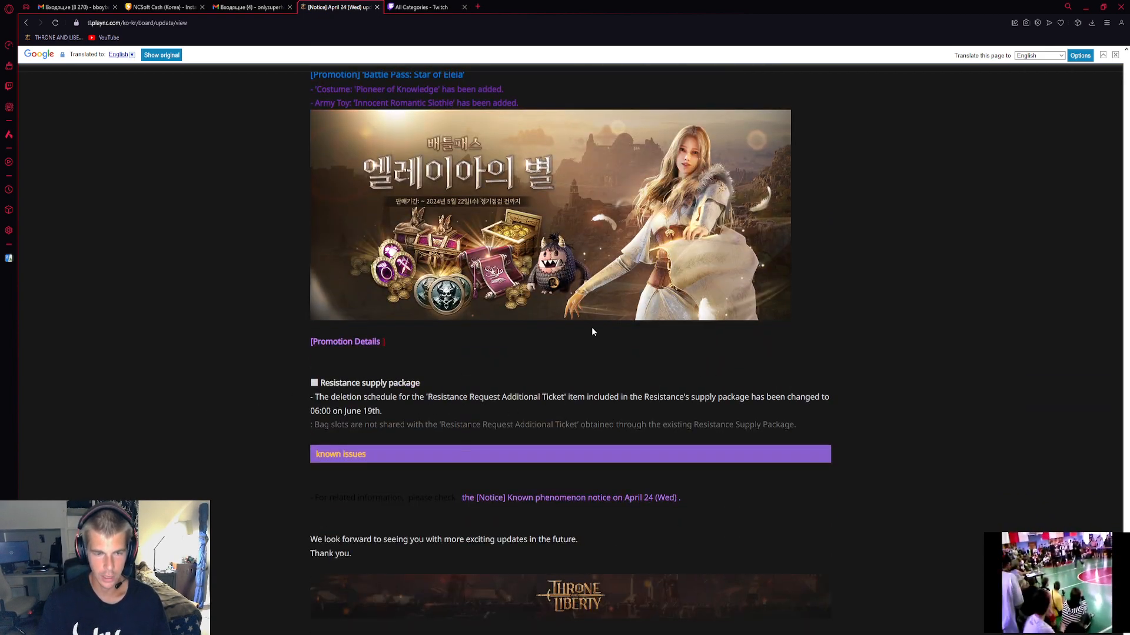